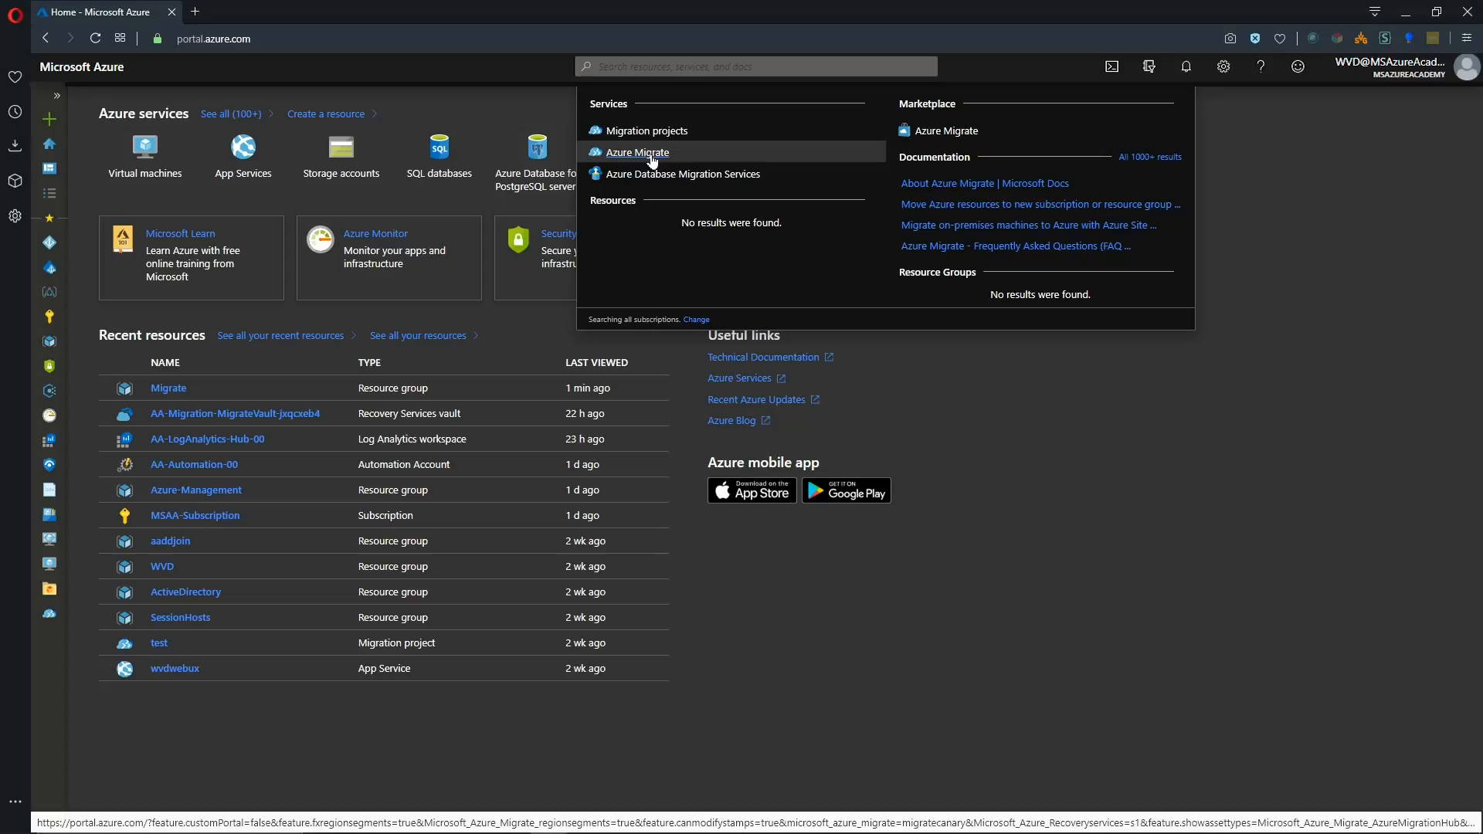
Bring up Azure Migrate, view the extra tools, and return to the Servers page for project 'test'.
click(637, 151)
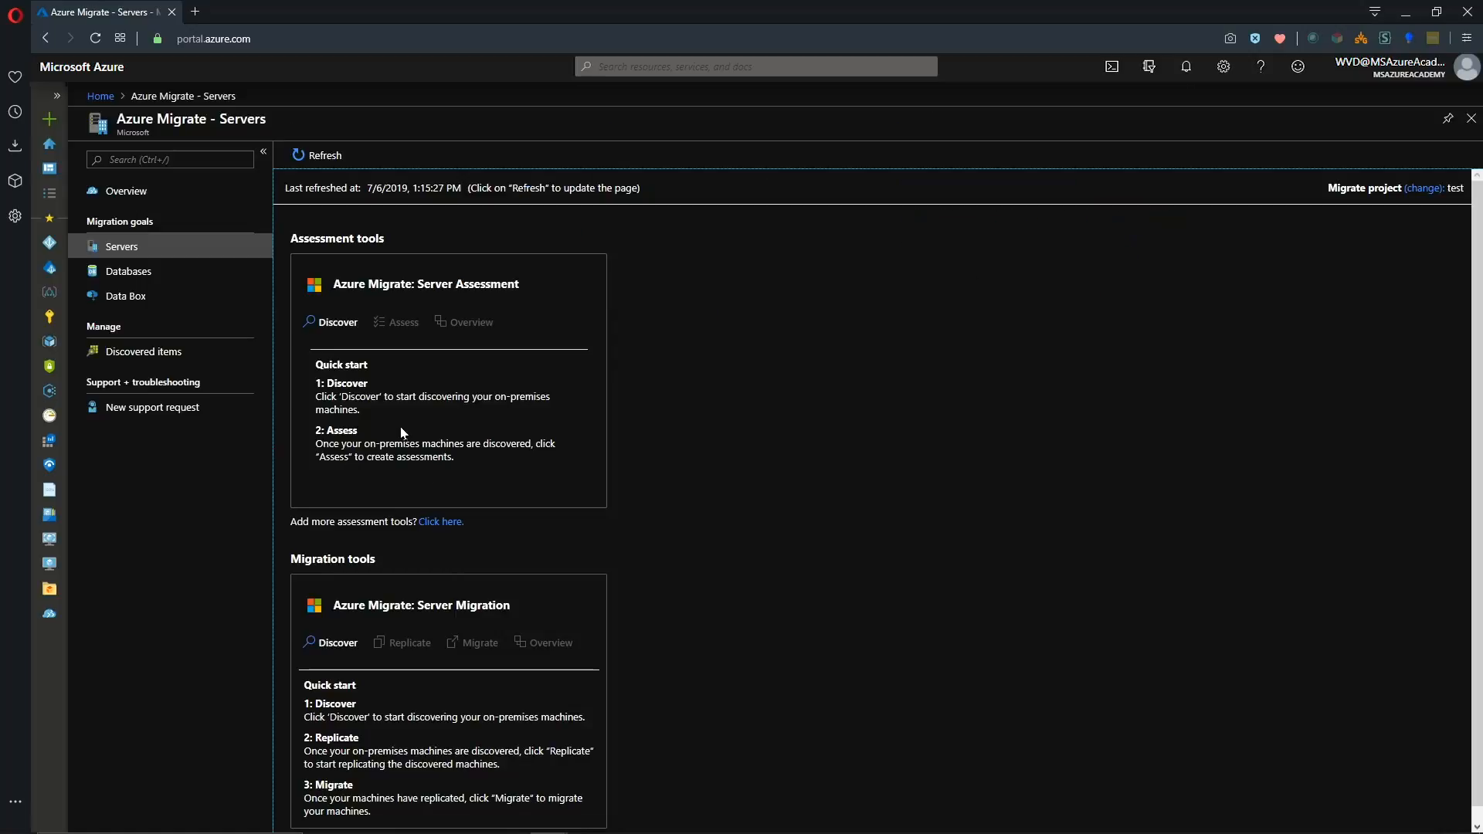
mouse_move(384, 568)
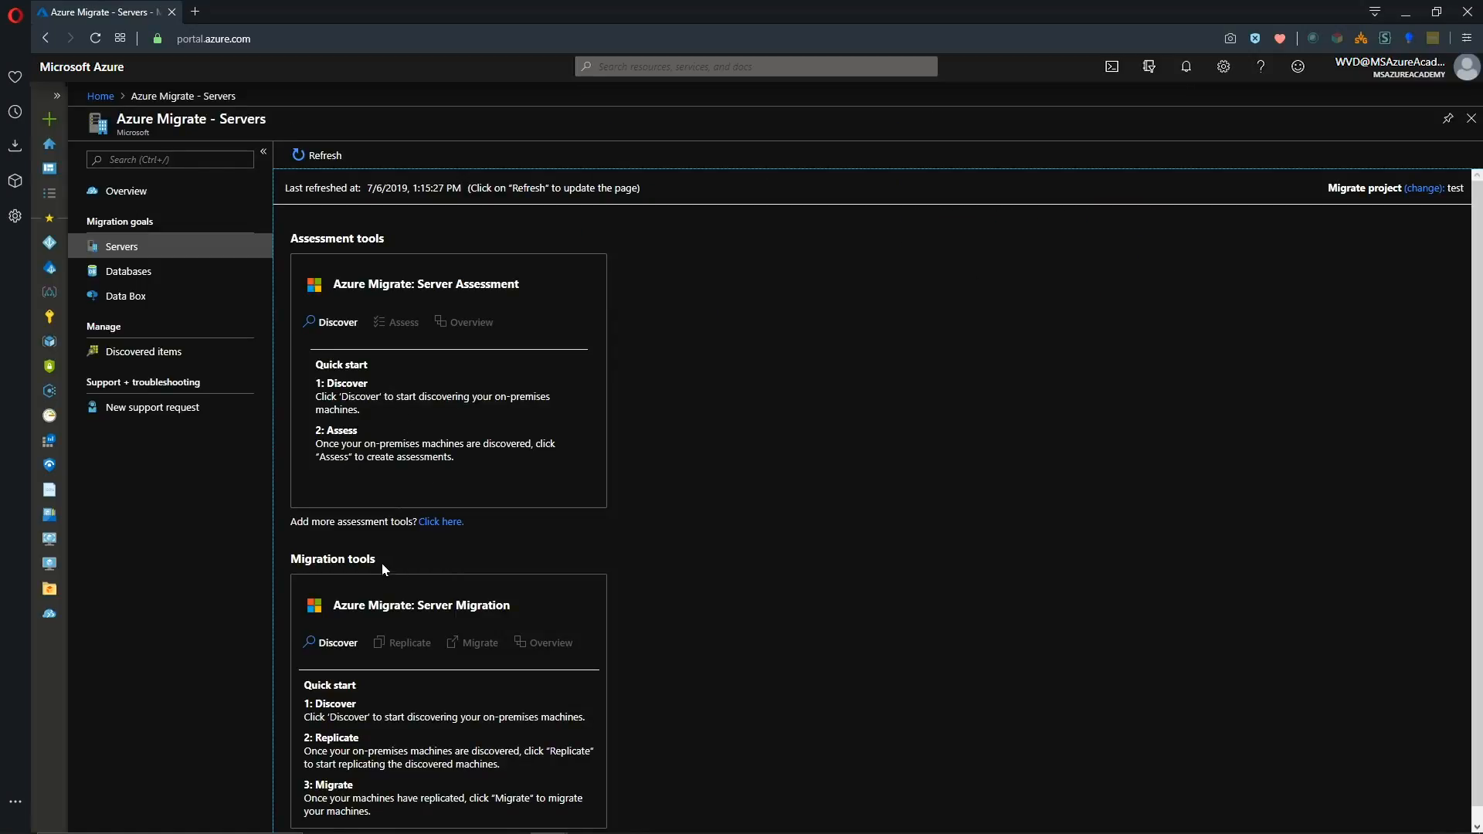
scroll(down, 3)
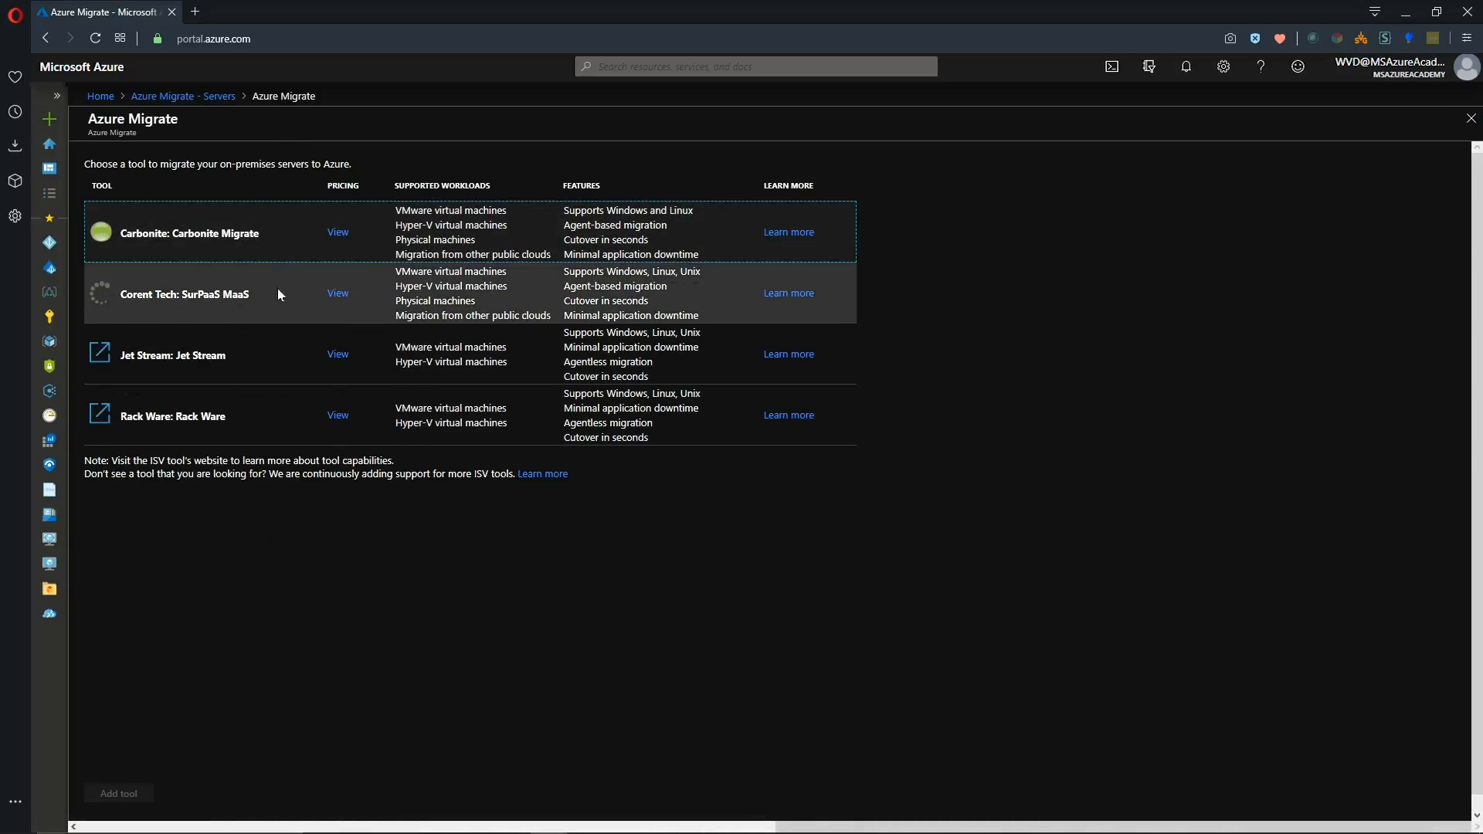
mouse_move(206, 100)
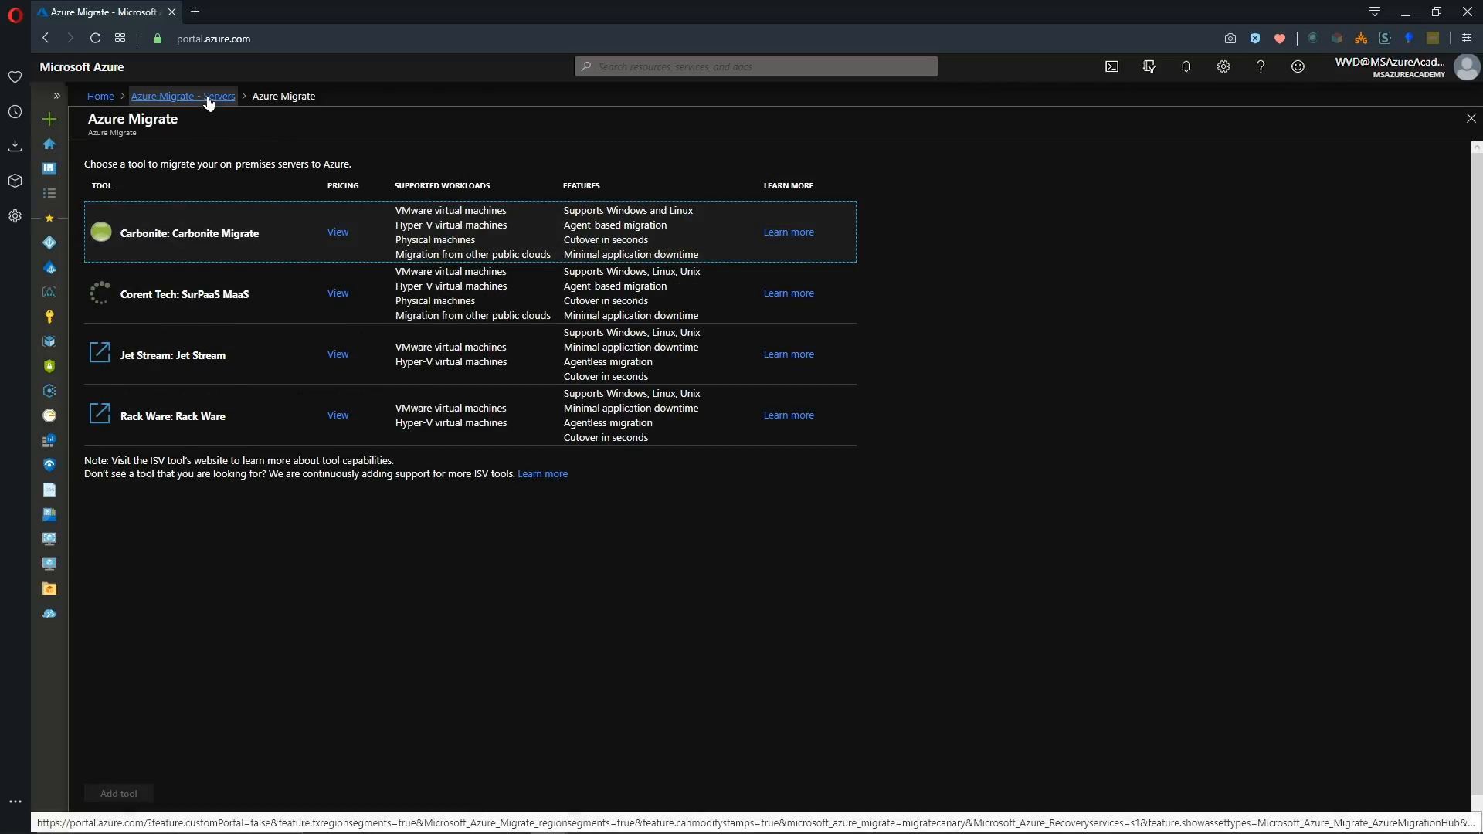
click(182, 96)
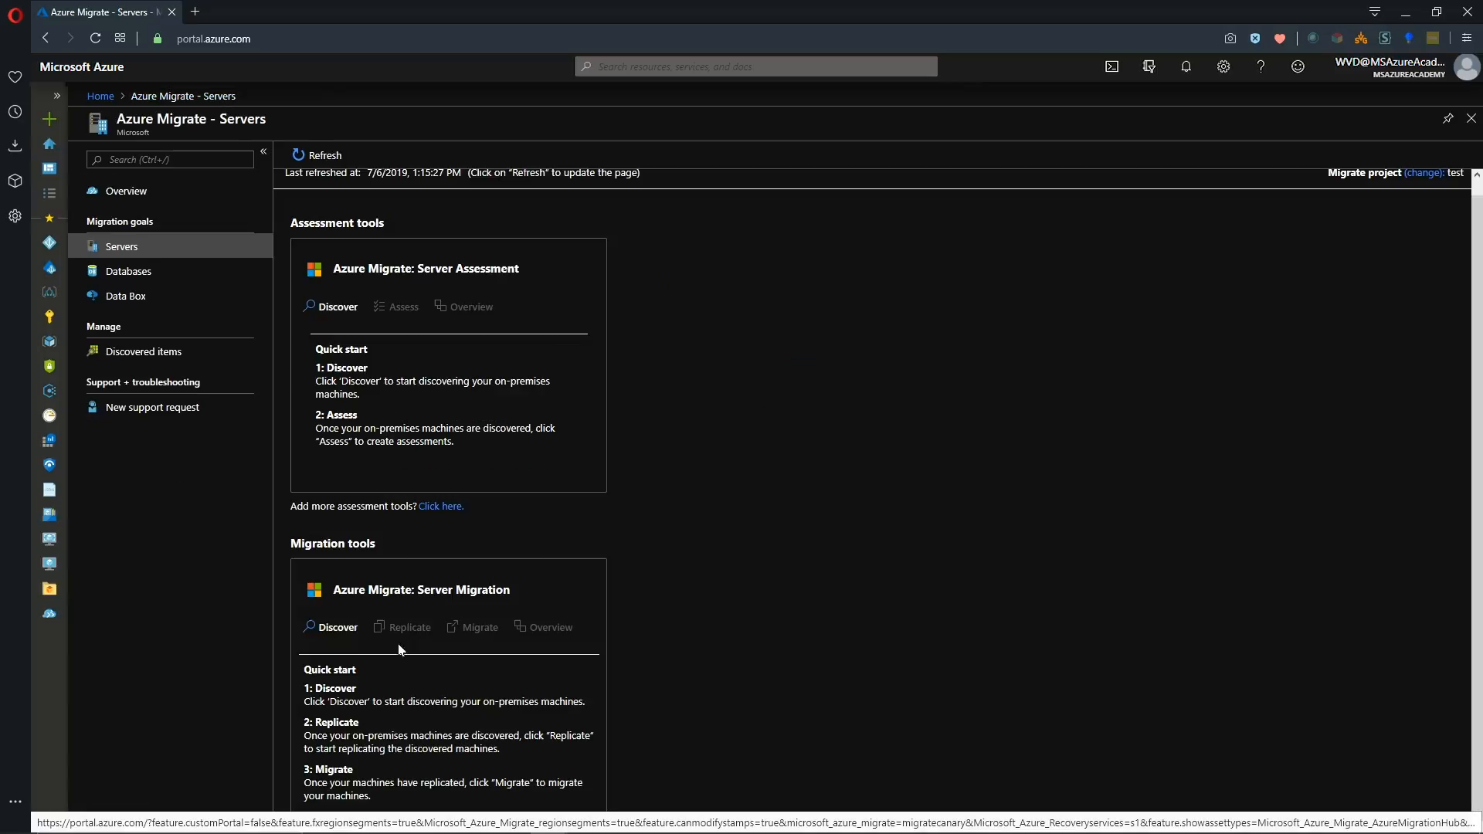
Start Server Migration discovery for Hyper-V machines with (US) East US confirmed as target region.
click(329, 627)
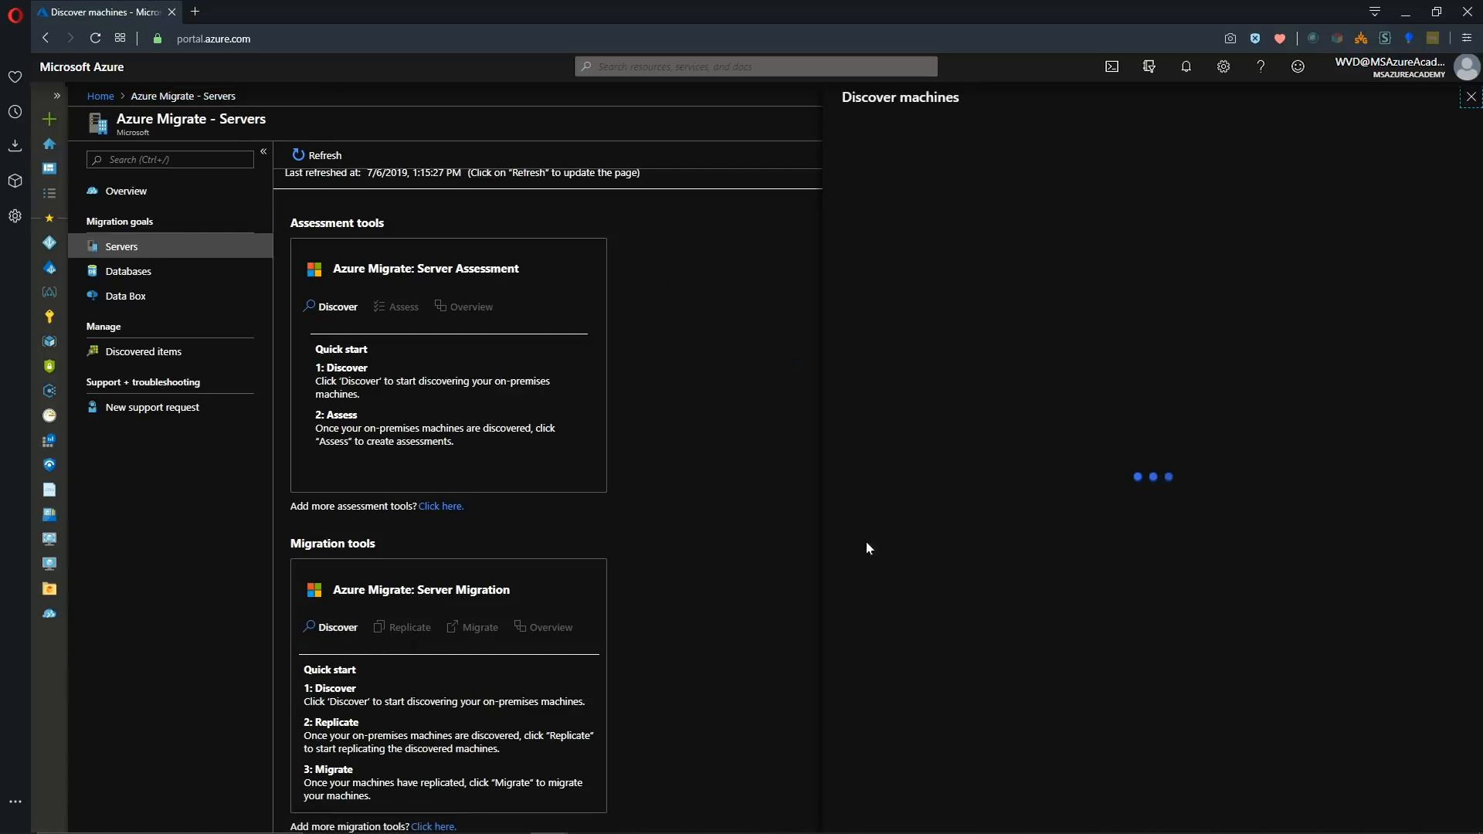
click(1013, 148)
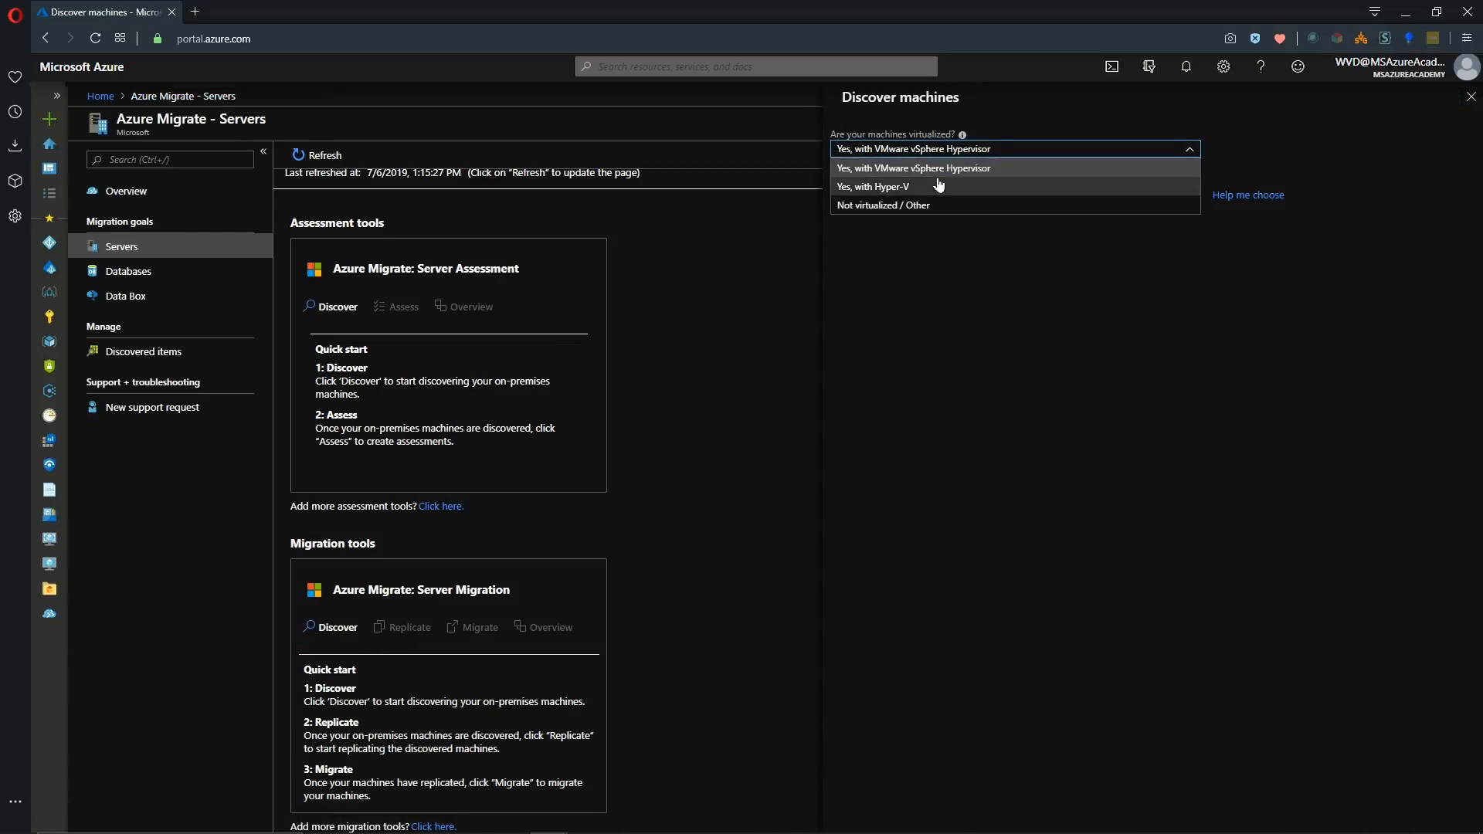
click(871, 186)
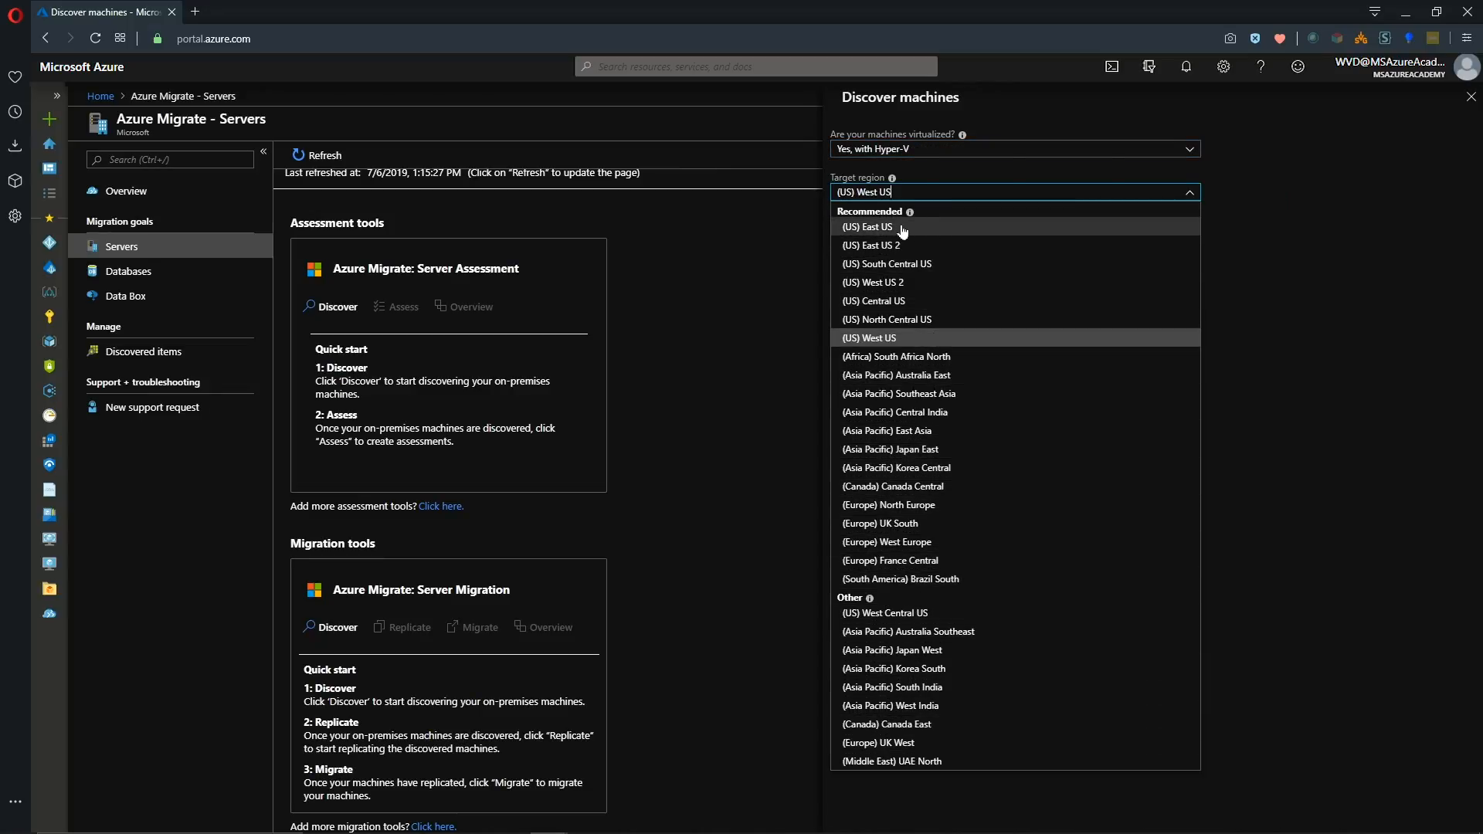
click(866, 226)
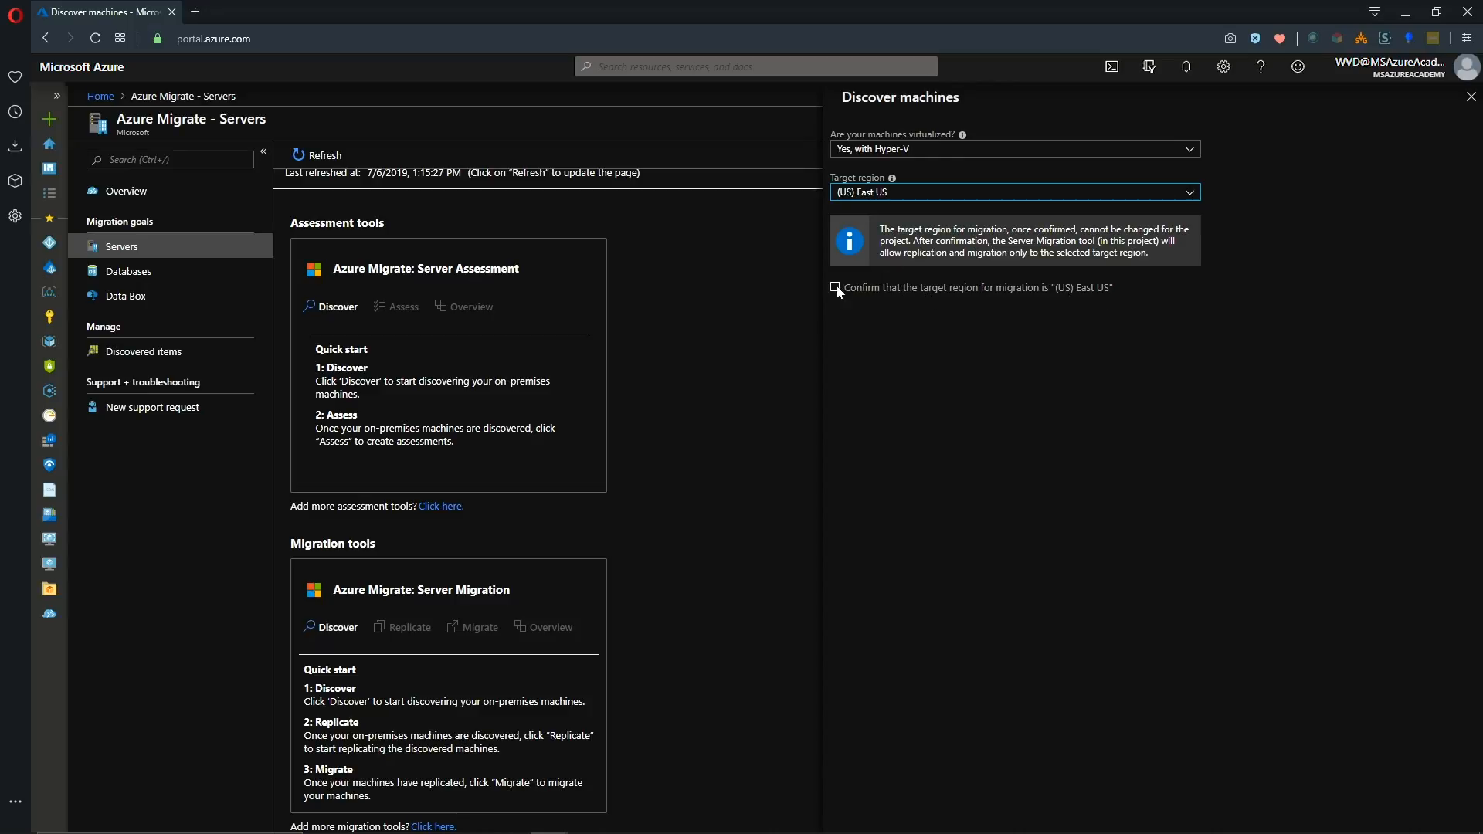
click(836, 287)
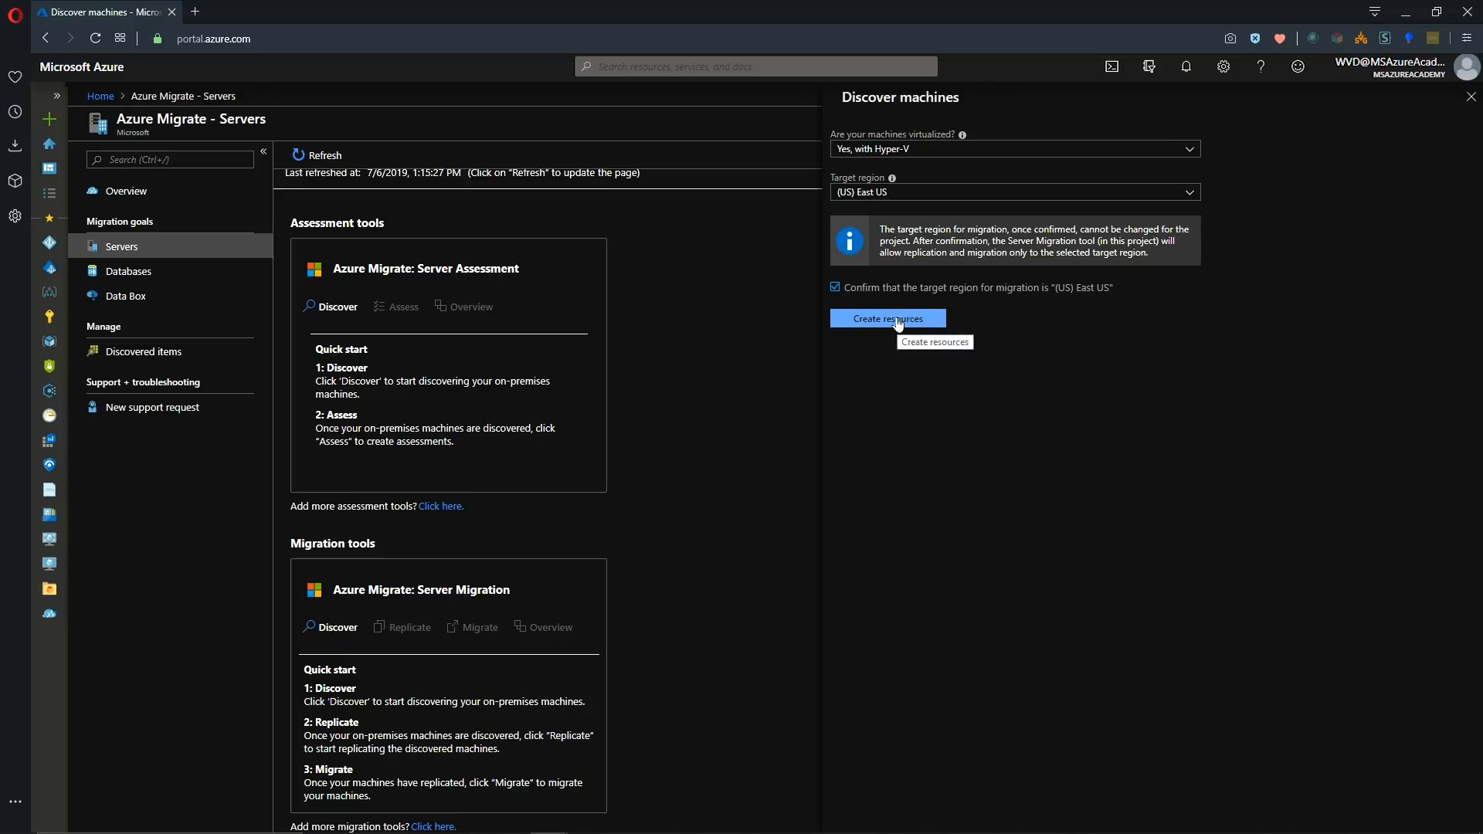
Create the migration resources and download the registration key file.
click(888, 318)
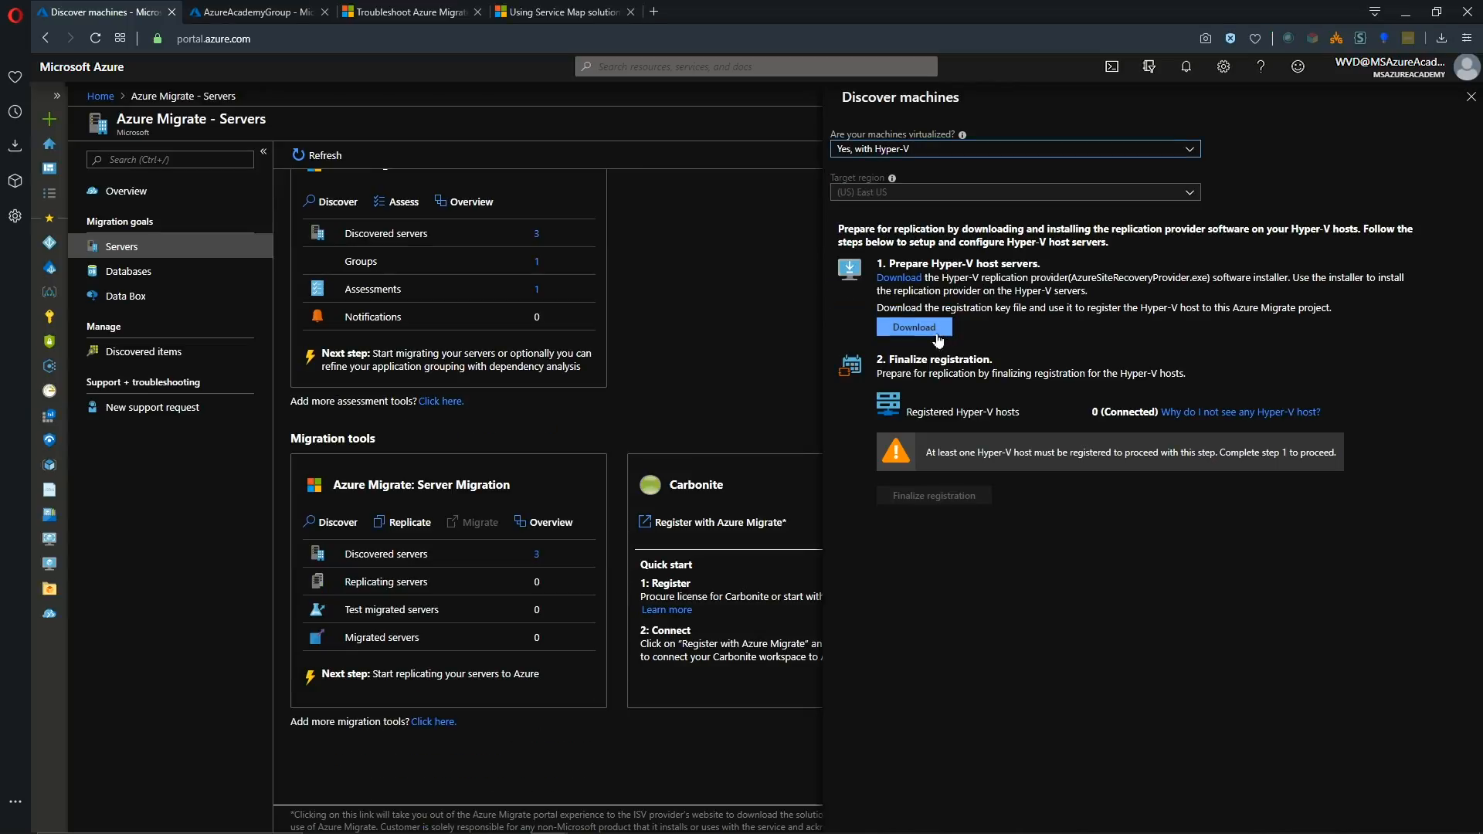
click(914, 328)
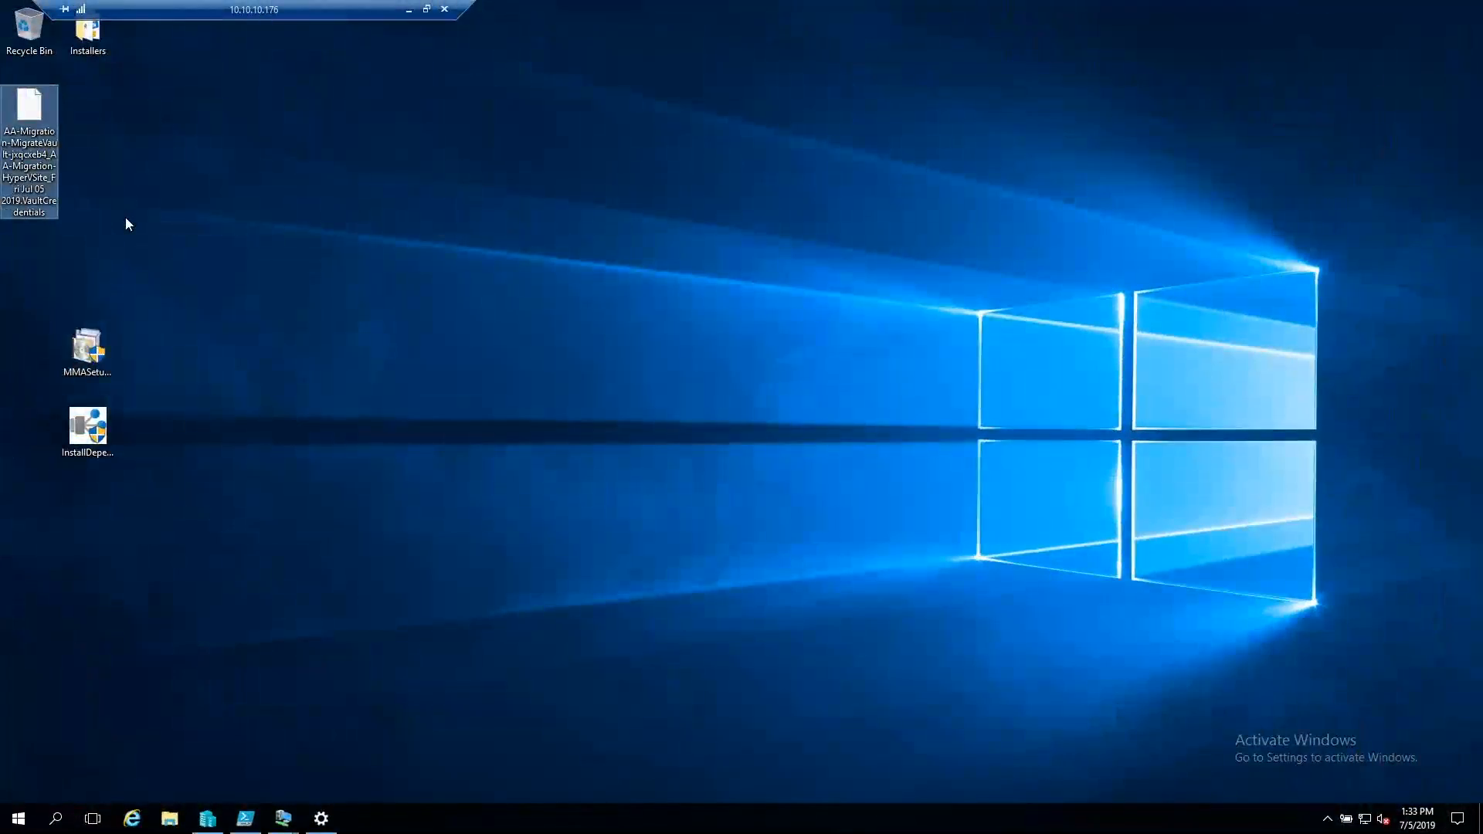
mouse_move(442, 52)
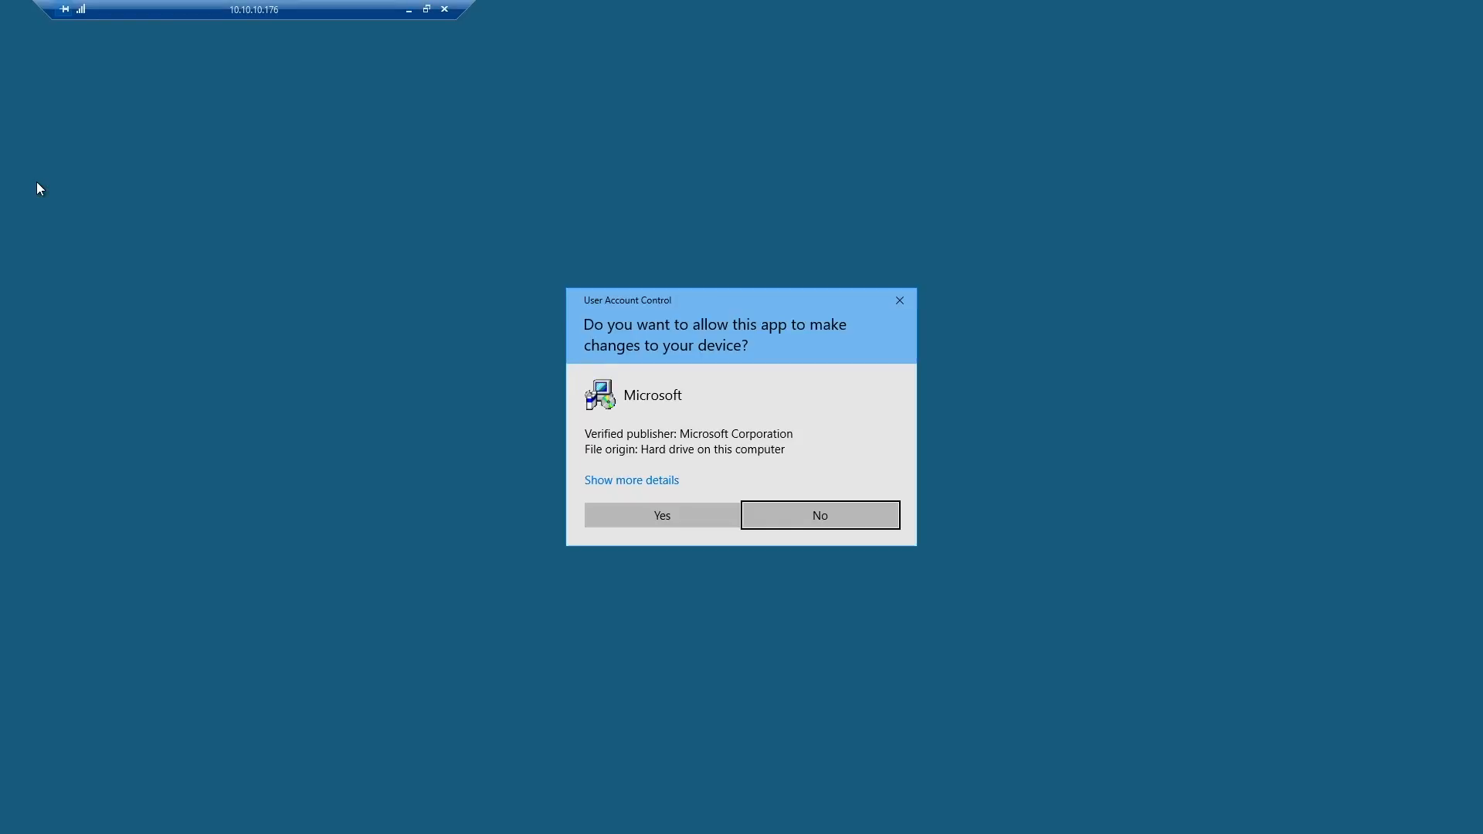
Install the Site Recovery Provider at the default location with Microsoft Update on, then proceed to Register.
click(661, 516)
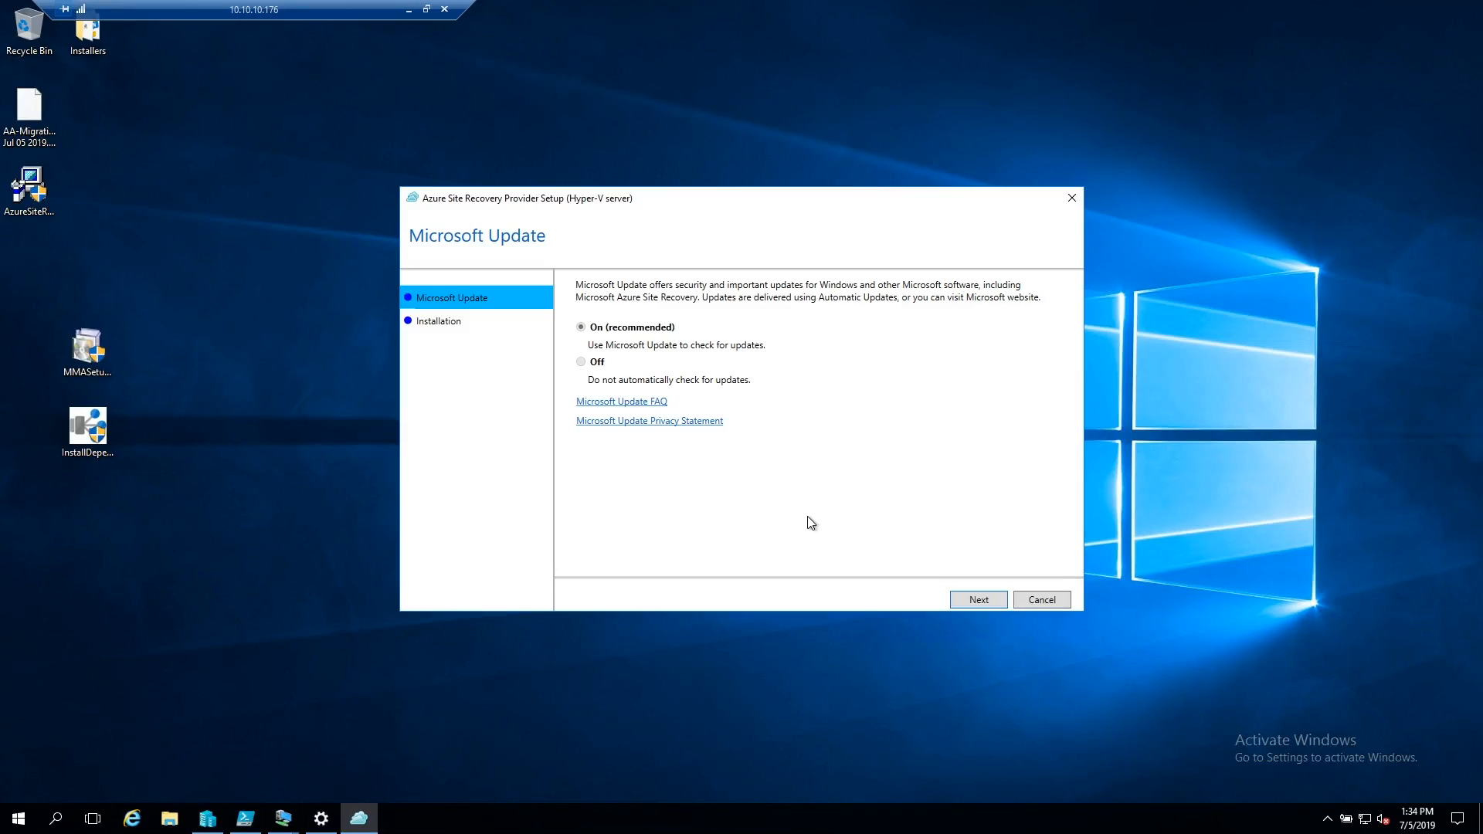
click(978, 600)
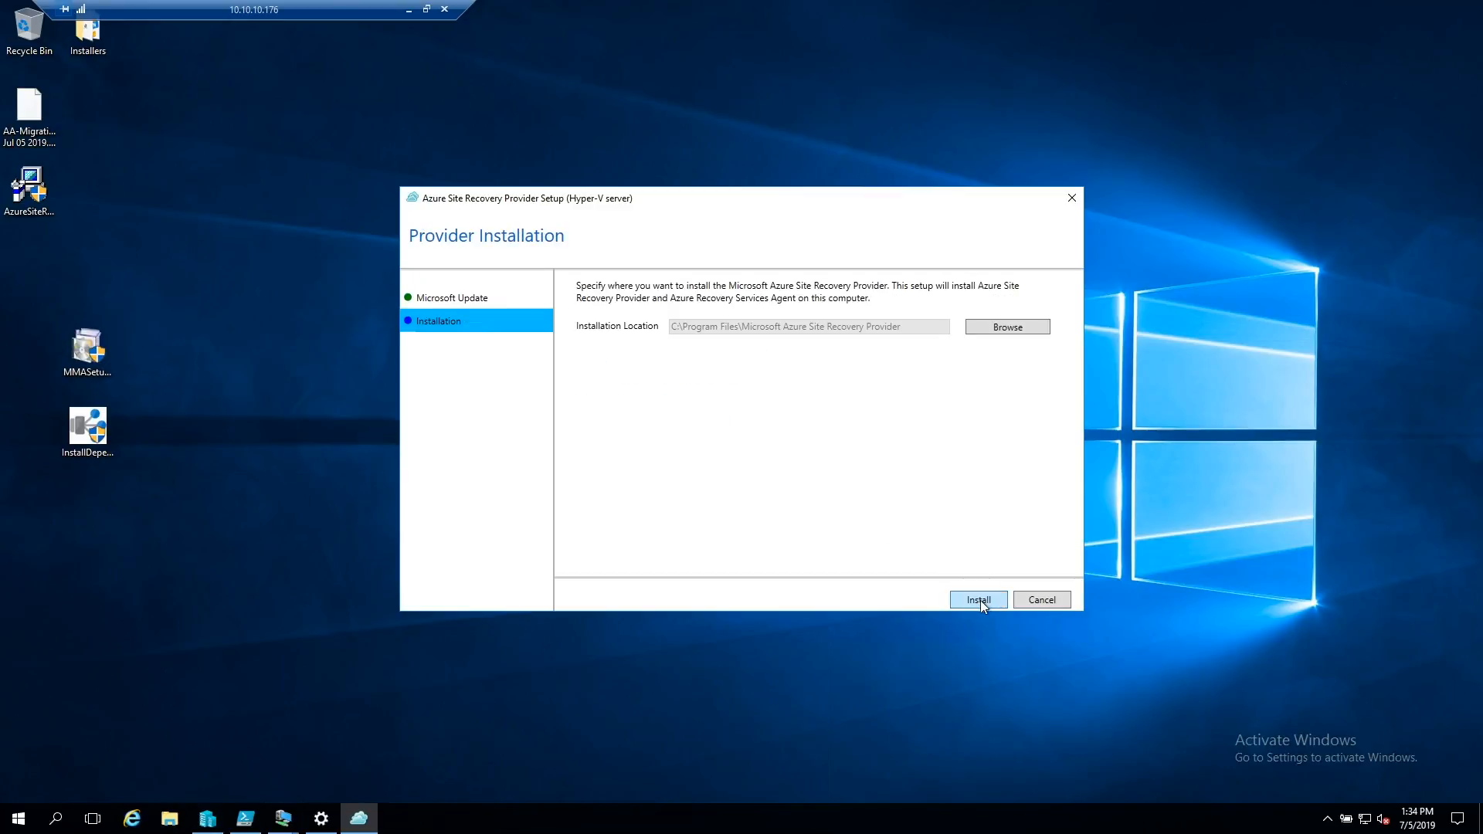
click(979, 599)
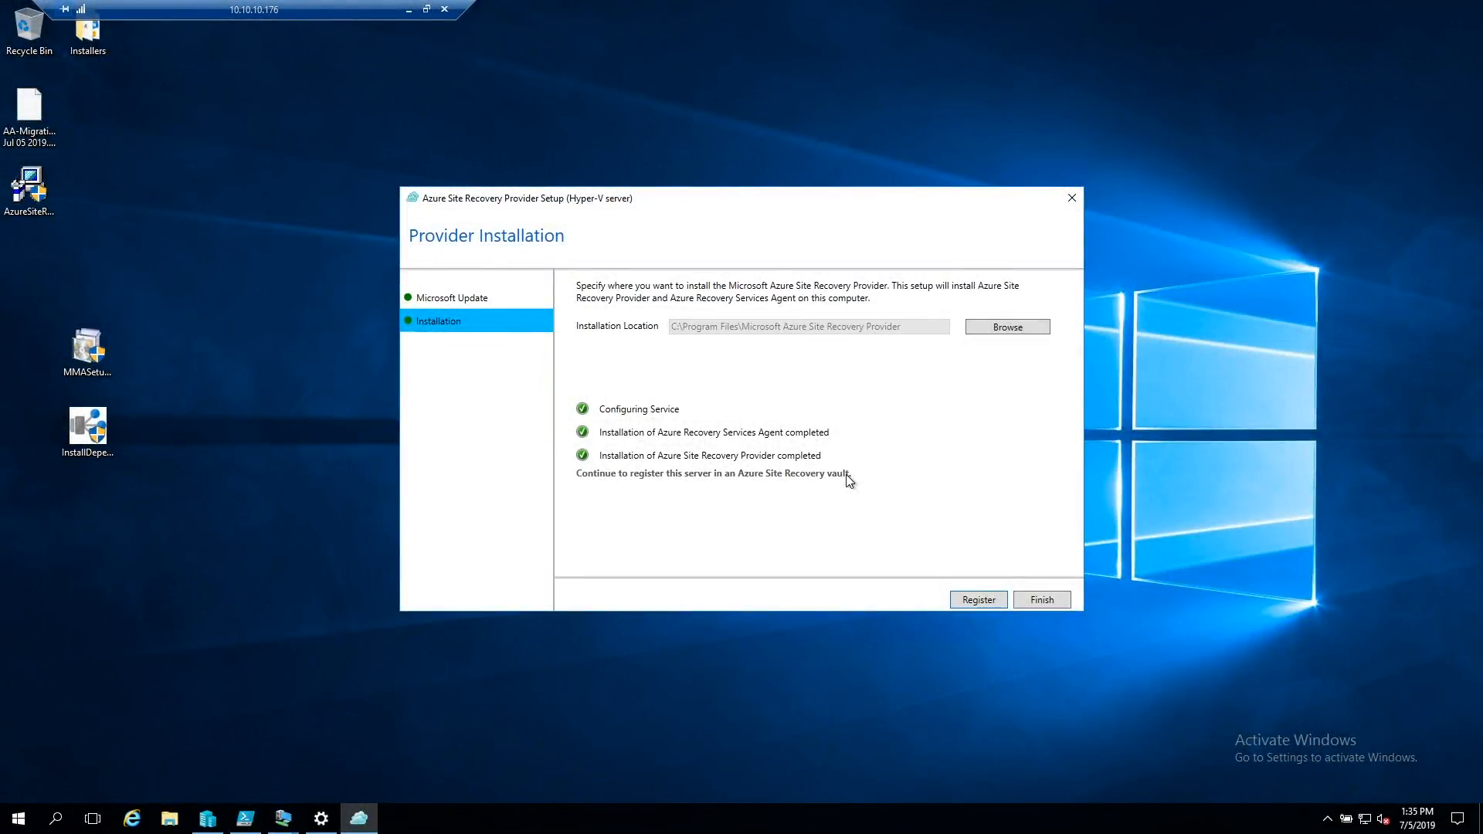
mouse_move(905, 525)
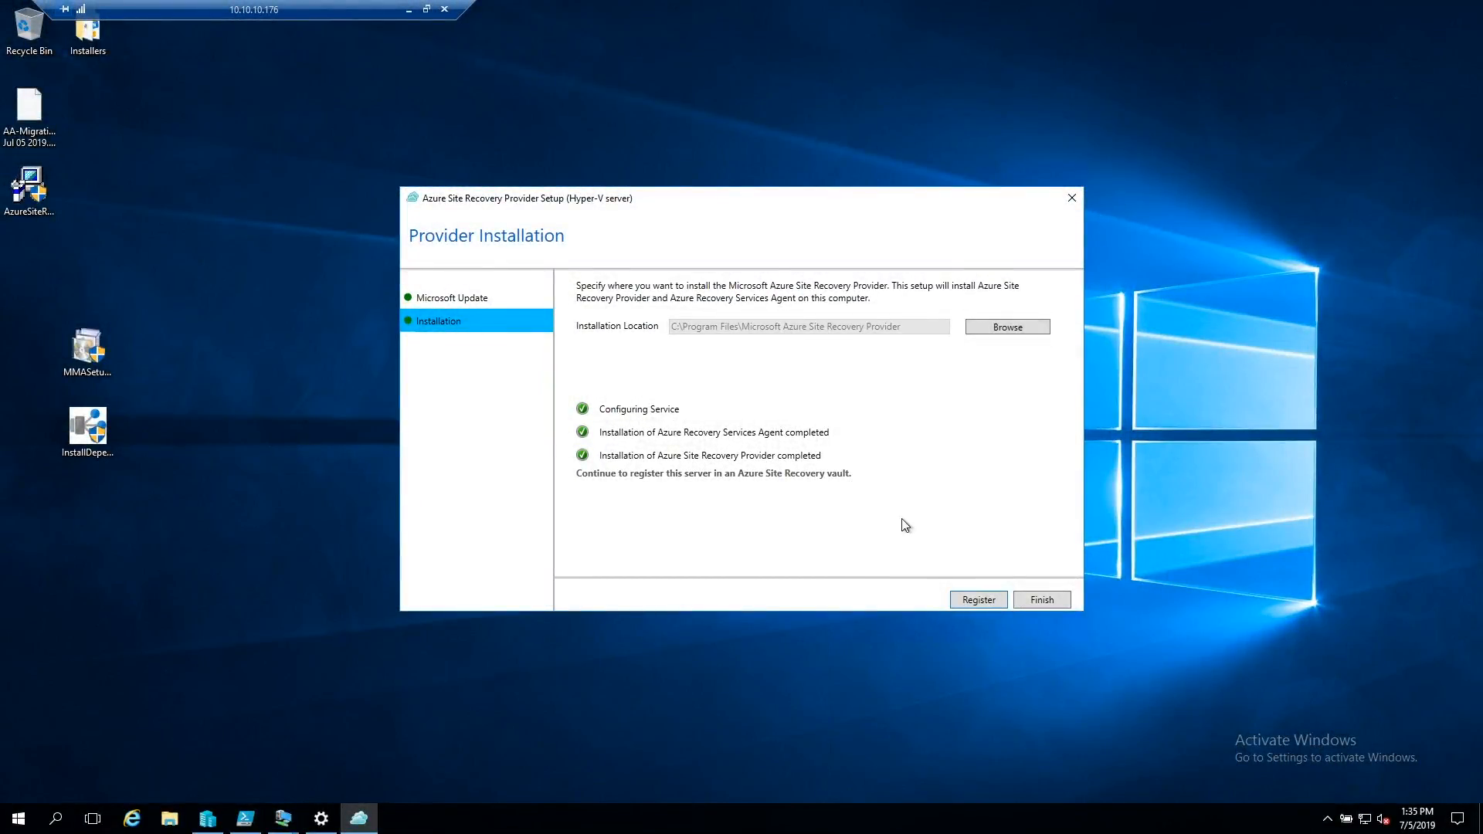
click(977, 599)
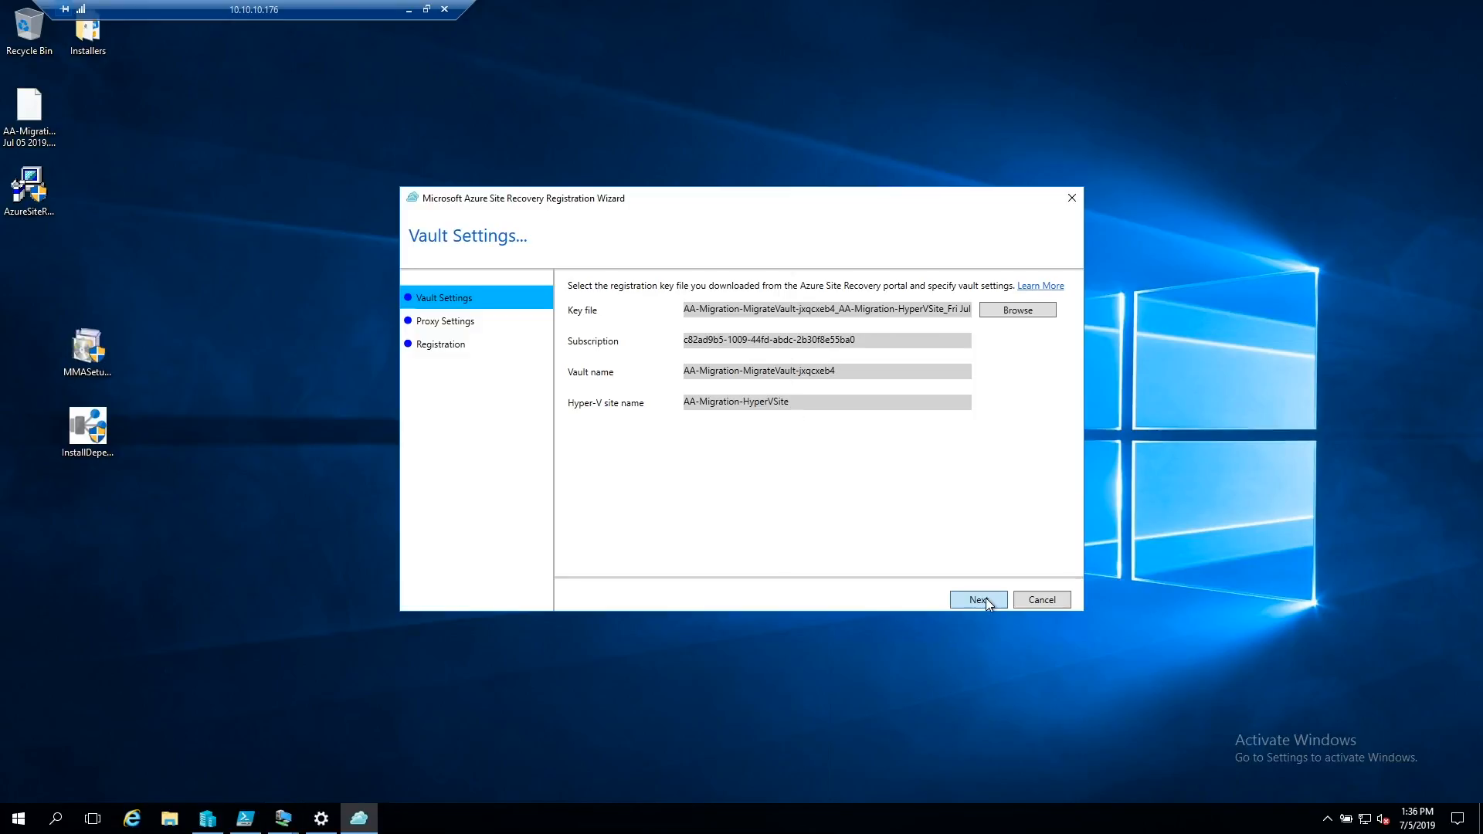
Accept the key-file vault settings and connect directly to Azure Site Recovery without a proxy server.
click(979, 599)
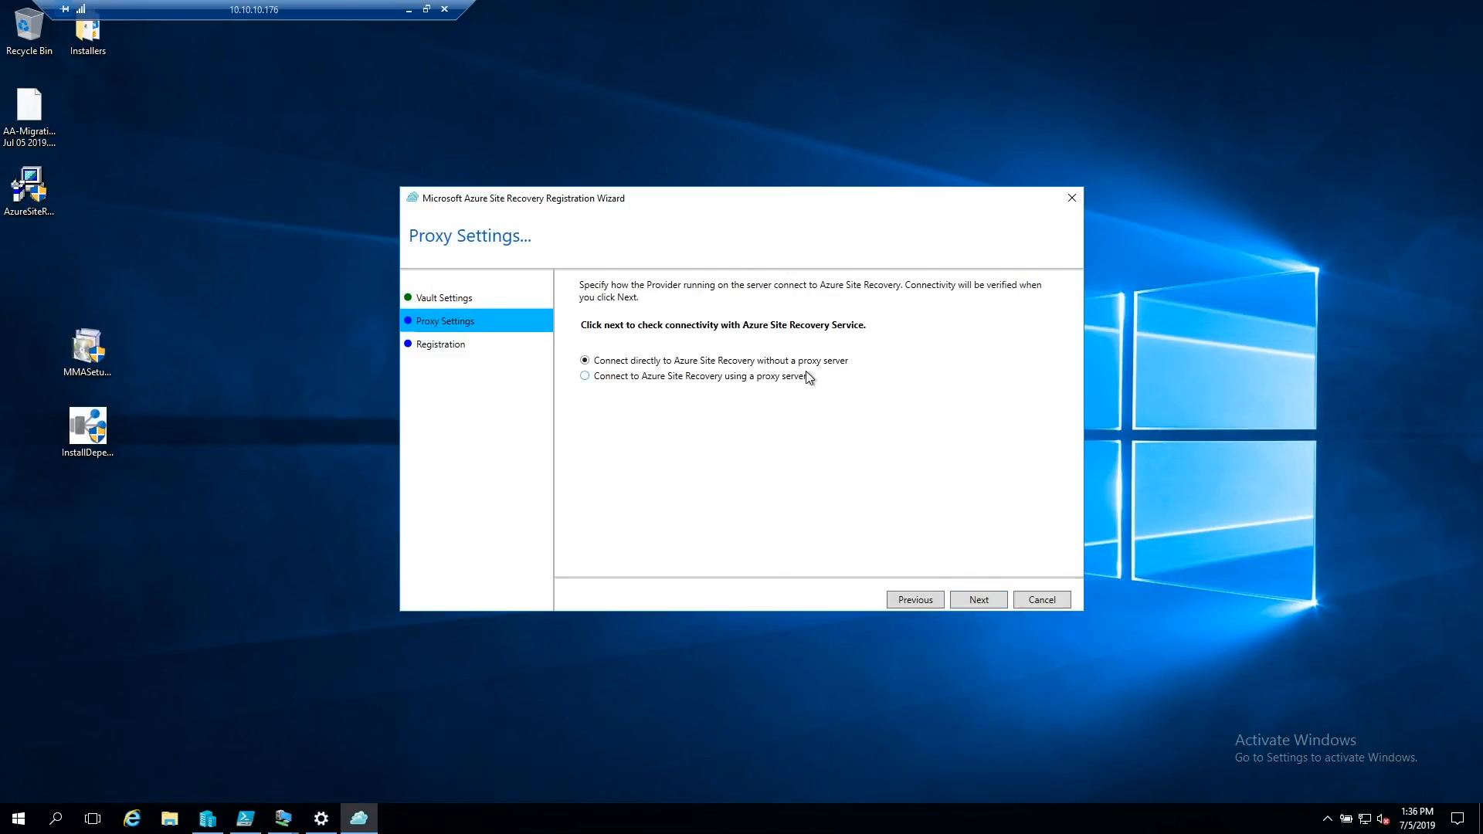
click(583, 375)
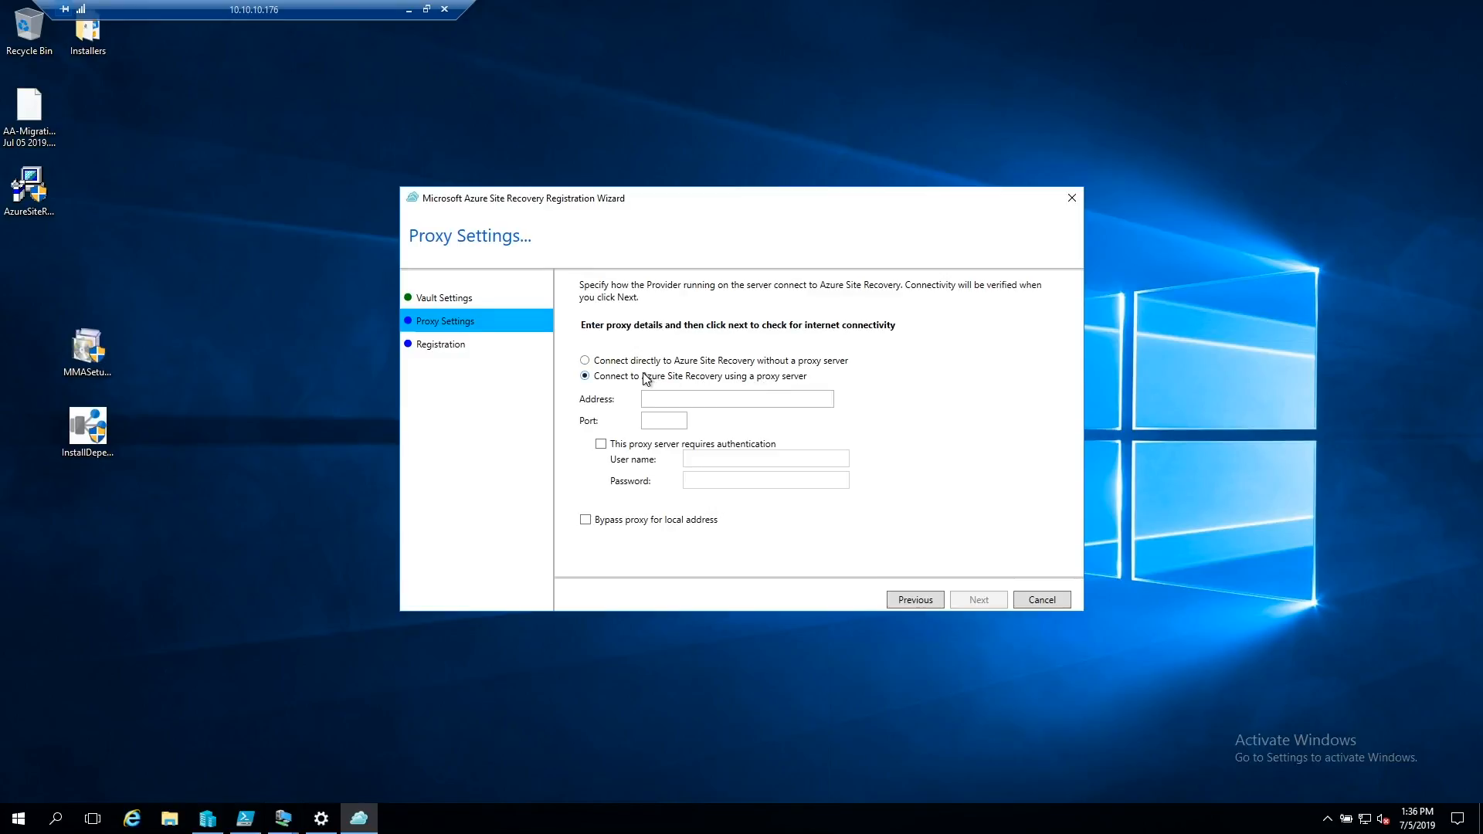
click(584, 360)
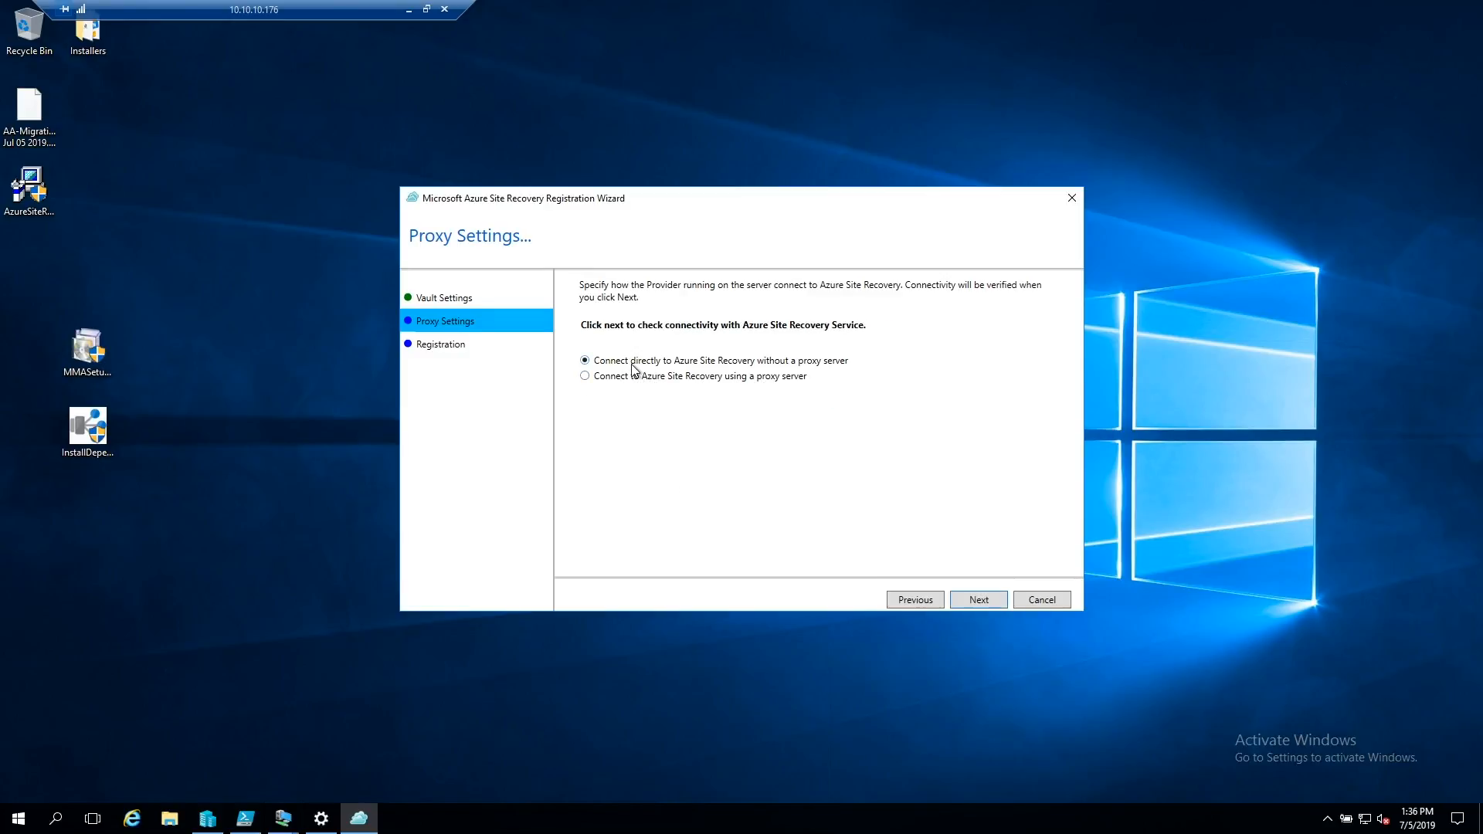
click(977, 600)
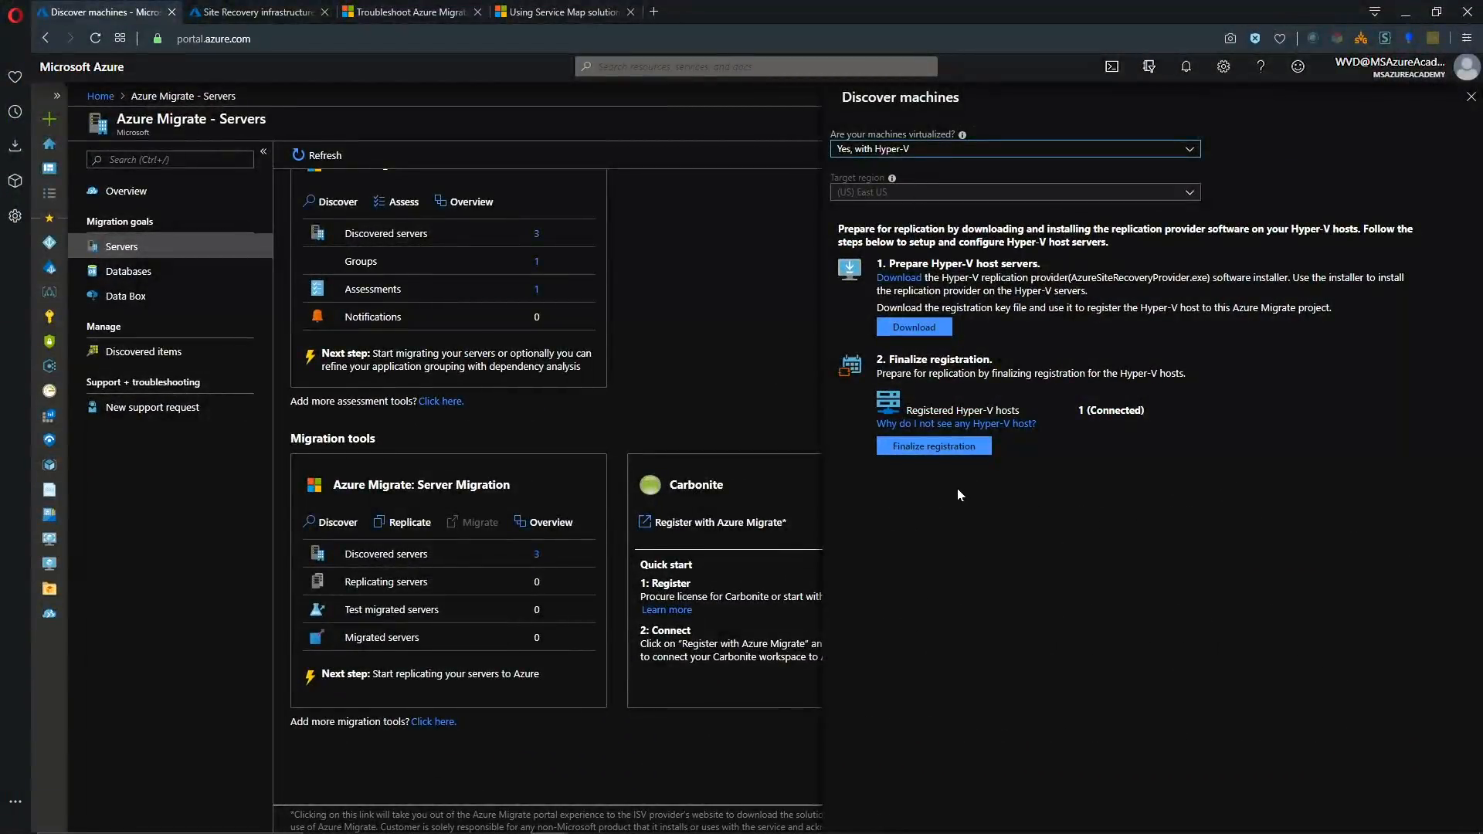
mouse_move(951, 455)
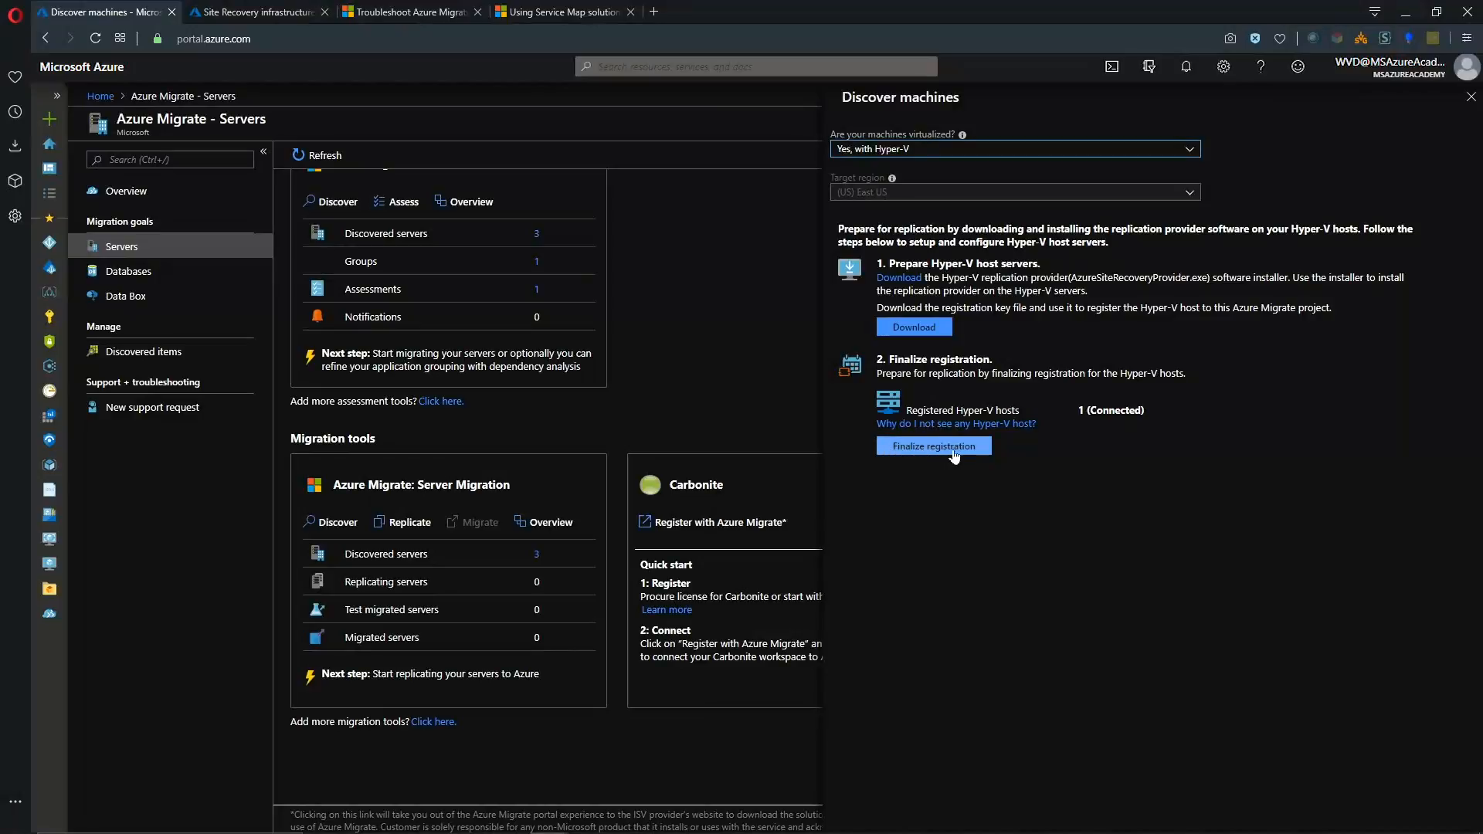
mouse_move(920, 432)
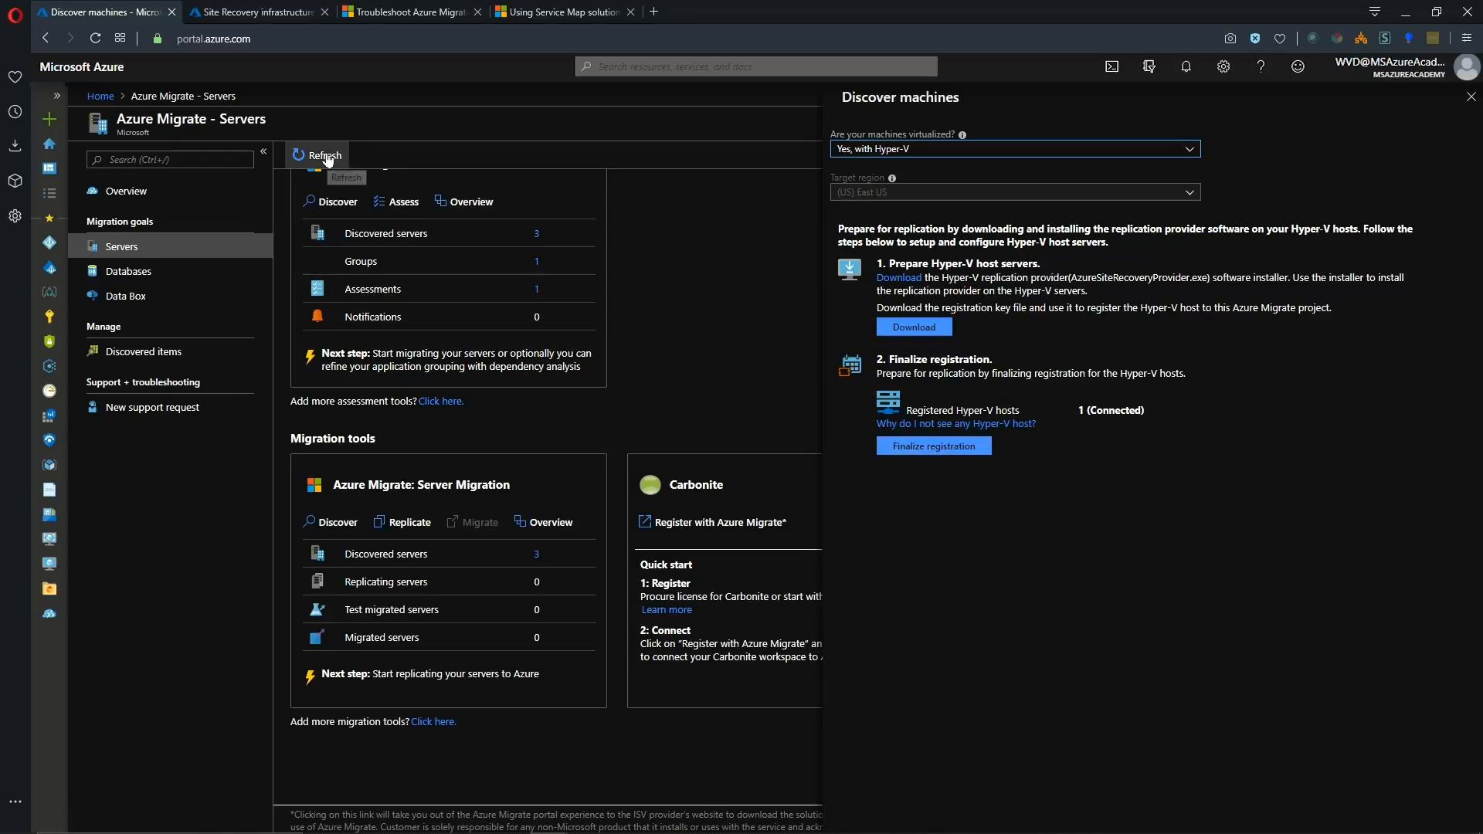
mouse_move(936, 454)
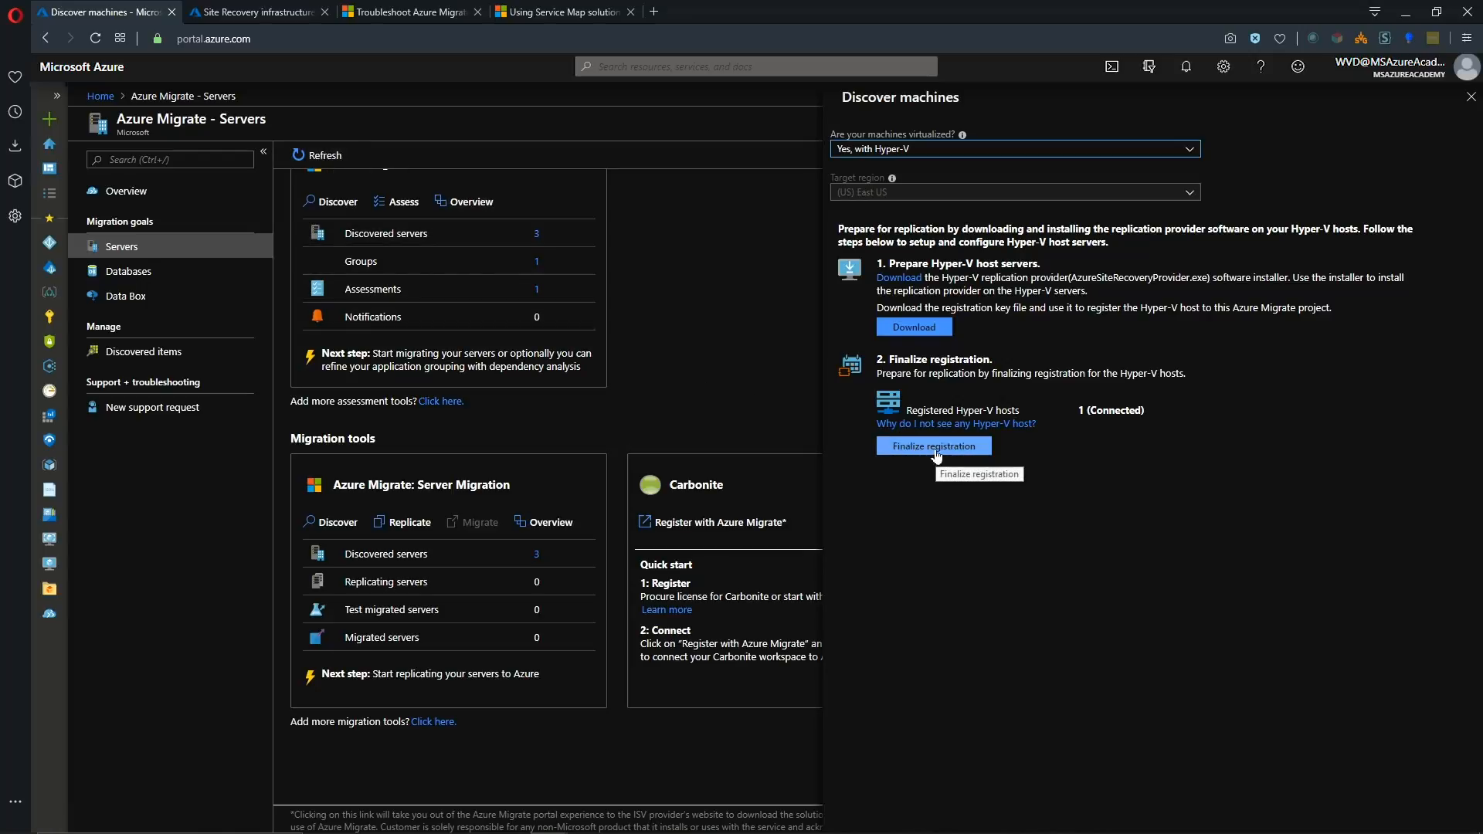
Finalize registration of the connected Hyper-V host and close the Discover machines blade.
click(933, 444)
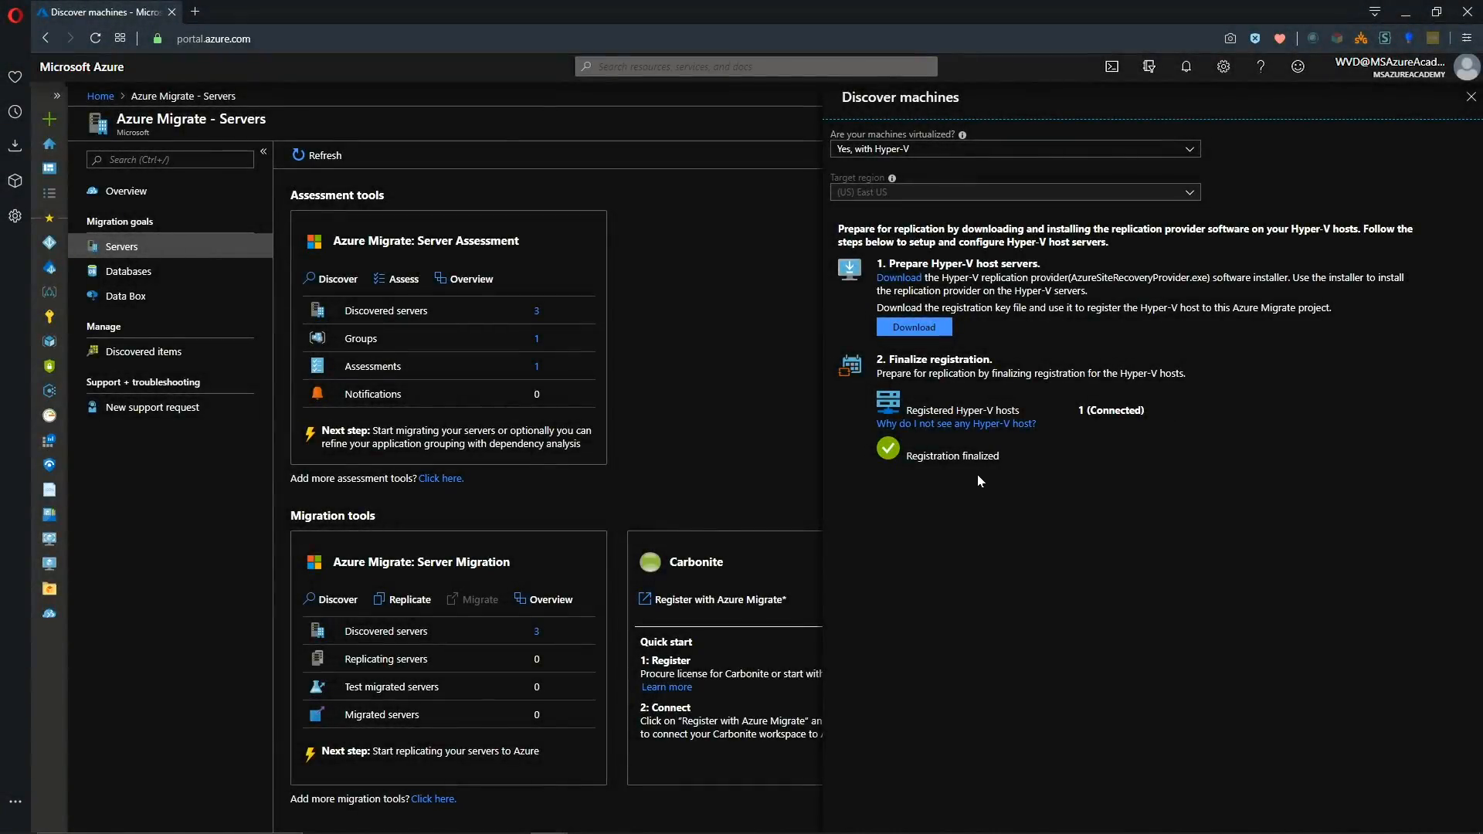
click(1469, 96)
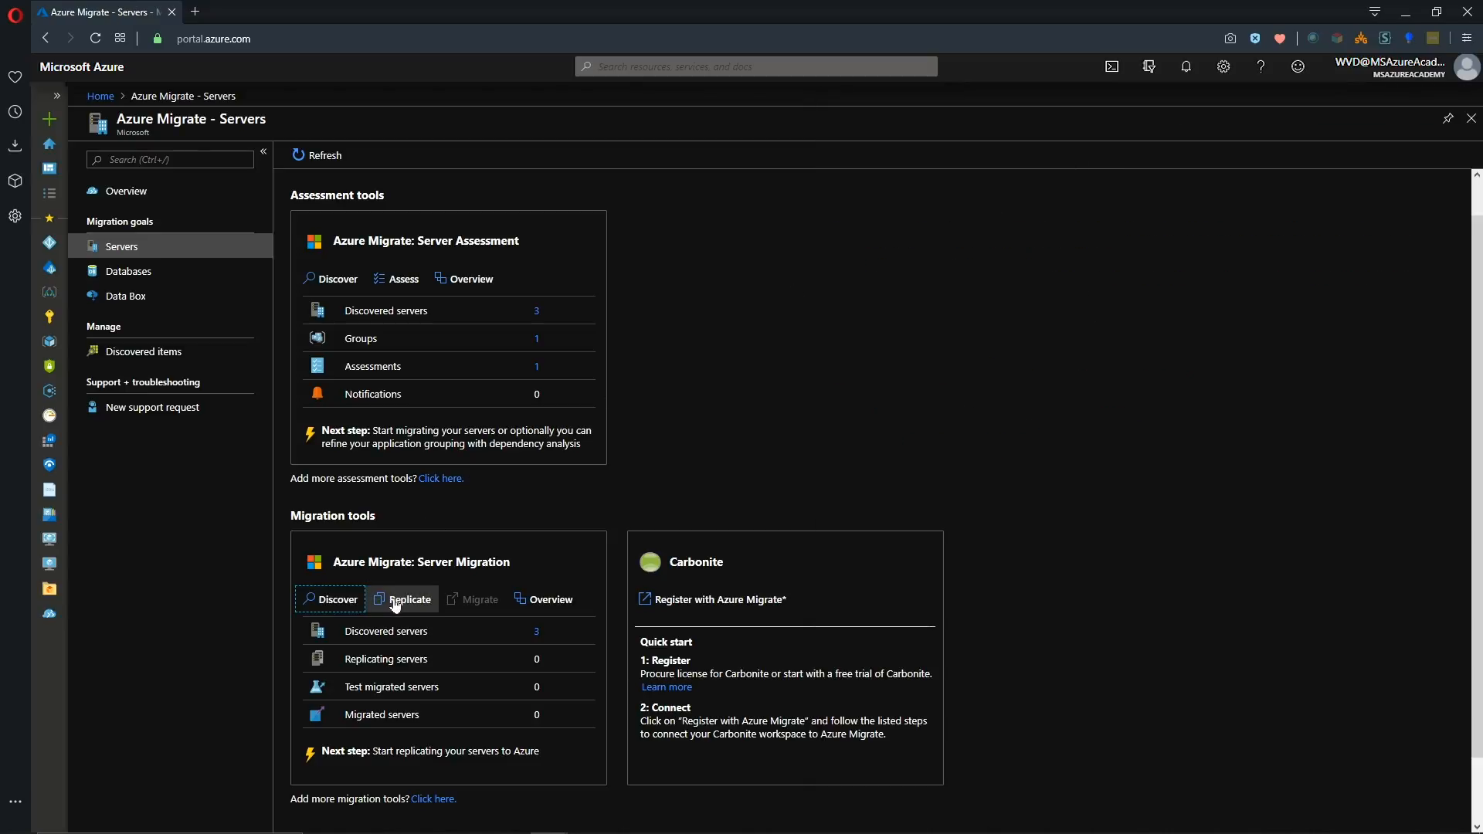
Mark the source as Hyper-V and apply migration settings from an Azure Migrate assessment.
click(400, 600)
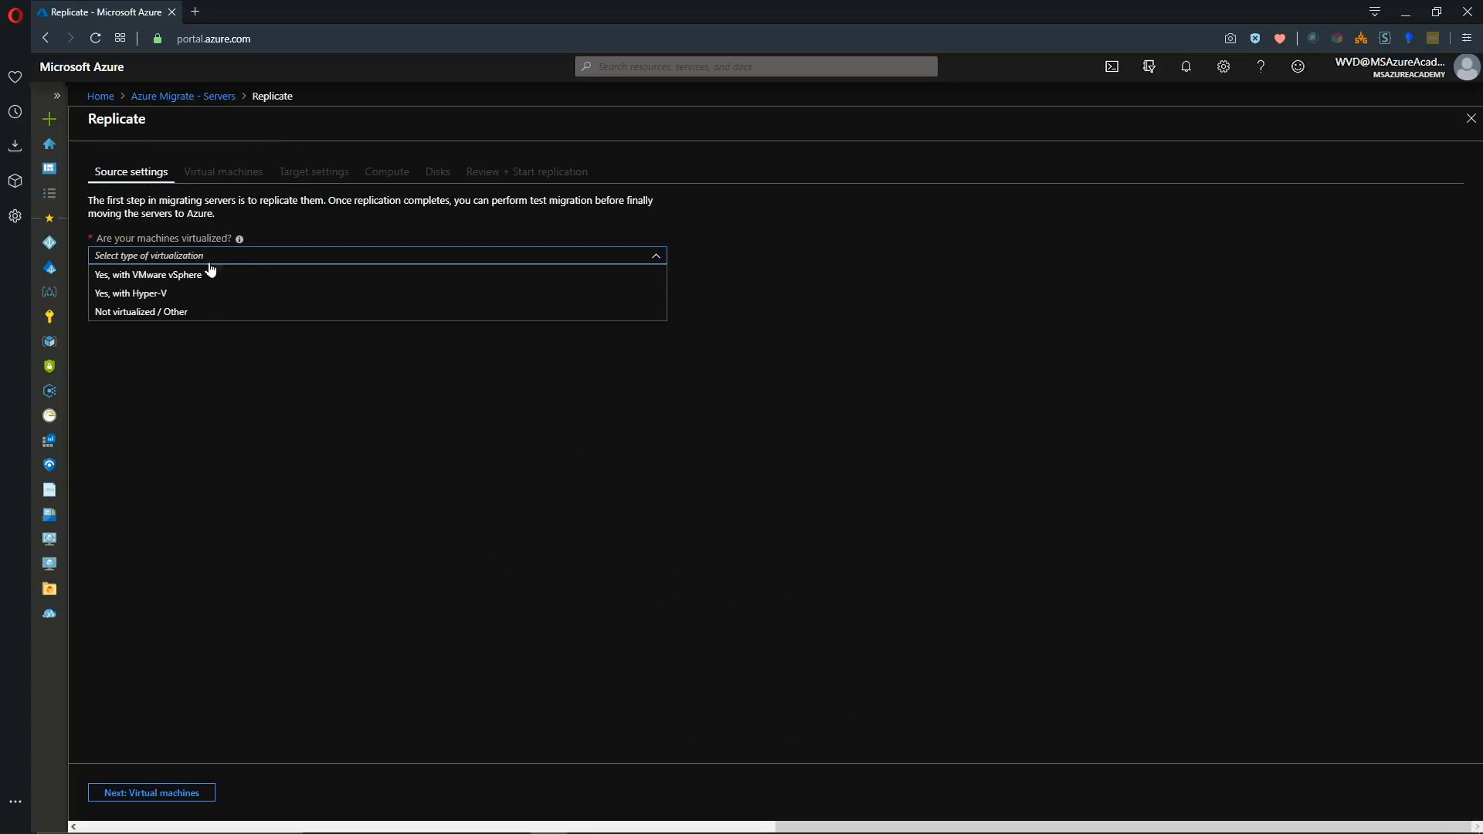
click(129, 294)
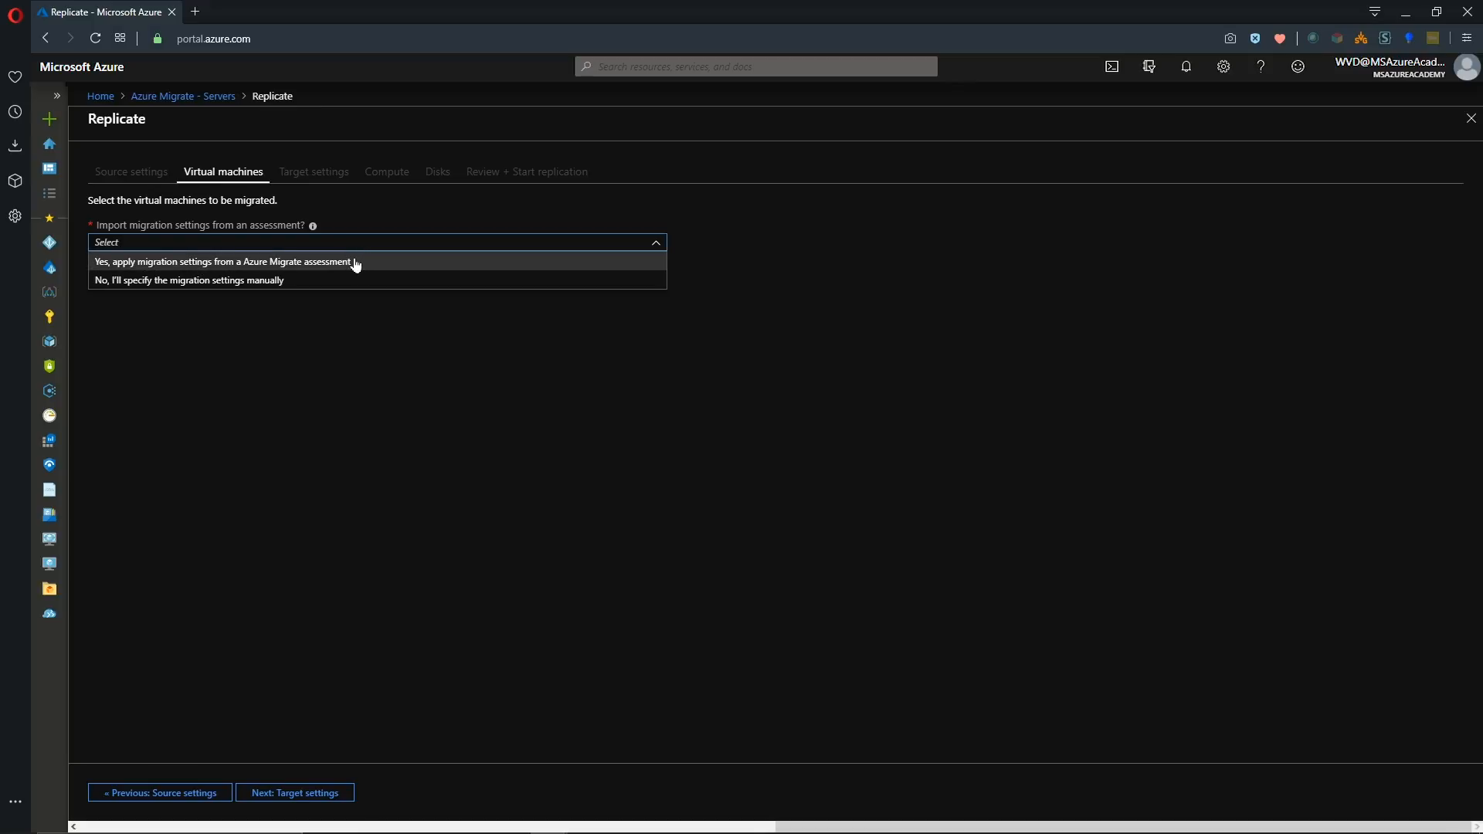
mouse_move(262, 285)
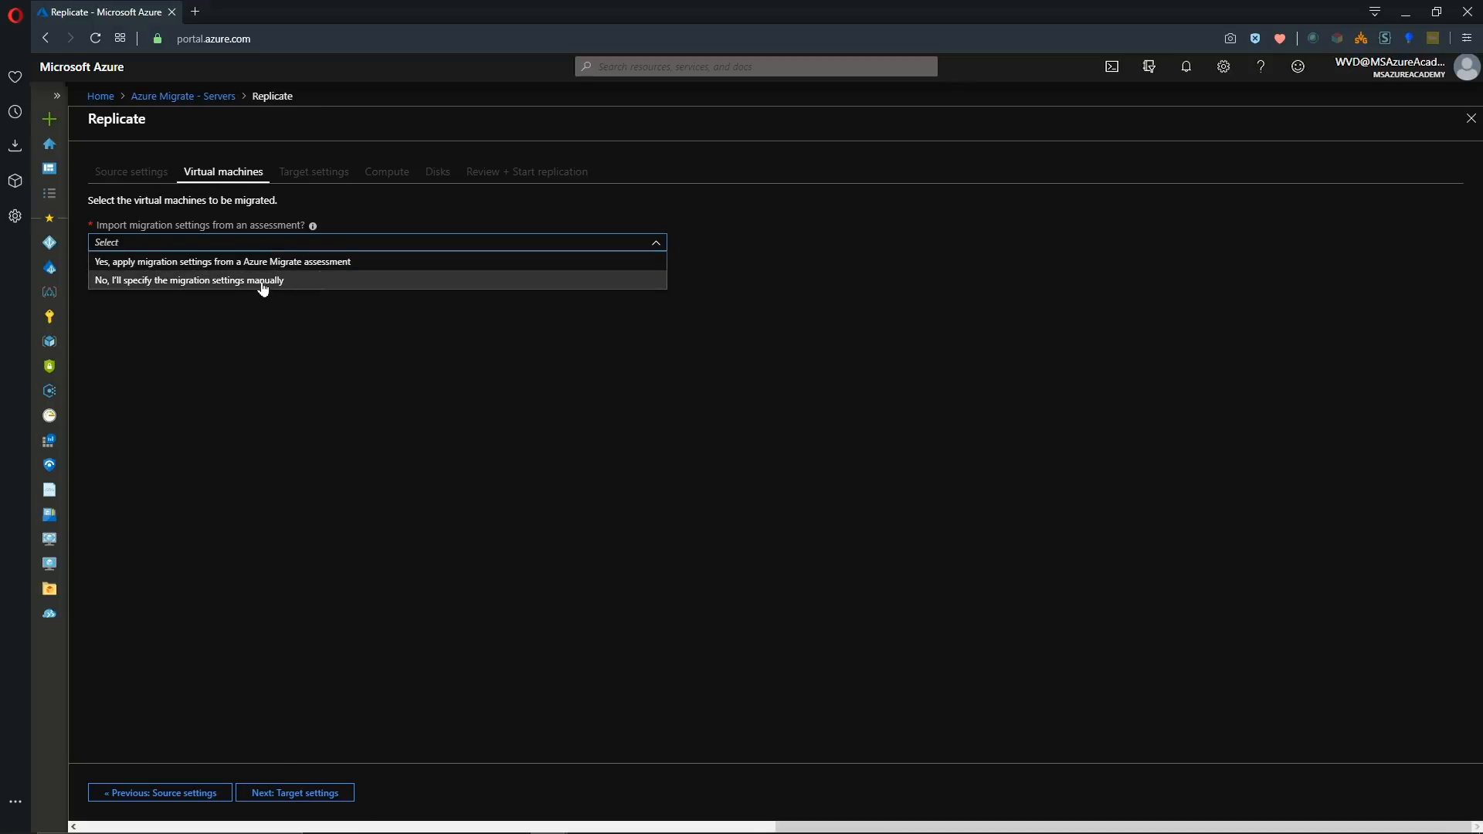
click(185, 279)
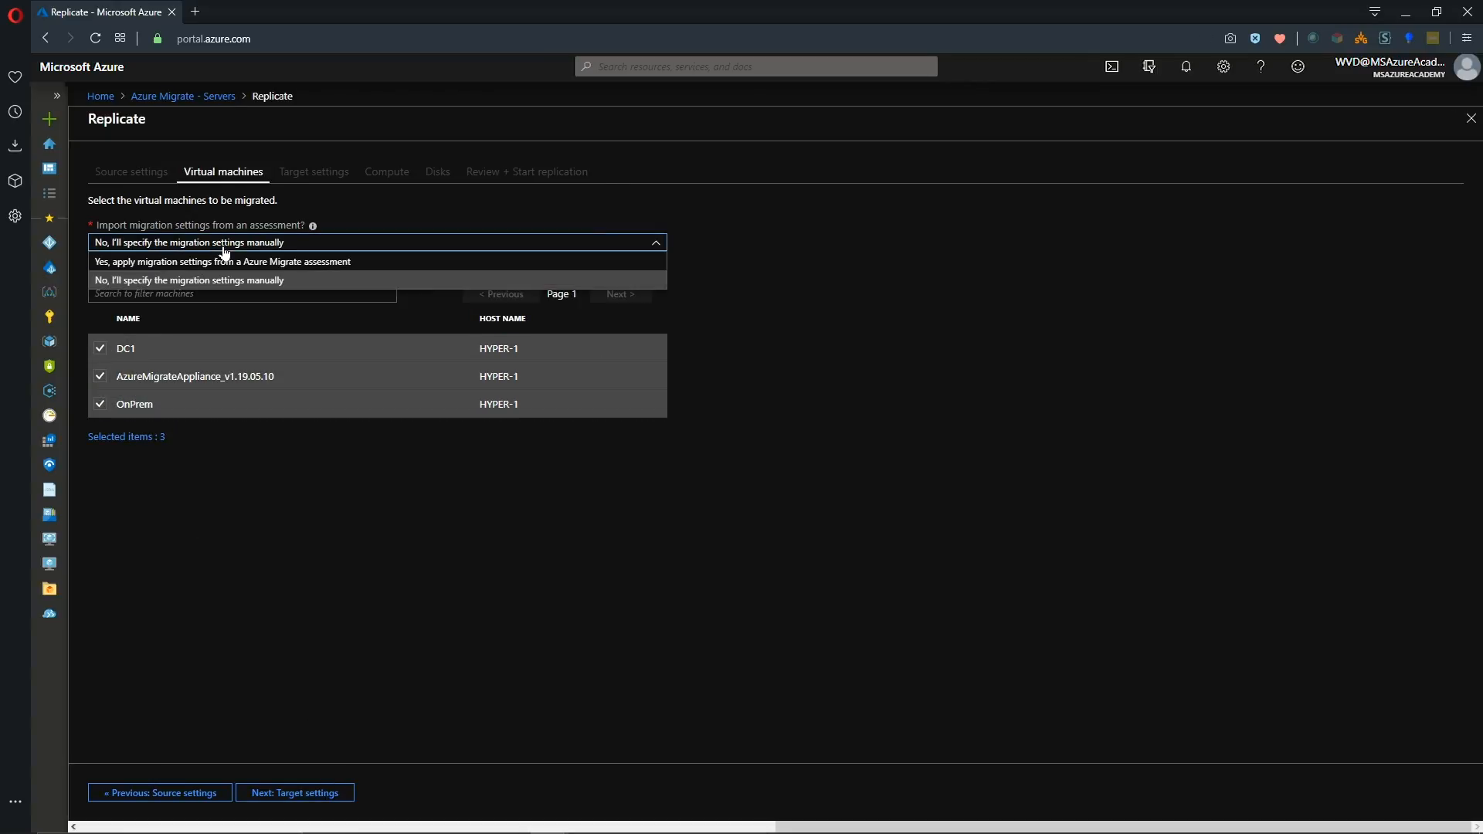
click(204, 261)
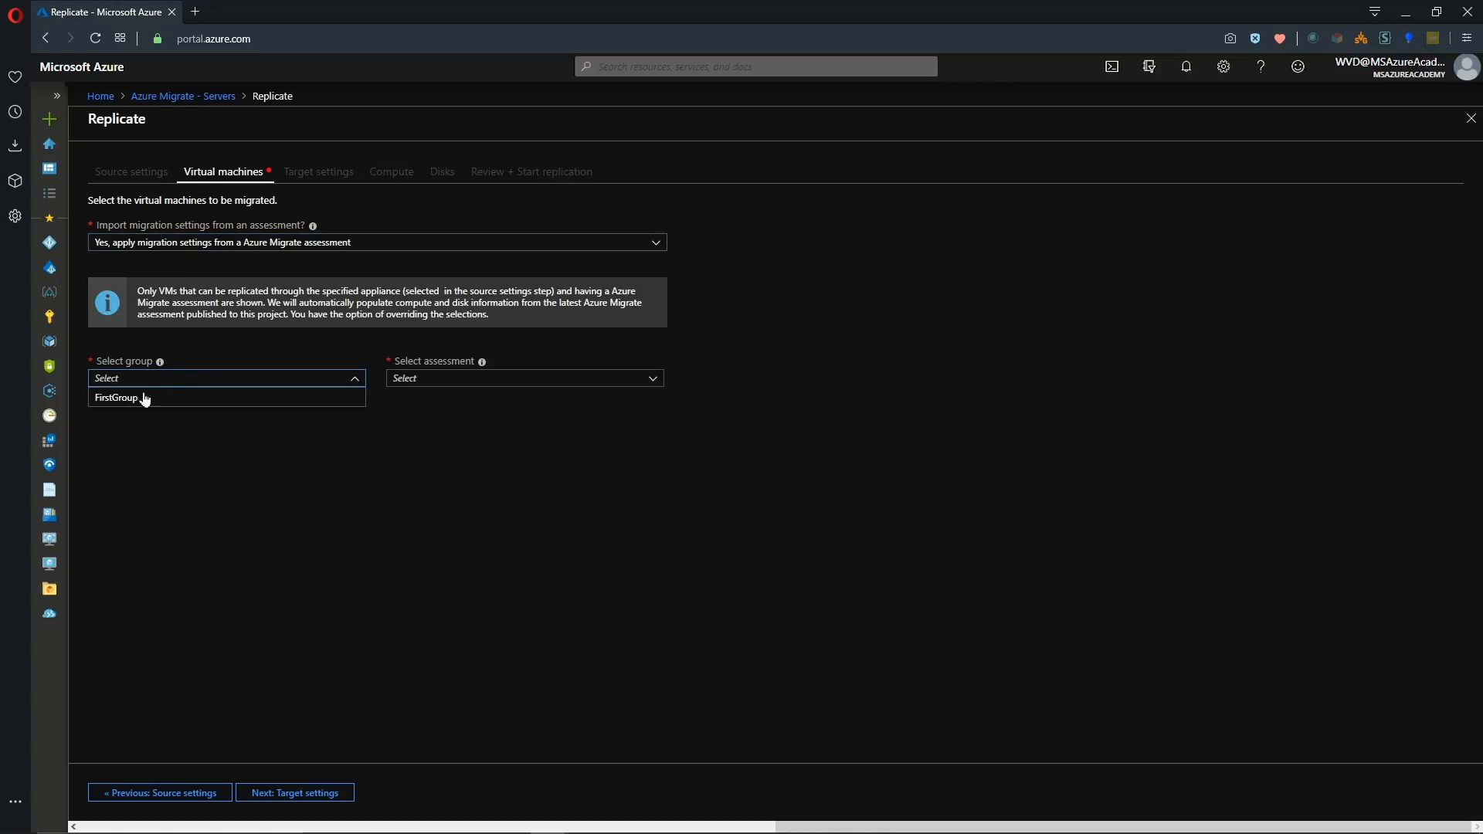
Select FirstGroup with 'my 1st assessment' and include DC1 and OnPrem for replication.
click(124, 398)
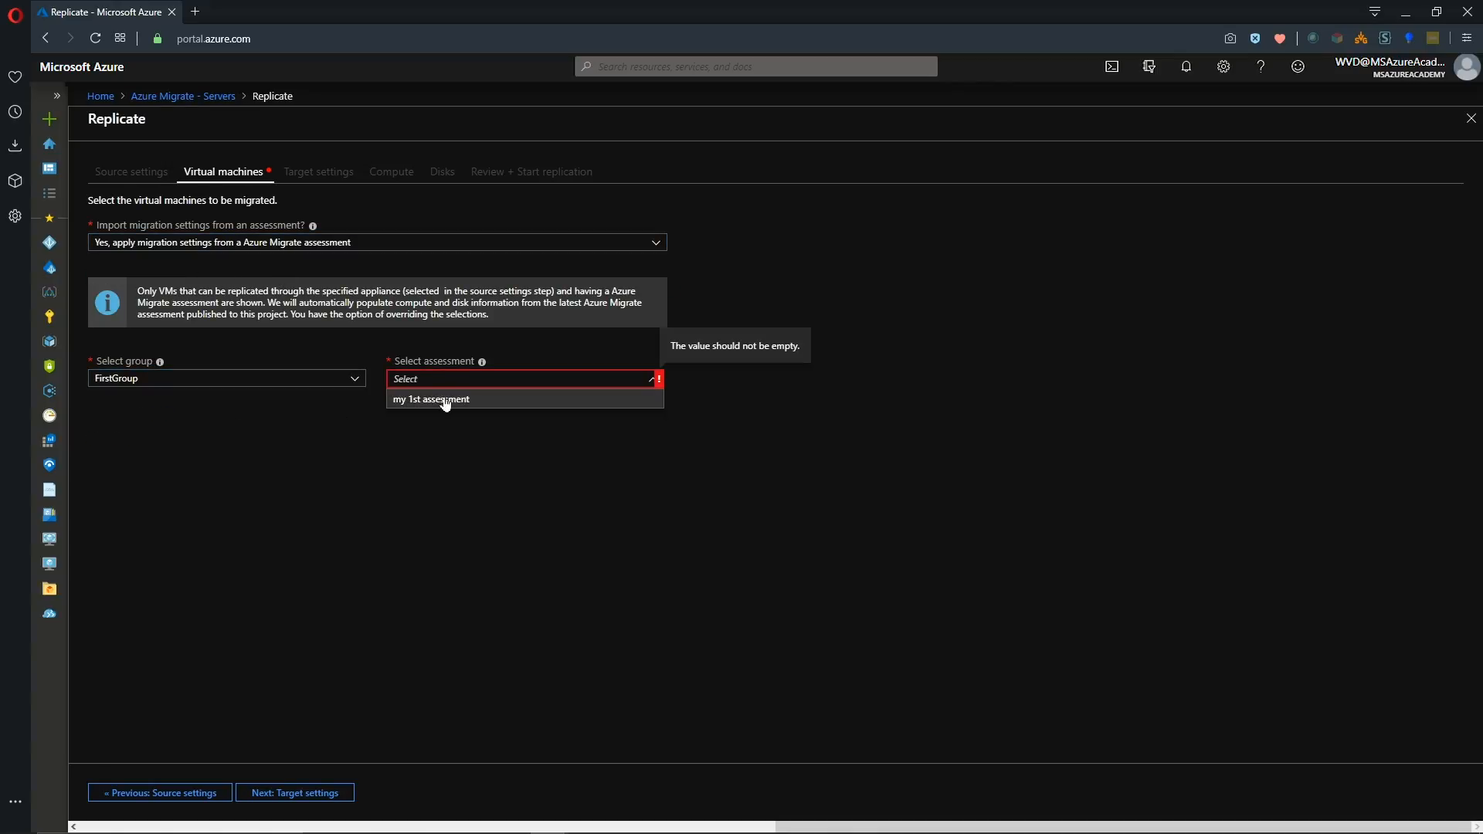
click(442, 398)
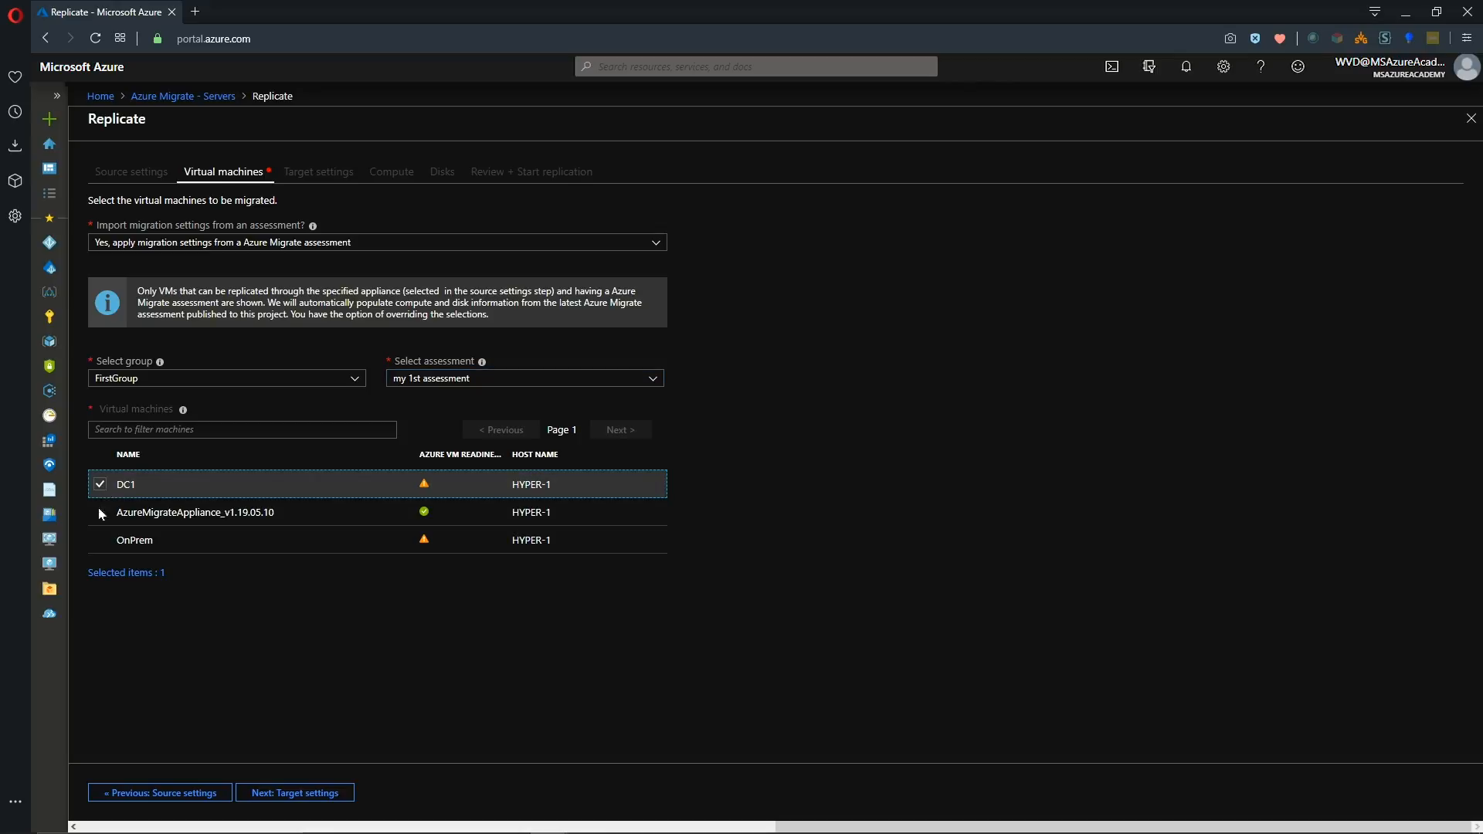
click(98, 541)
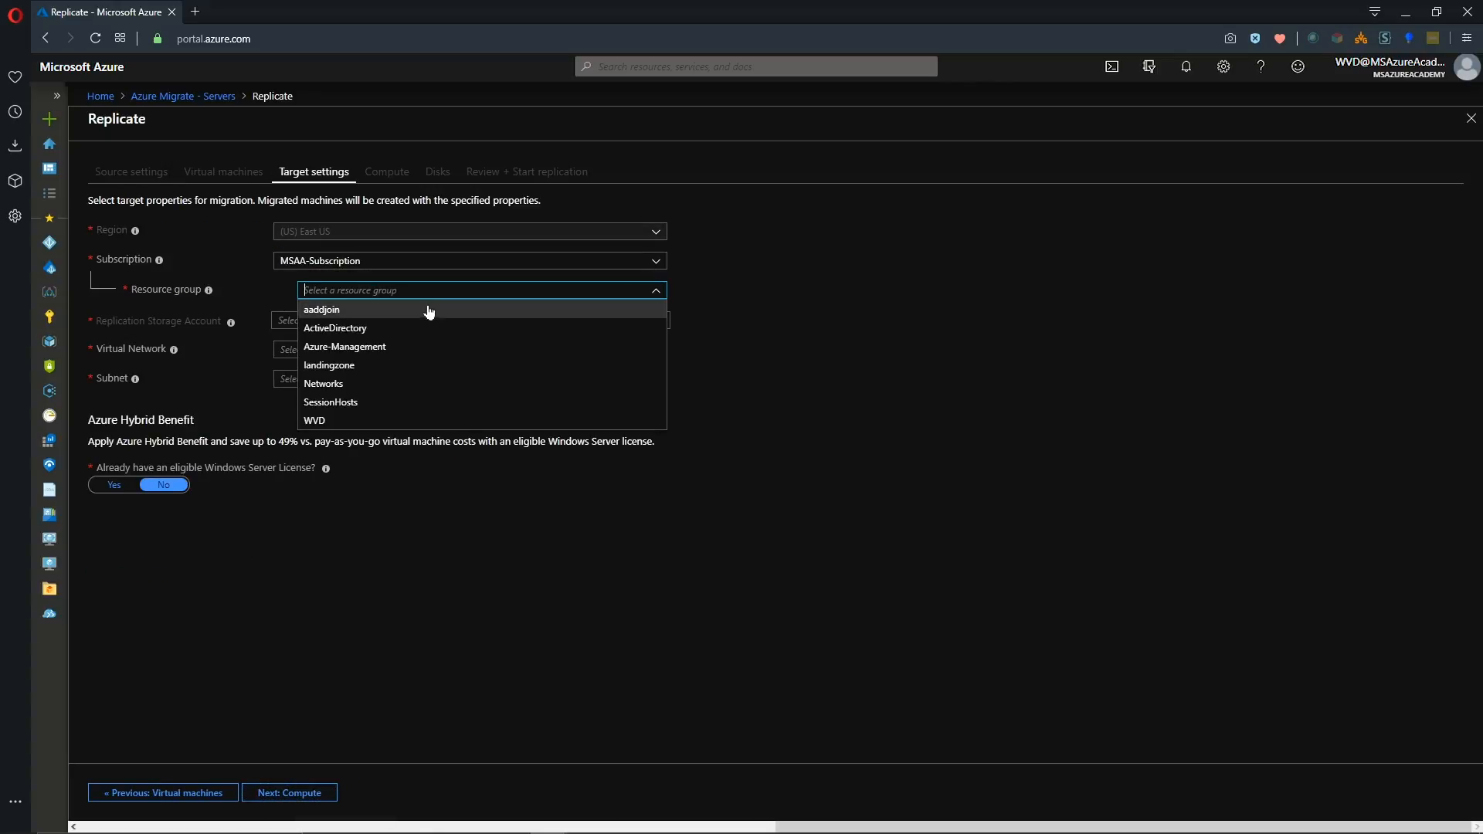
mouse_move(352, 374)
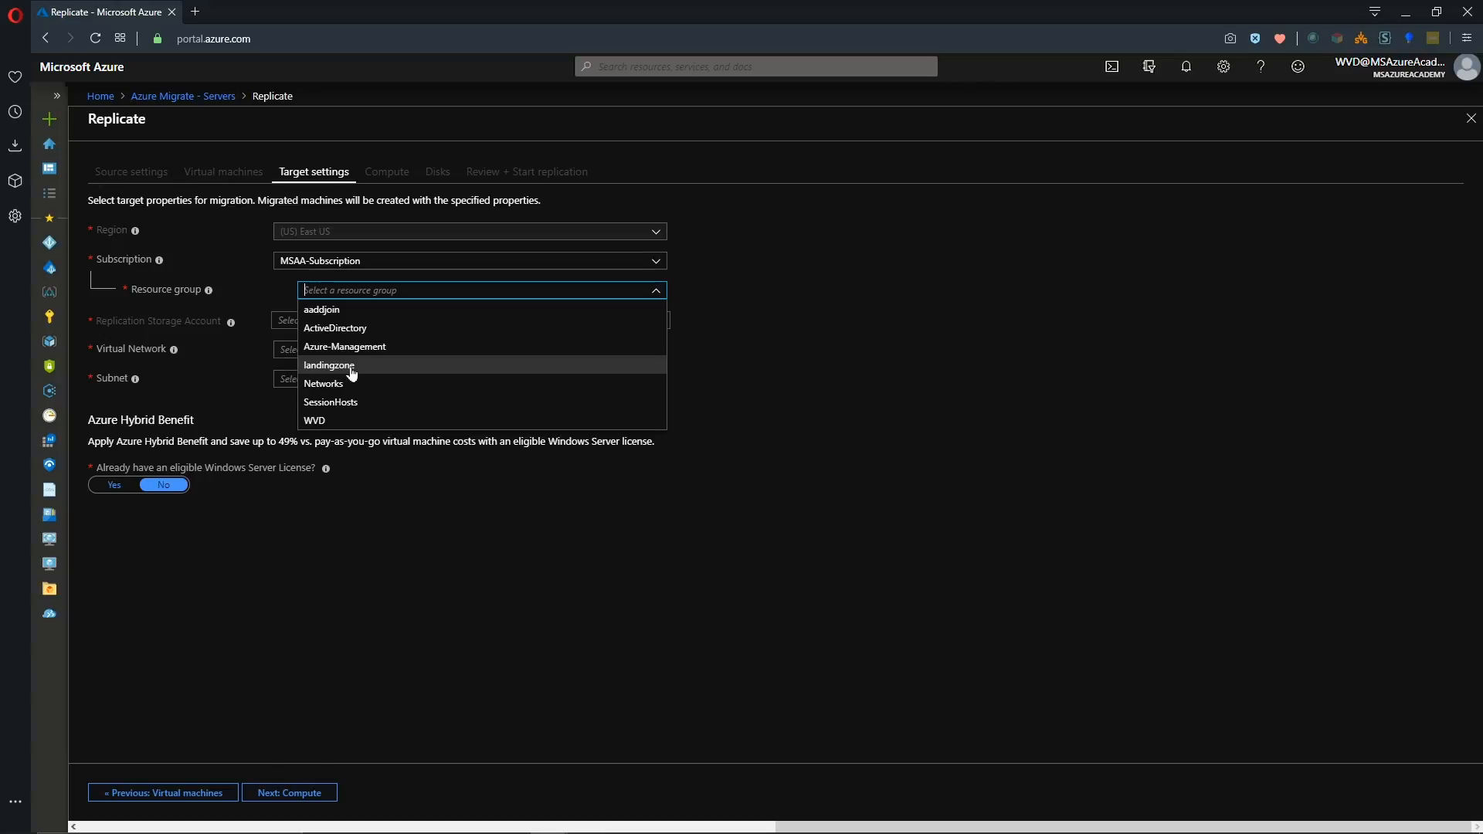
Target resource group landingzone, Premium aamigratelandzone001 storage, AA-vNET-Hub-00/NextApp0, Hybrid Benefit confirmed; proceed to Compute.
click(329, 364)
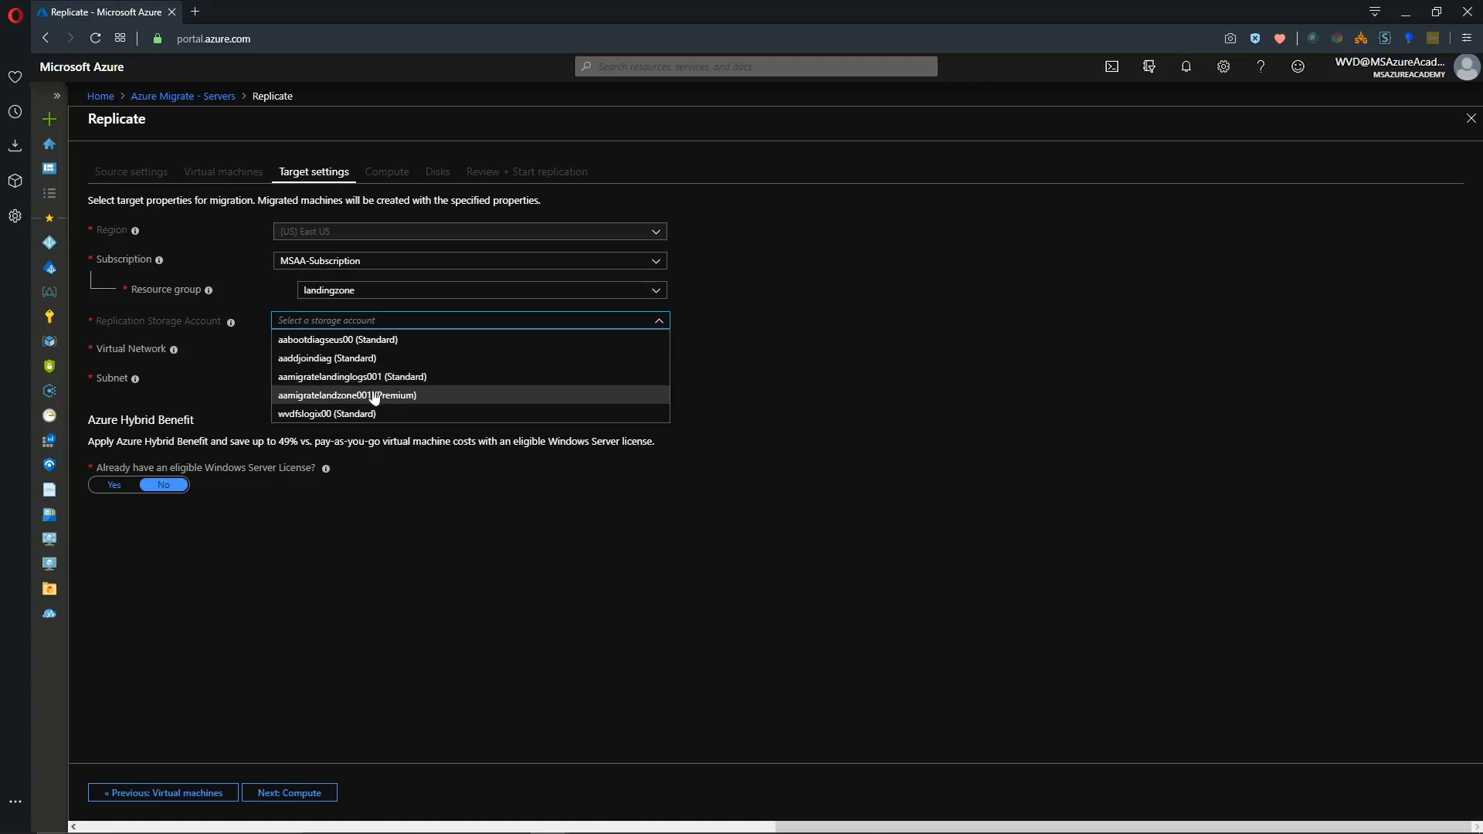
click(351, 396)
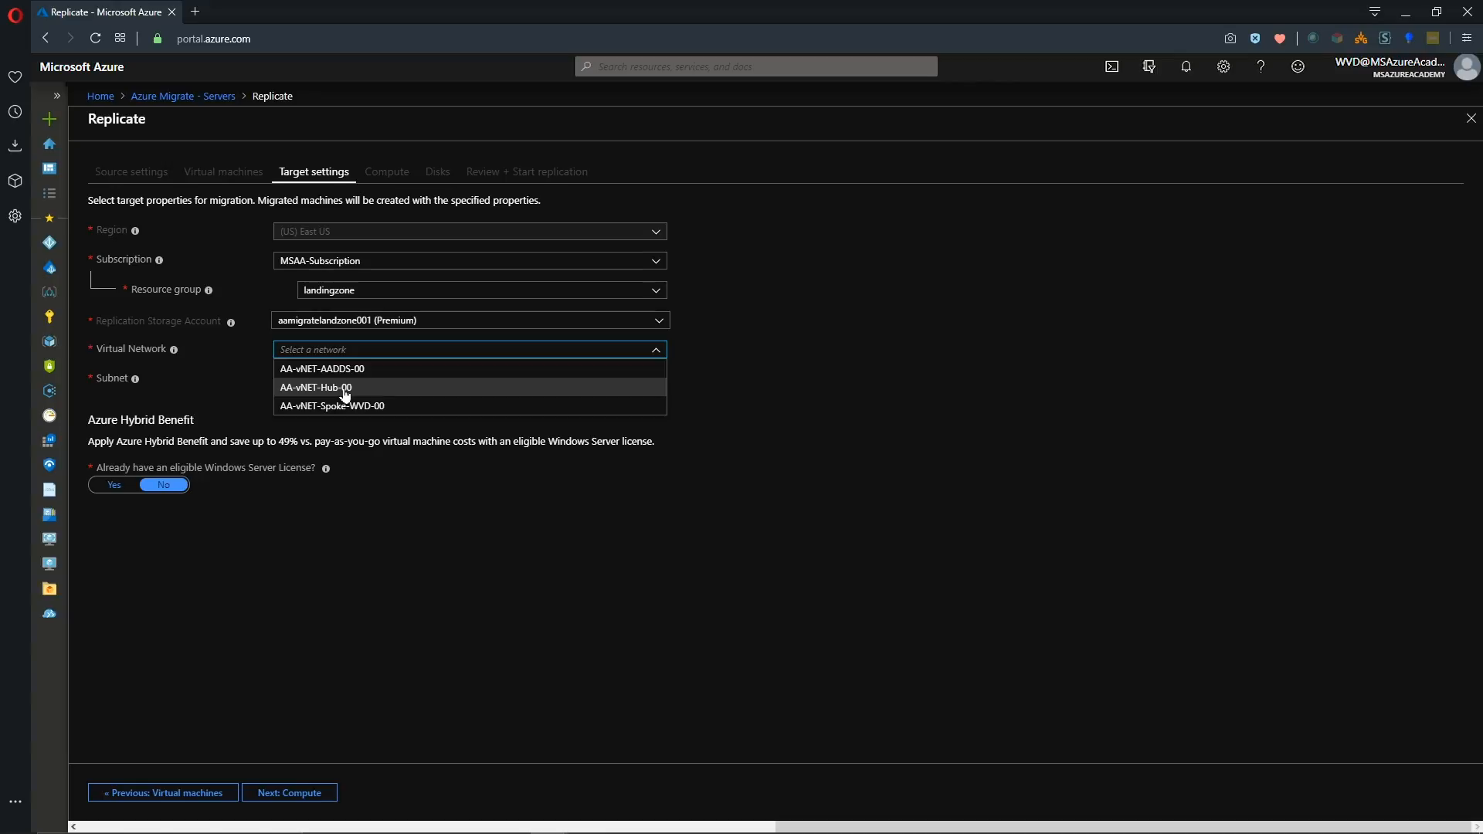
click(315, 387)
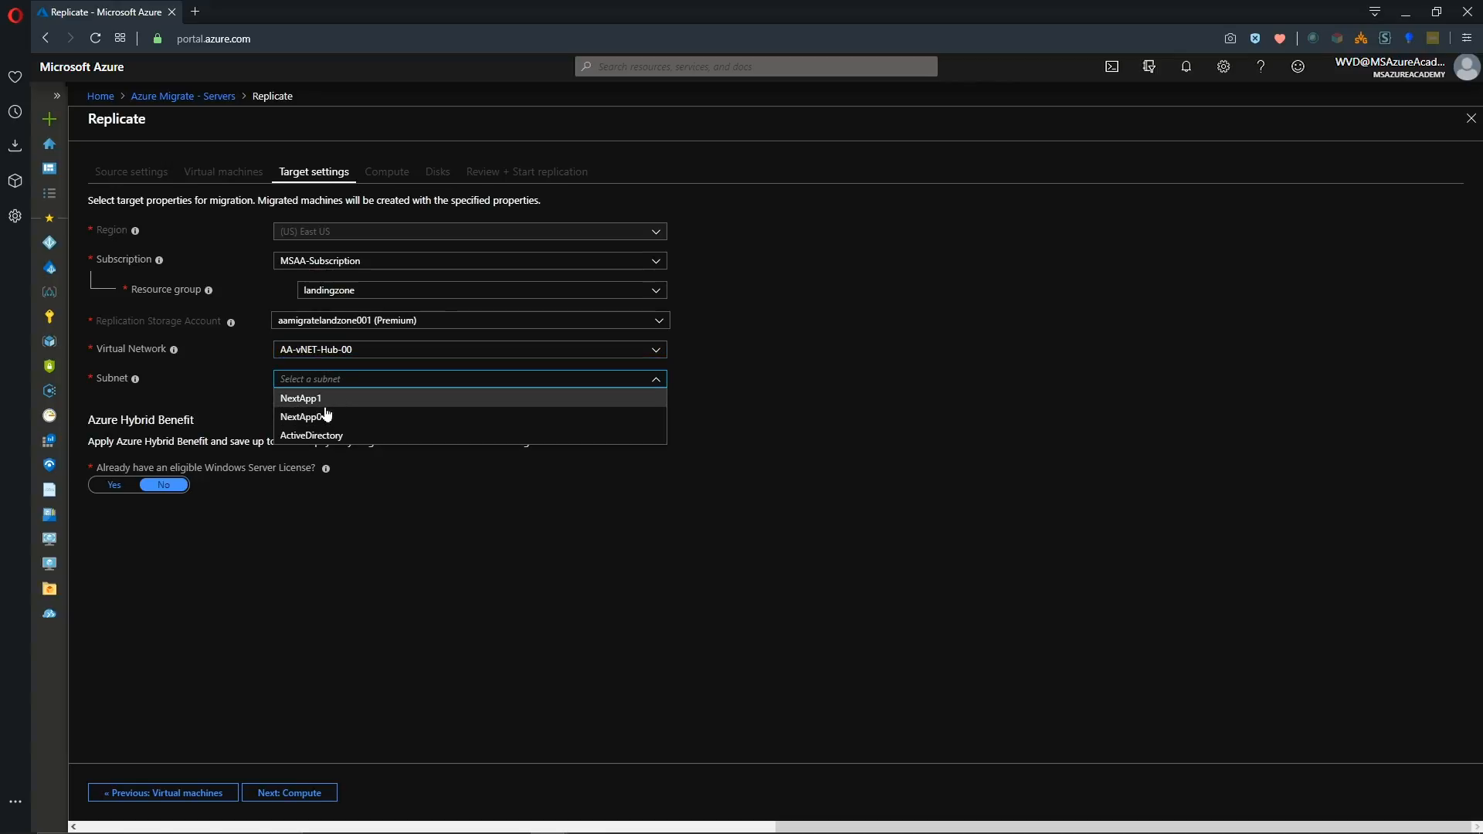
mouse_move(331, 420)
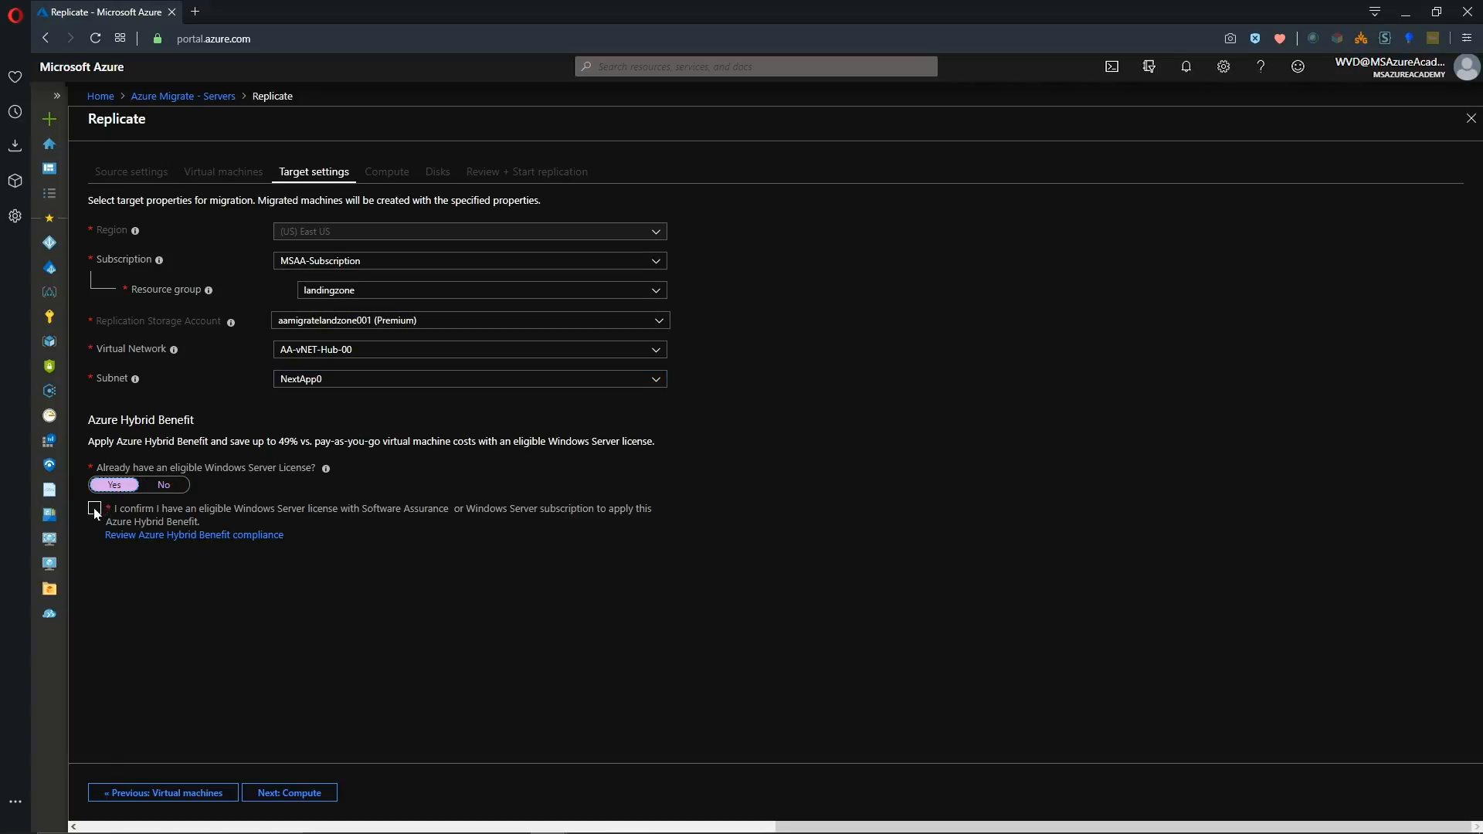
click(94, 508)
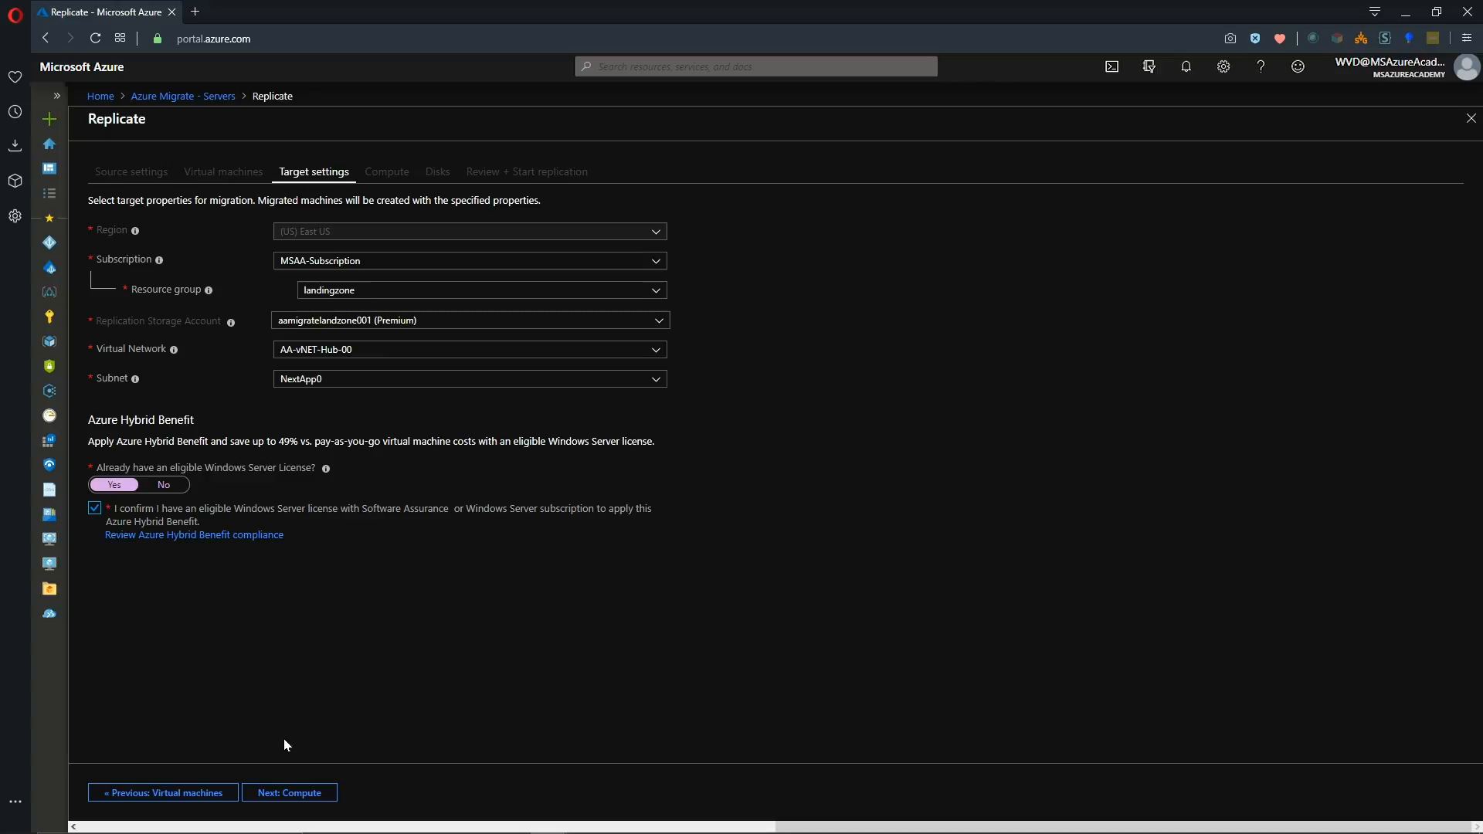
click(289, 793)
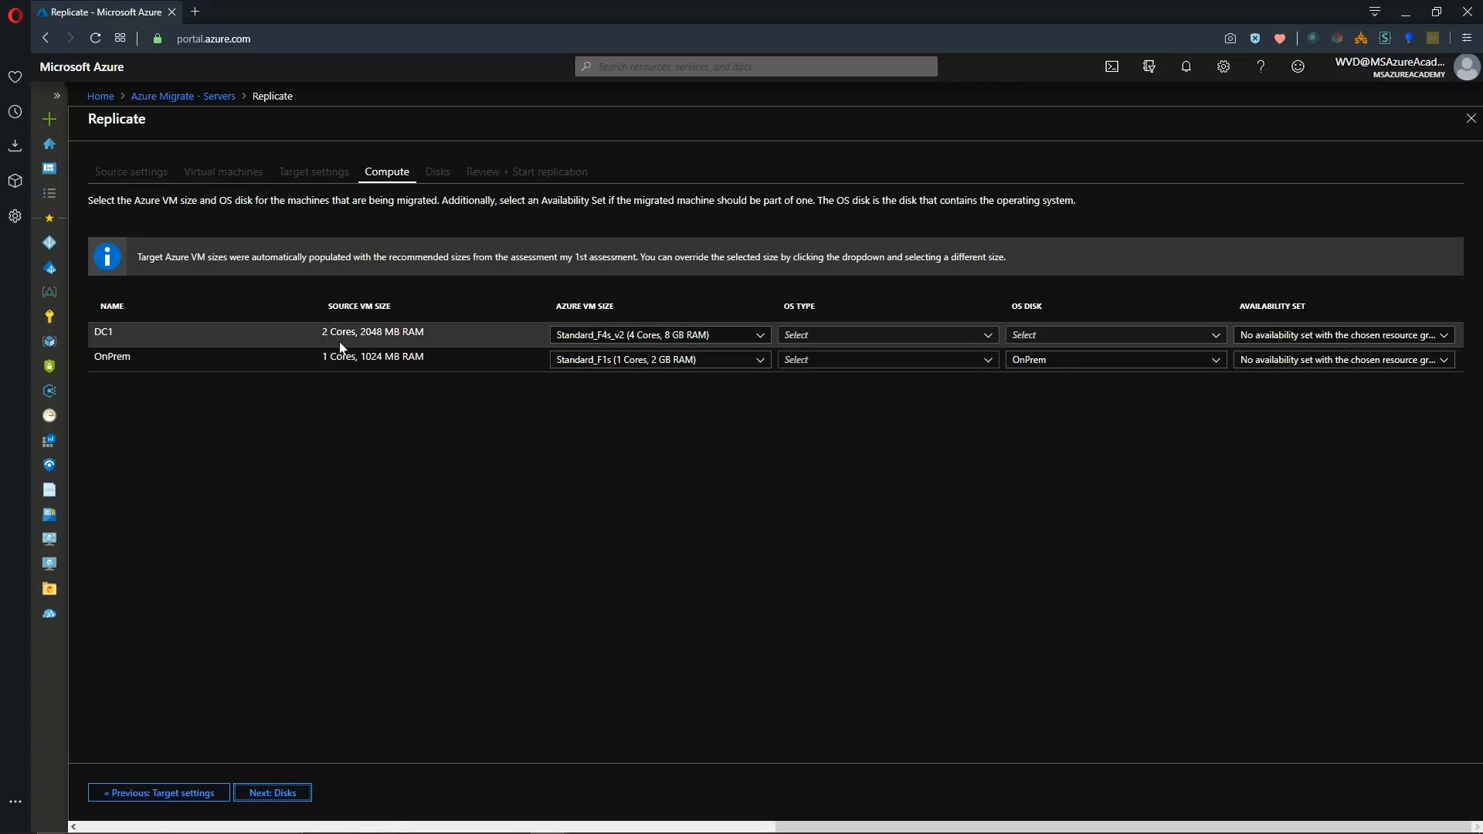
mouse_move(412, 352)
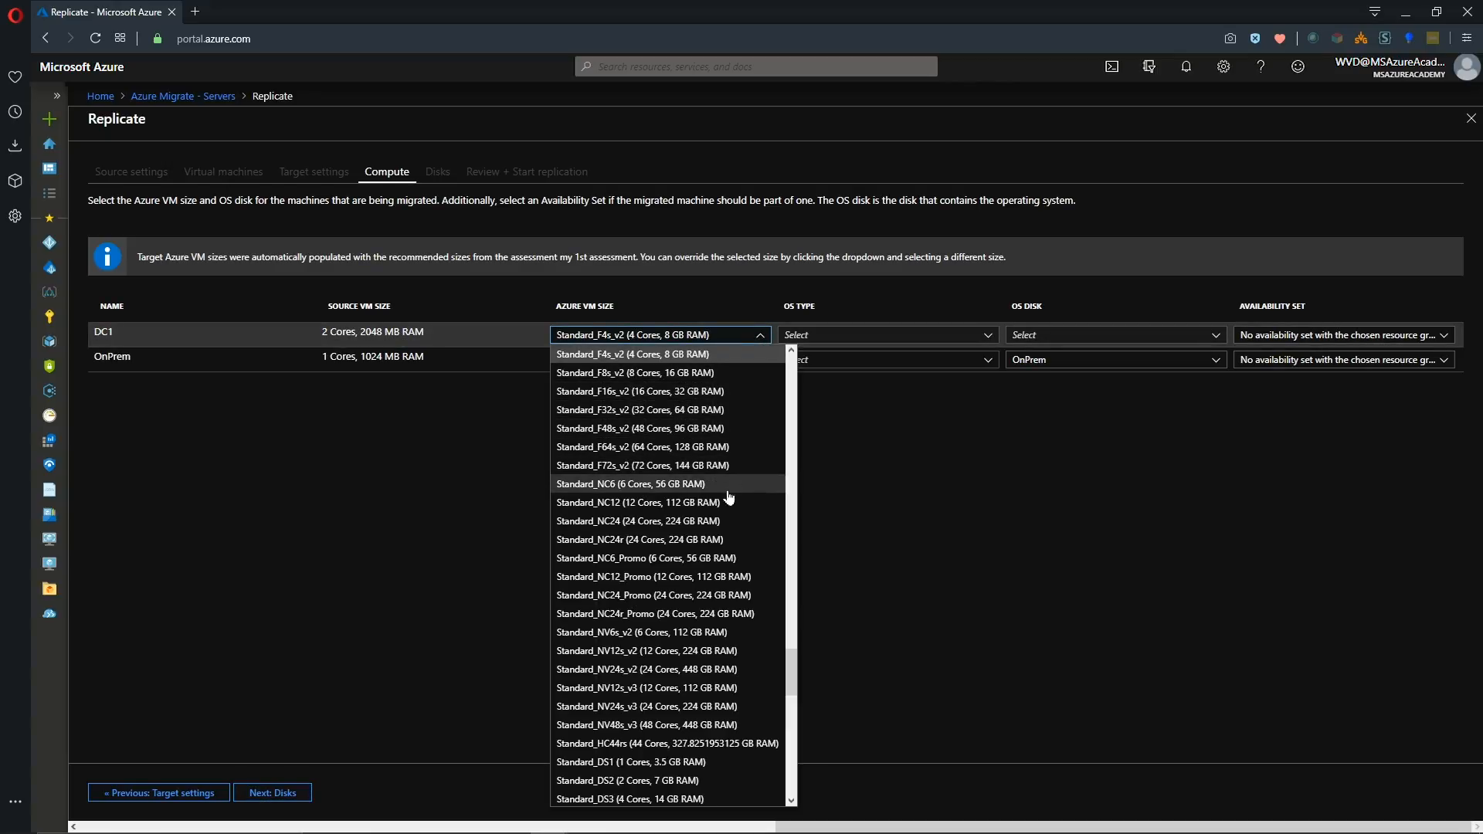
Review the recommended Azure VM sizes, keeping DC1 at Standard_B2ms and checking OnPrem's size choices.
scroll(down, 3)
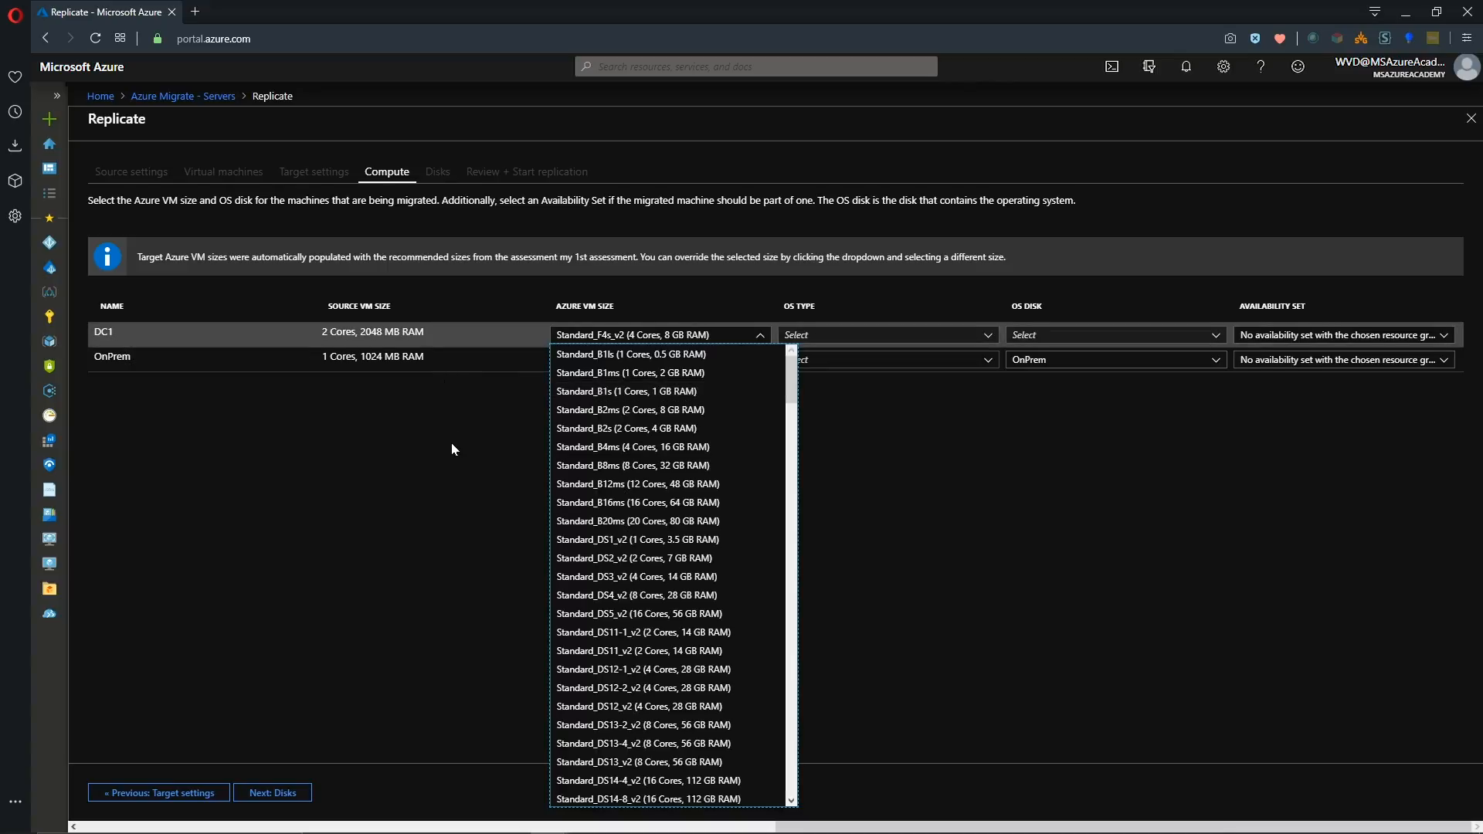
click(630, 372)
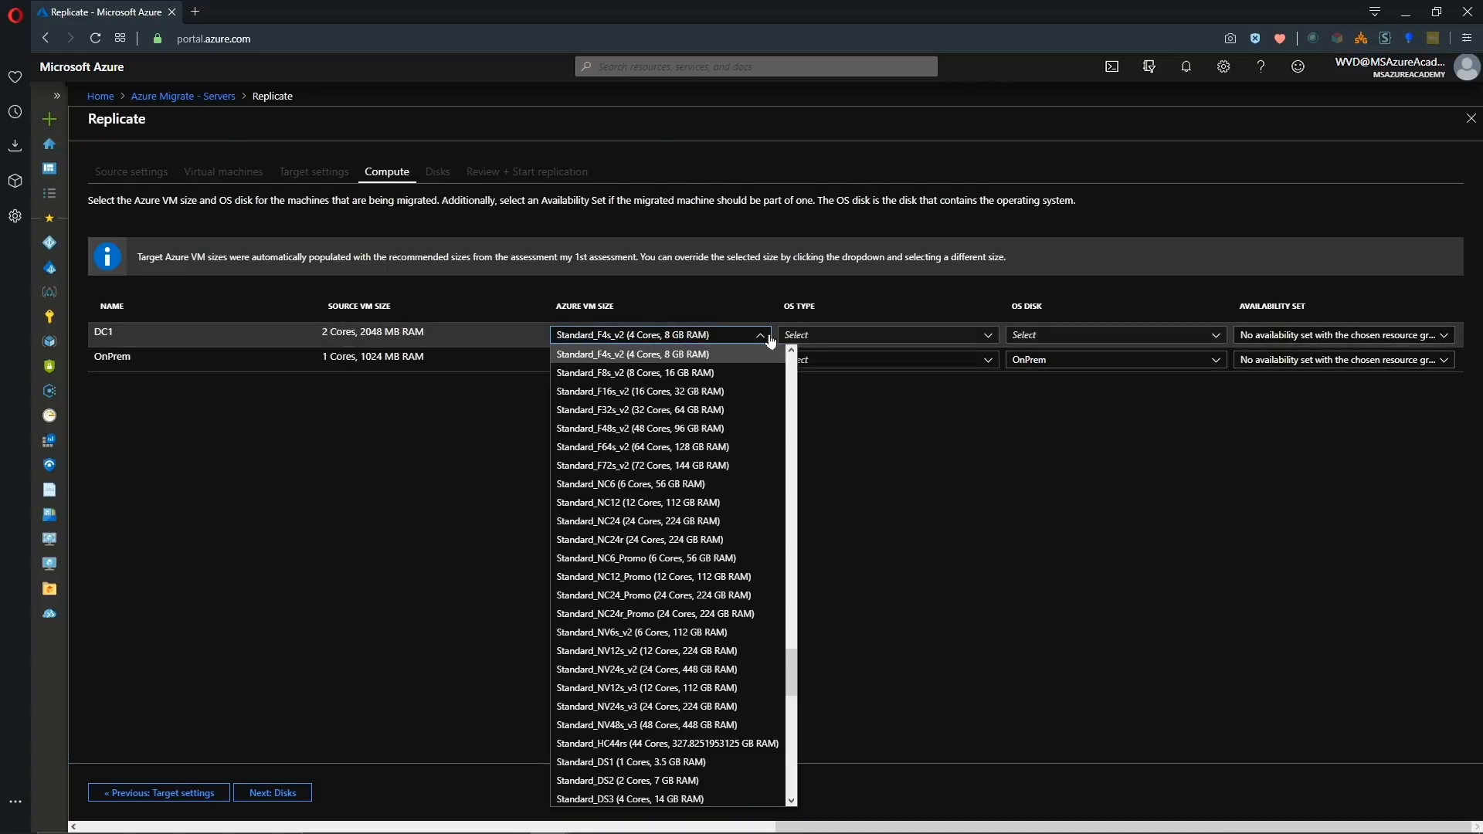
scroll(down, 3)
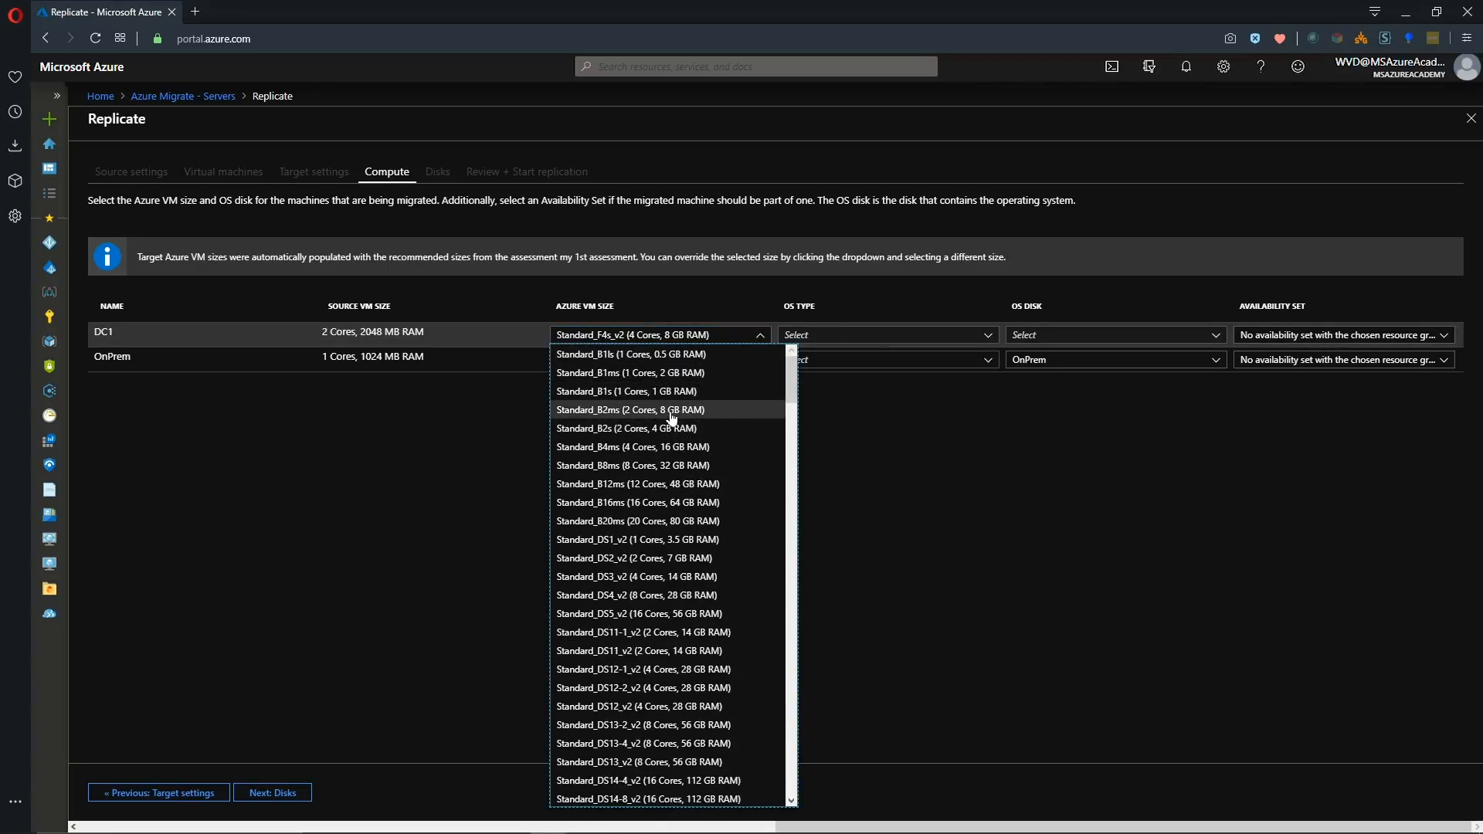
click(630, 409)
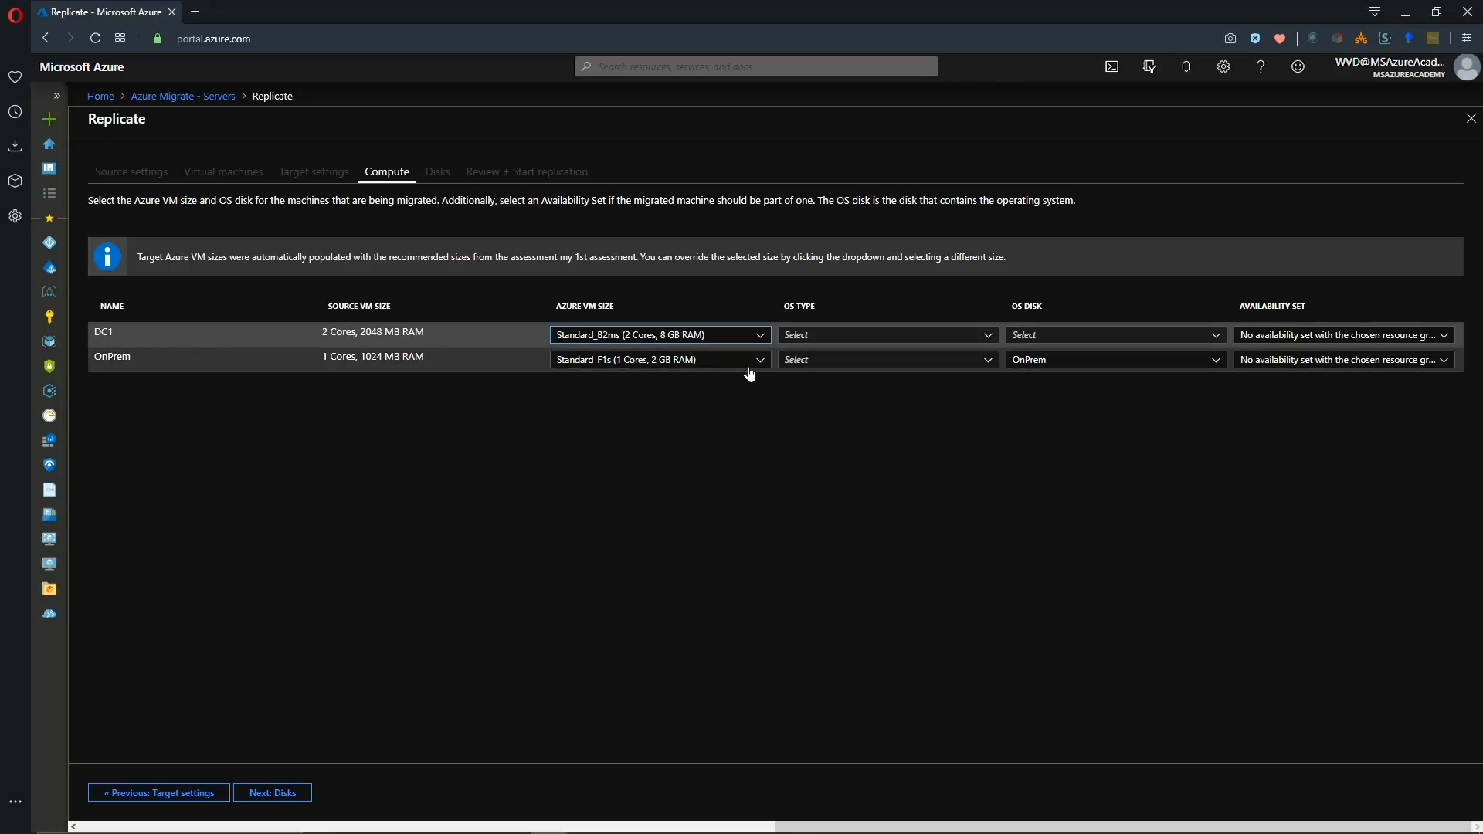
click(658, 358)
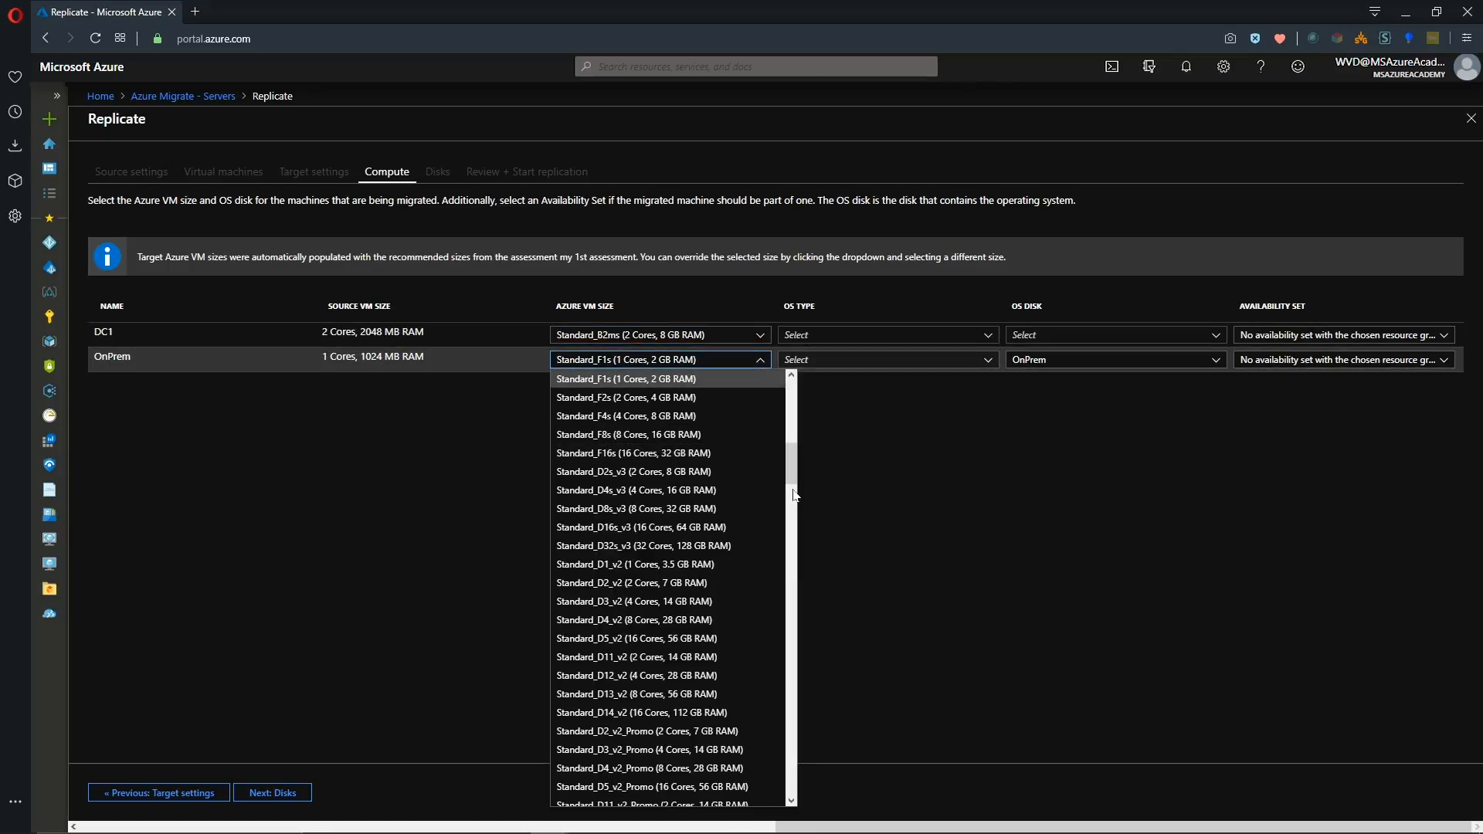
mouse_move(654, 405)
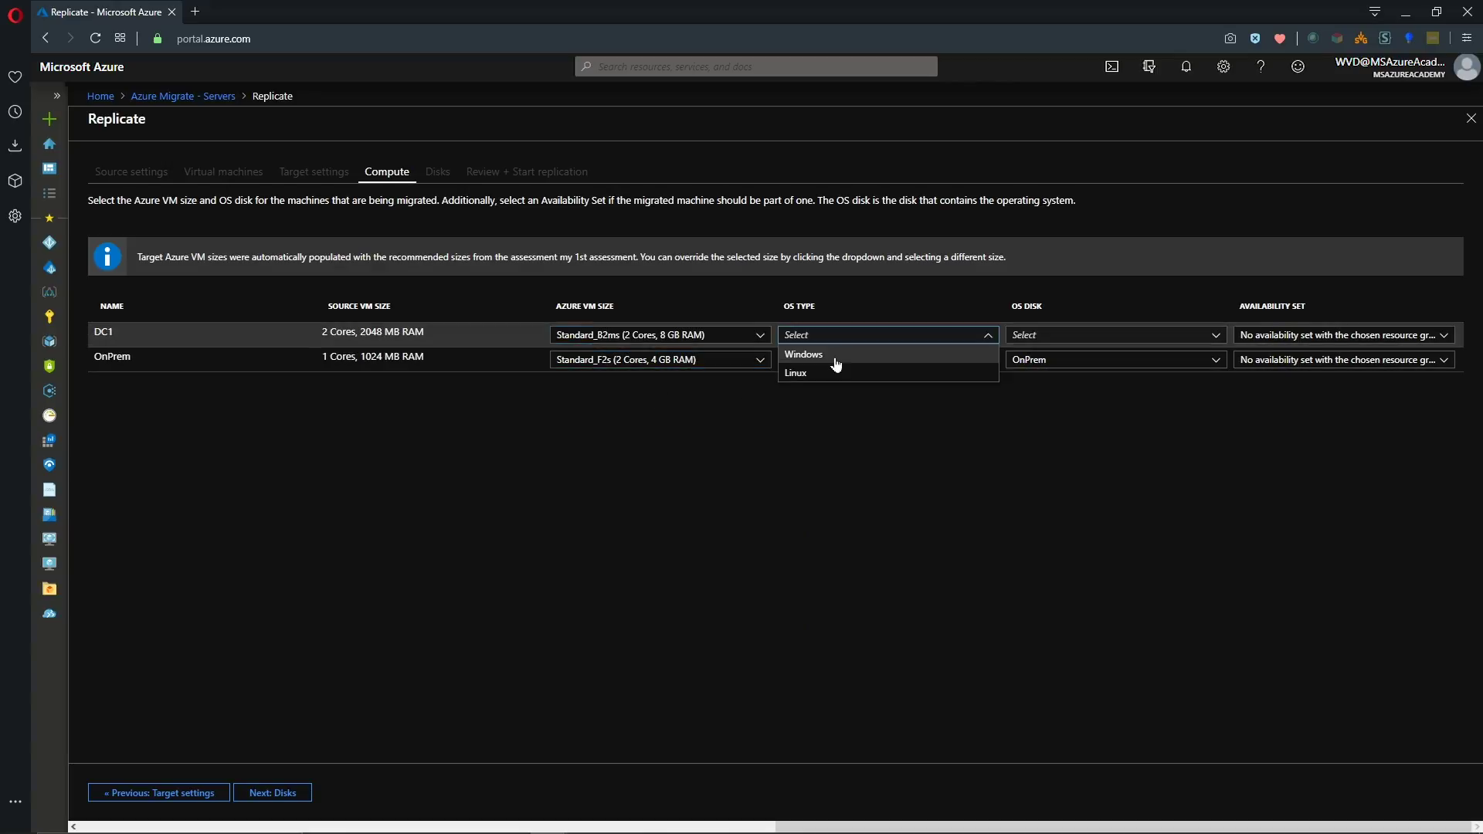
Set Windows OS type for DC1 and OnPrem and choose their DC1 and OnPrem OS disks.
click(803, 354)
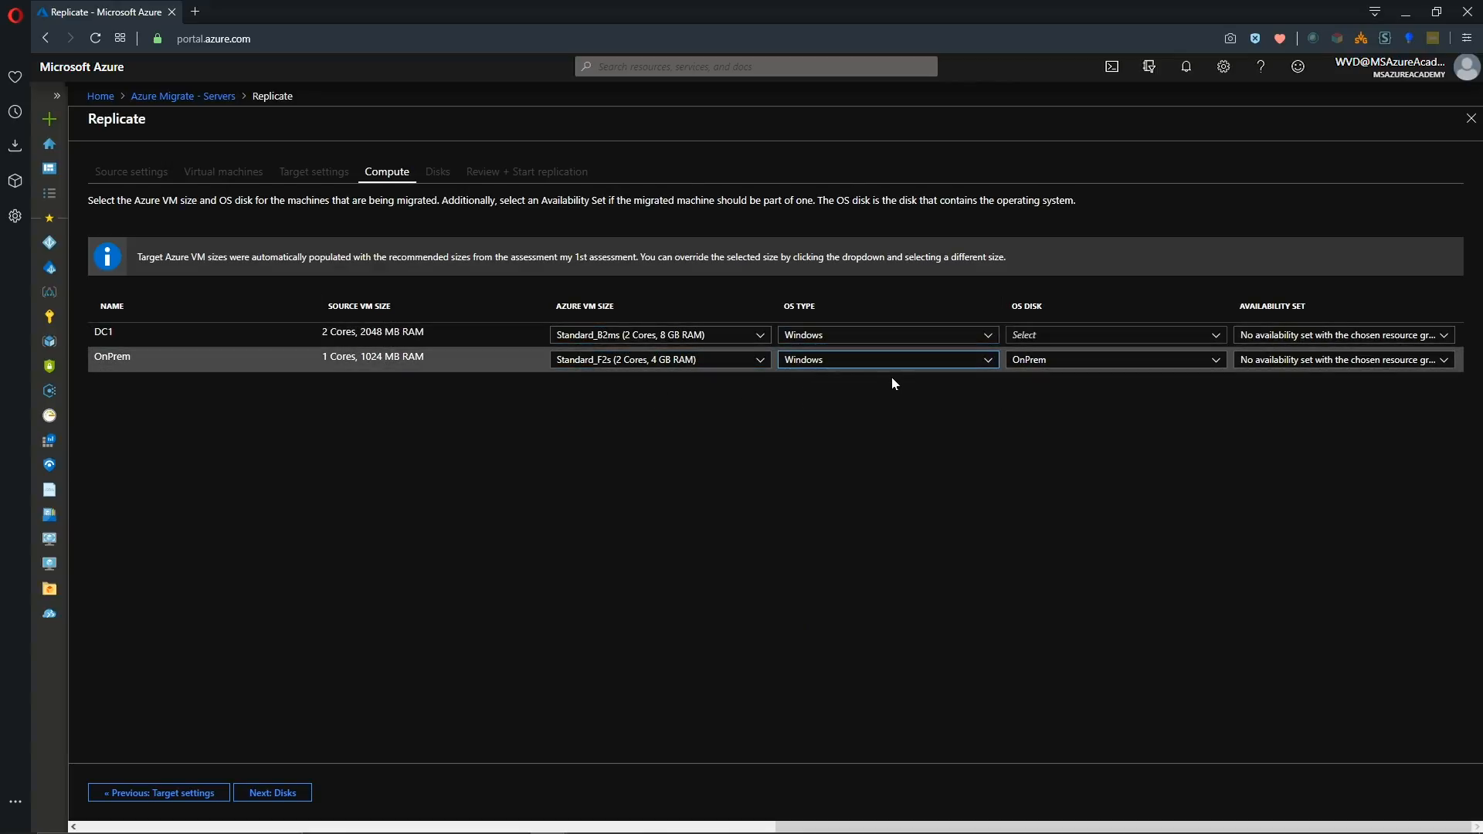
click(1115, 334)
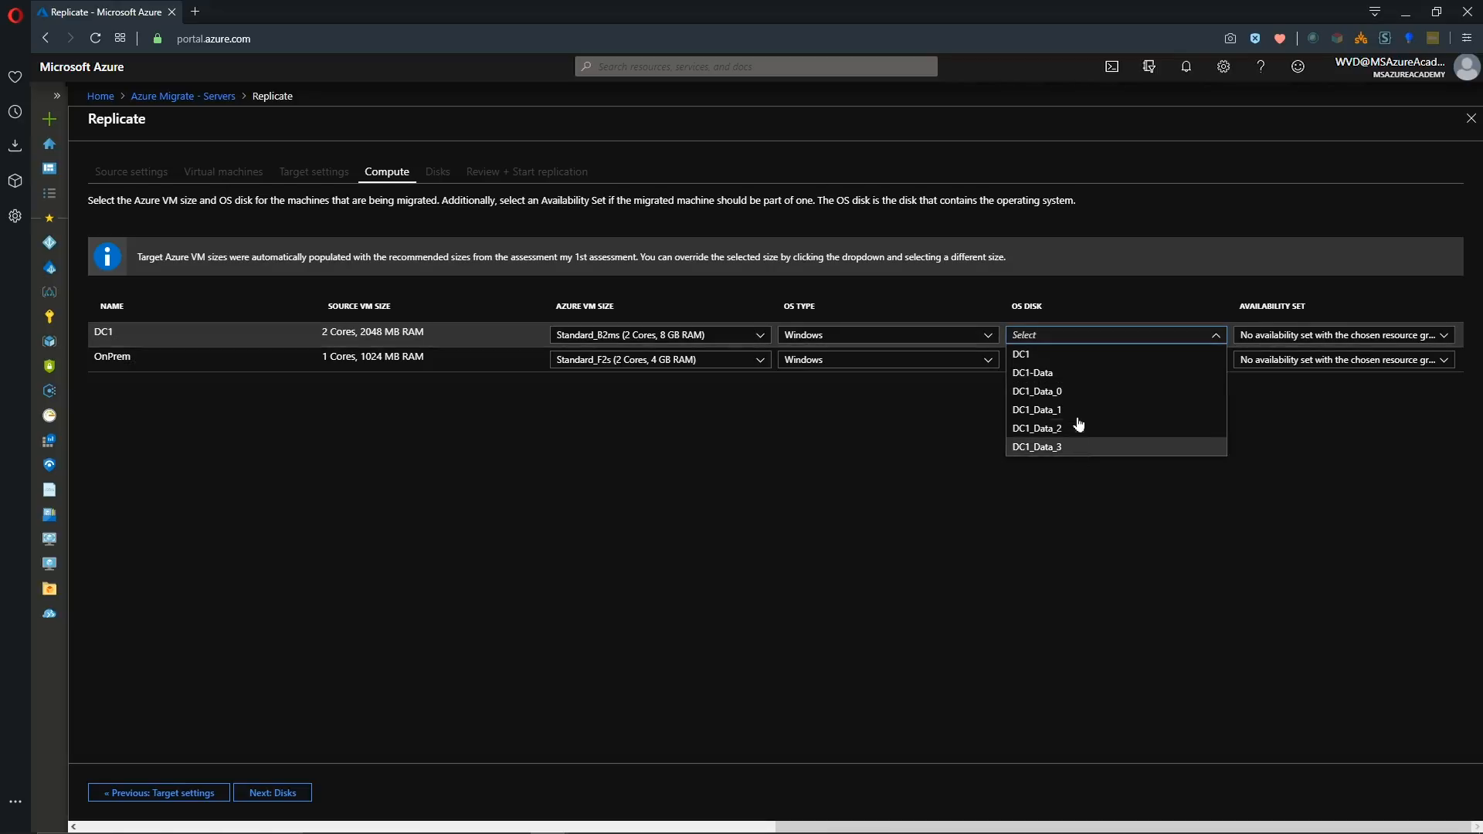
click(1021, 354)
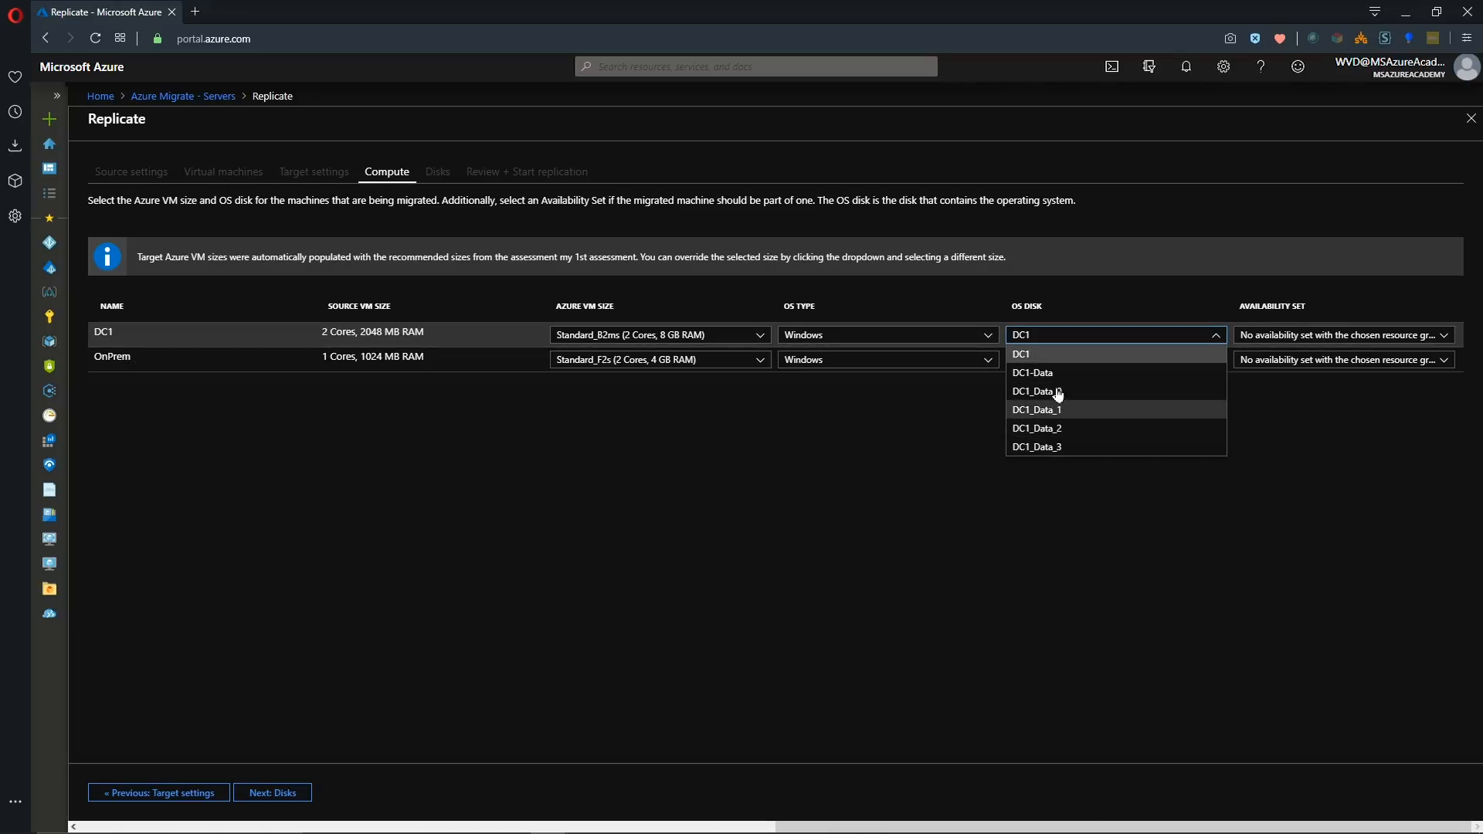
mouse_move(1063, 359)
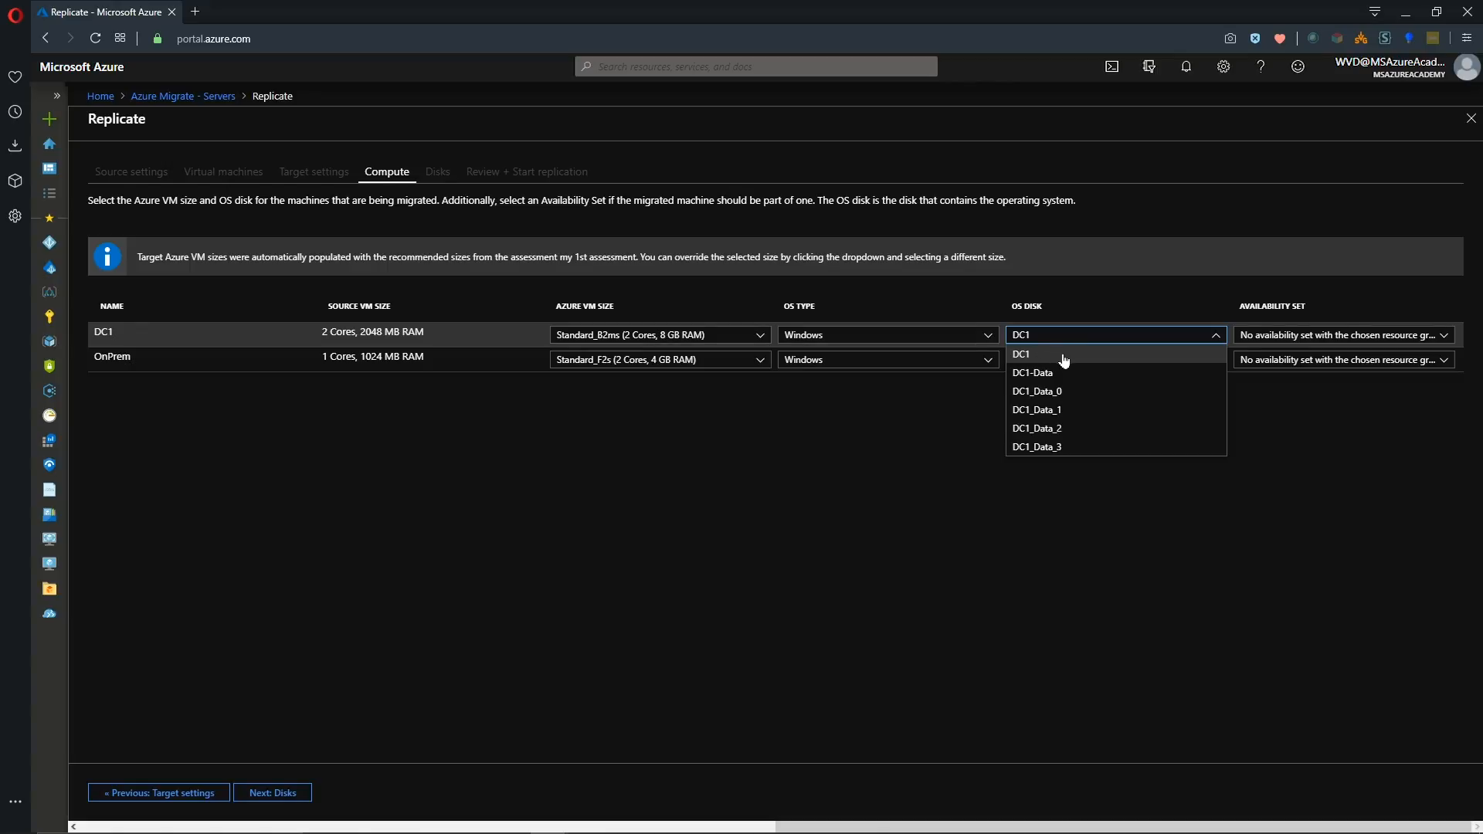
click(1021, 353)
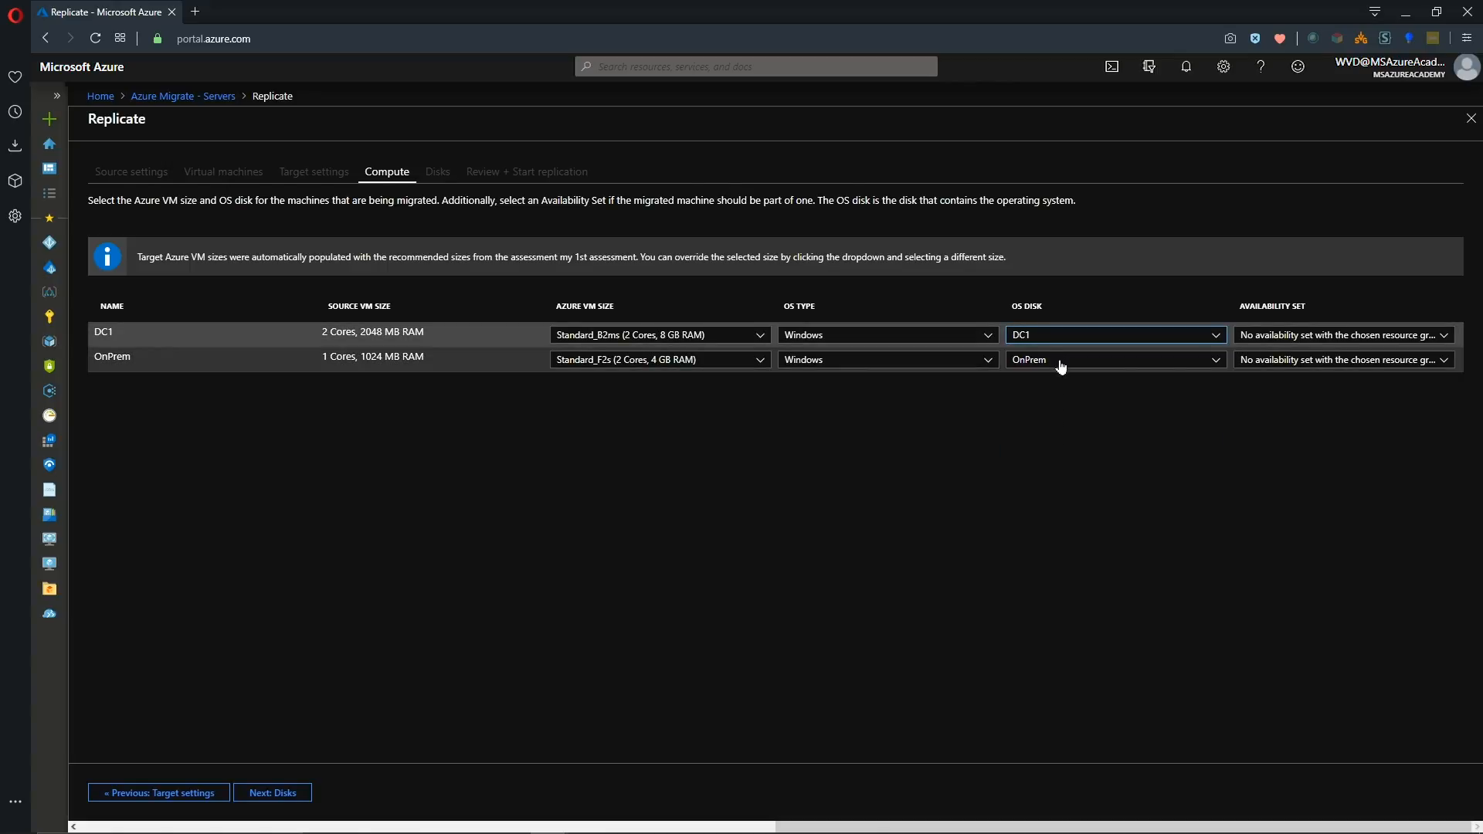
click(1115, 359)
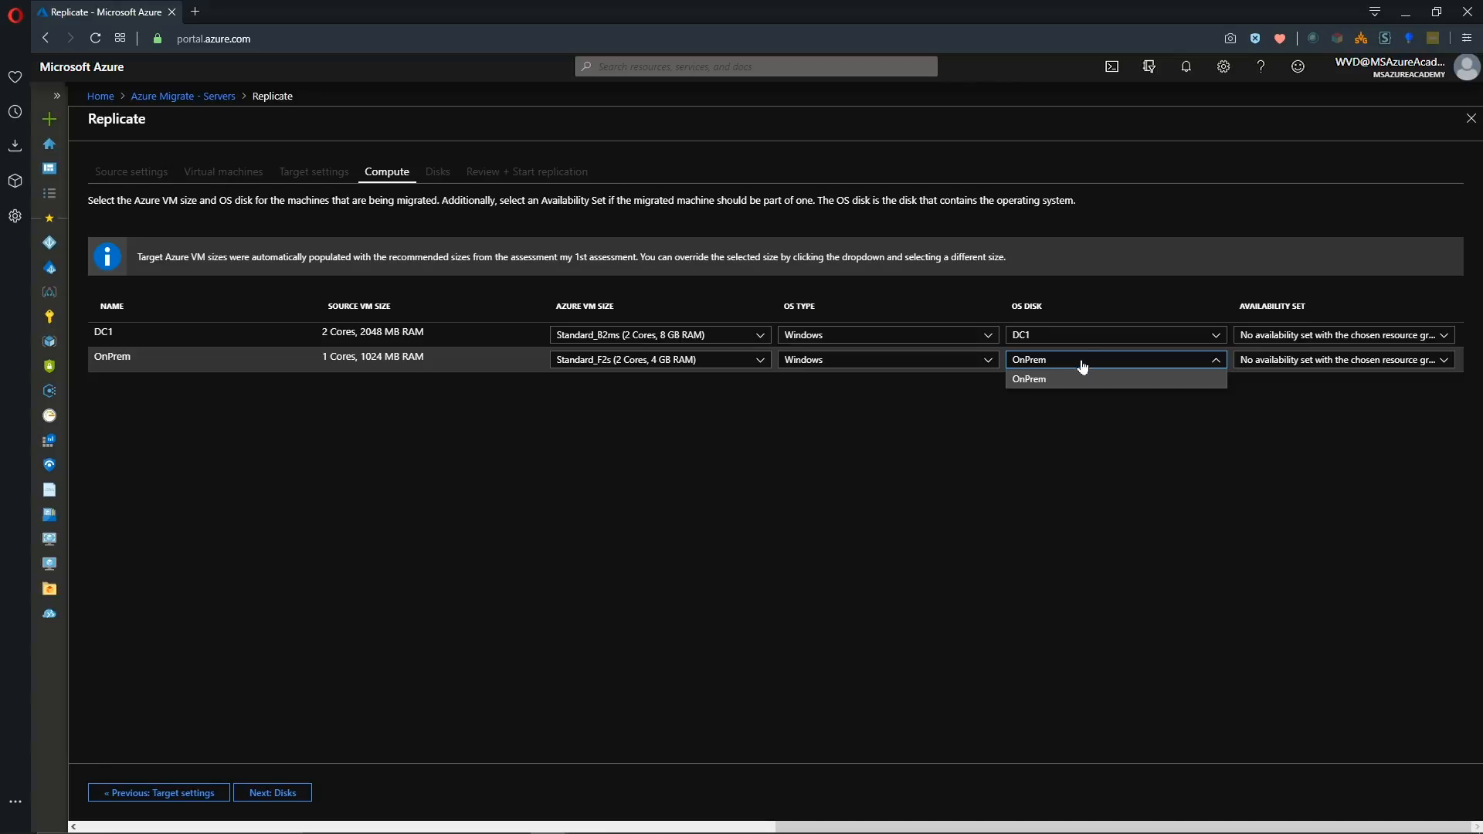
click(1029, 378)
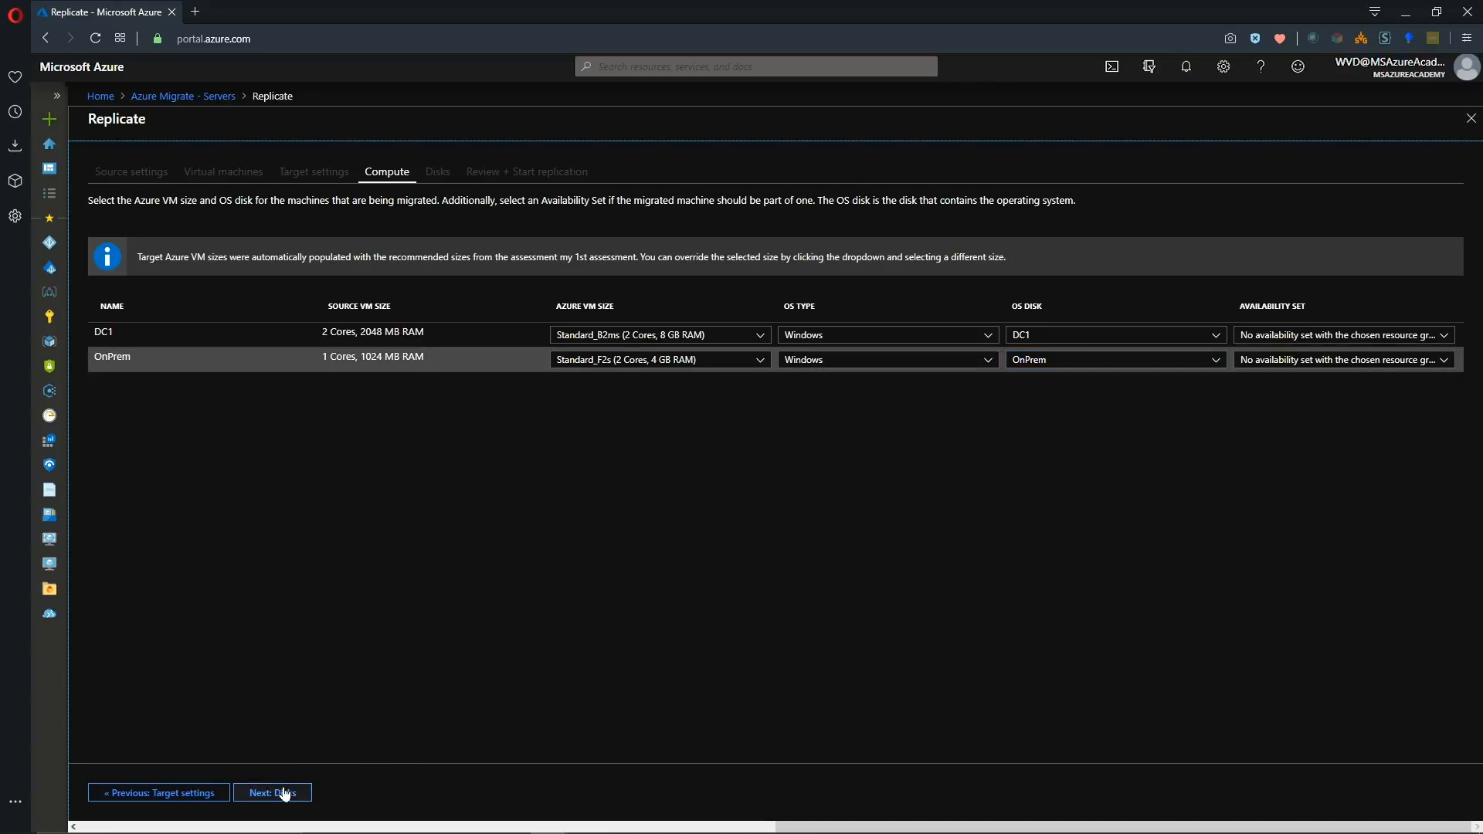
Attempt Next: Disks, revealing that DC1's Standard_B2ms supports only 4 of its 5 data disks.
click(272, 792)
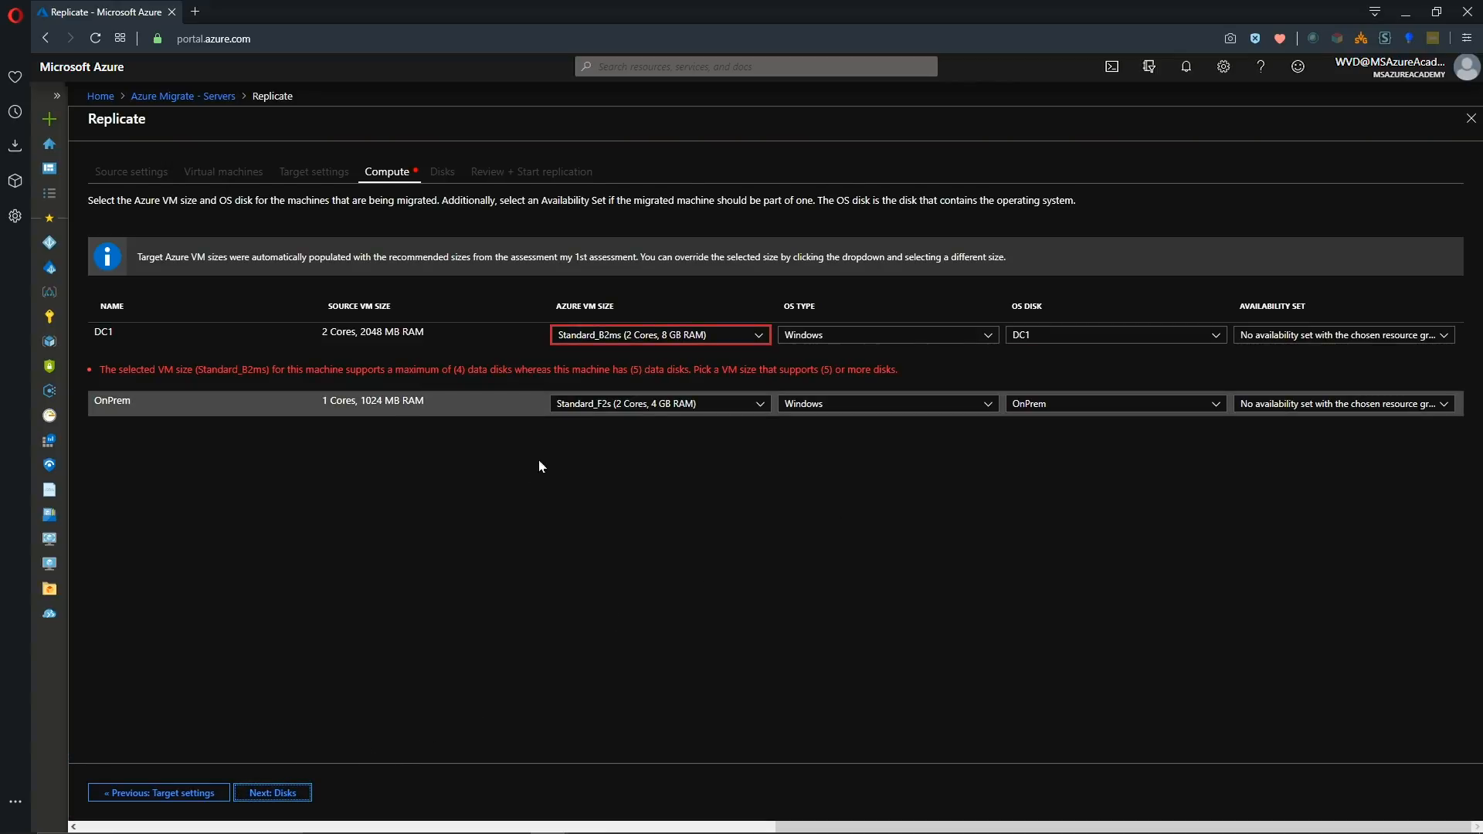
mouse_move(609, 460)
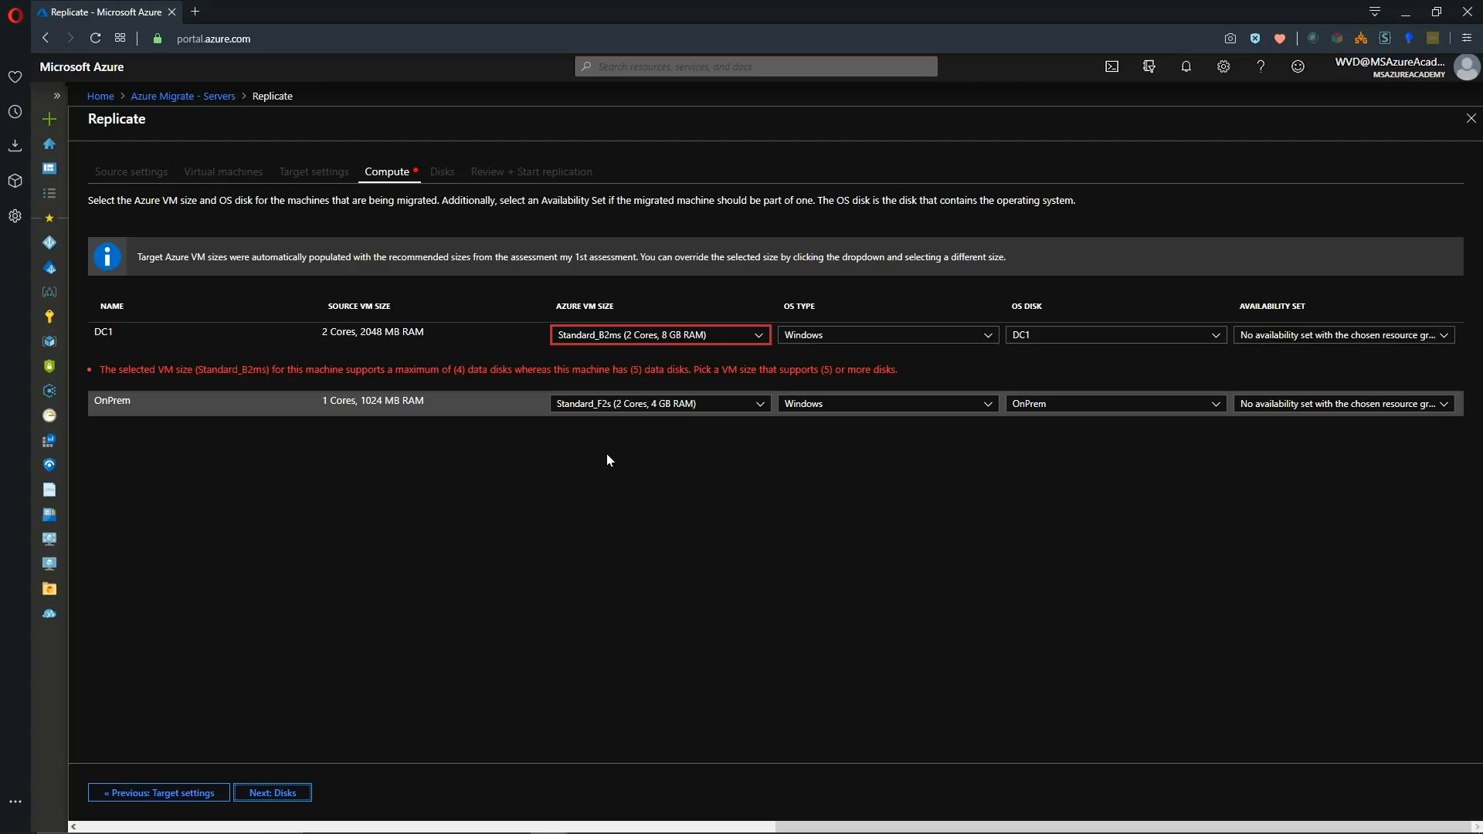
mouse_move(614, 457)
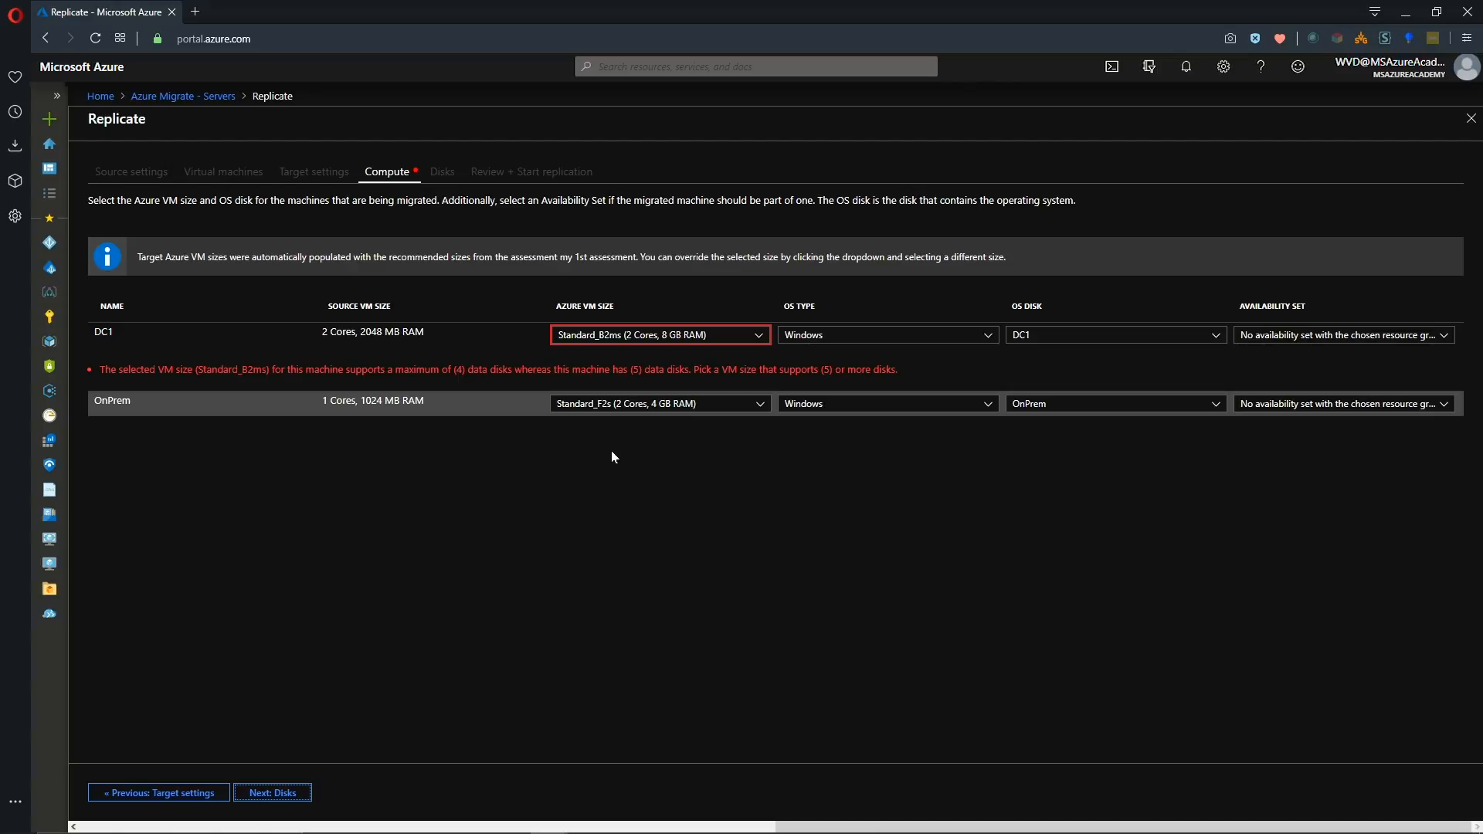
mouse_move(615, 451)
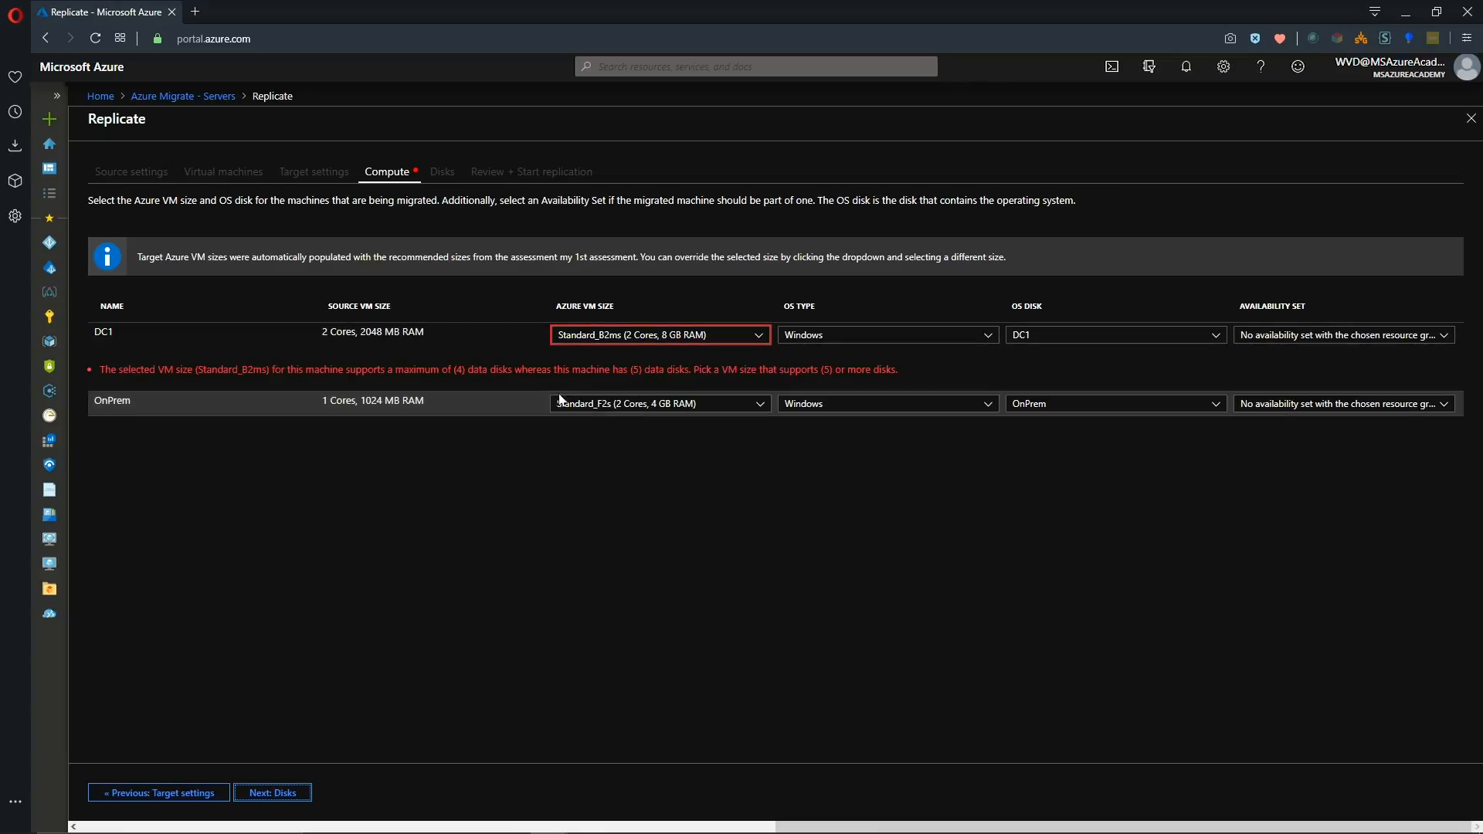
mouse_move(514, 394)
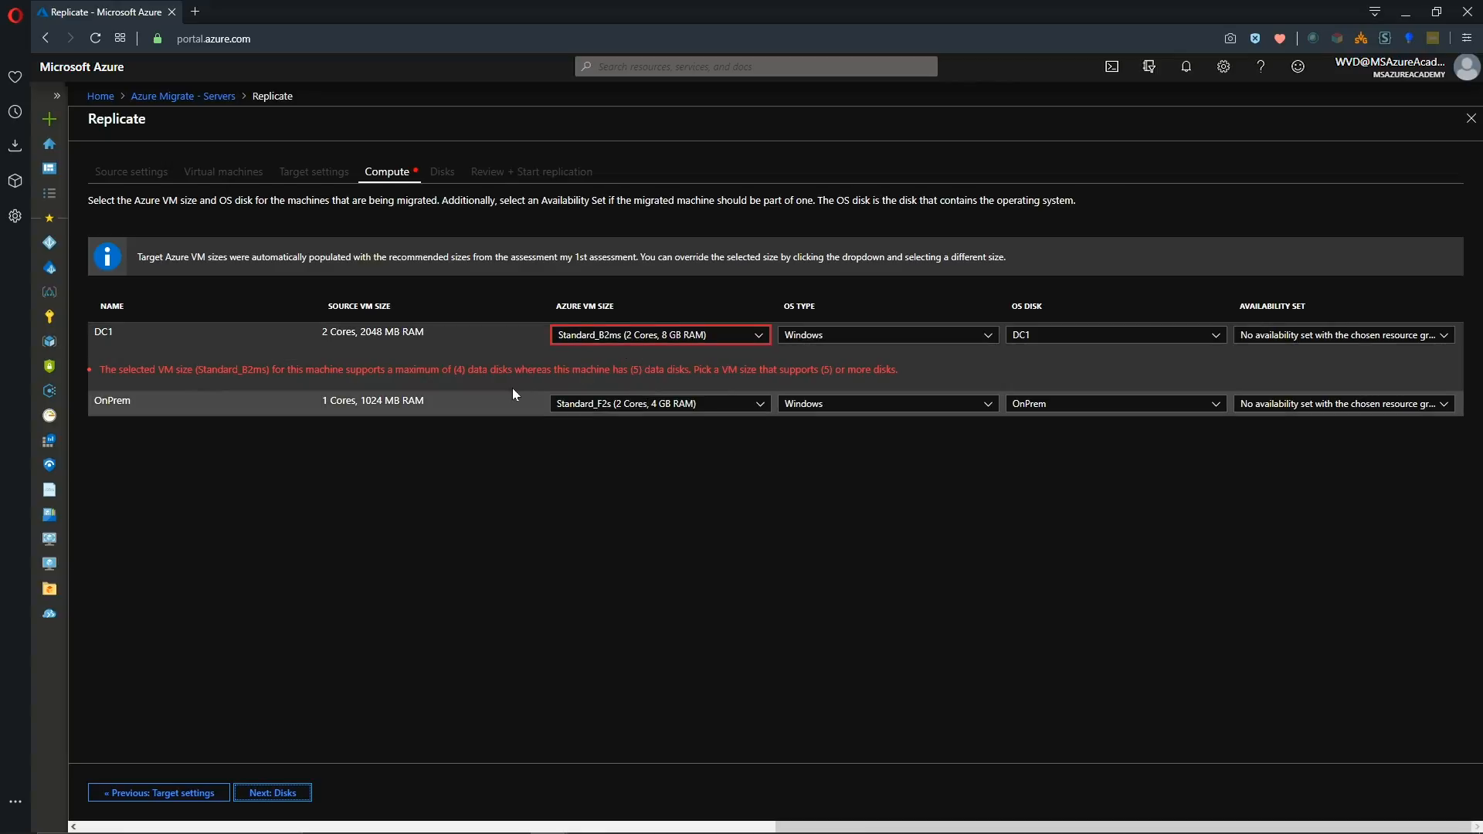
mouse_move(525, 385)
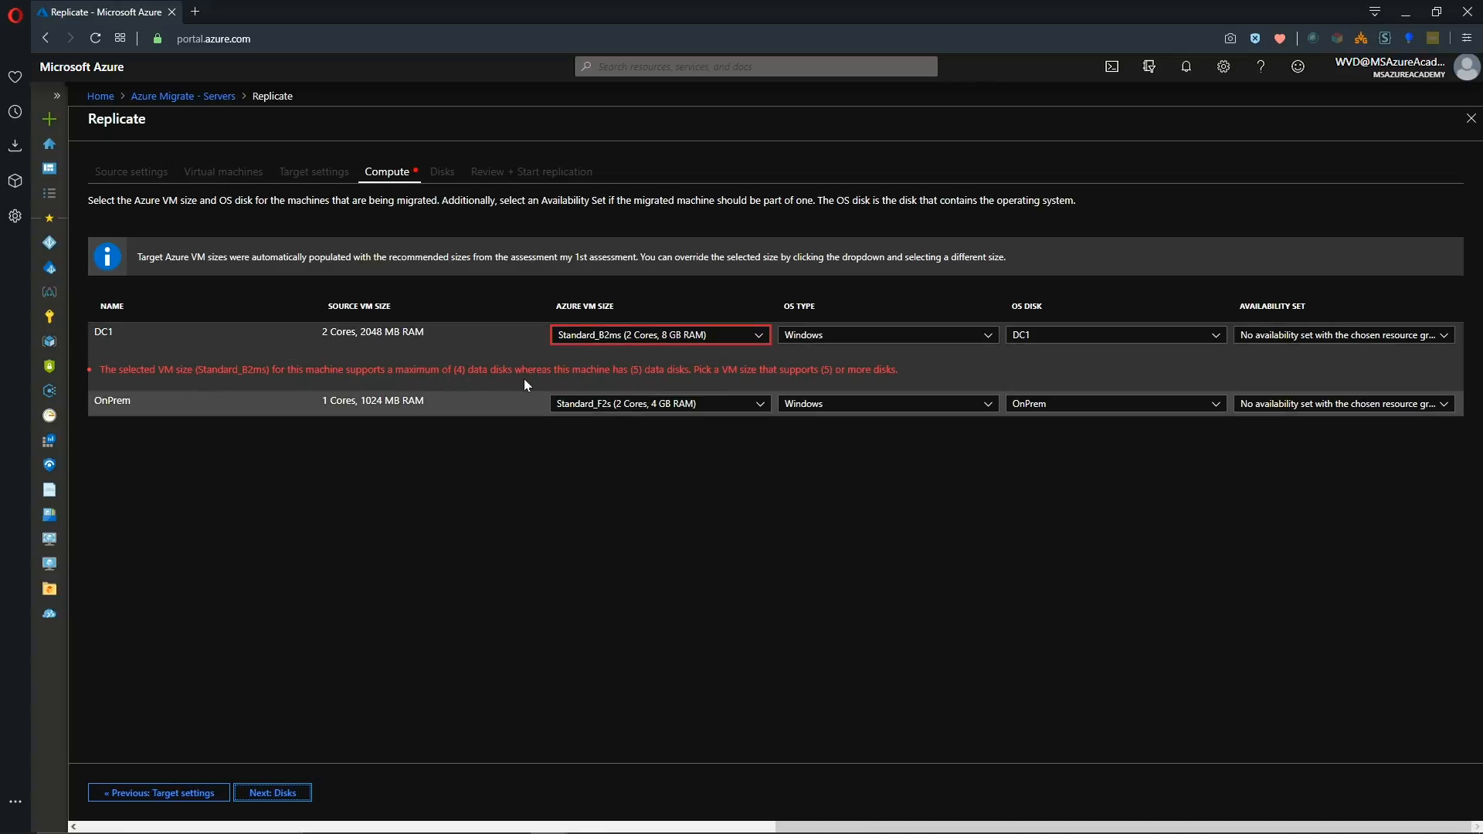
mouse_move(706, 386)
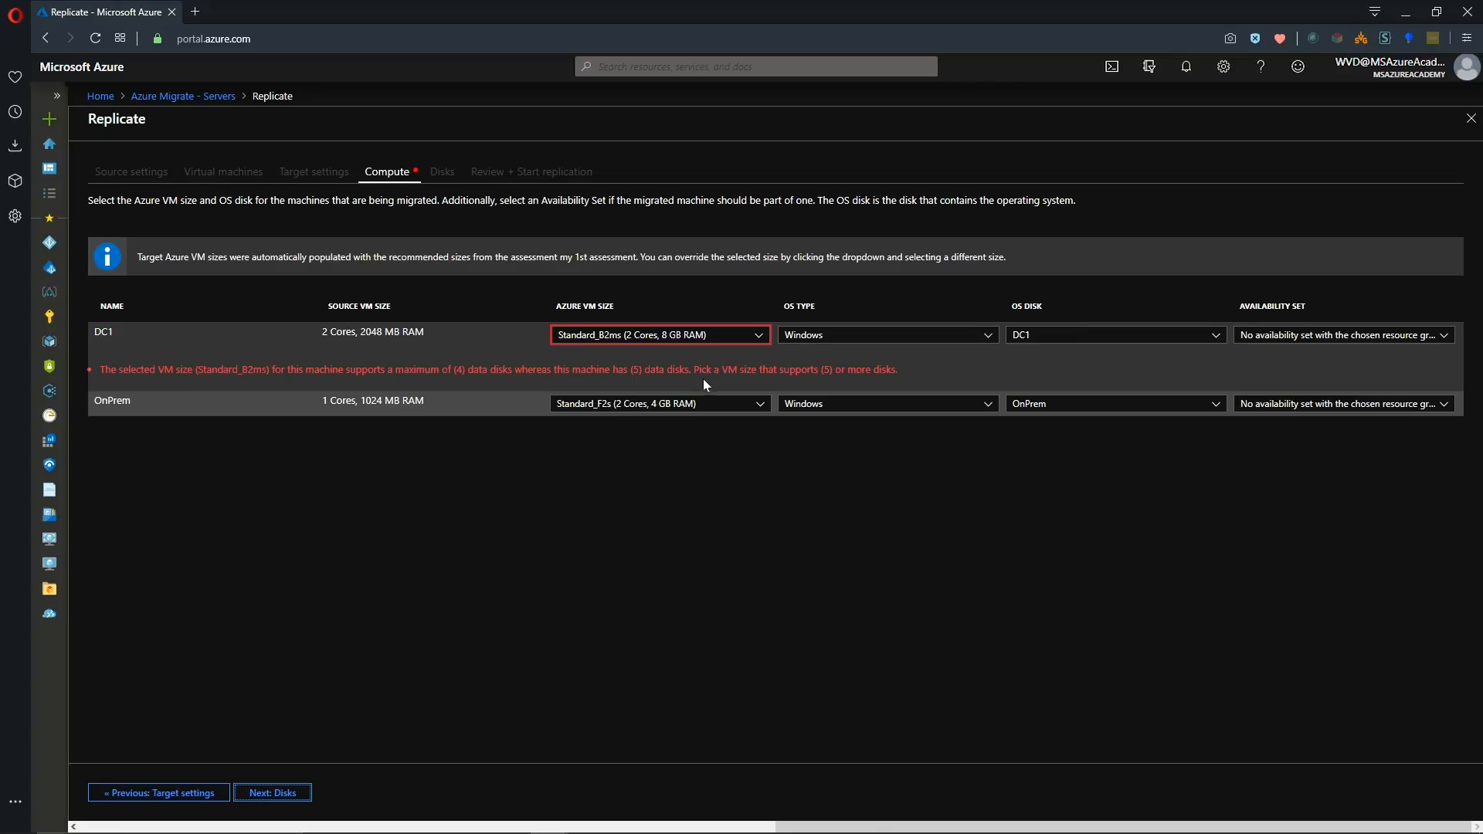
mouse_move(735, 349)
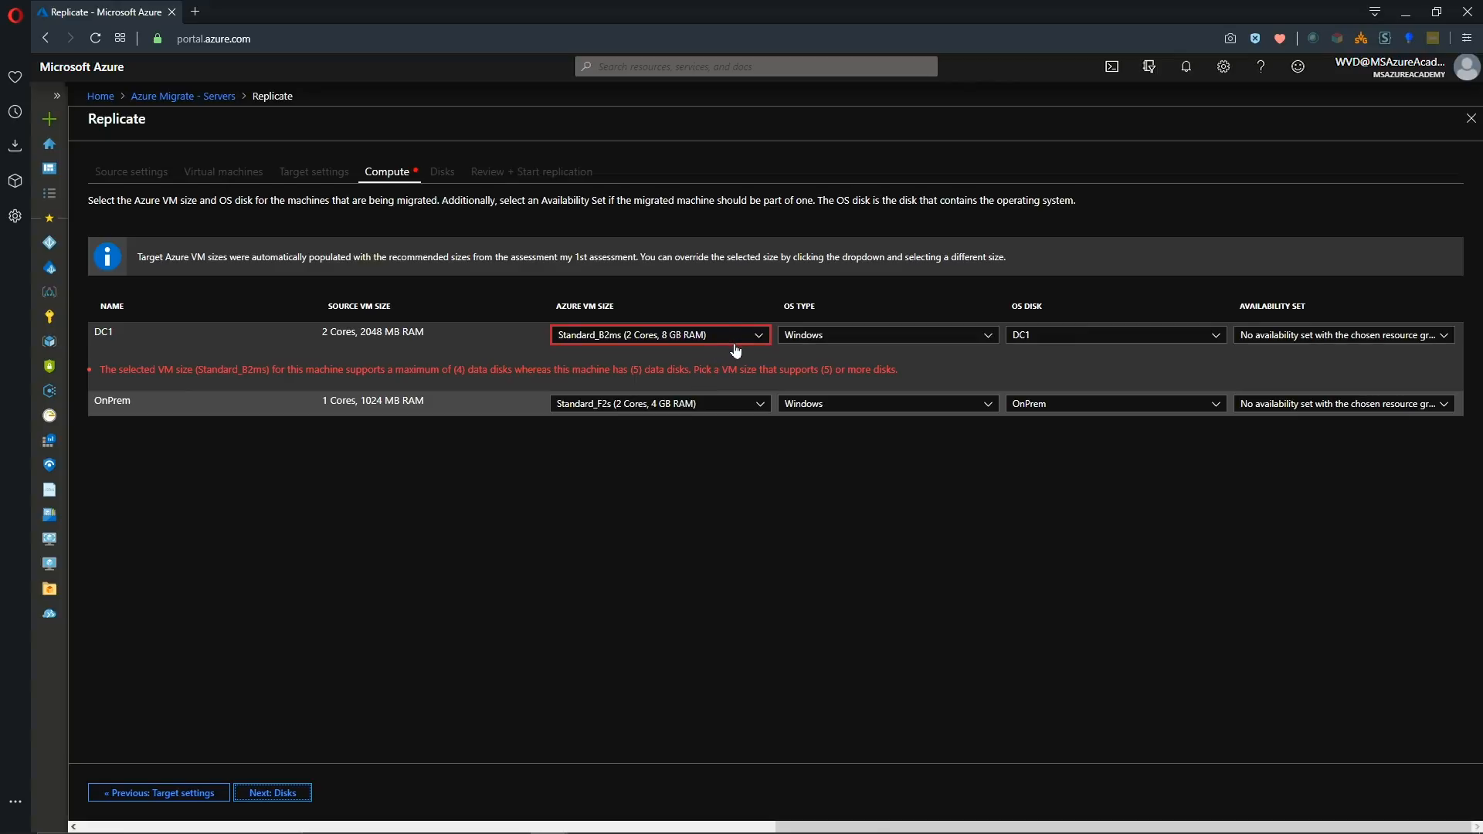
mouse_move(743, 346)
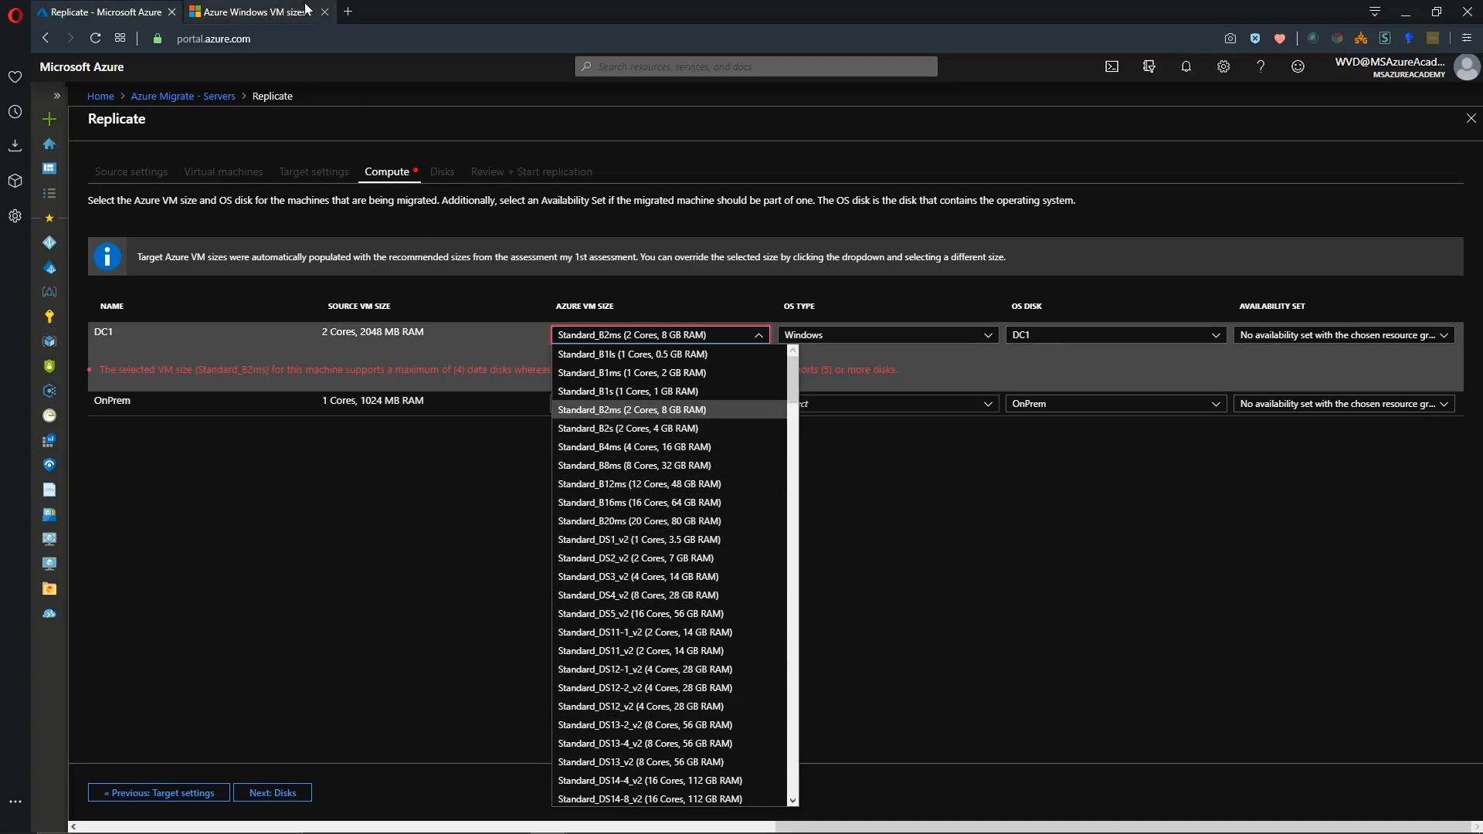
Consult the Fsv2-series size table, pick a larger DC1 size and advance to the Disks step.
click(255, 12)
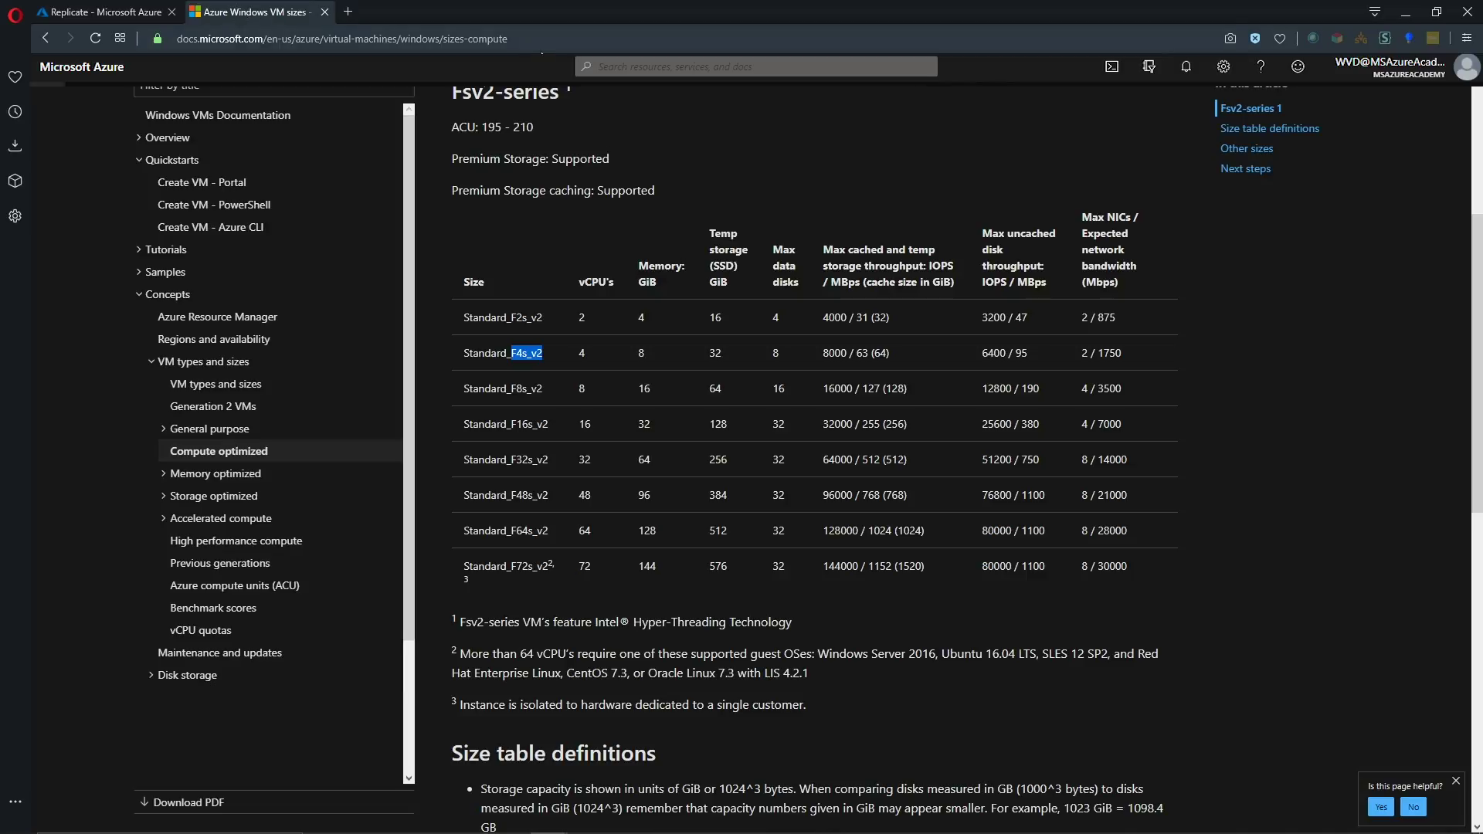
mouse_move(510, 269)
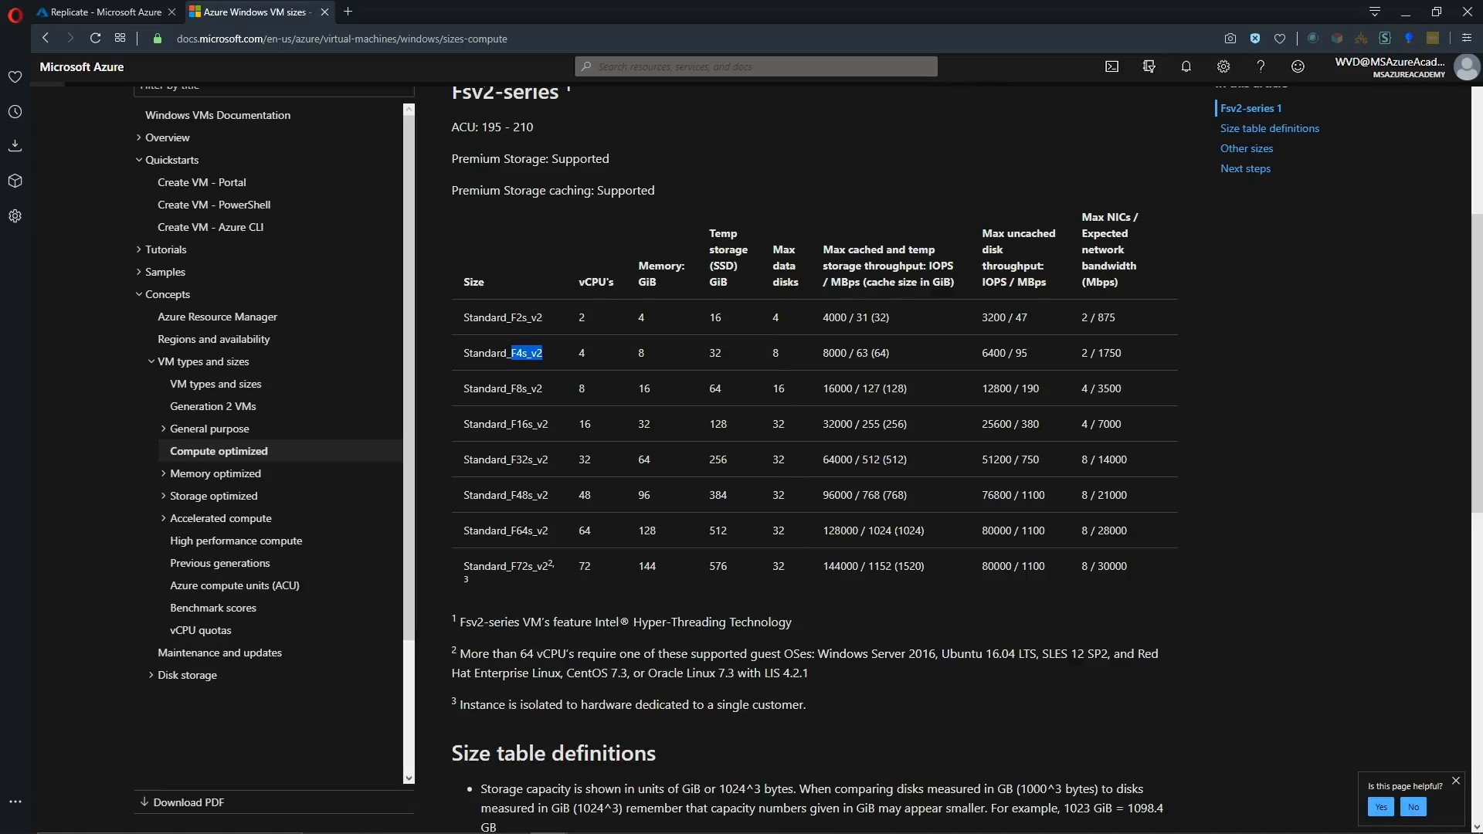
mouse_move(519, 369)
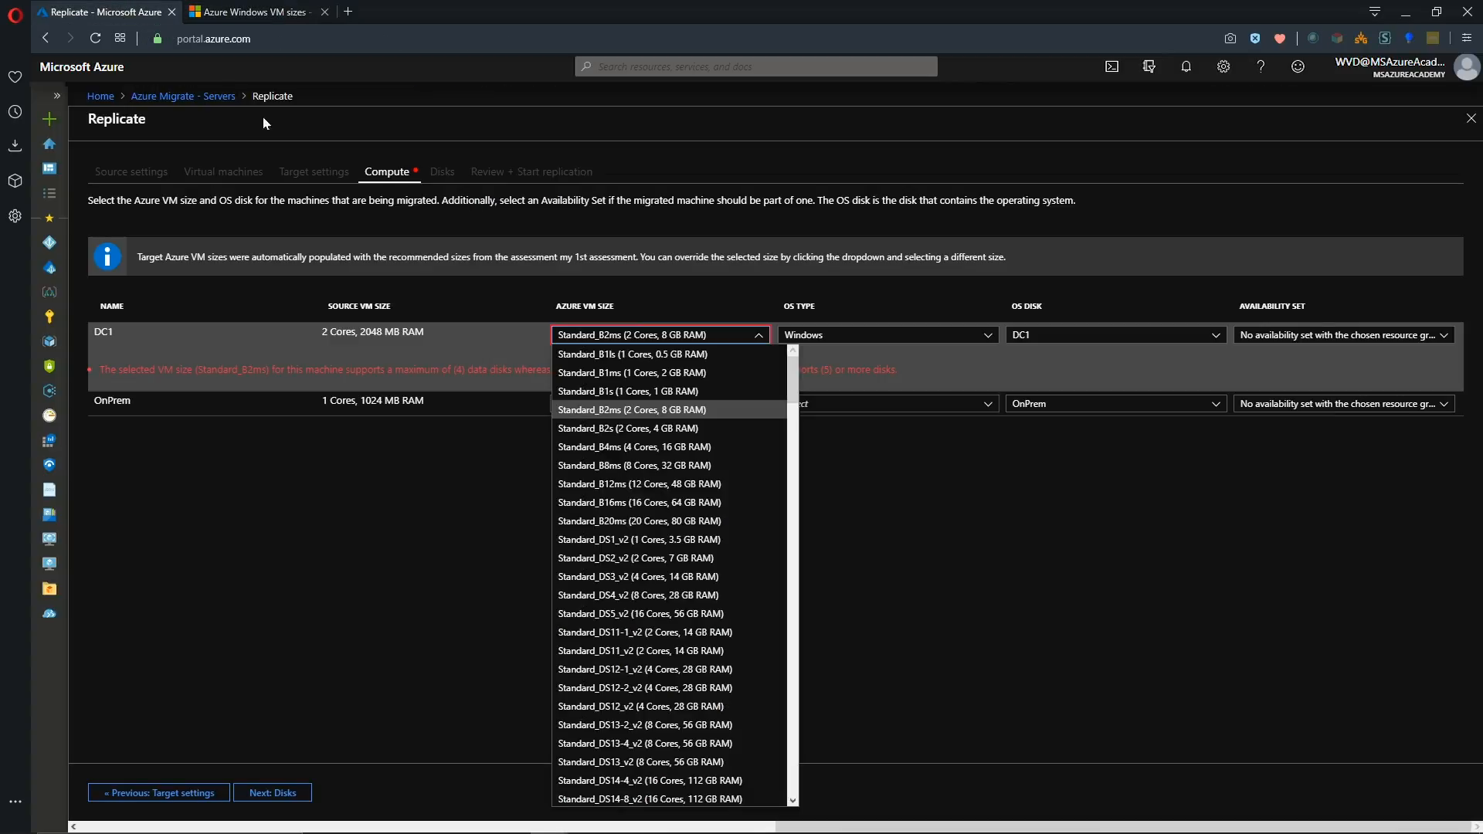
click(272, 793)
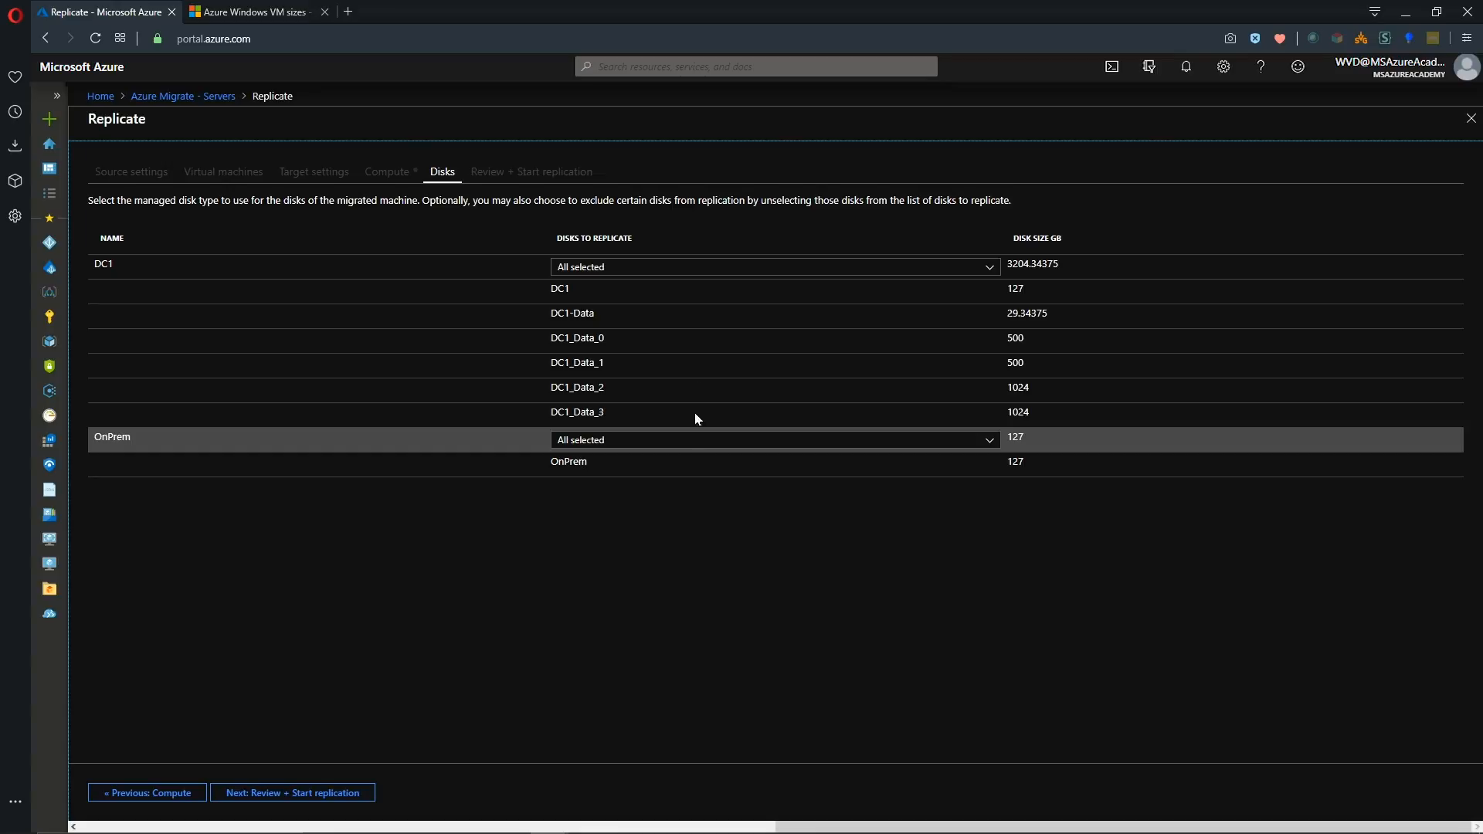
Review DC1's disk list and keep every disk, including DC1_Data_3 and DC1_Data_1, selected for replication.
click(772, 266)
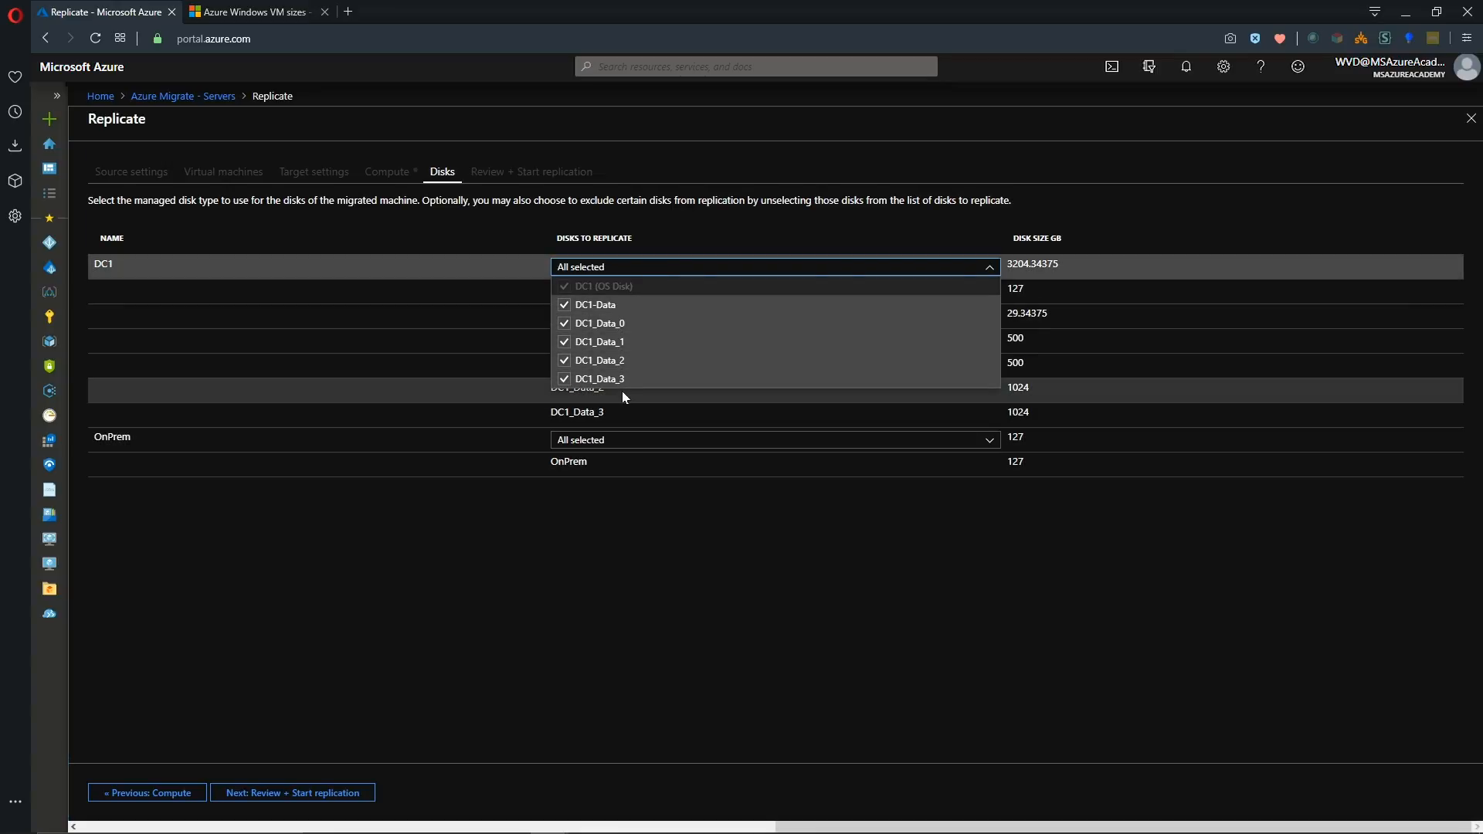
click(684, 550)
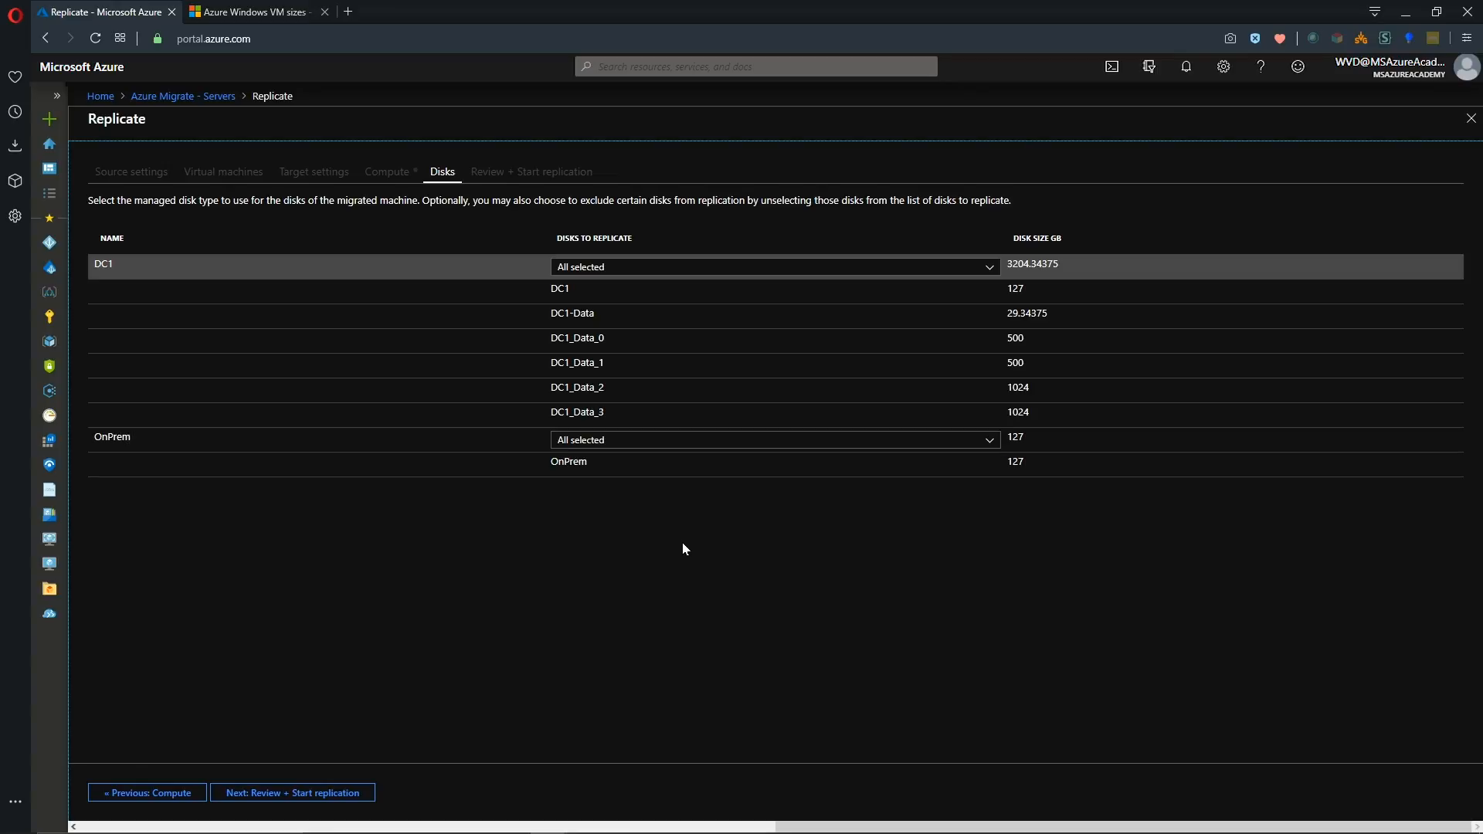
mouse_move(680, 306)
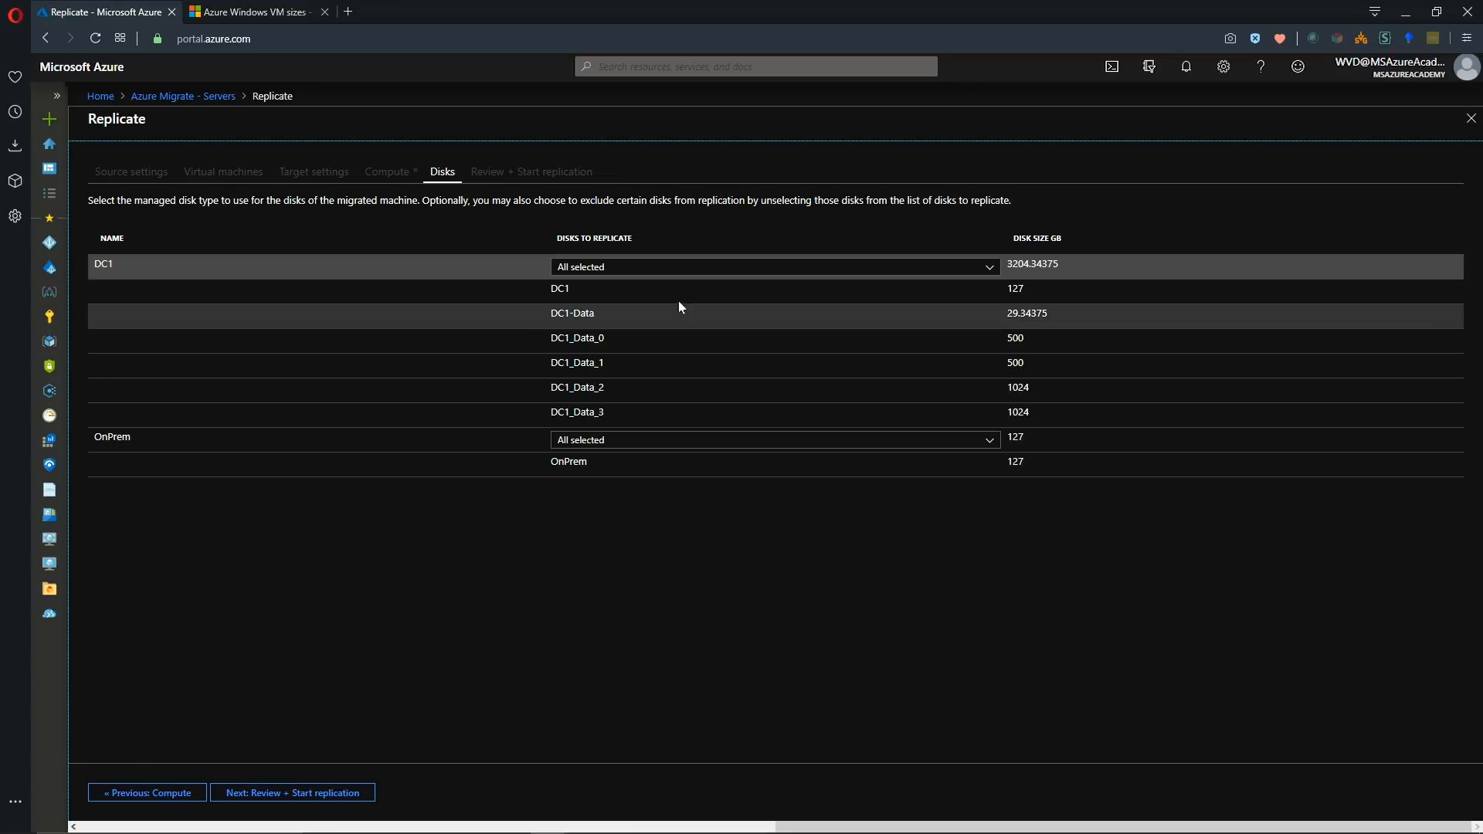
click(565, 342)
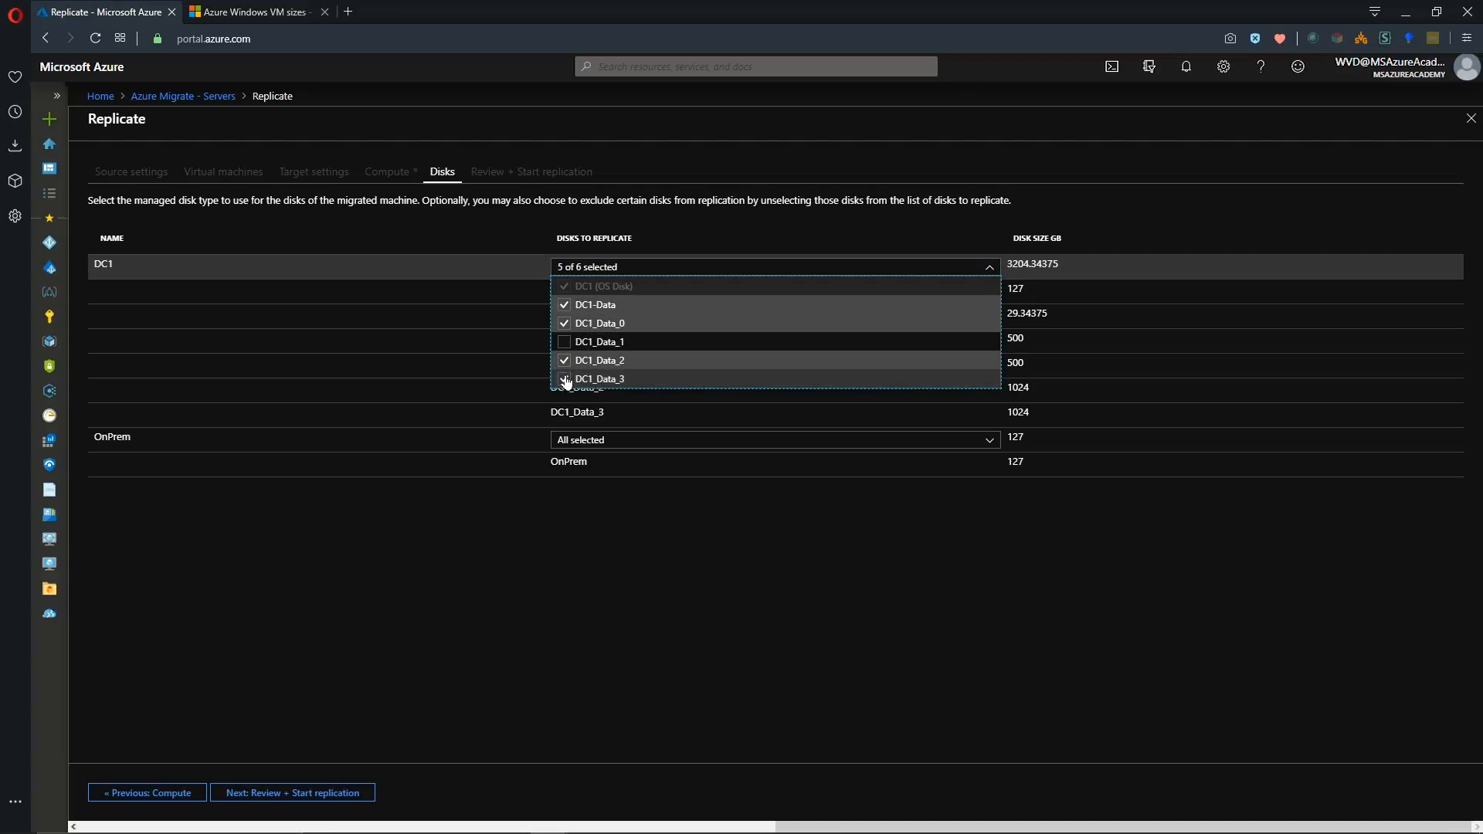
click(564, 378)
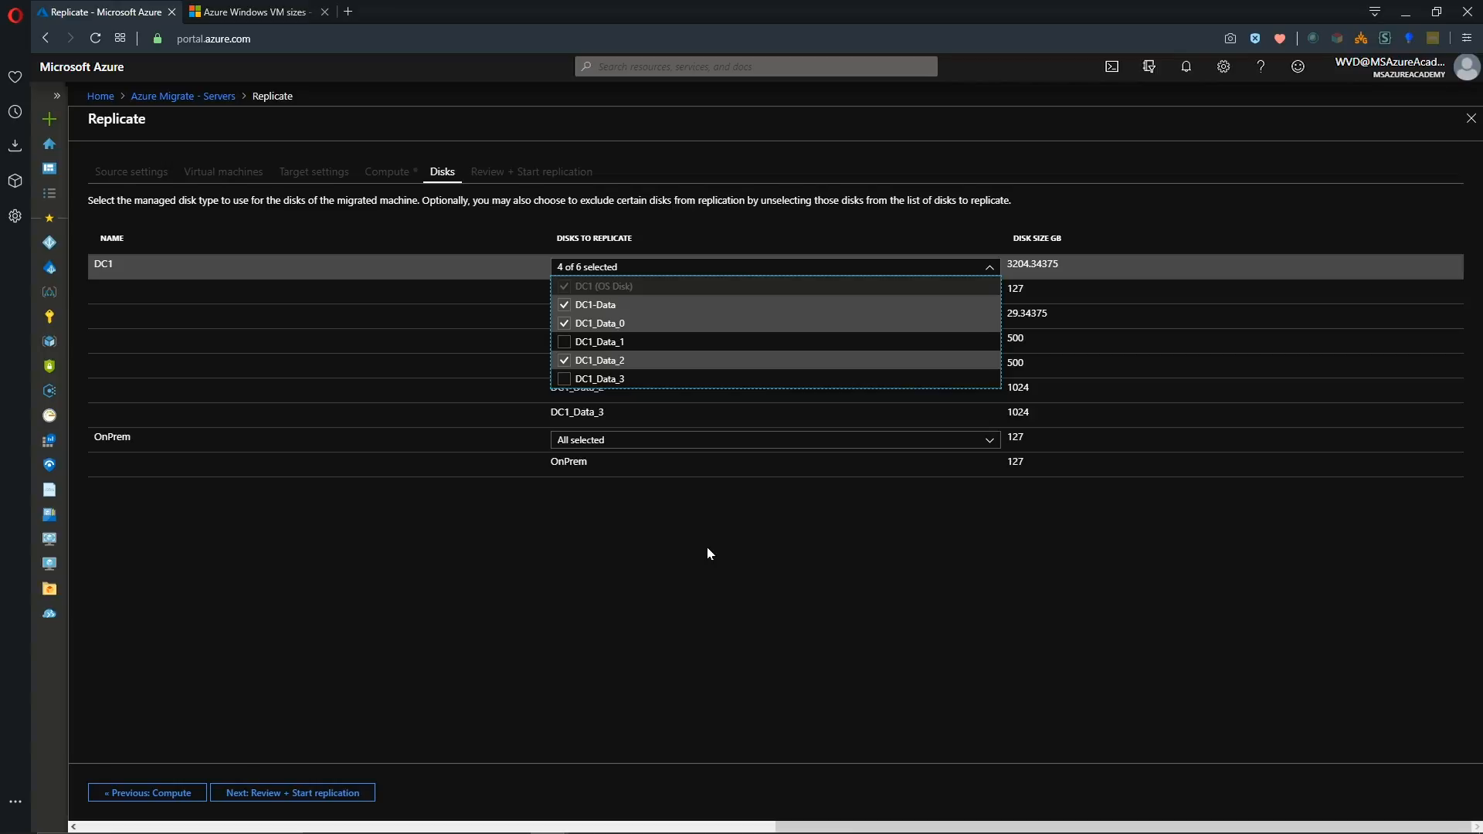
click(564, 379)
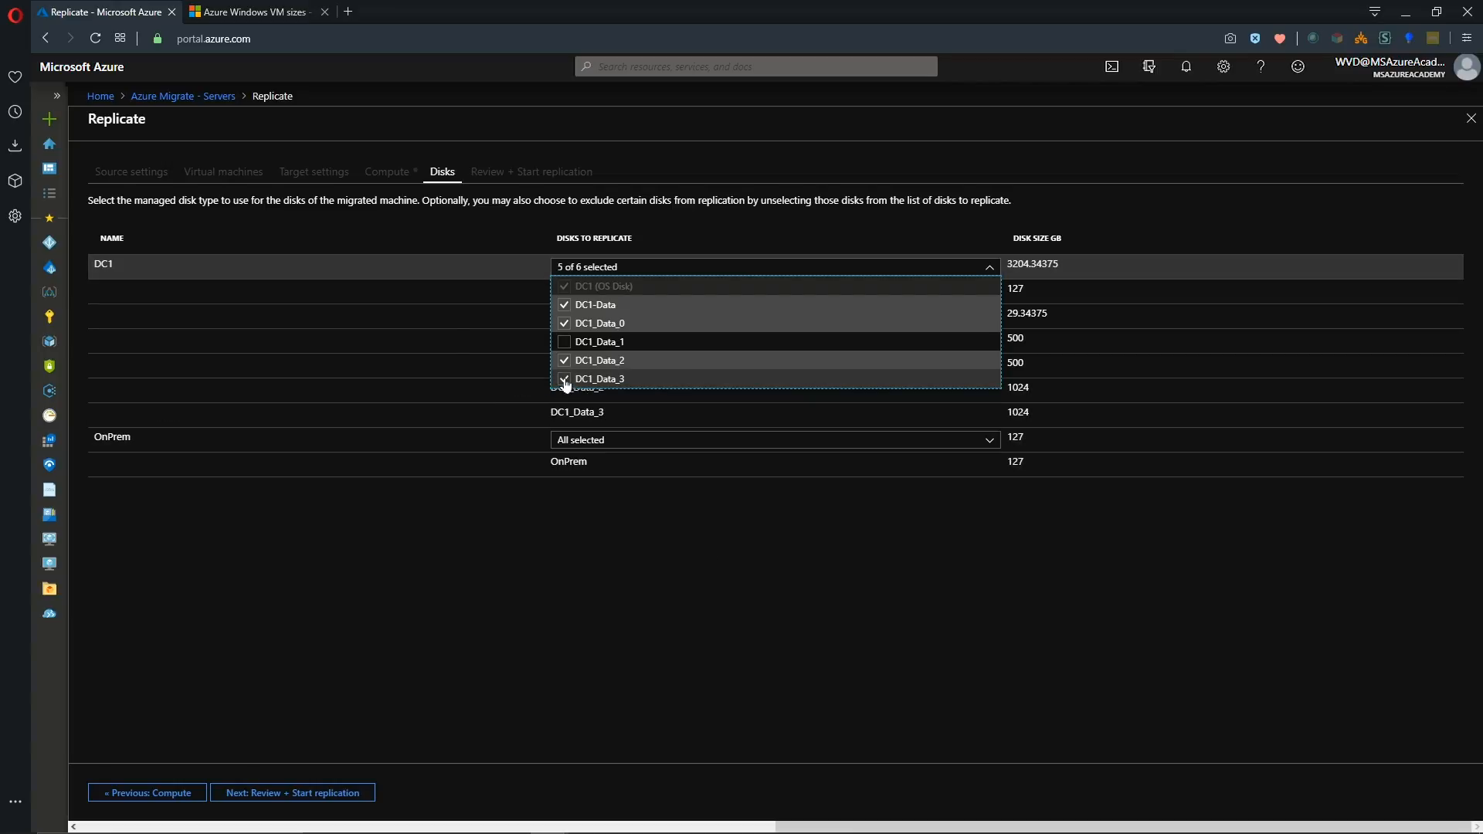
click(565, 342)
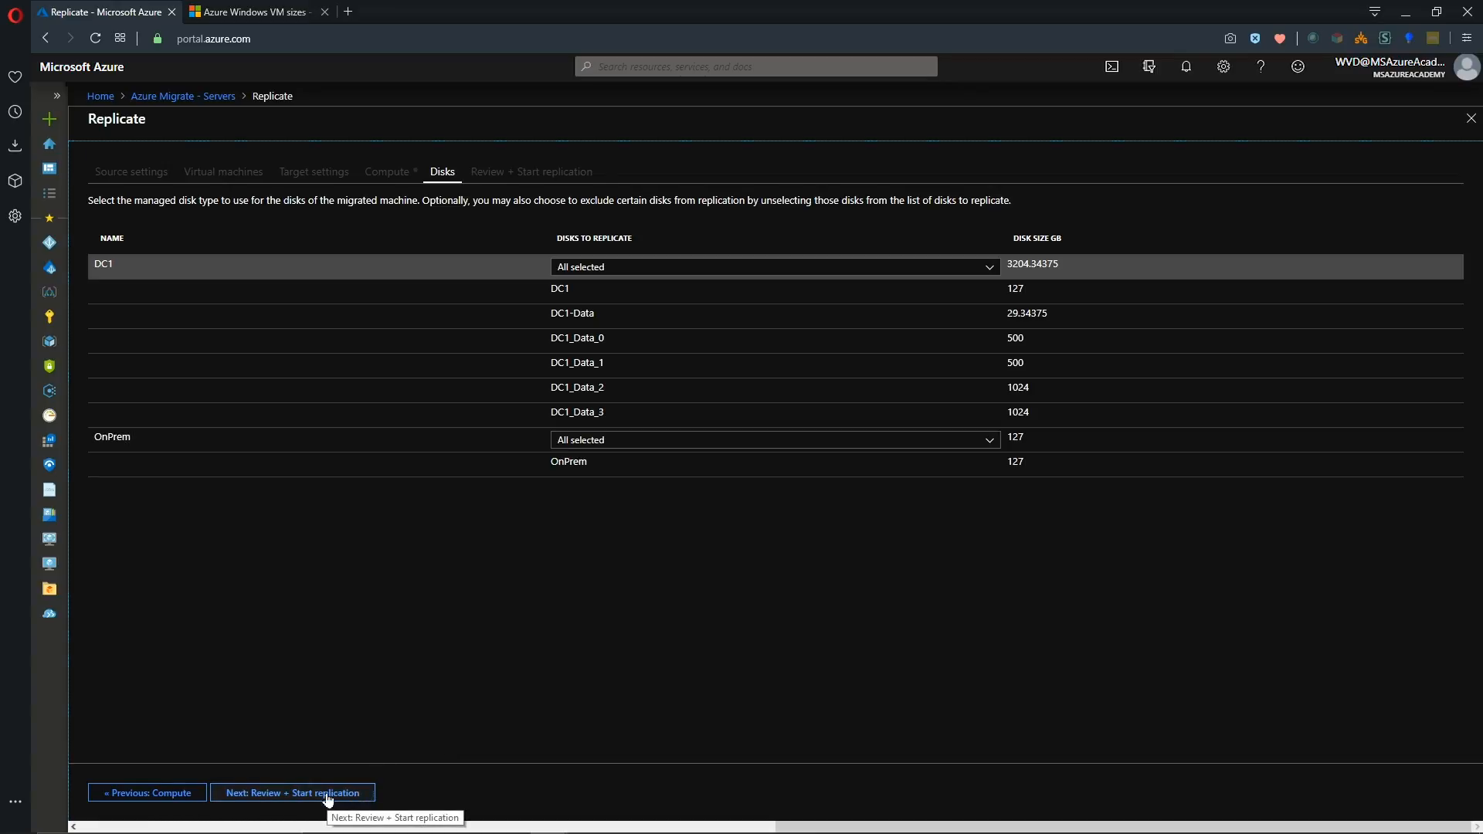
Advance the wizard to the Review + Start replication step.
click(293, 793)
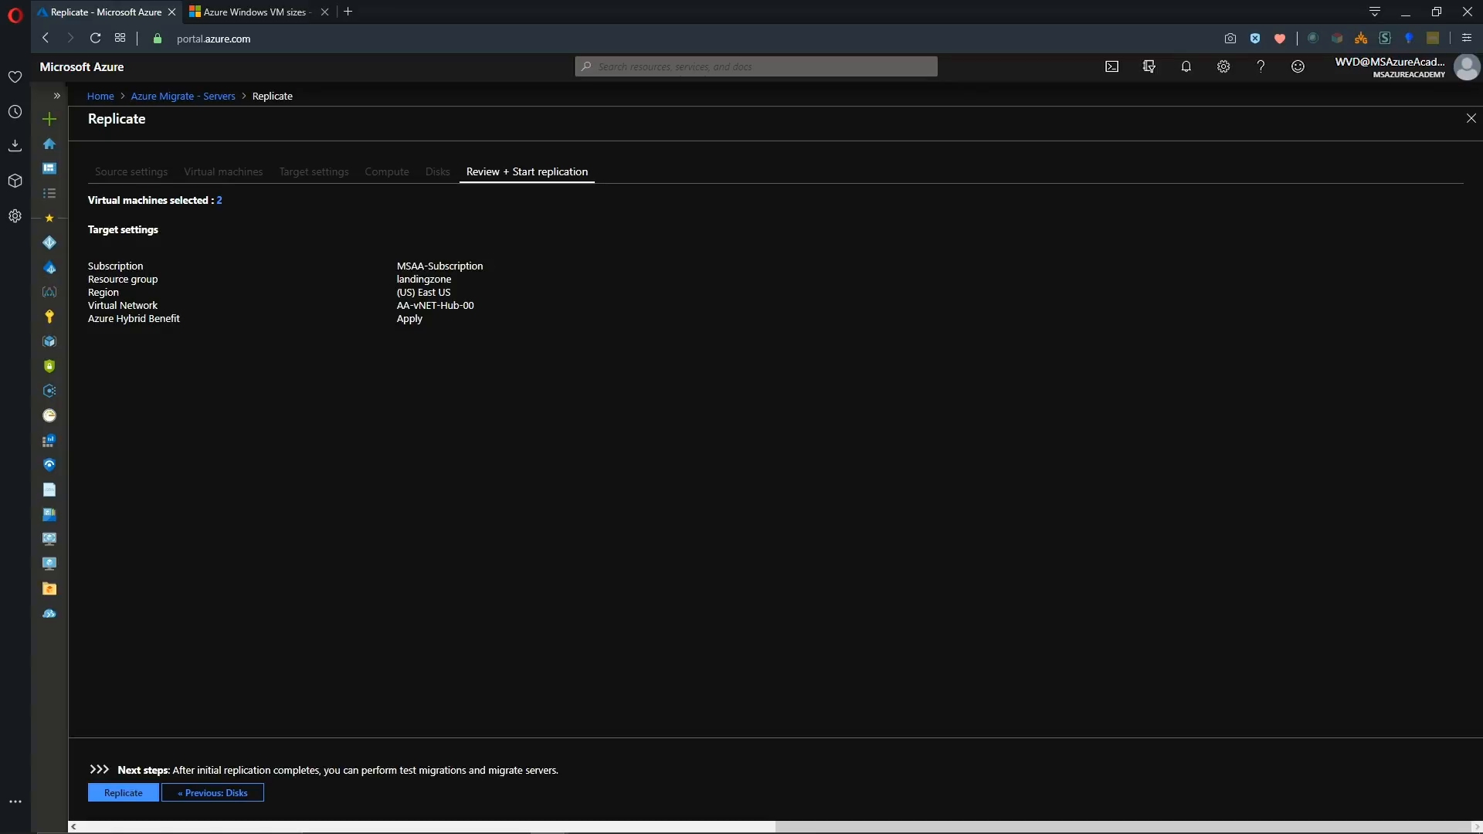
mouse_move(457, 293)
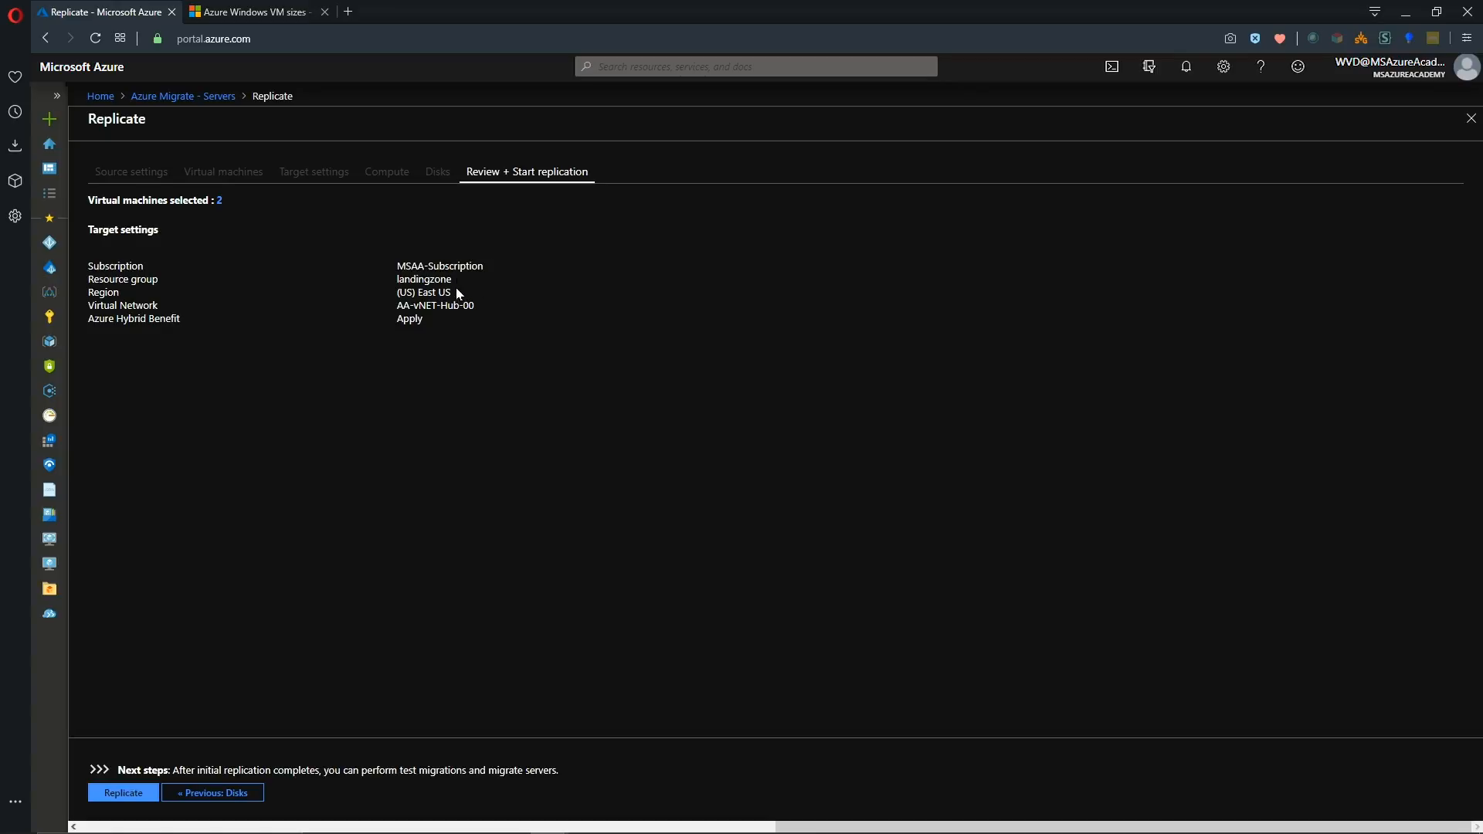
mouse_move(491, 328)
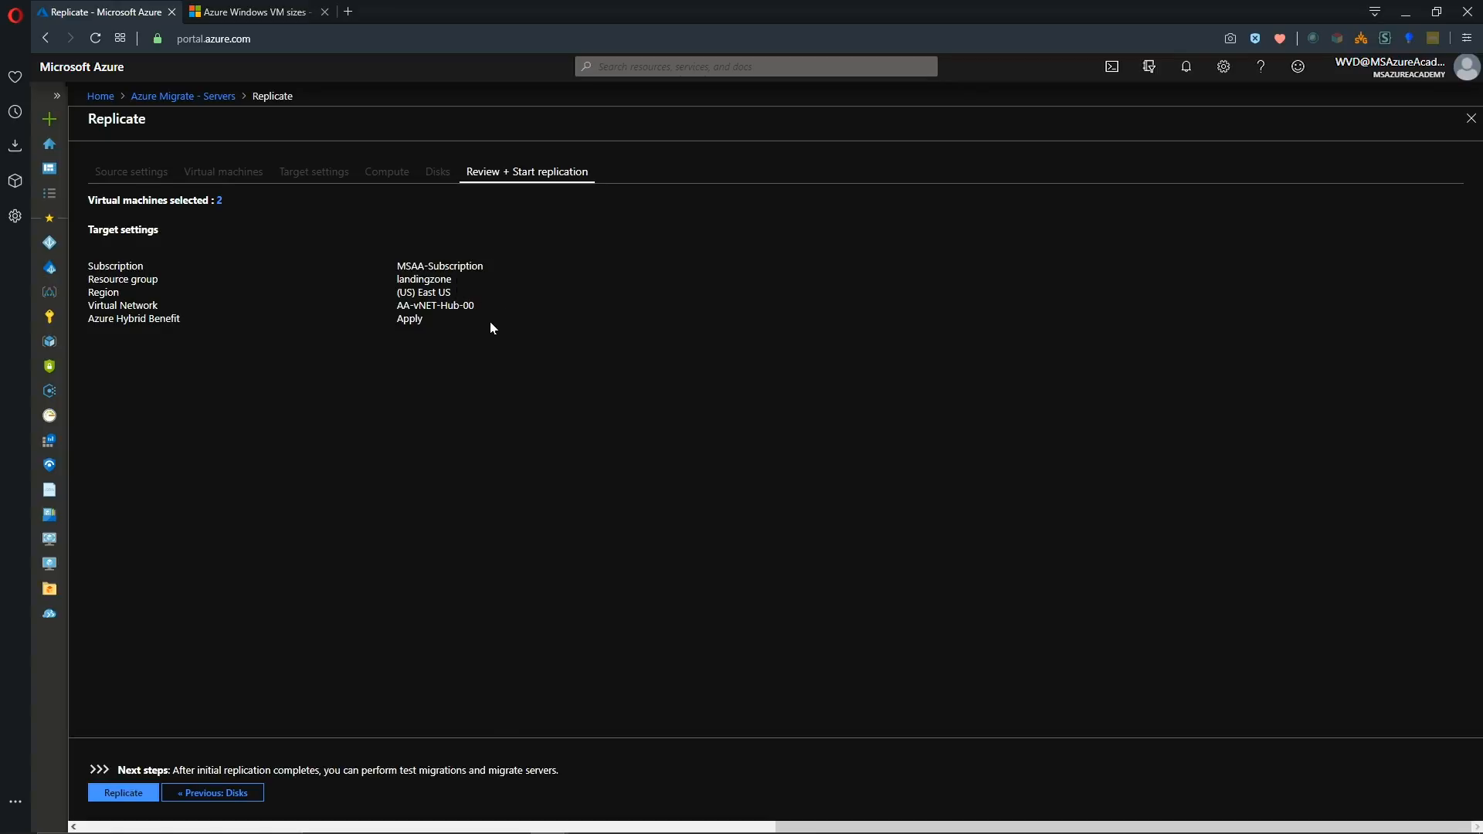
mouse_move(438, 349)
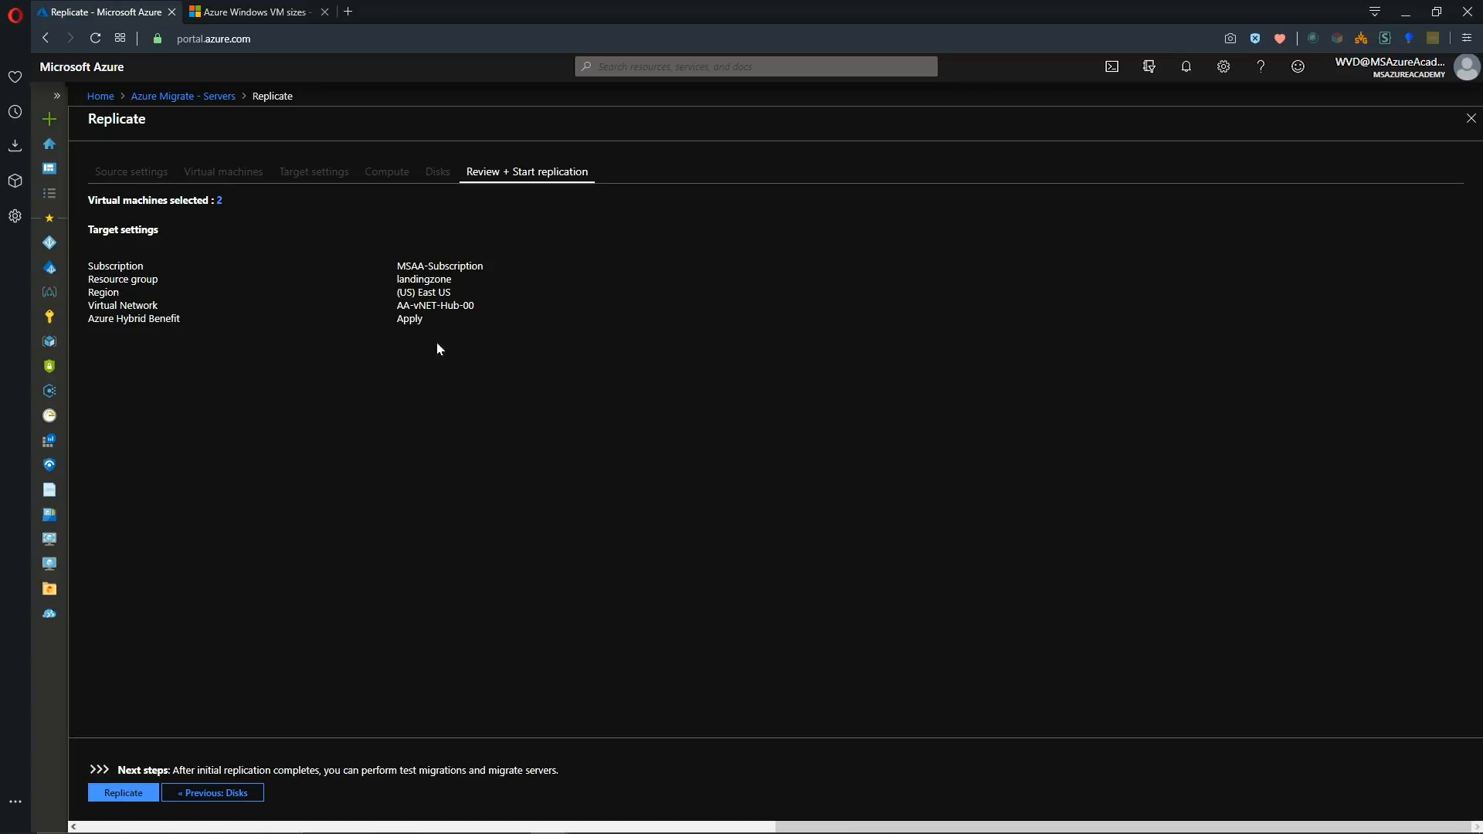
mouse_move(123, 794)
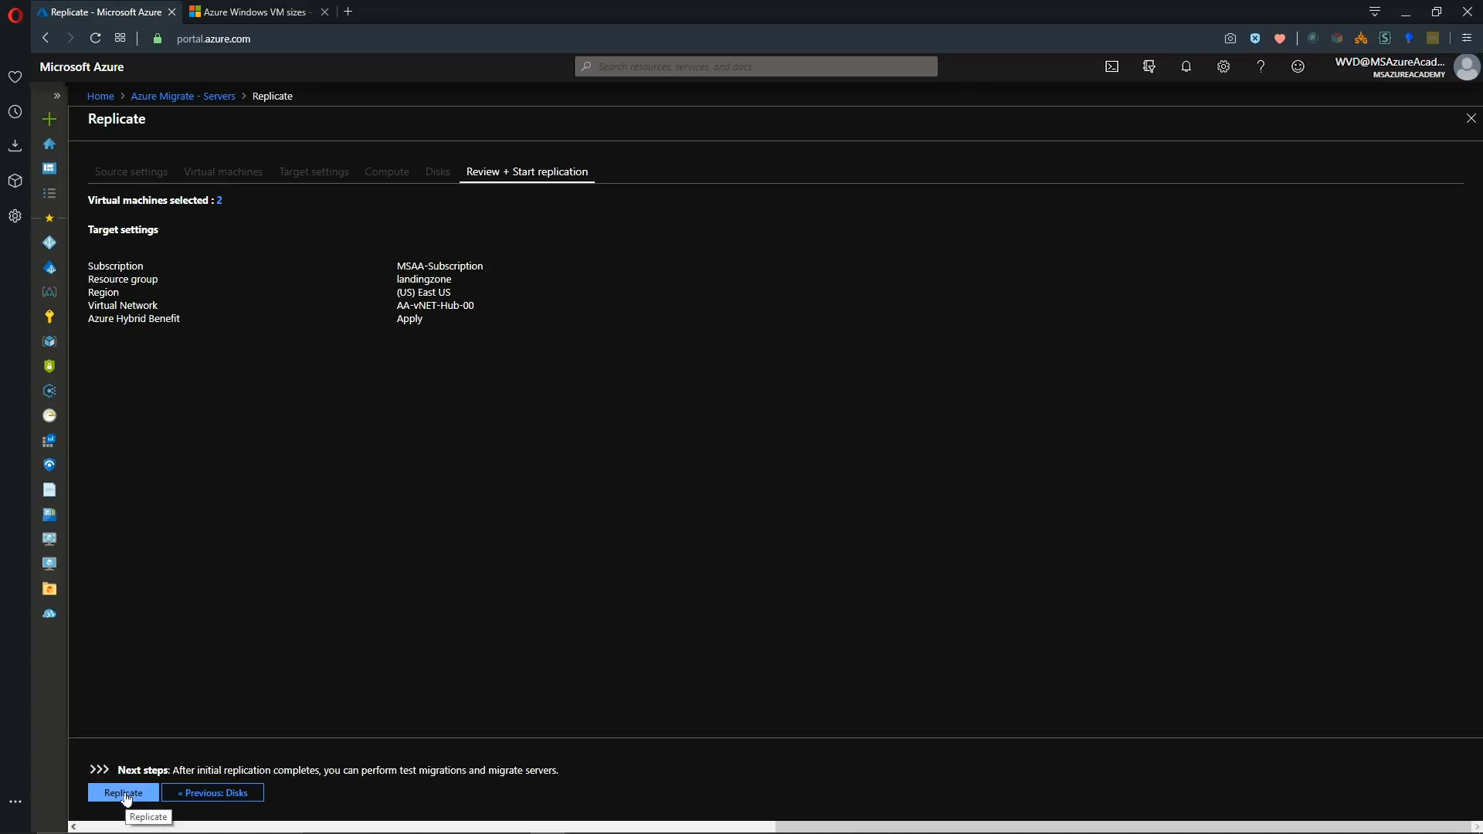
Launch replication of DC1 and OnPrem into the landingzone resource group in East US.
click(122, 792)
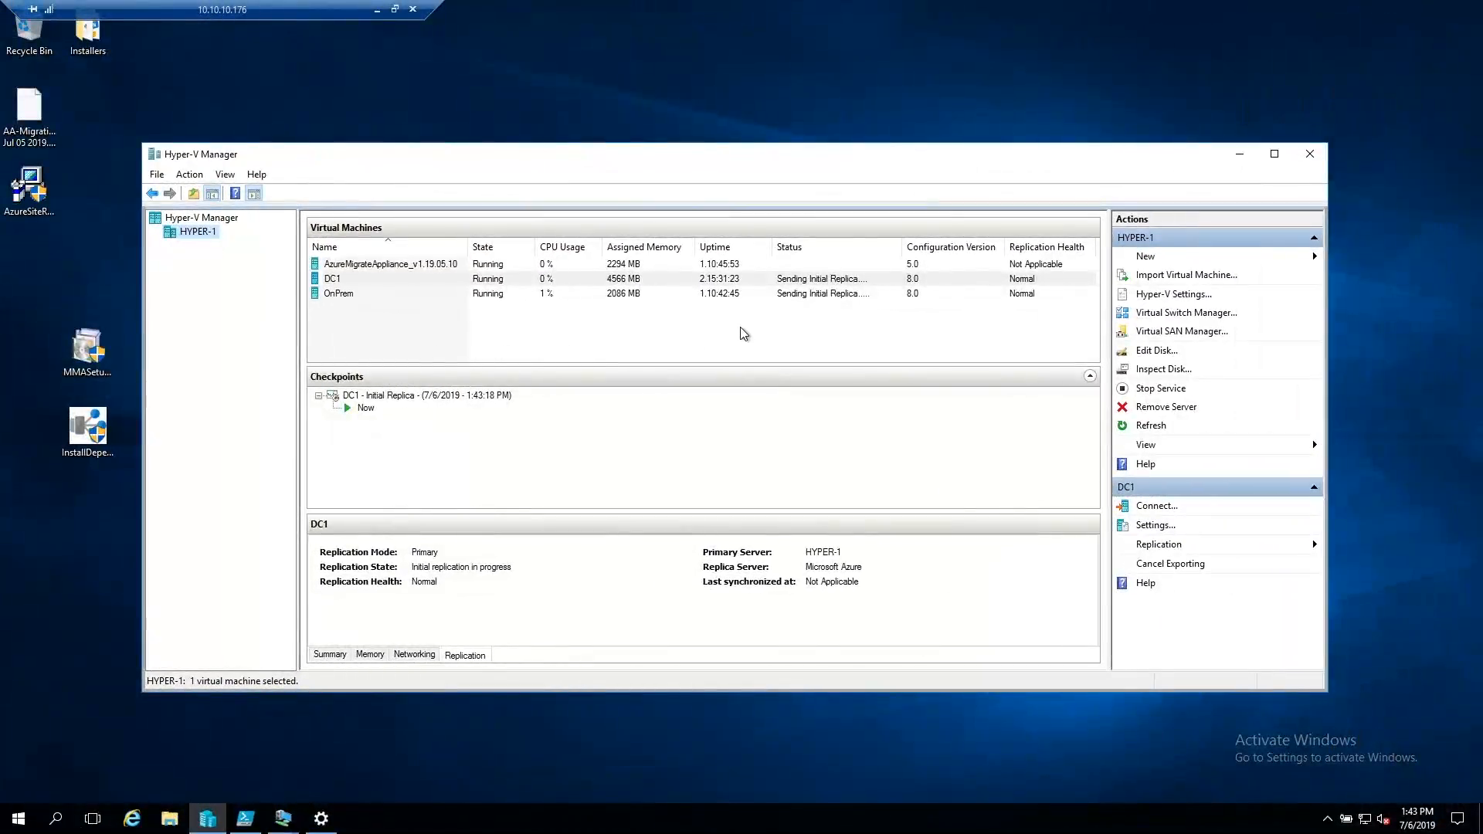
click(333, 278)
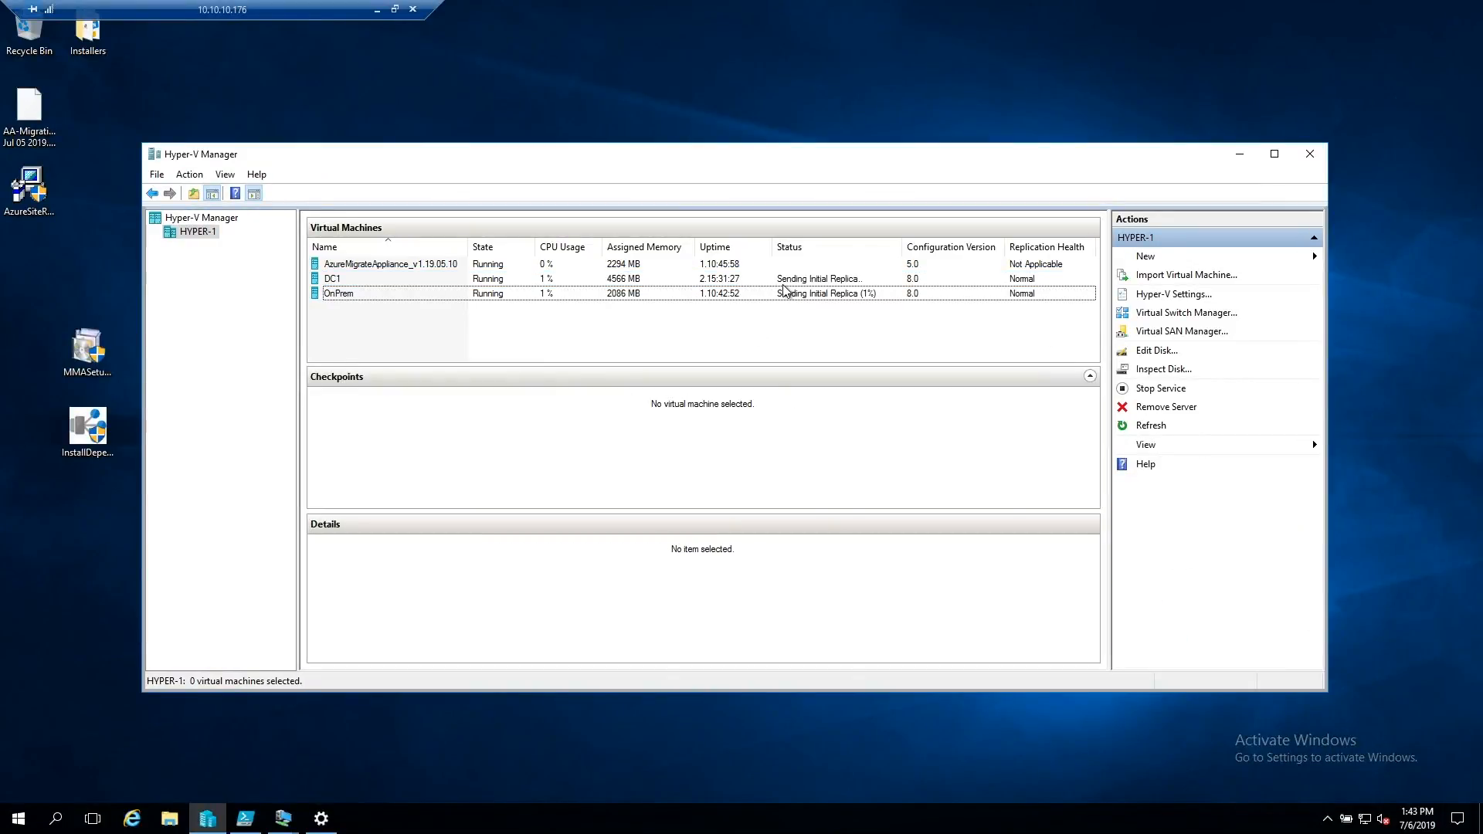
click(338, 293)
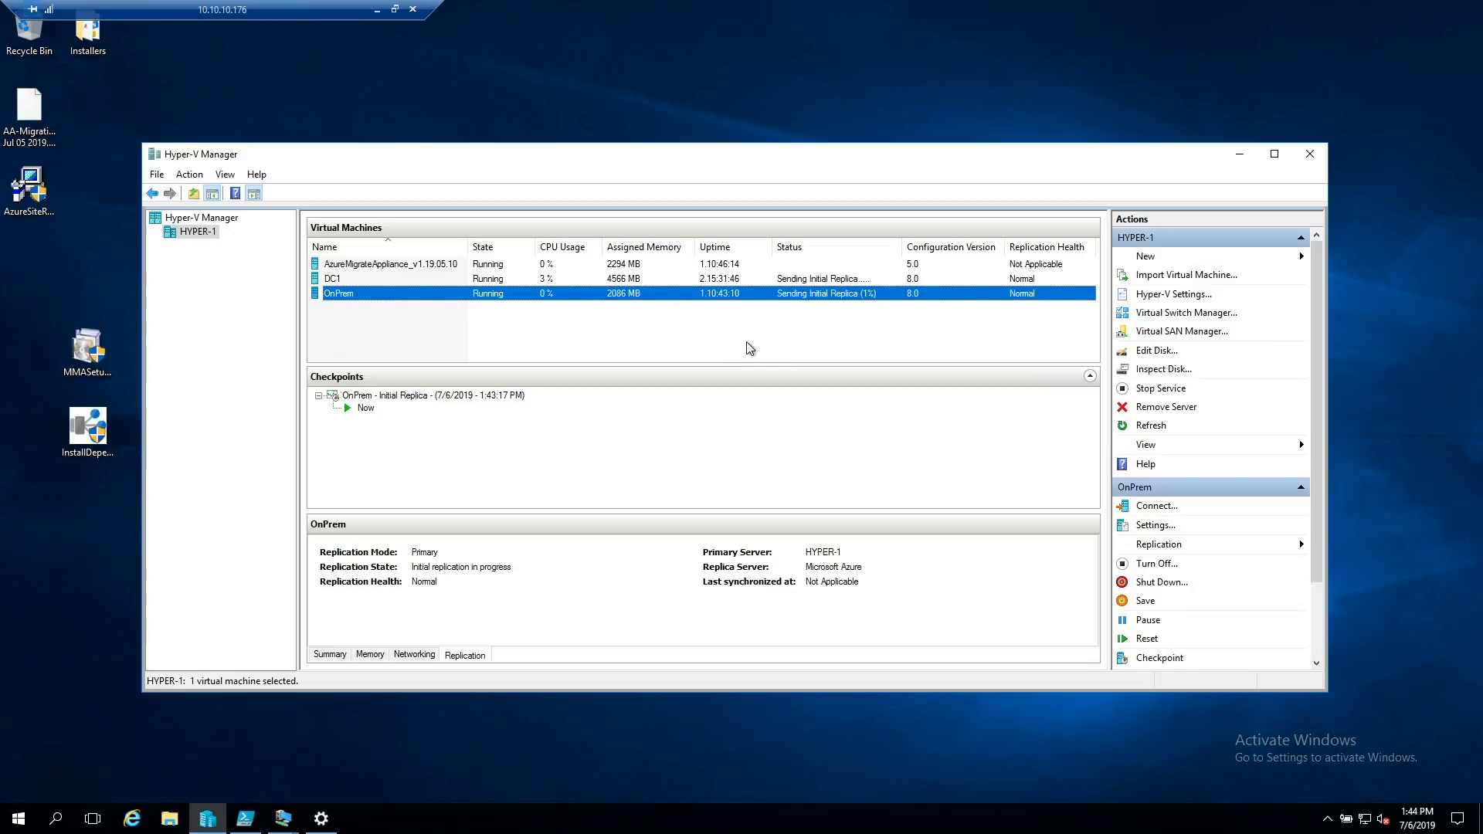
mouse_move(743, 341)
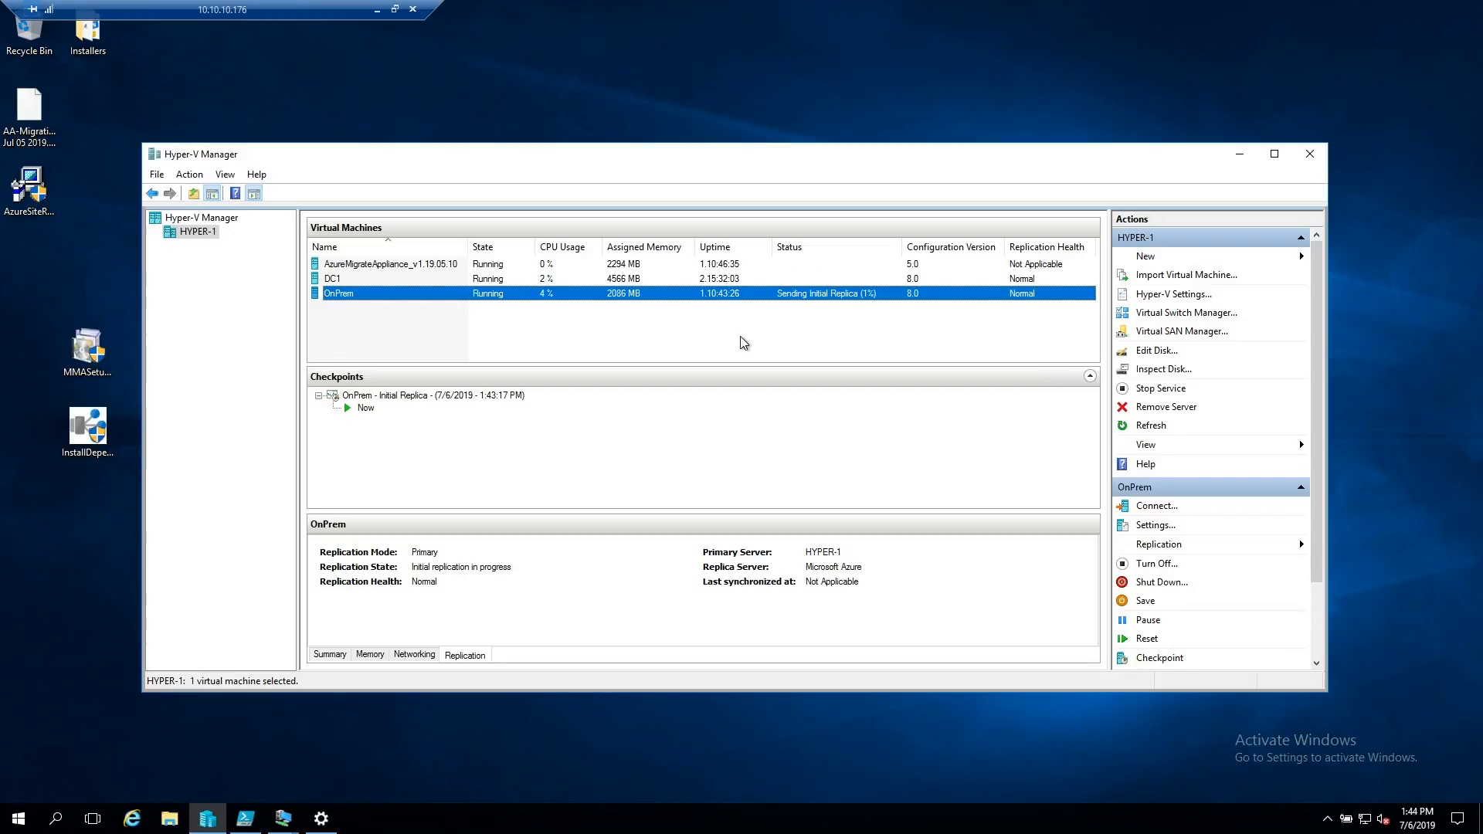
click(331, 278)
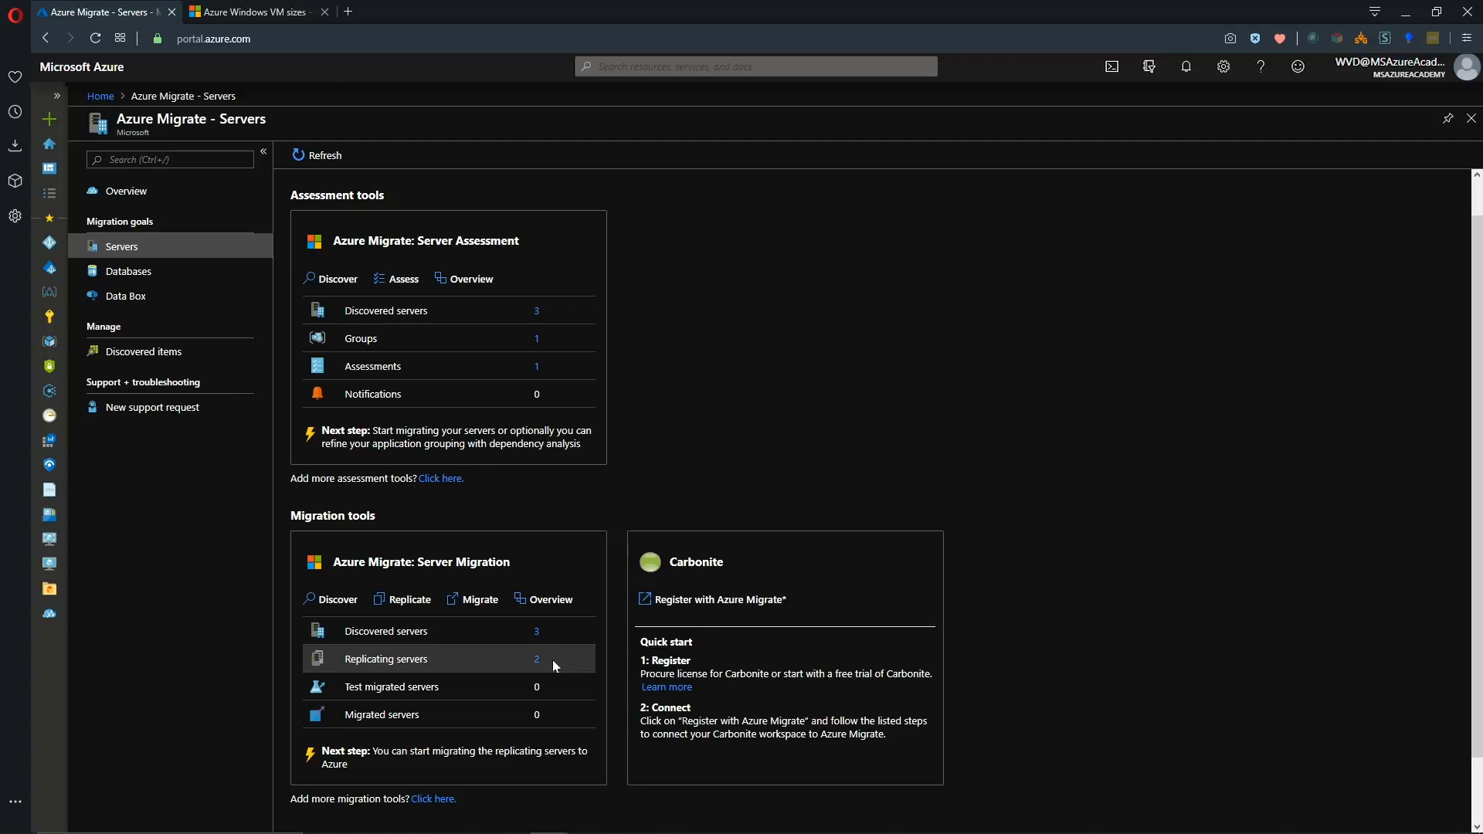
mouse_move(557, 710)
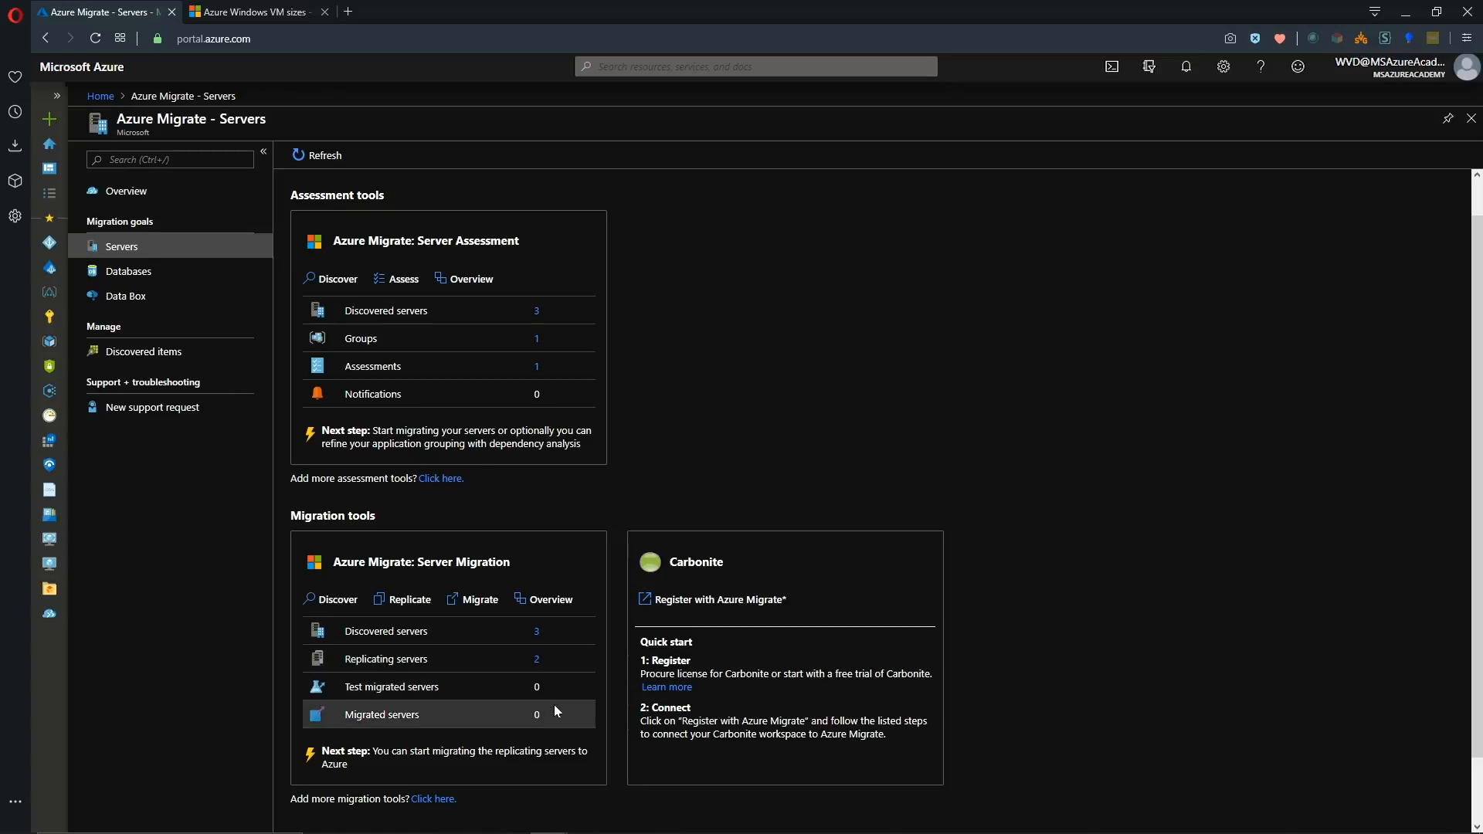
mouse_move(568, 664)
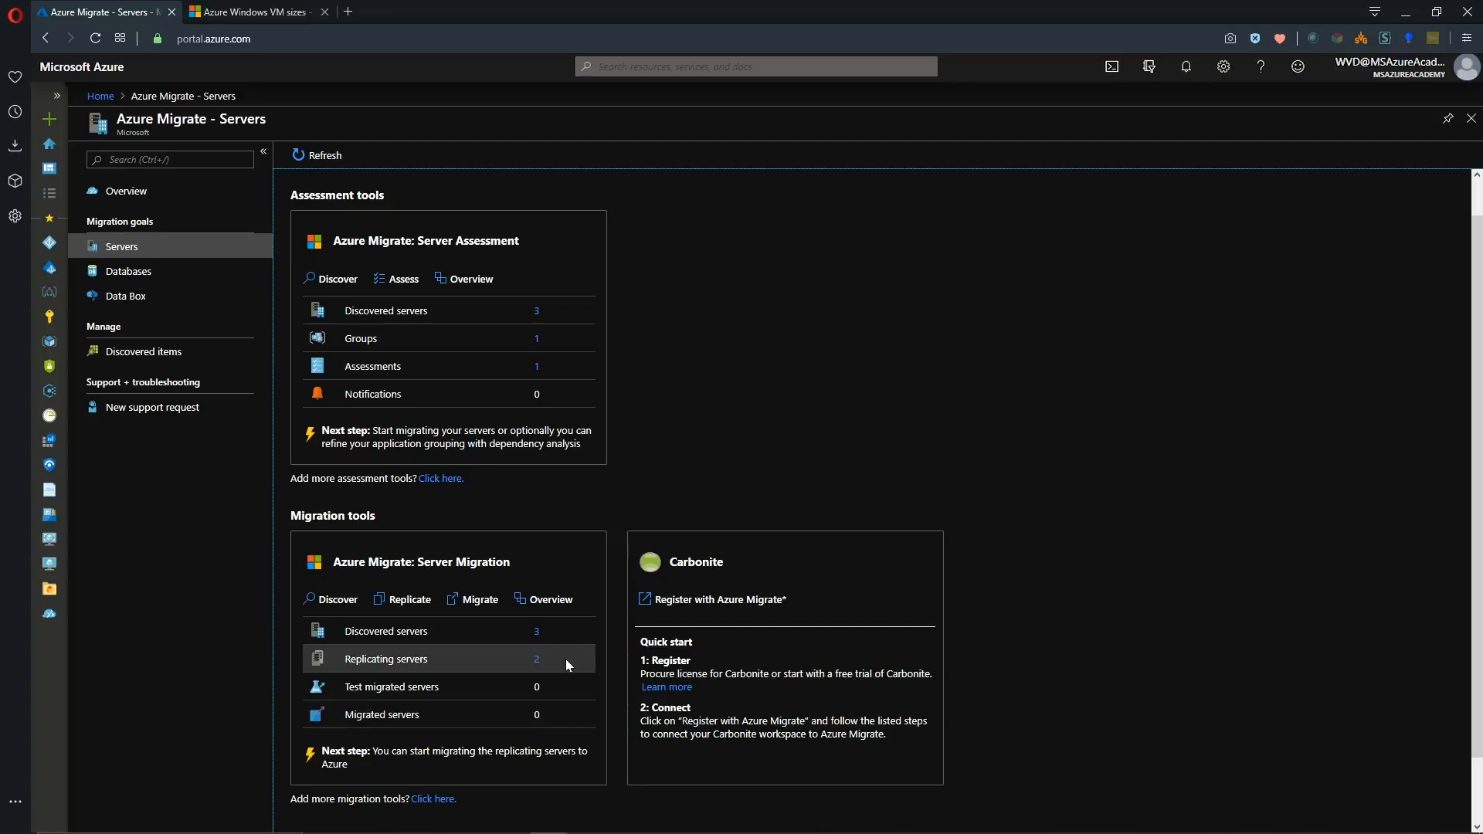
mouse_move(558, 646)
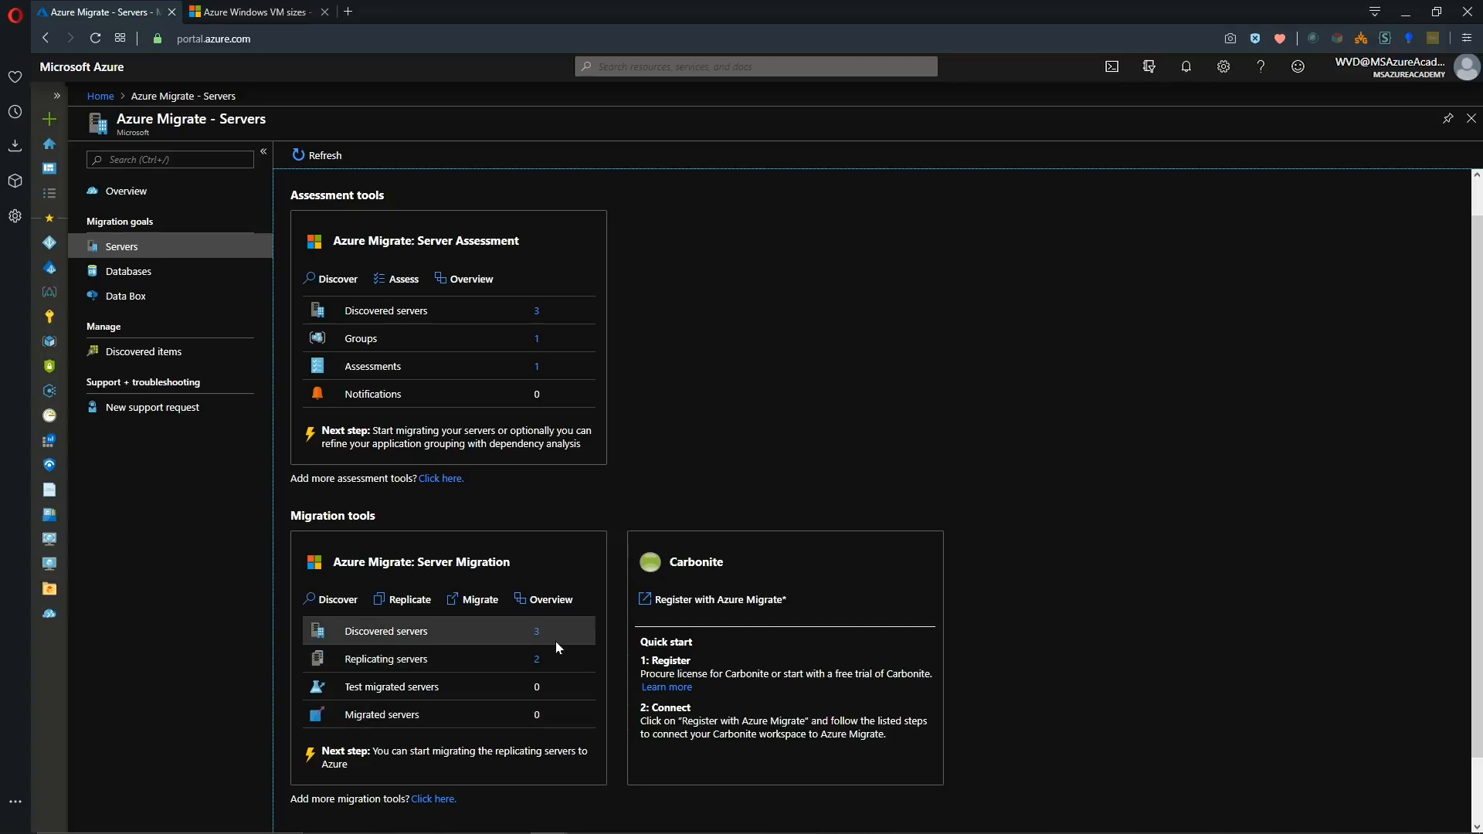
mouse_move(551, 605)
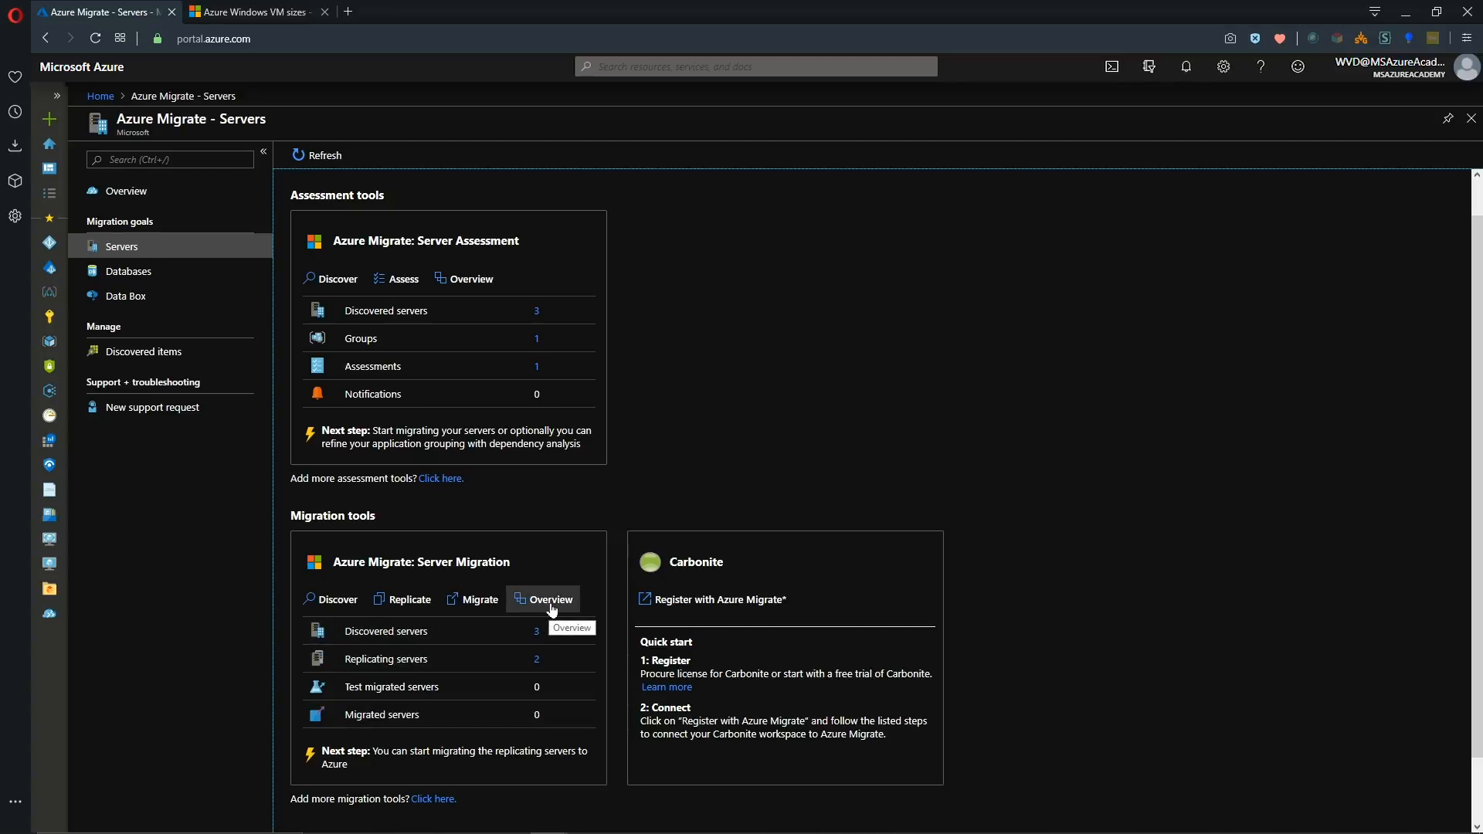
From the Server Migration overview, begin a new Replicate wizard for more machines.
click(544, 599)
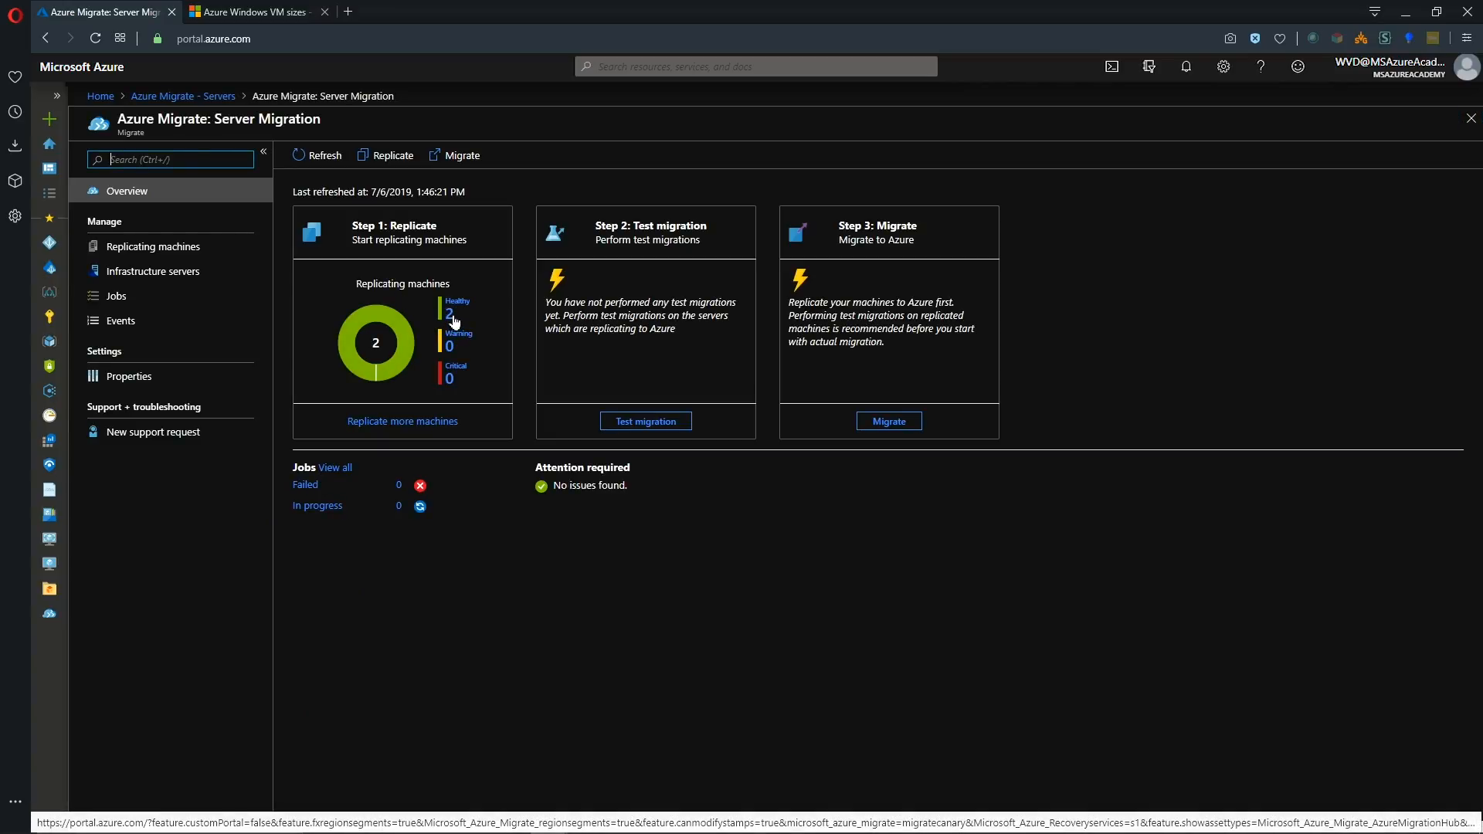
mouse_move(407, 396)
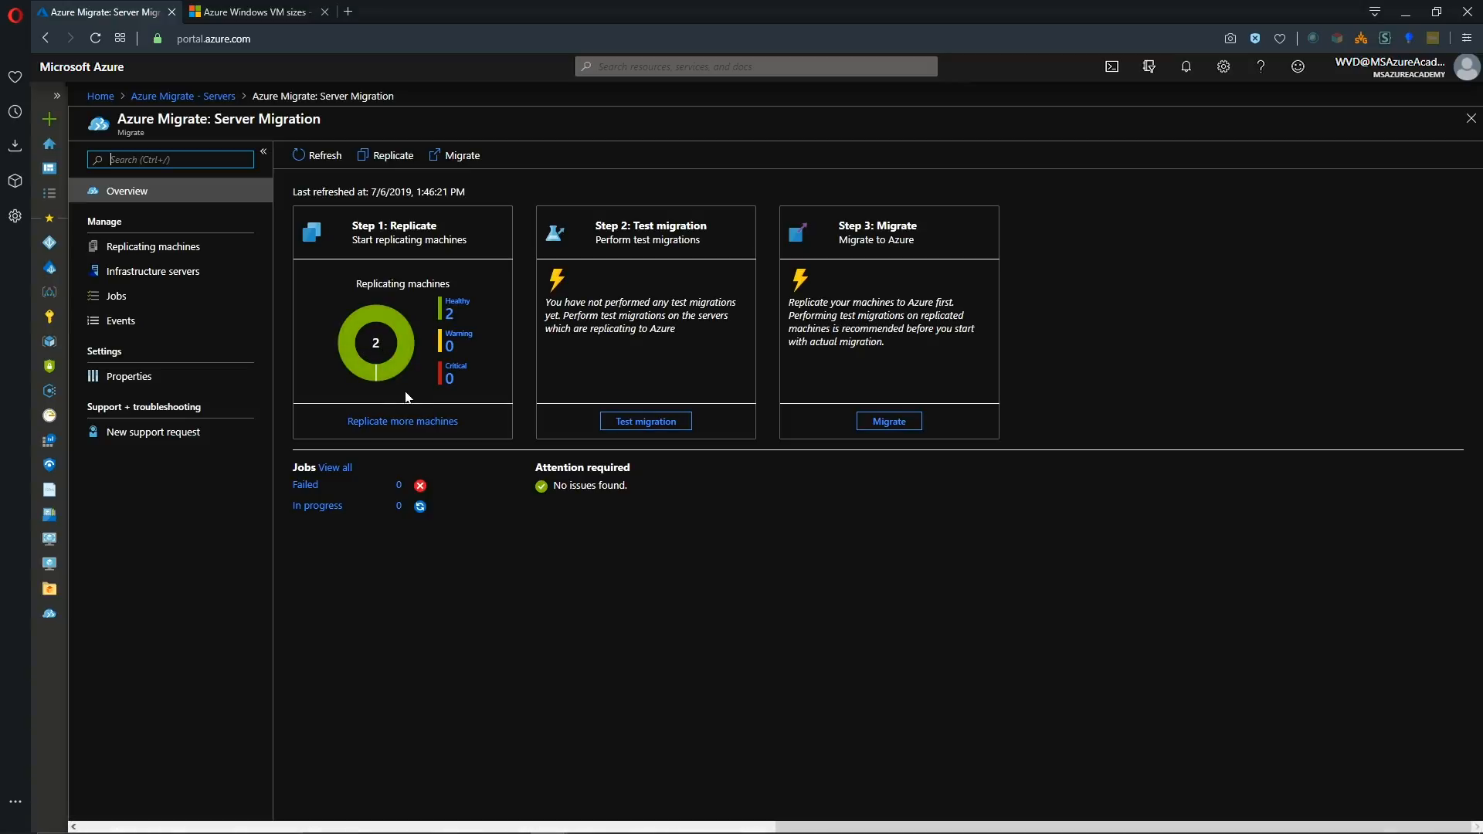
mouse_move(414, 425)
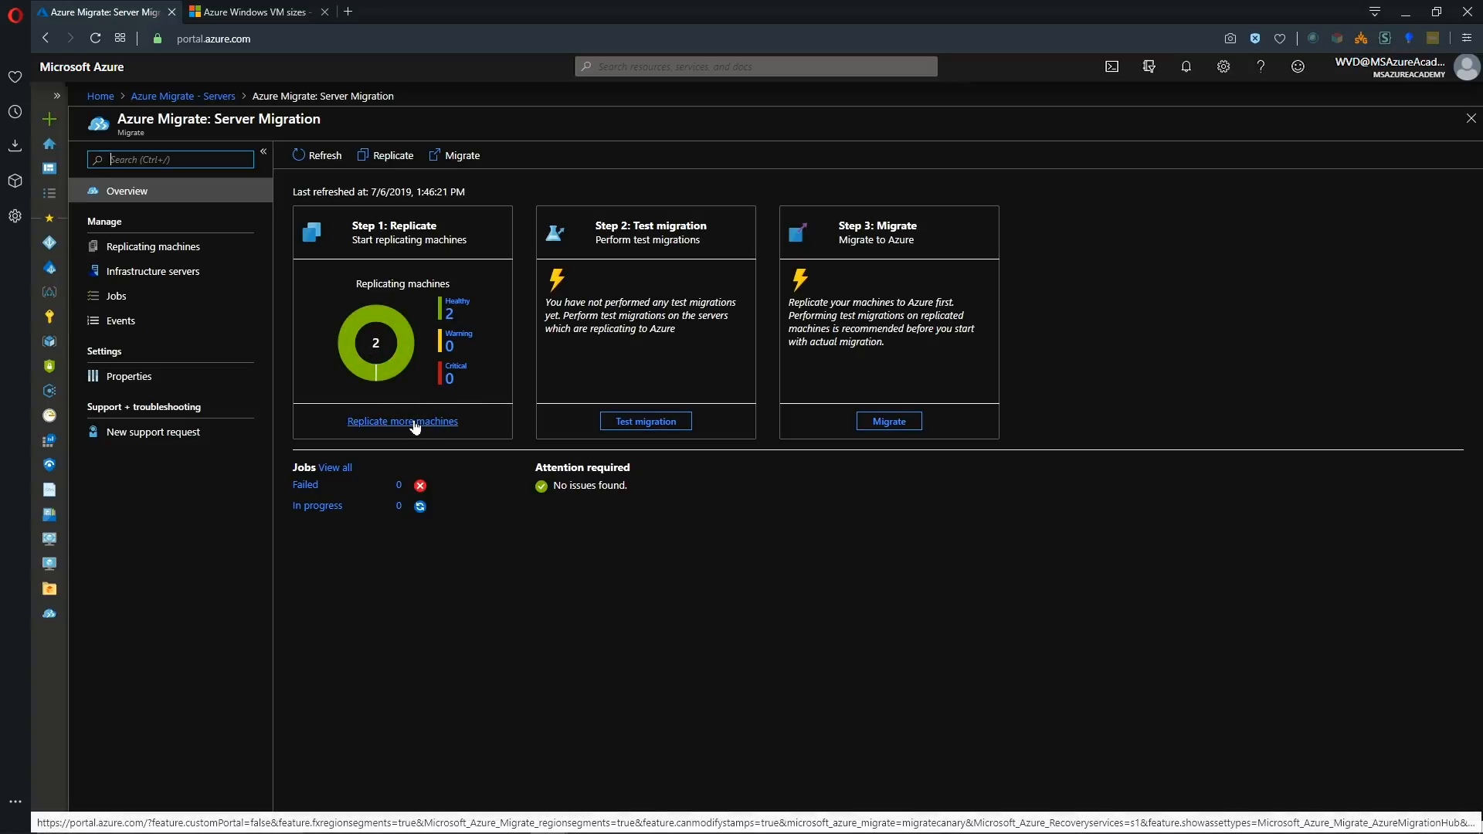
click(401, 420)
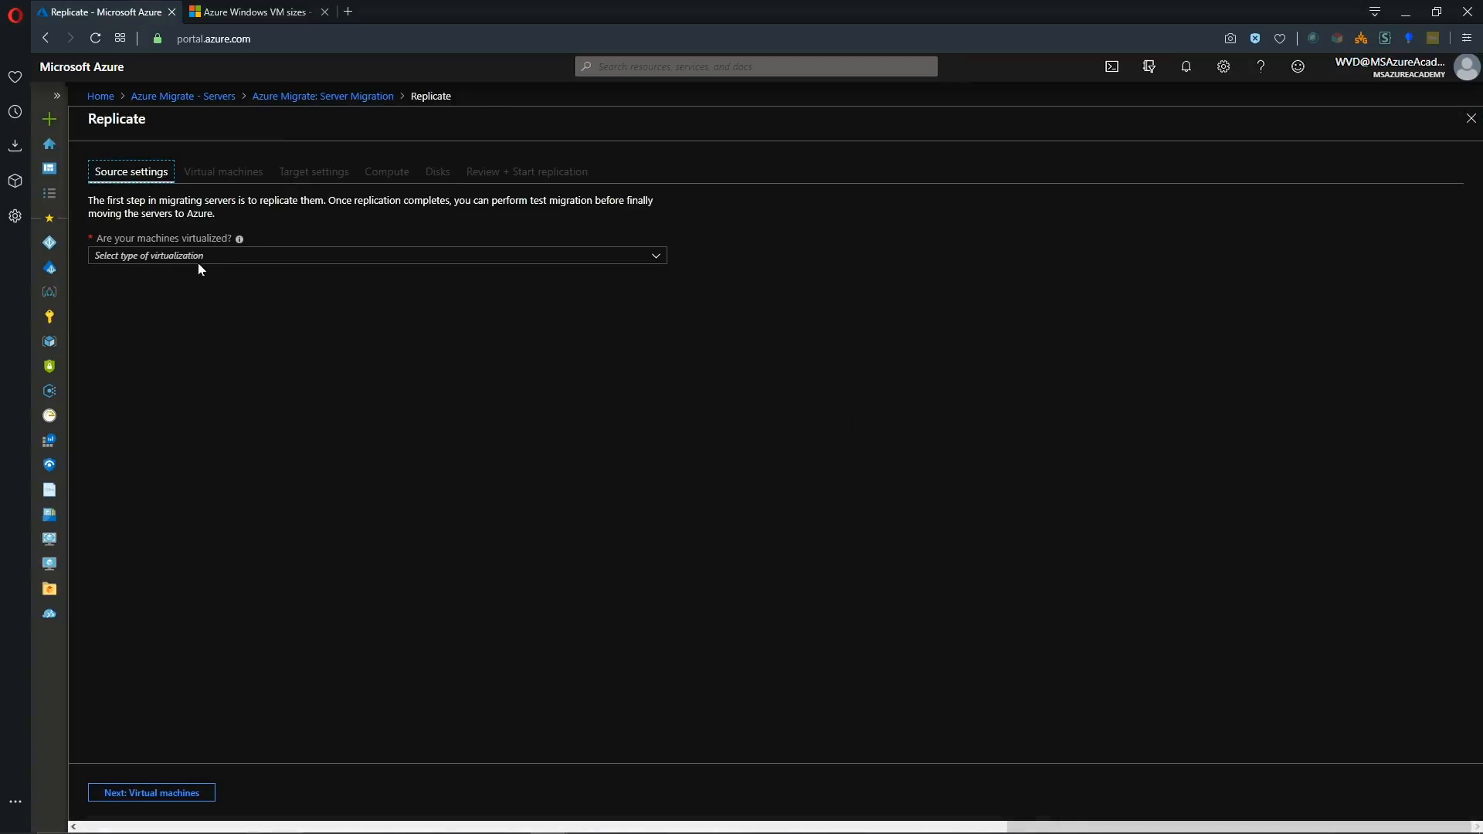
Choose Hyper-V as source and apply settings from the FirstGroup assessment in the new Replicate wizard.
click(373, 256)
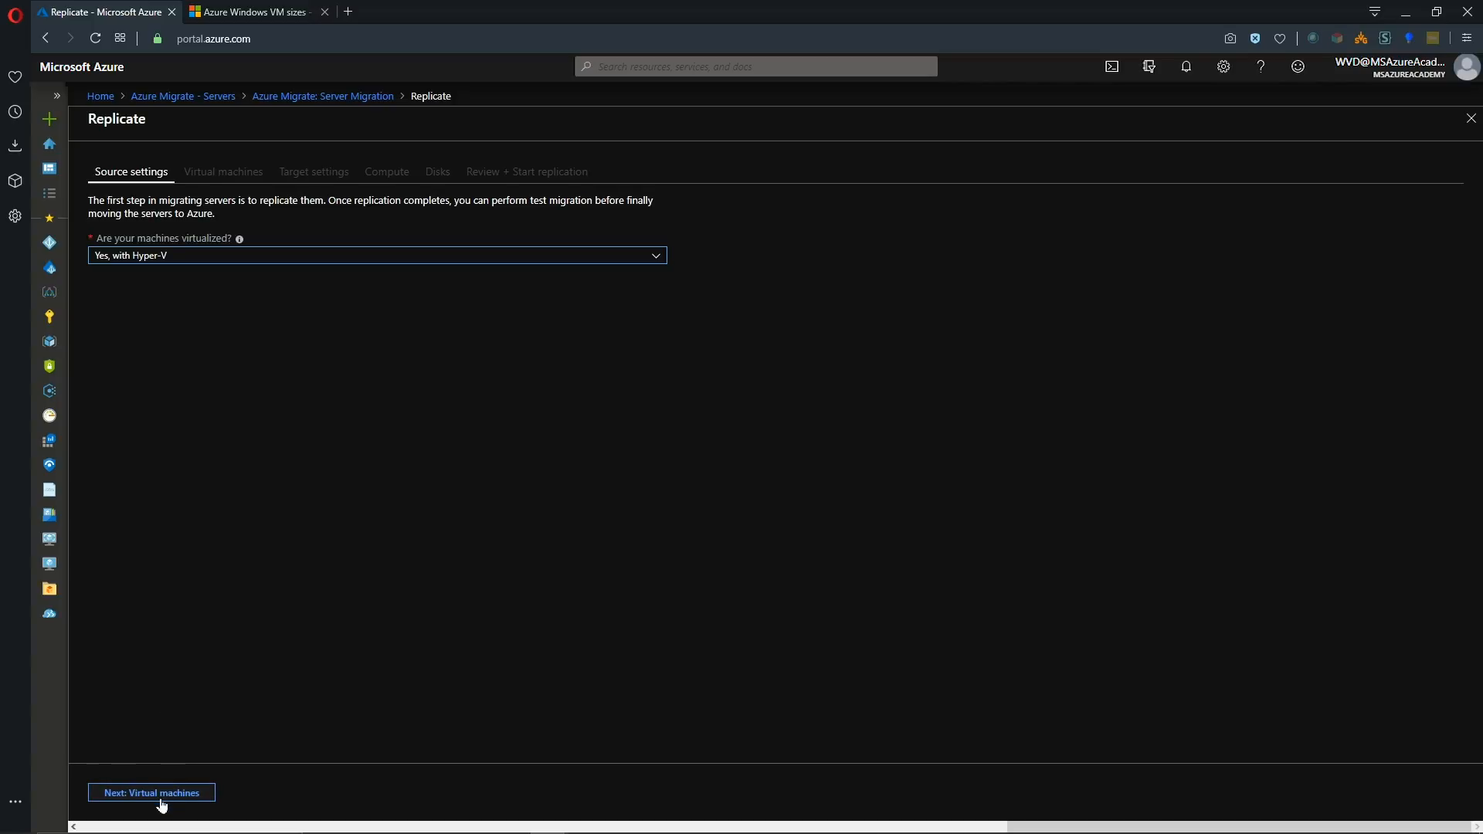
click(151, 792)
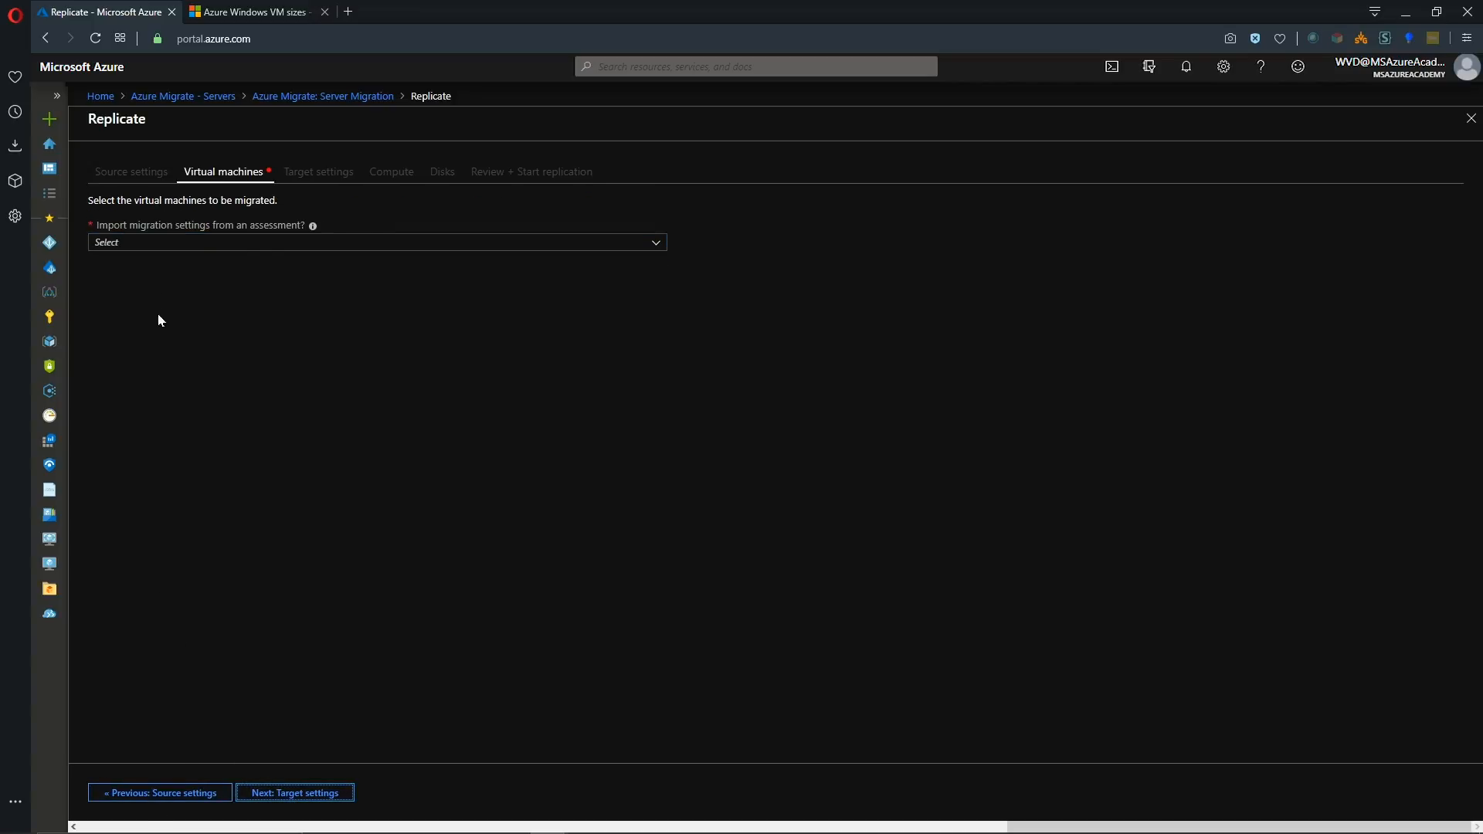
click(375, 241)
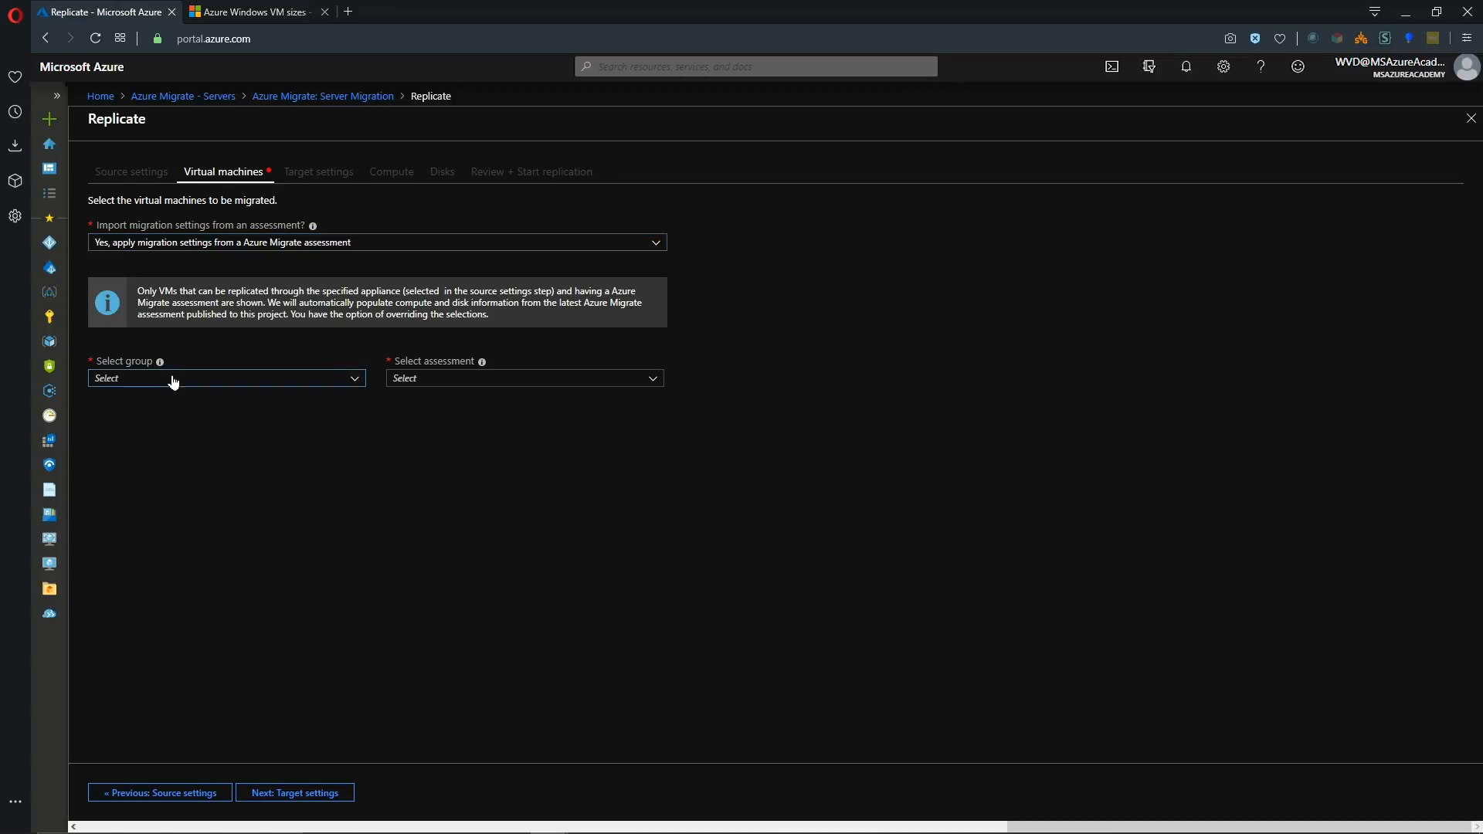
click(226, 377)
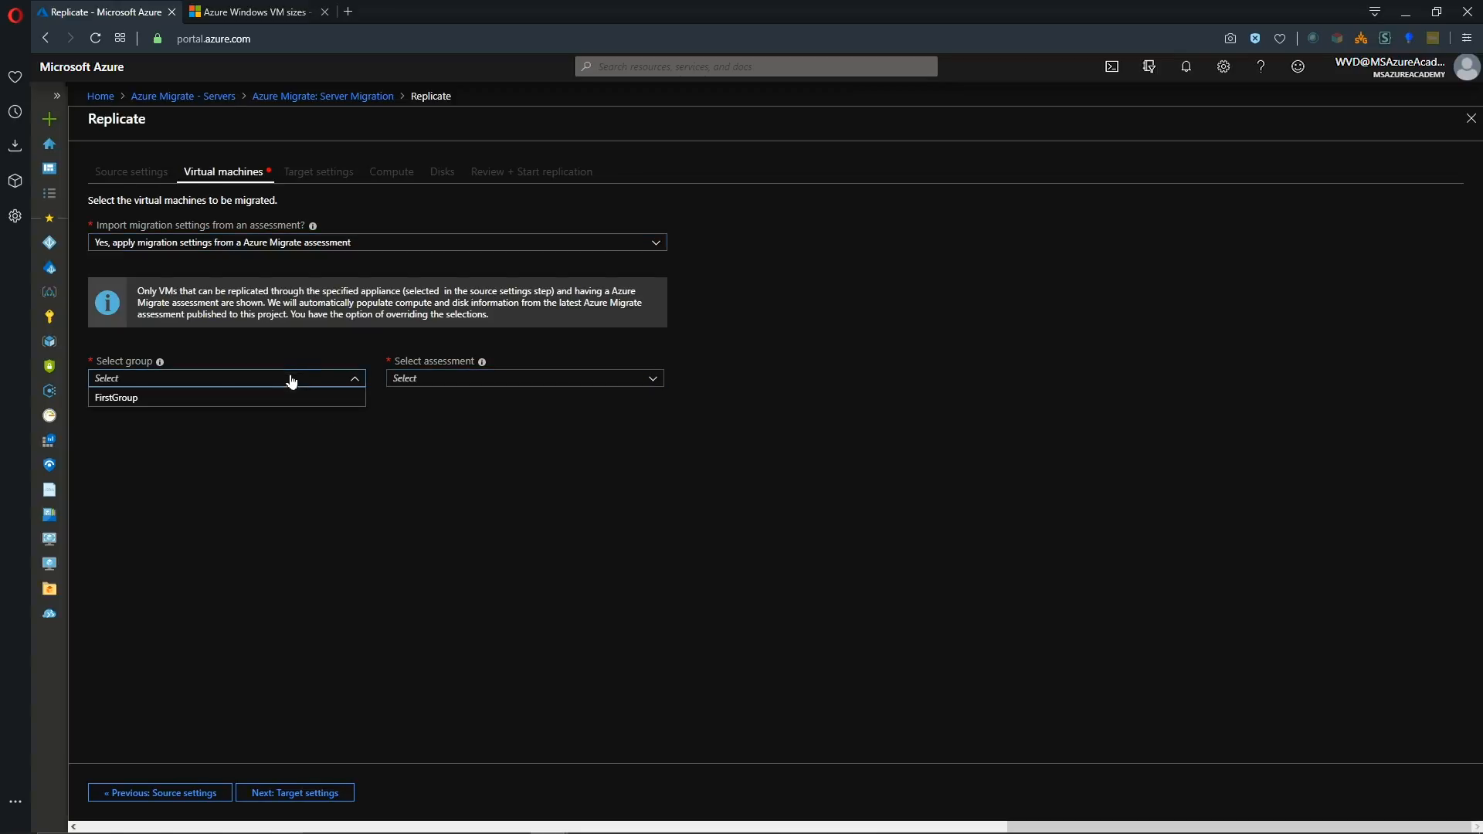
click(116, 397)
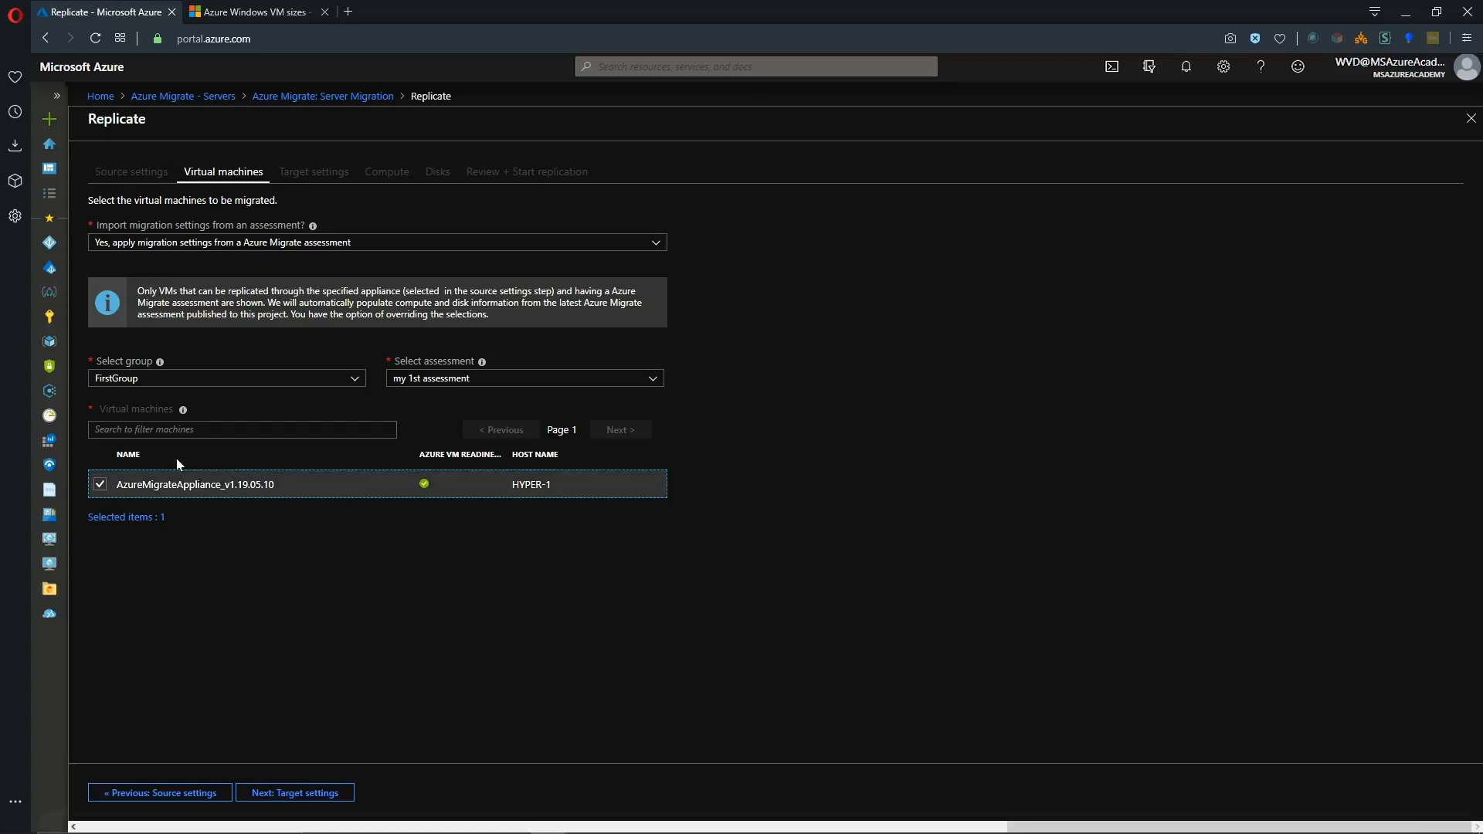
mouse_move(349, 99)
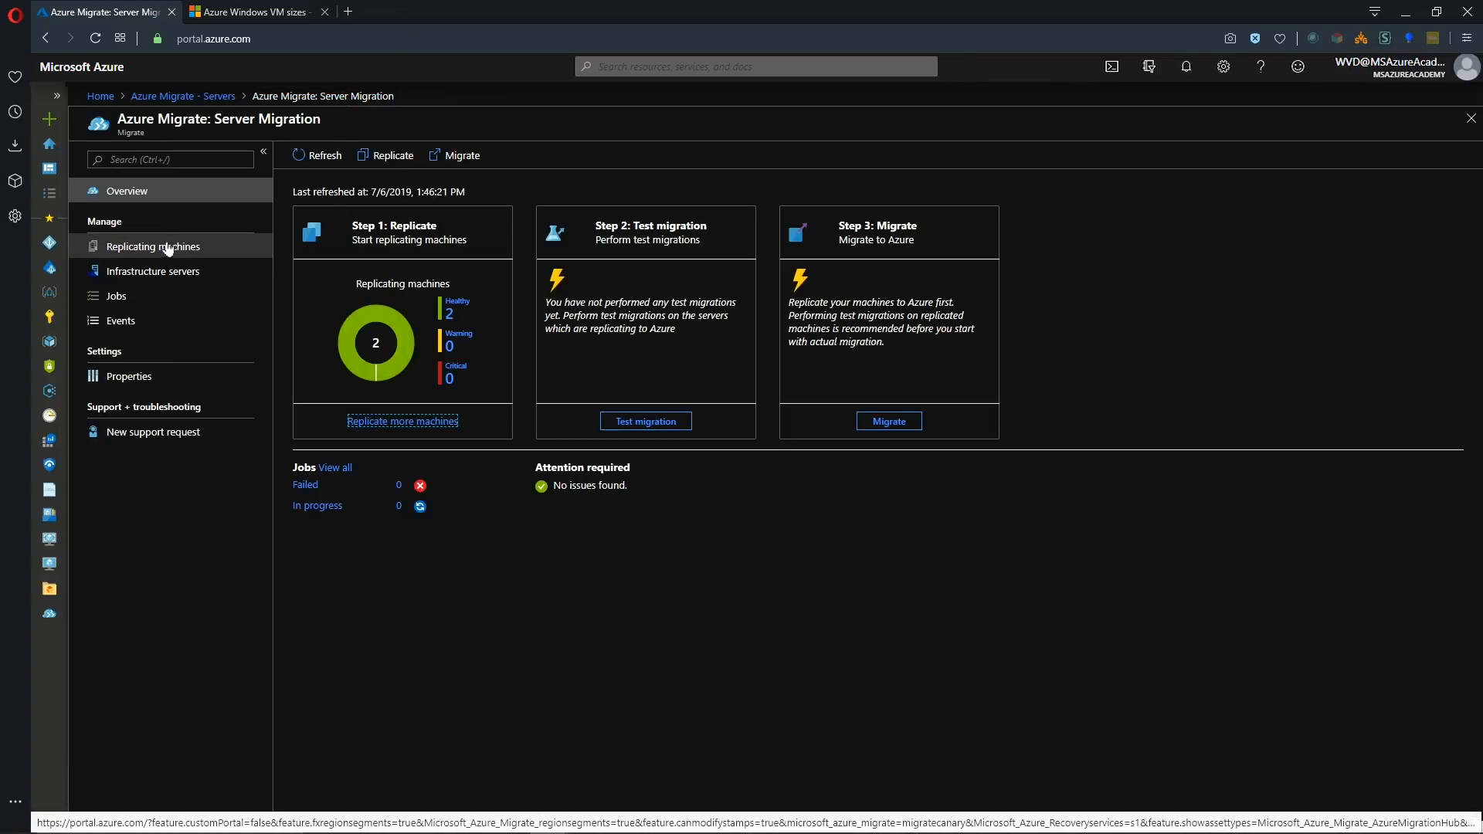
click(151, 246)
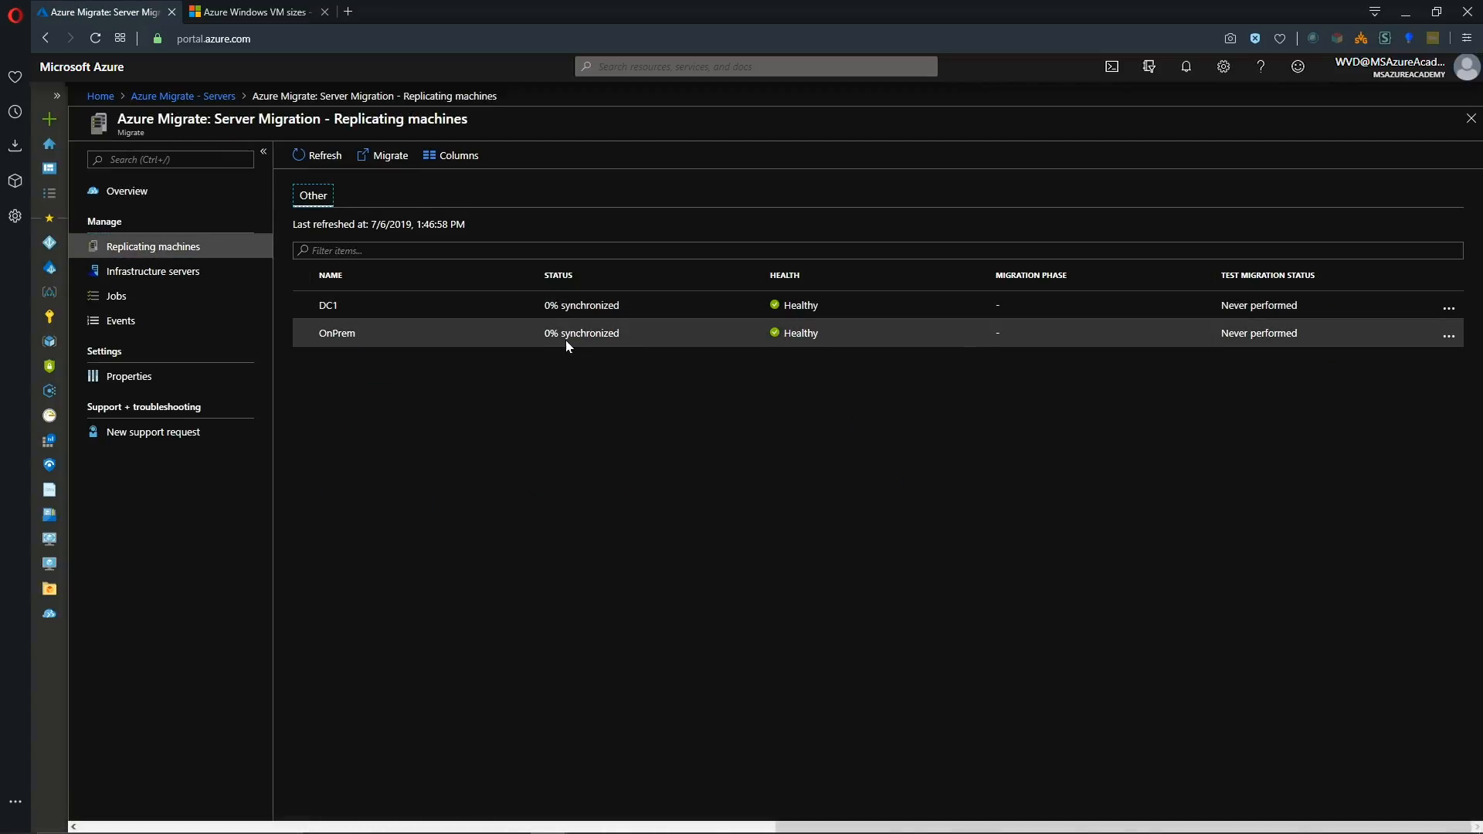
mouse_move(552, 371)
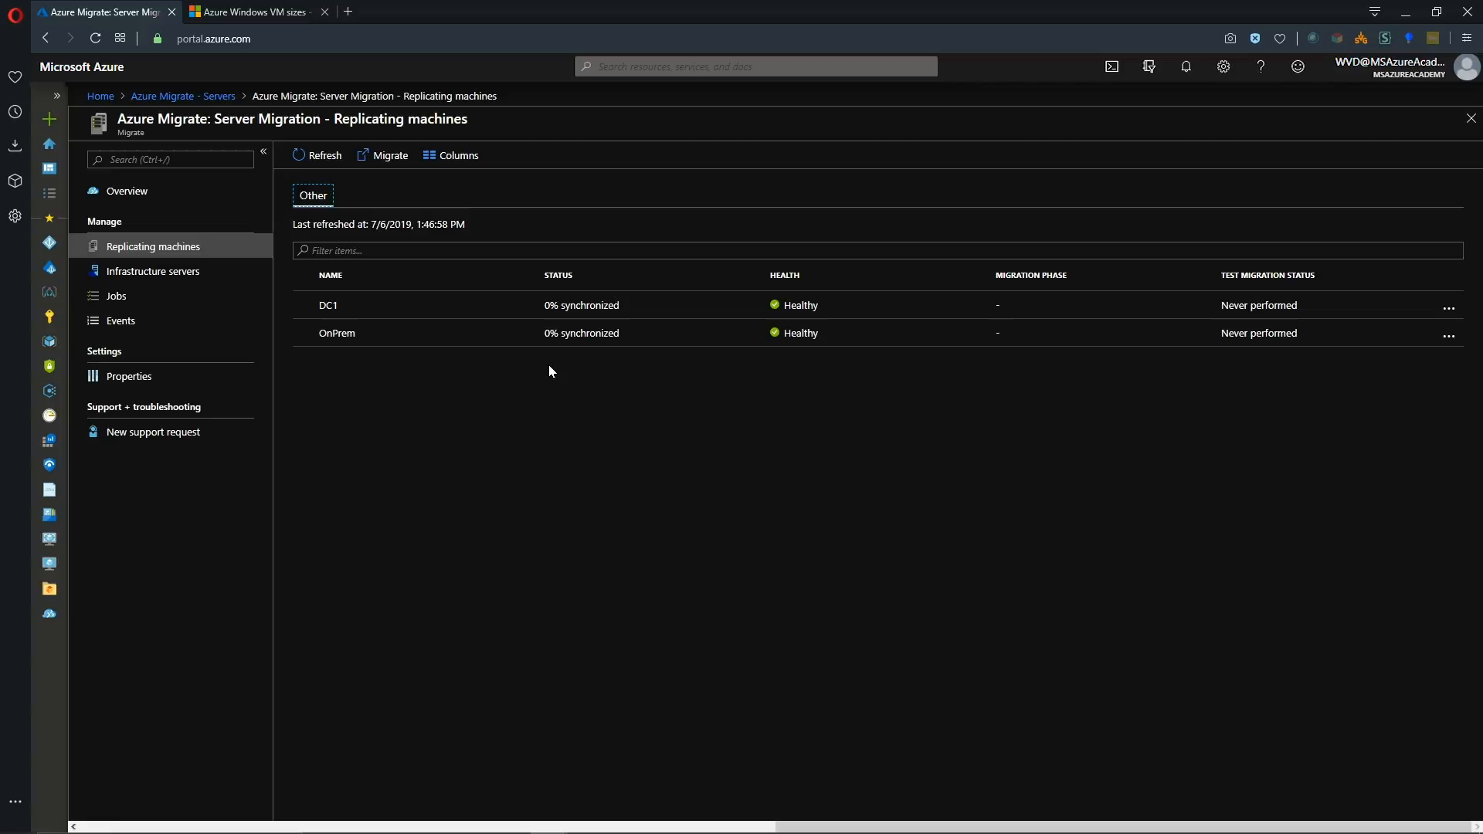
click(152, 270)
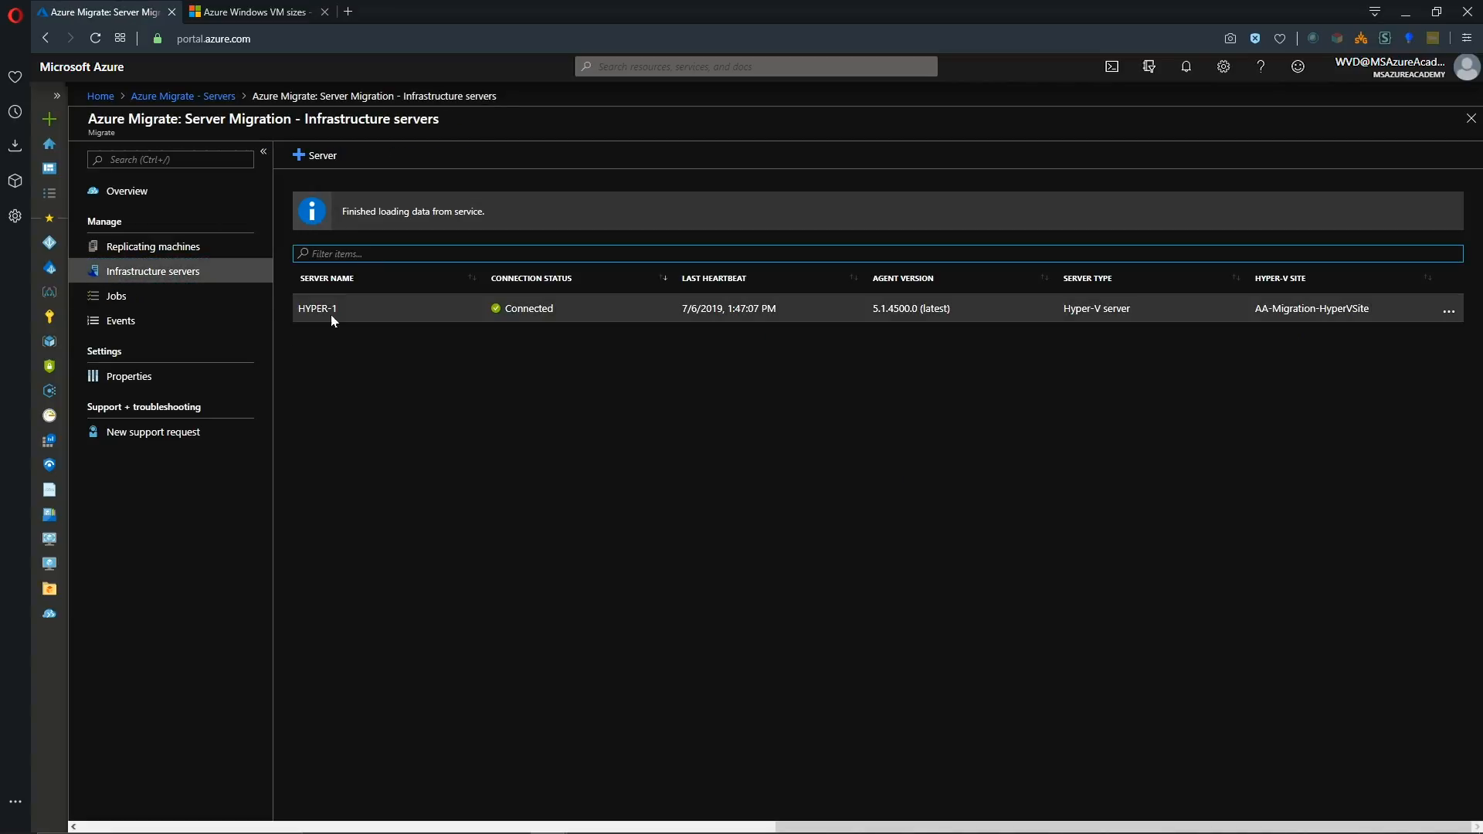
click(116, 295)
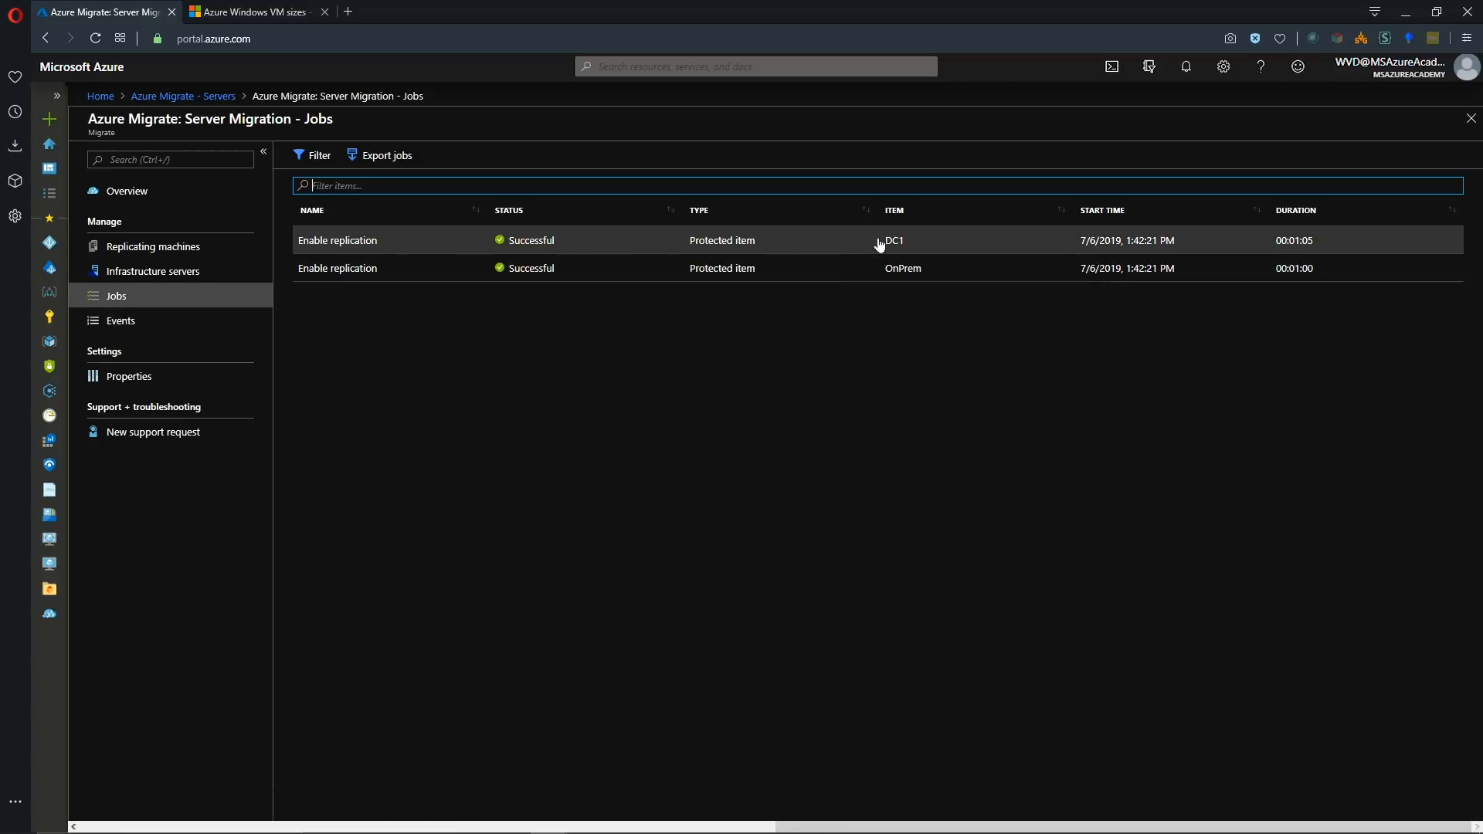
click(121, 321)
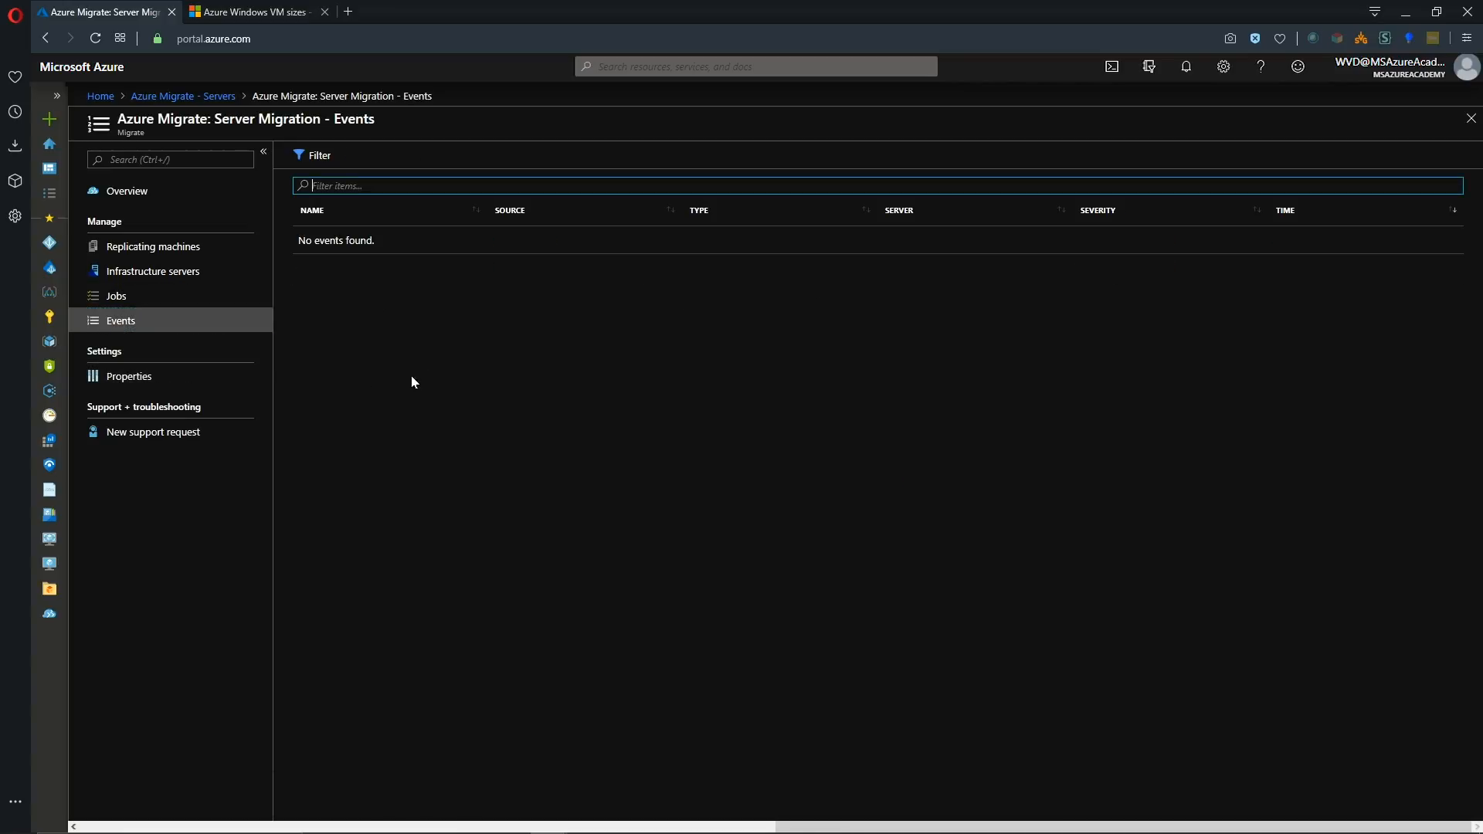
mouse_move(328, 295)
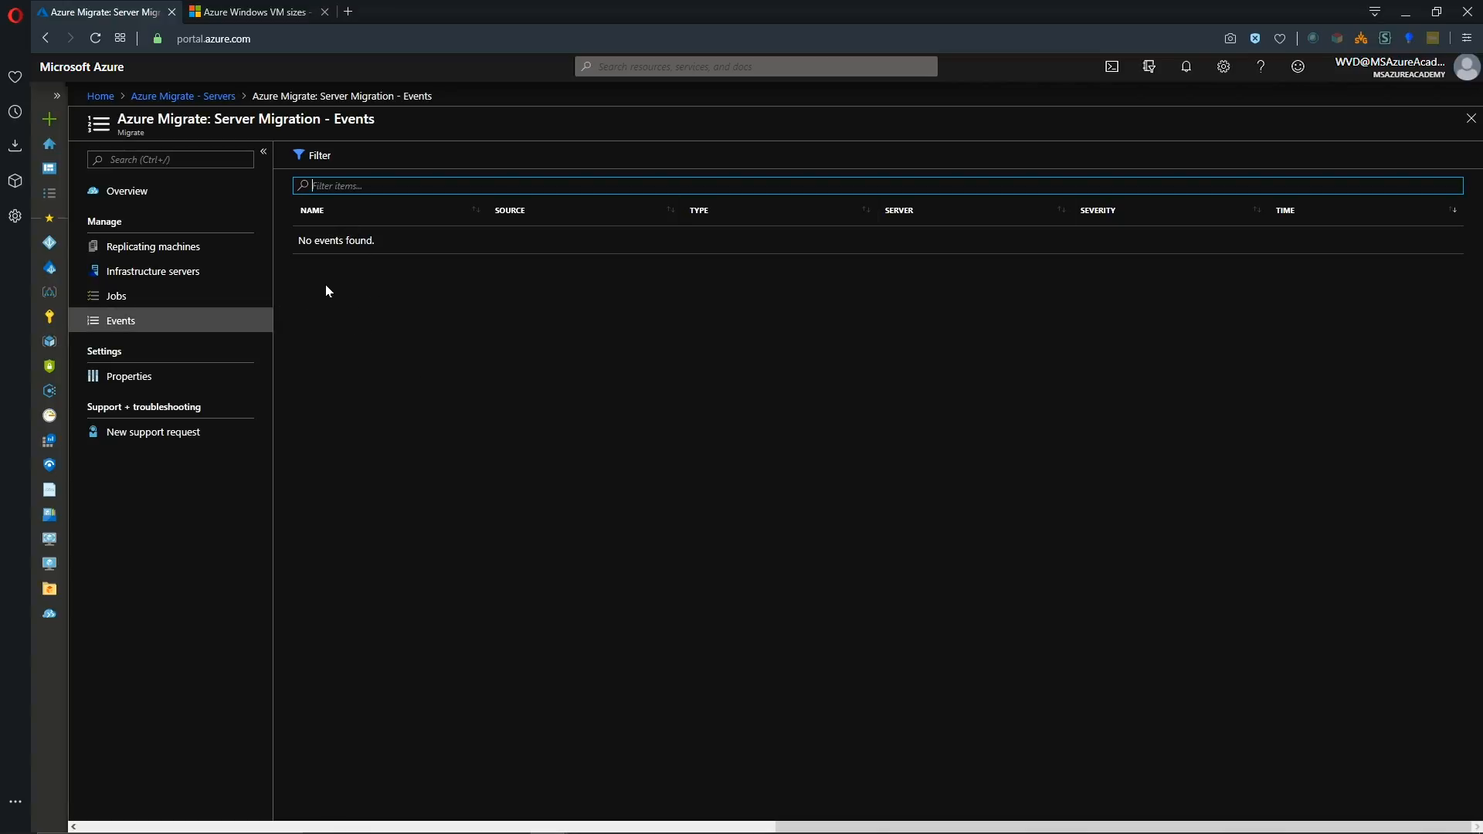
click(127, 192)
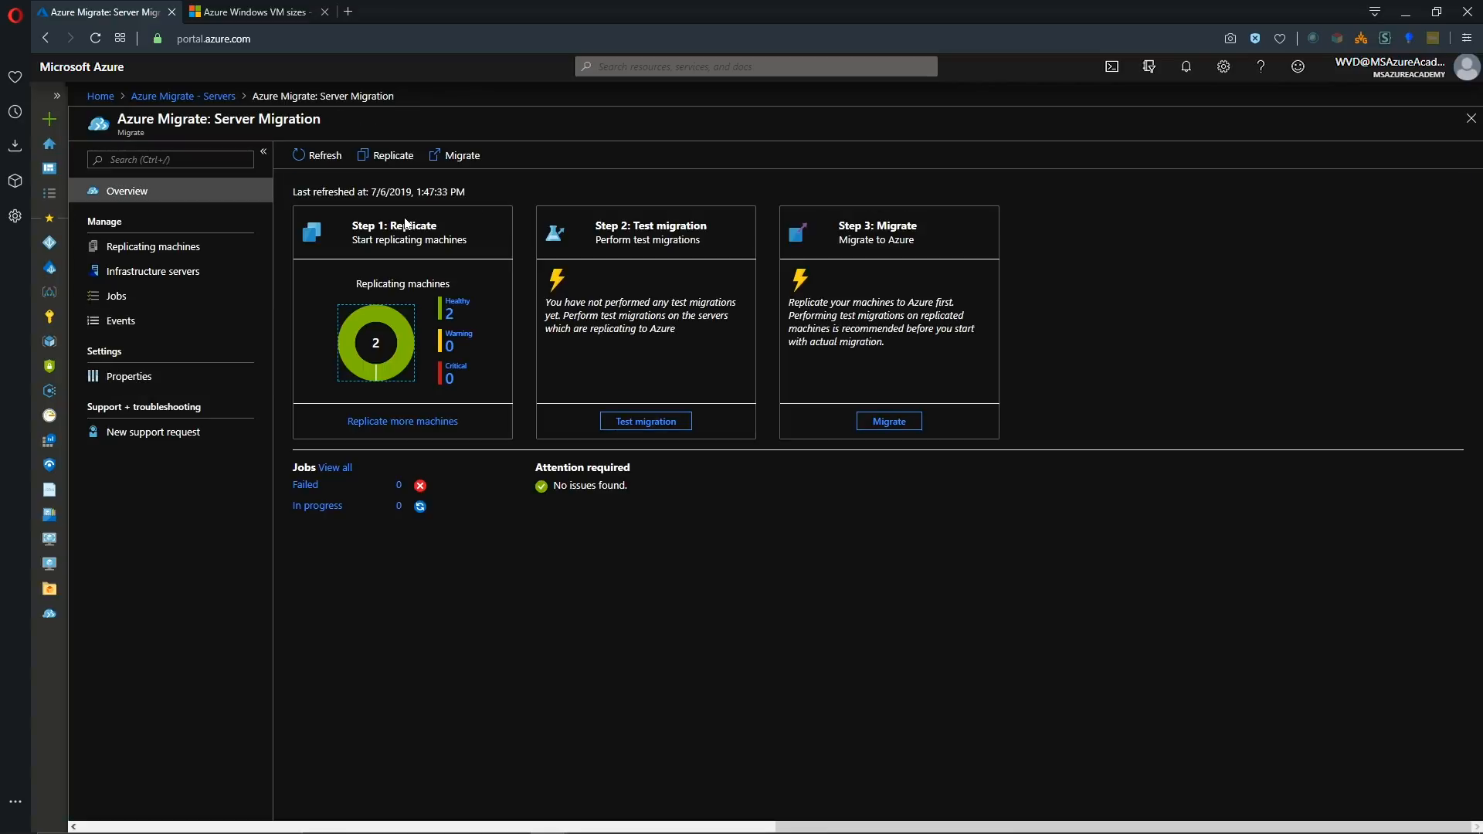
mouse_move(439, 324)
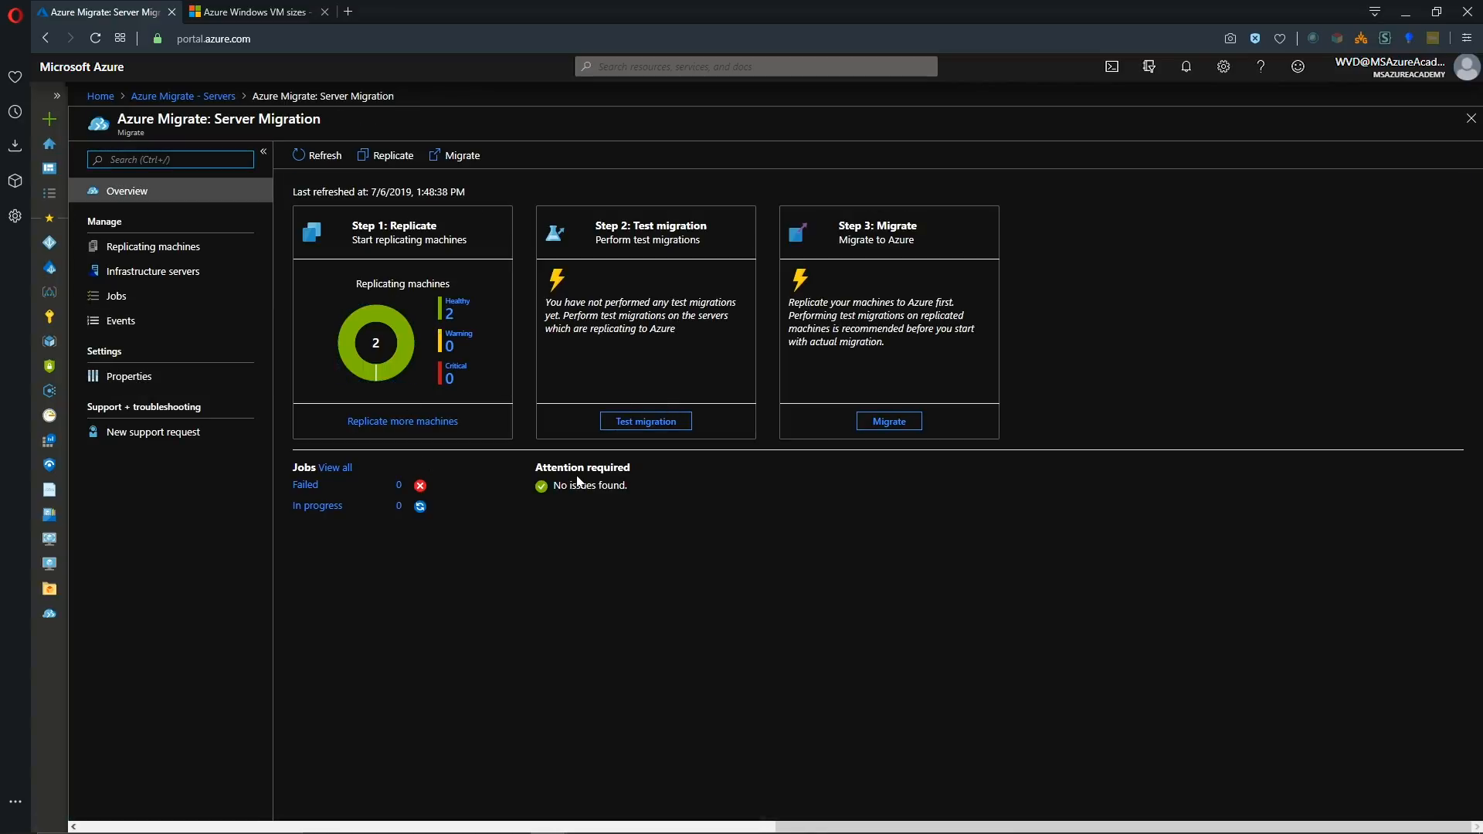
Refresh the overview and list the replicating machines, then select DC1 for its details.
click(315, 154)
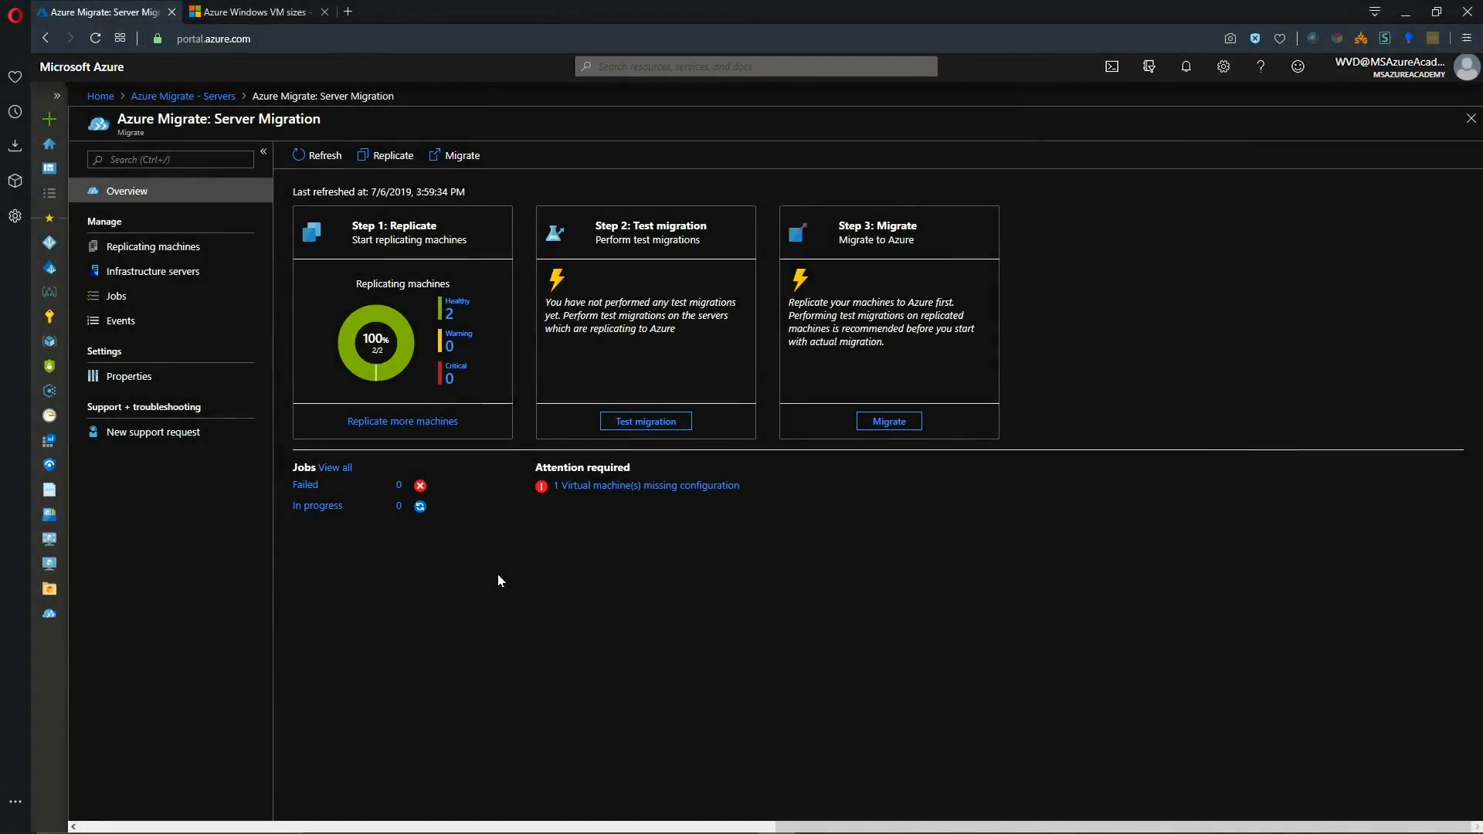
mouse_move(157, 247)
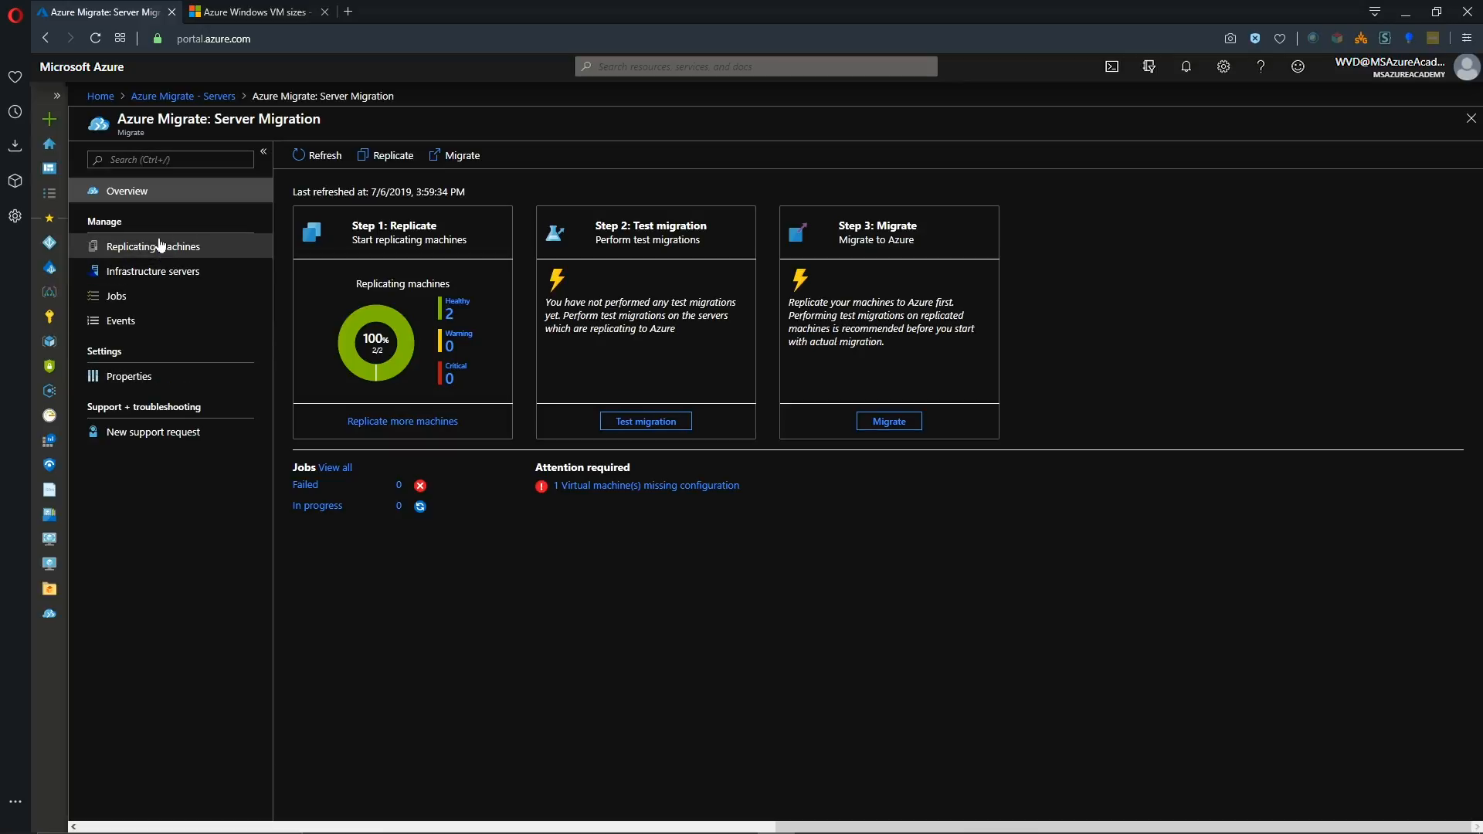
click(151, 246)
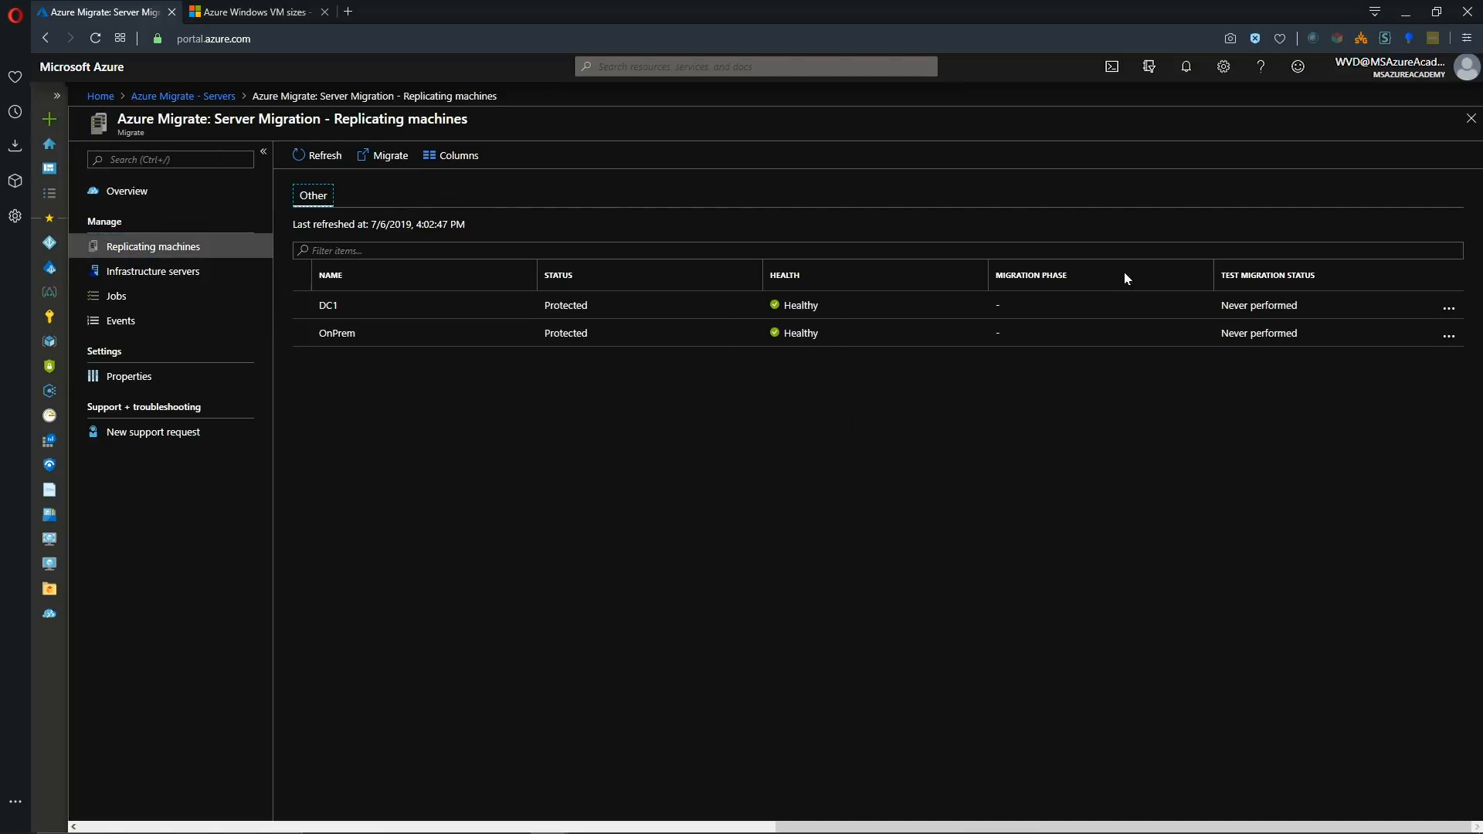
mouse_move(763, 340)
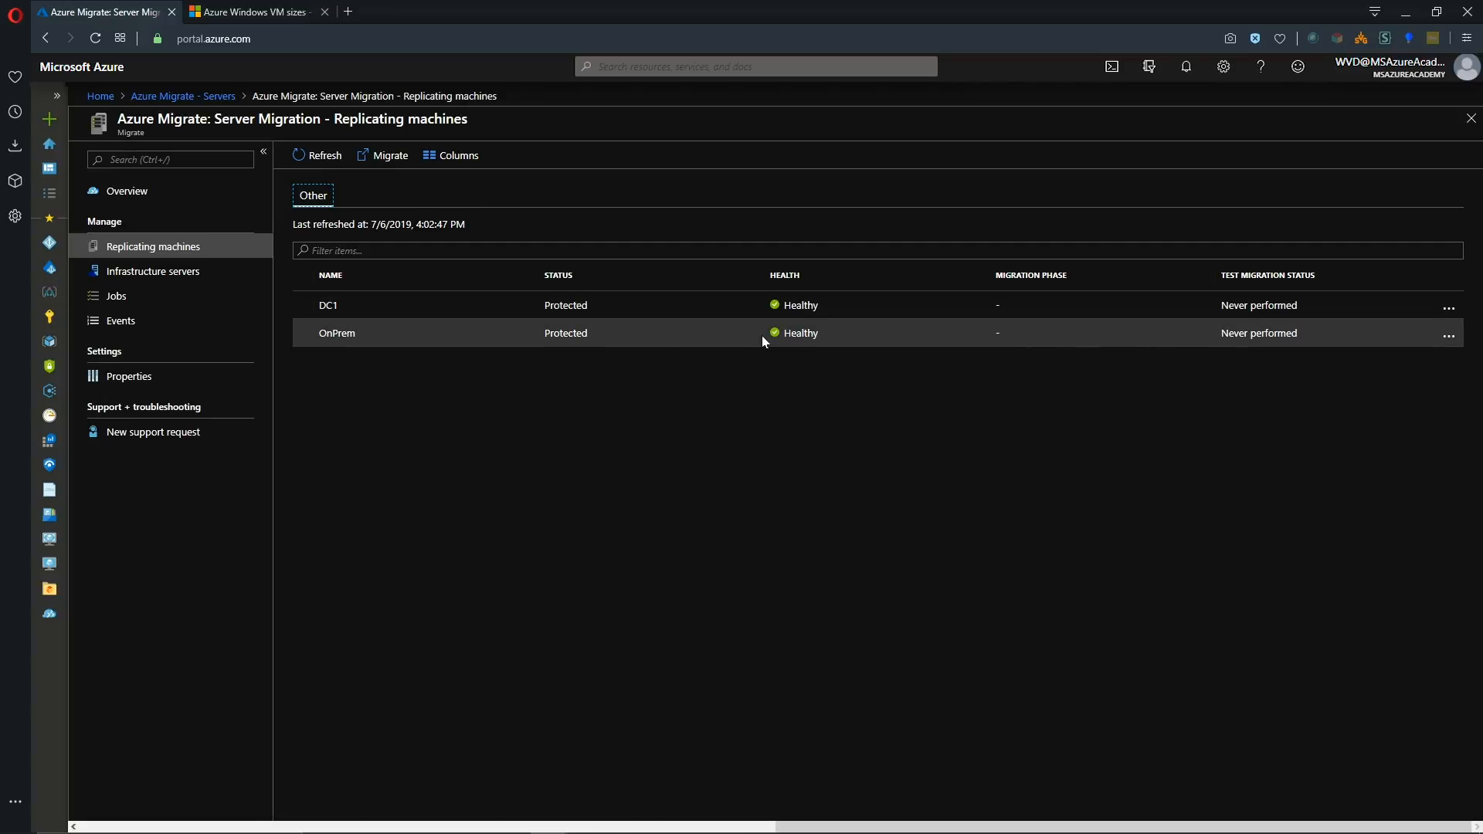
click(327, 304)
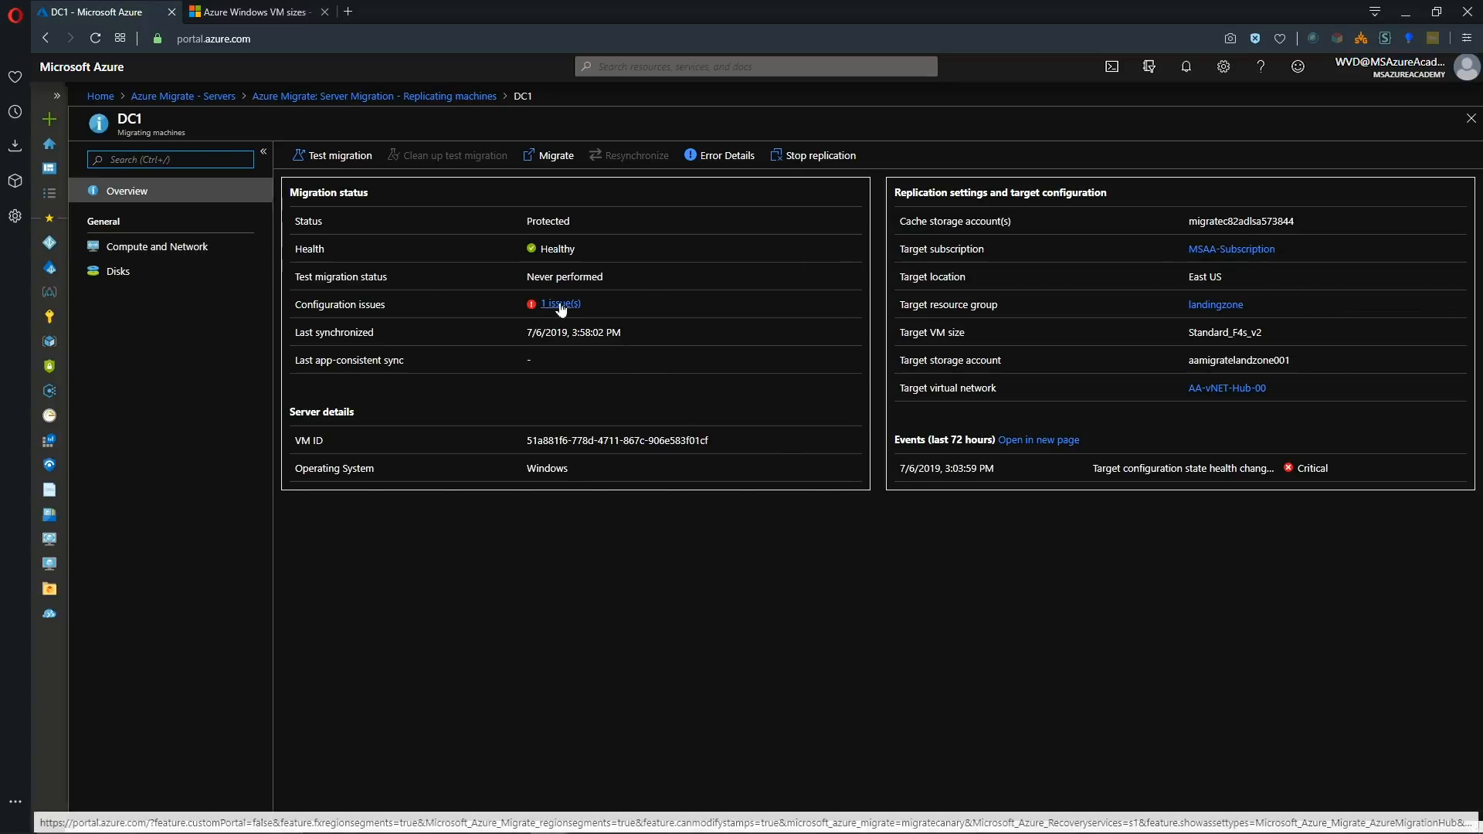
mouse_move(553, 458)
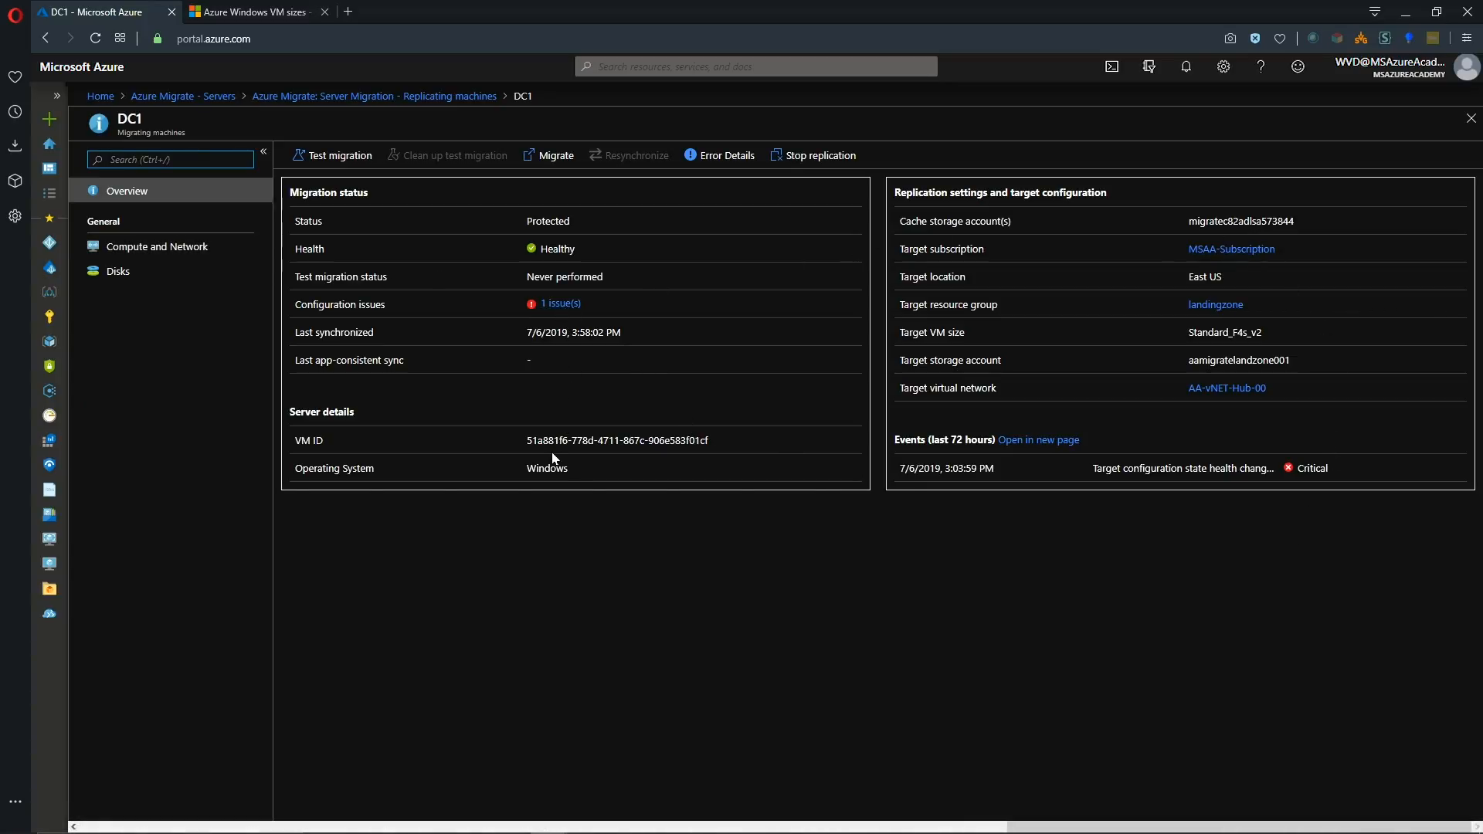
Review DC1's Overview, Compute and Network settings, and its six protected disks.
click(170, 159)
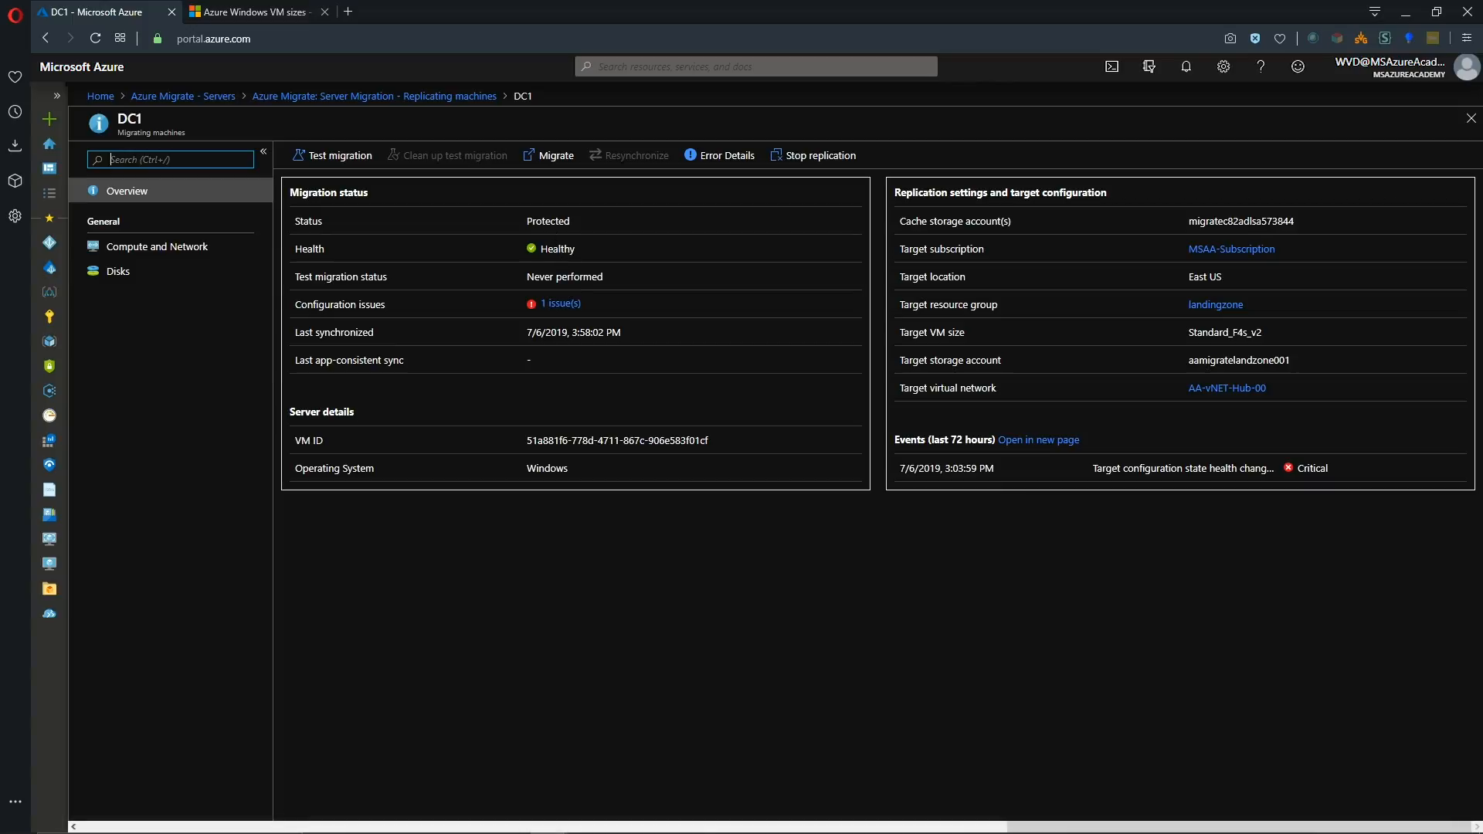
mouse_move(476, 303)
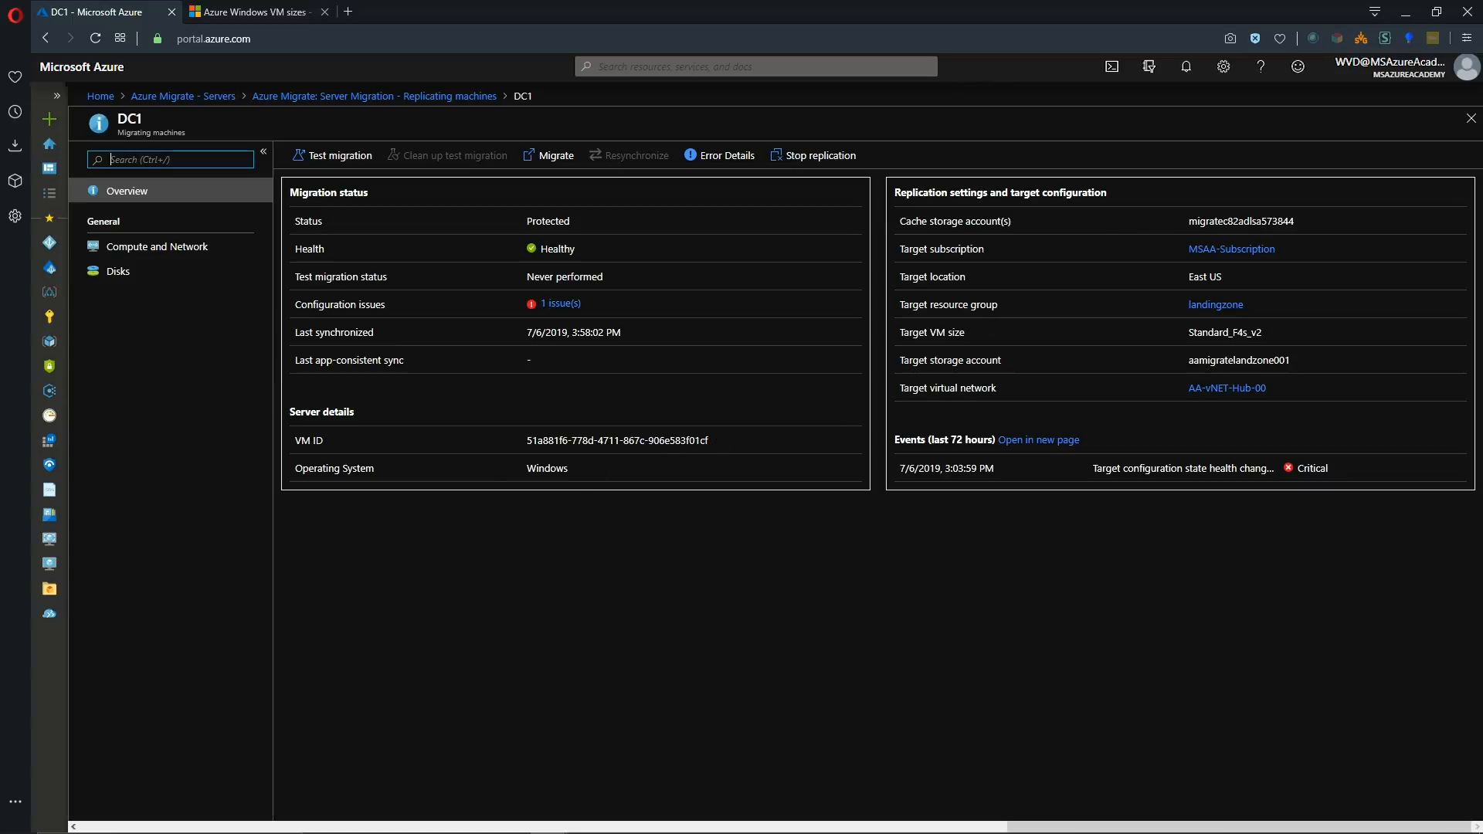
double_click(1223, 332)
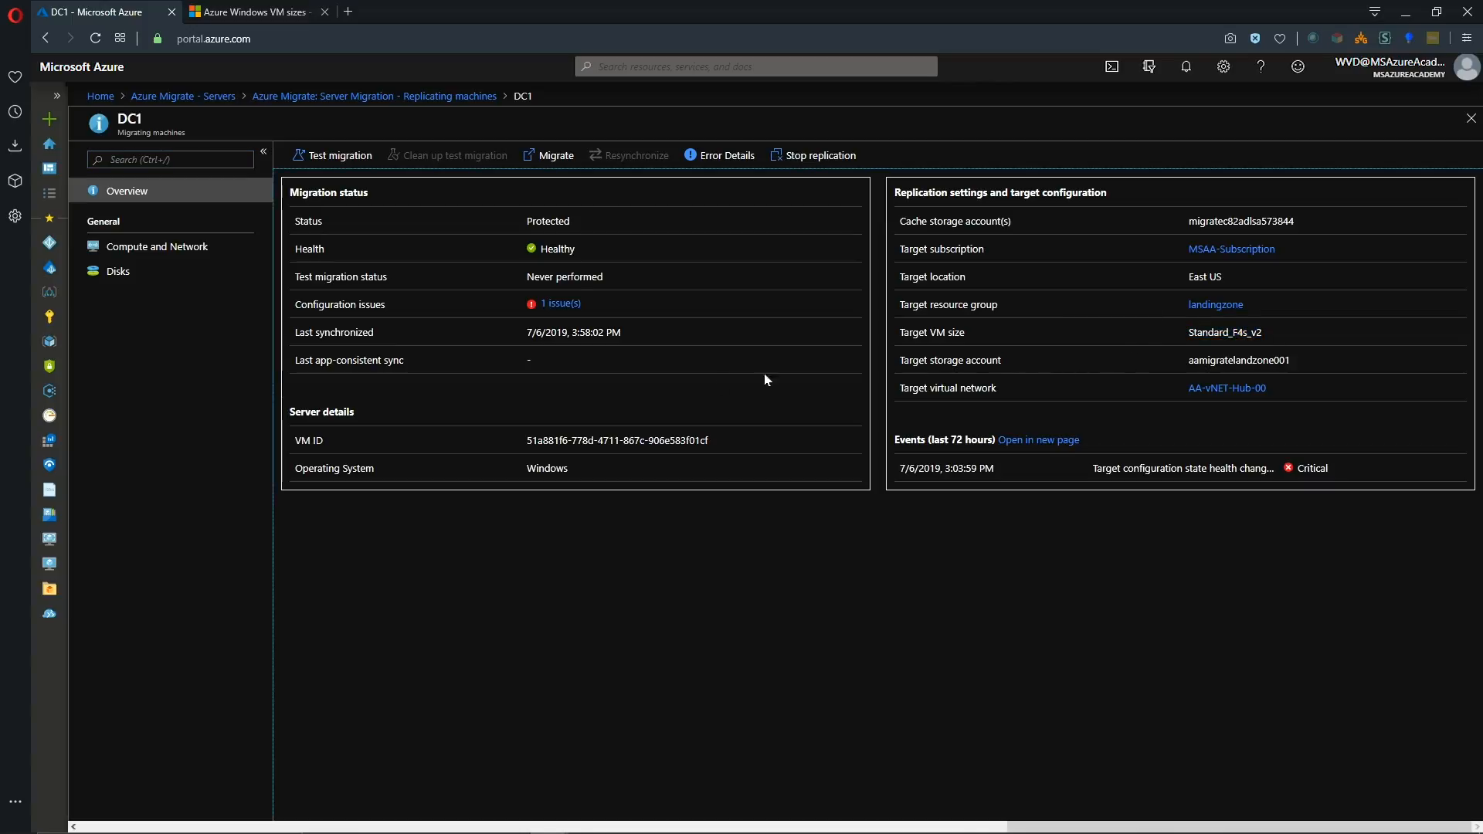
click(154, 245)
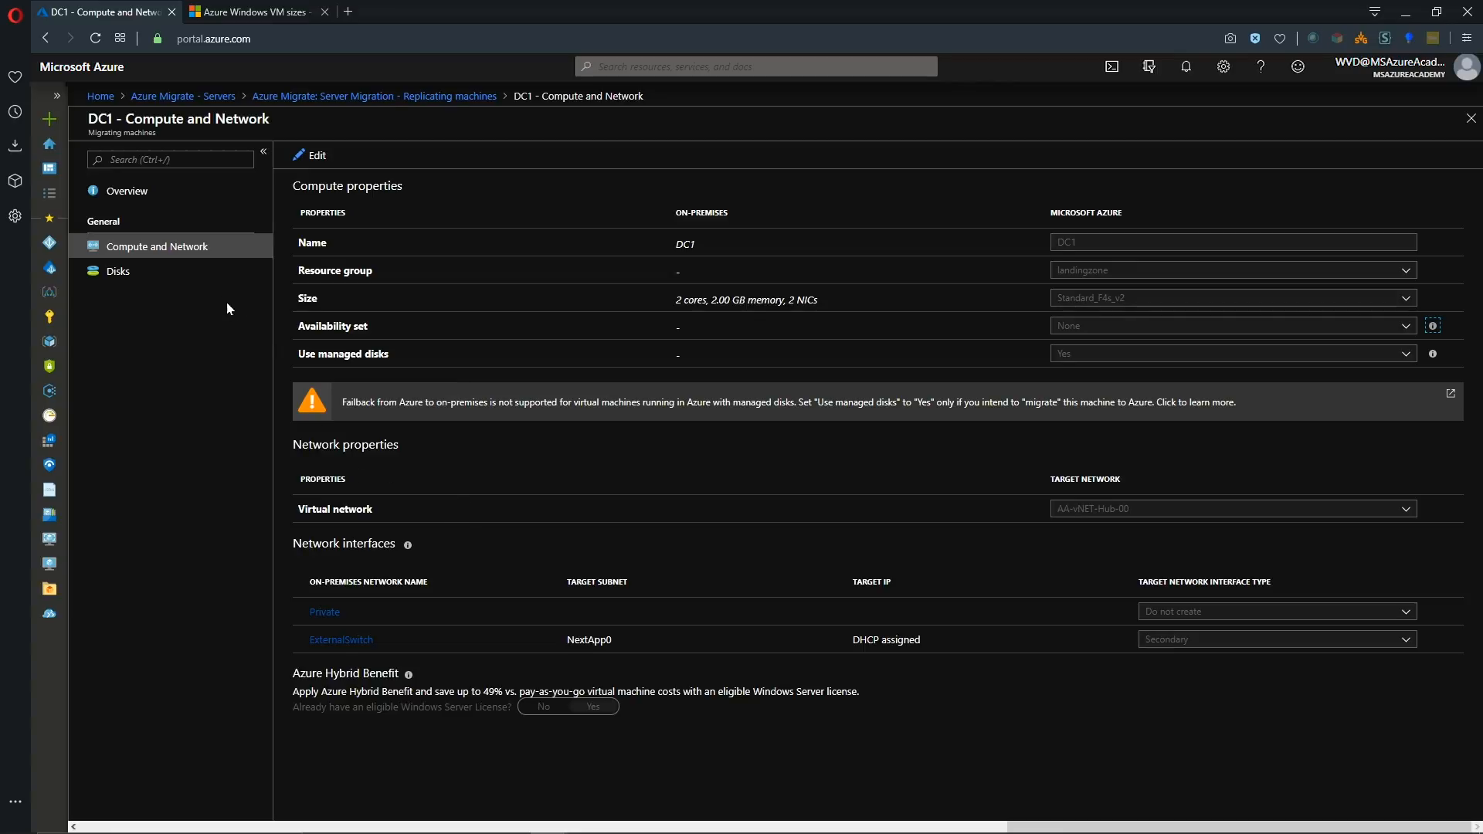
click(117, 271)
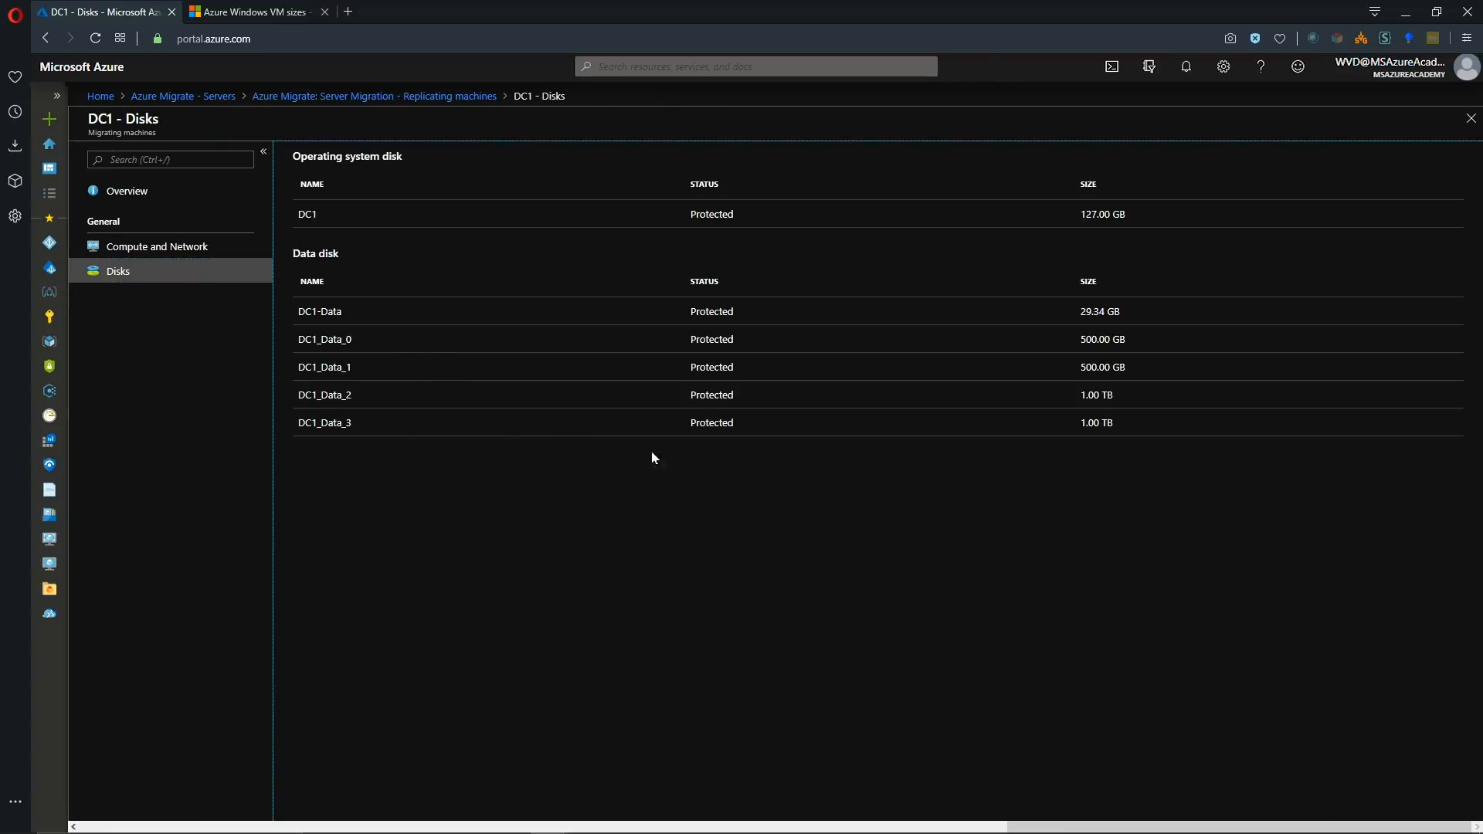
mouse_move(163, 223)
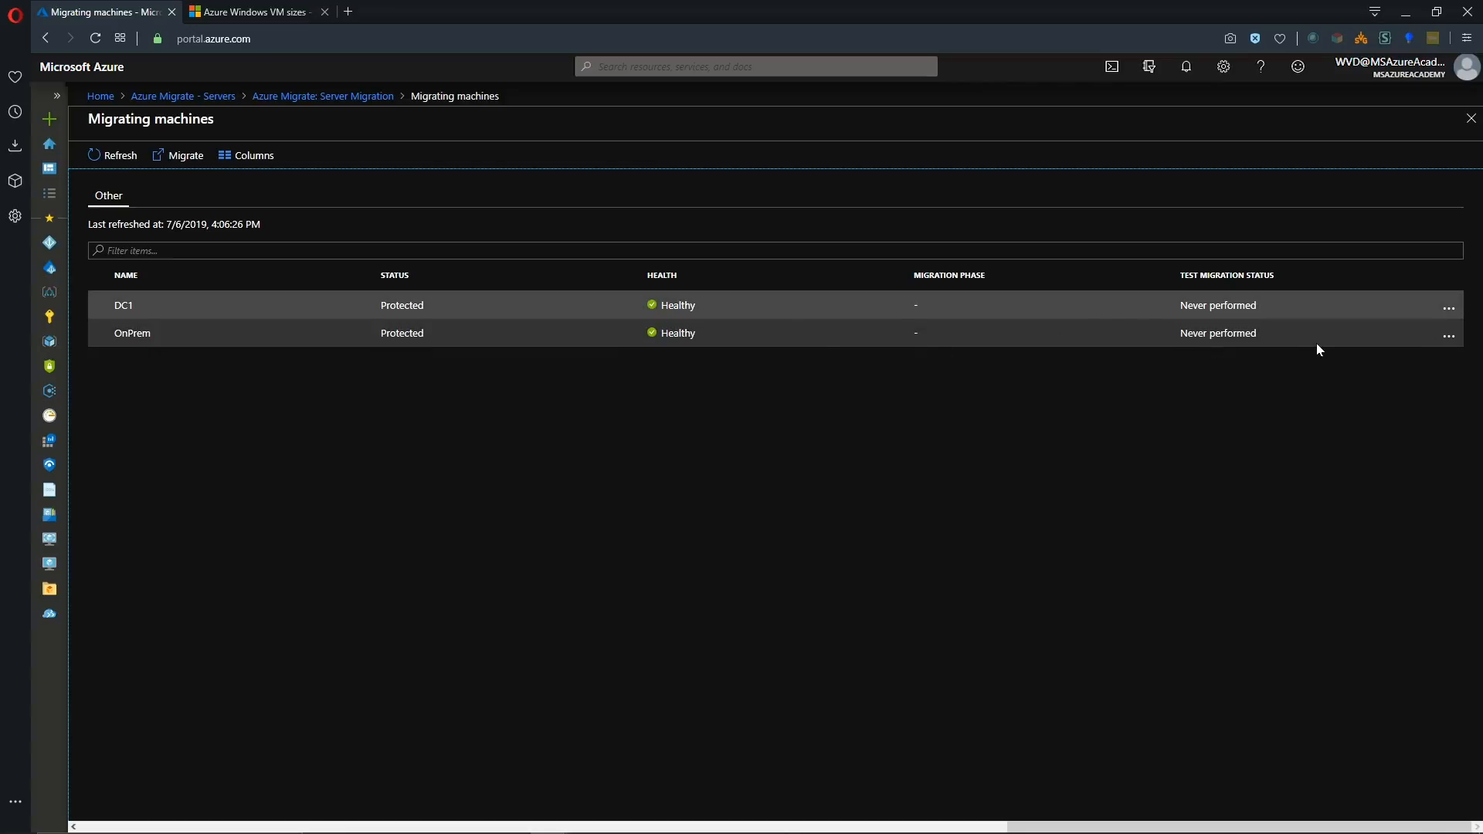
Run a test migration of OnPrem into the AA-vNET-Hub-00 virtual network.
click(1448, 334)
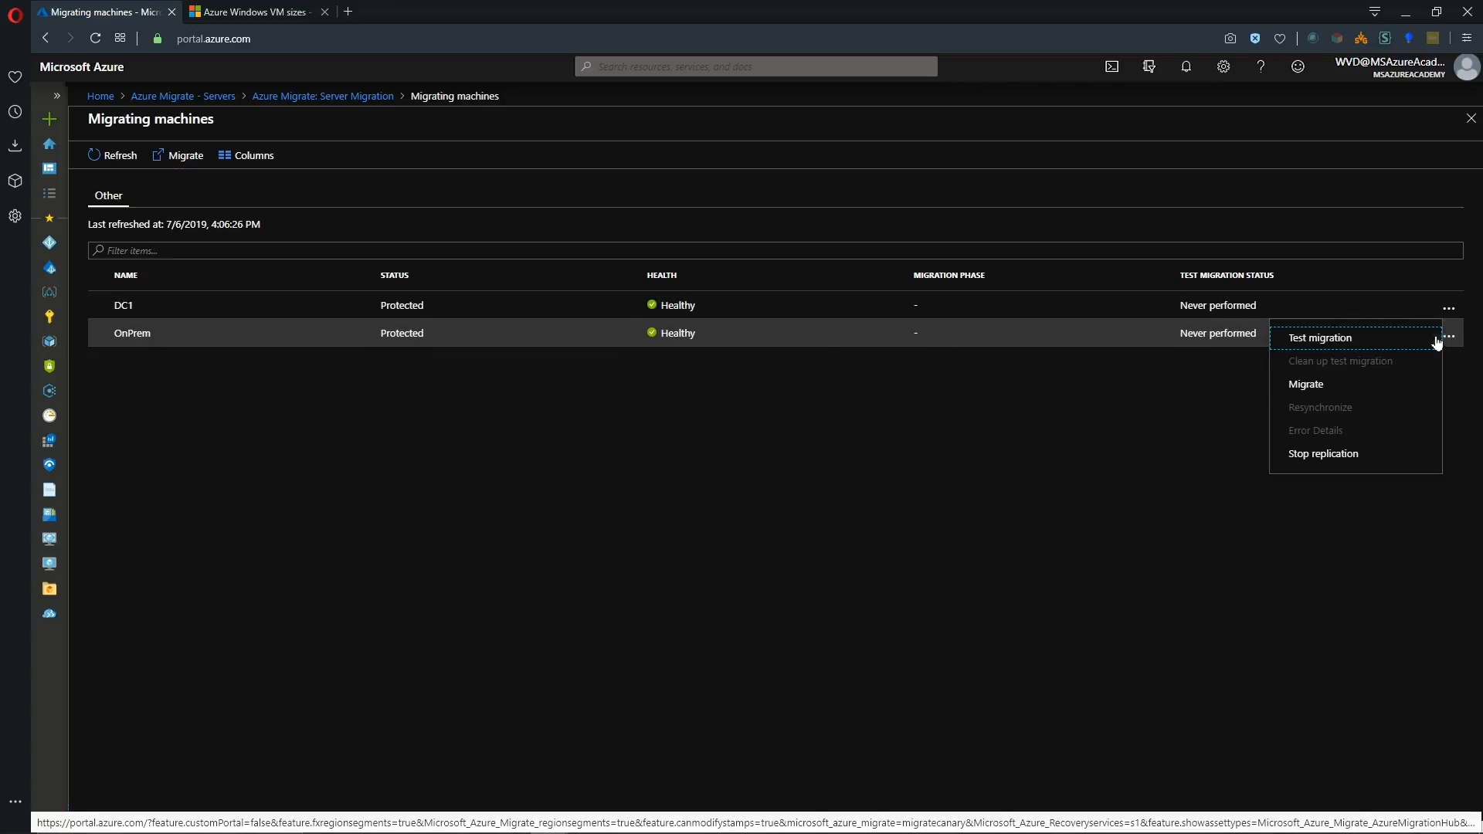
click(1319, 337)
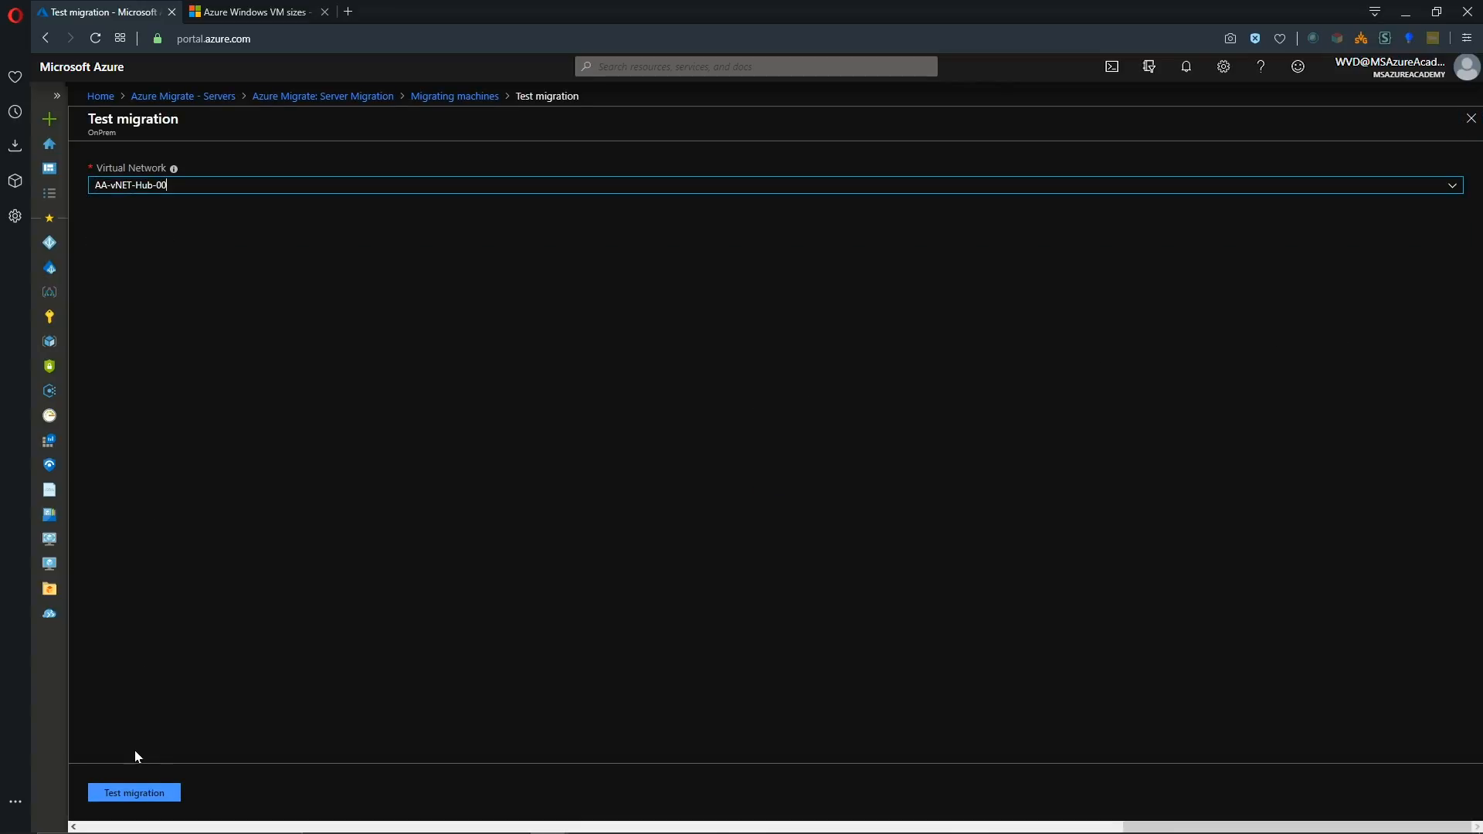
click(133, 792)
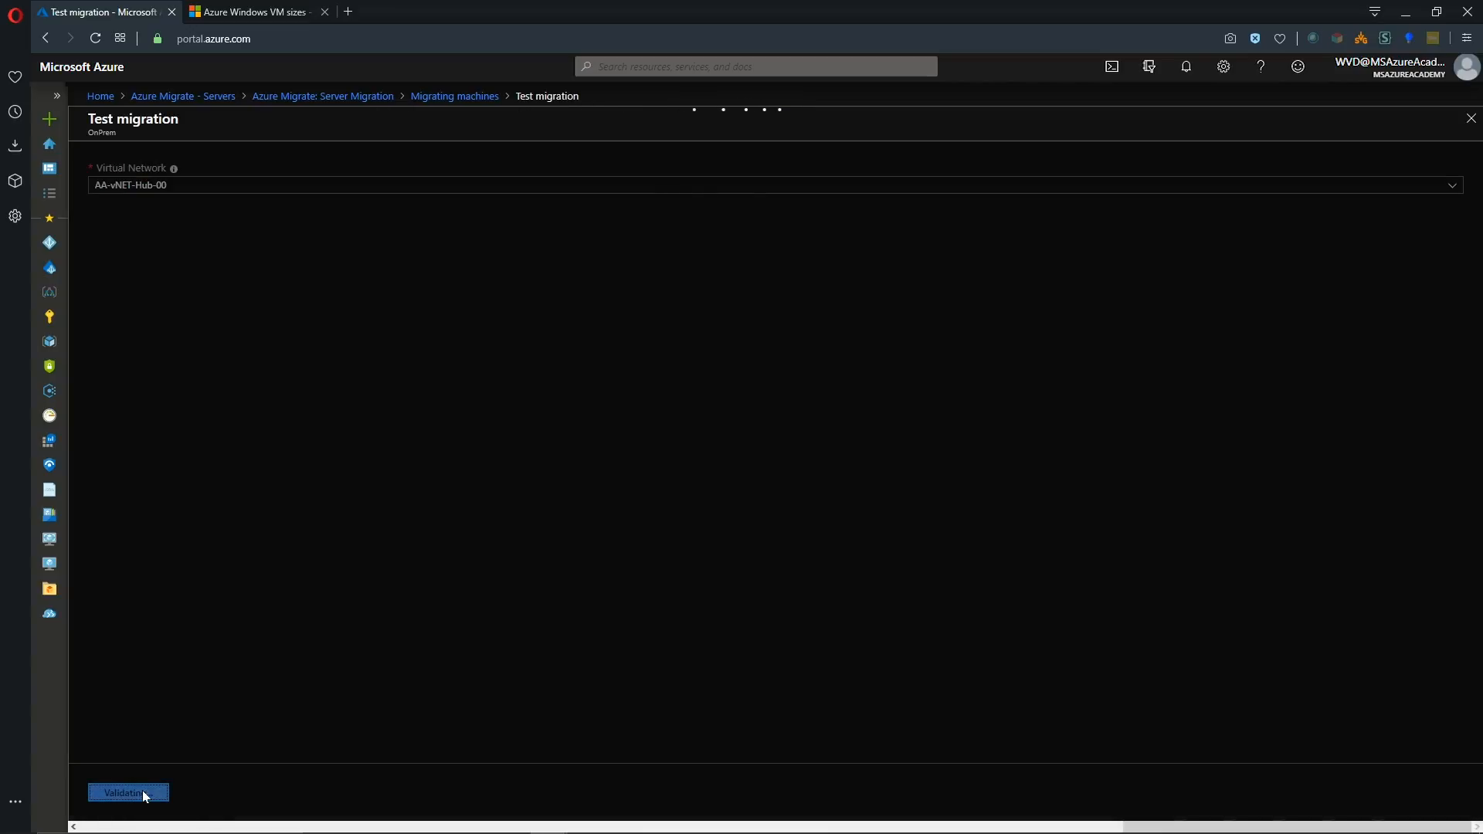
click(129, 793)
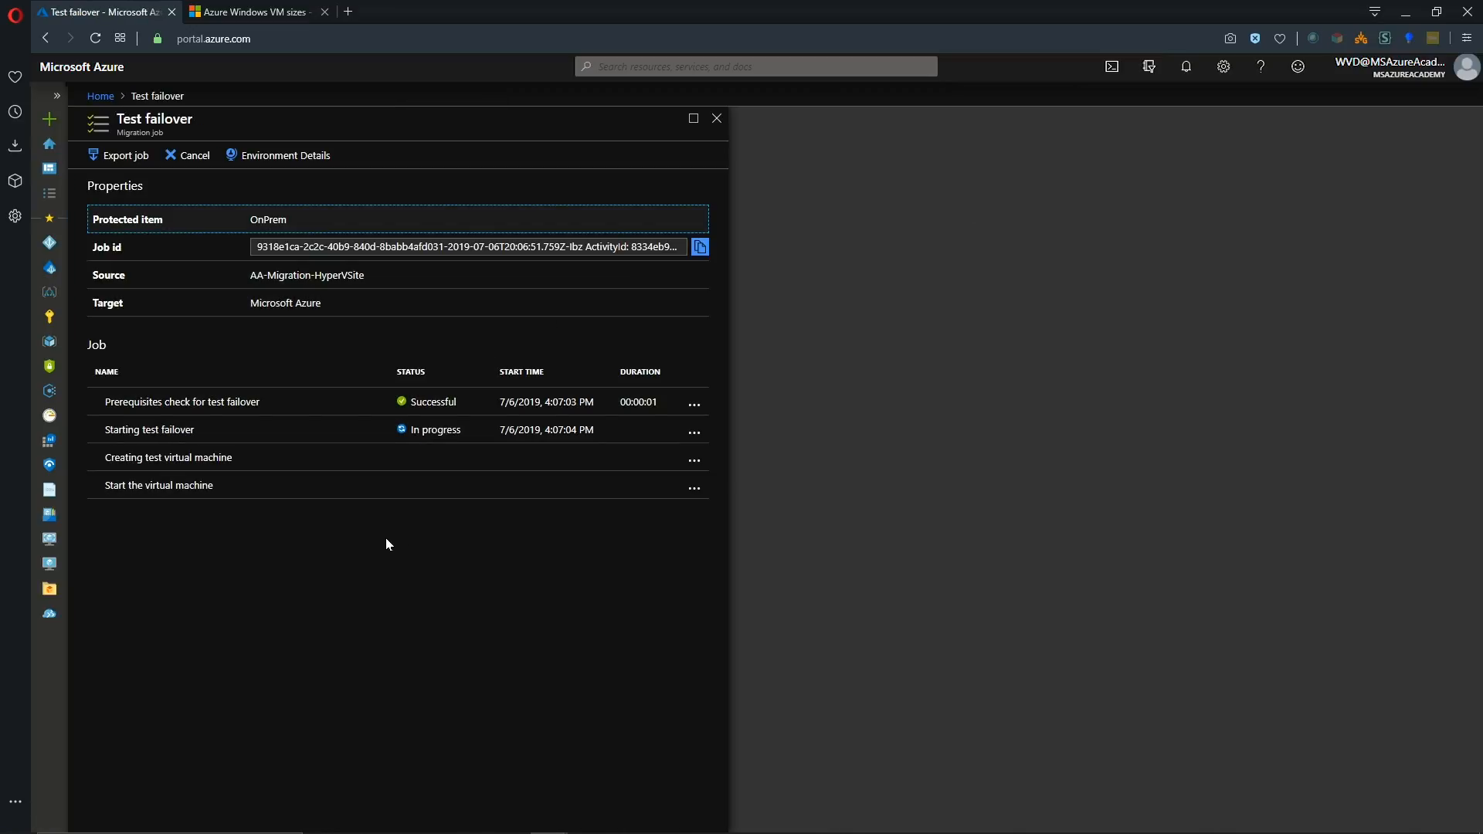
mouse_move(368, 508)
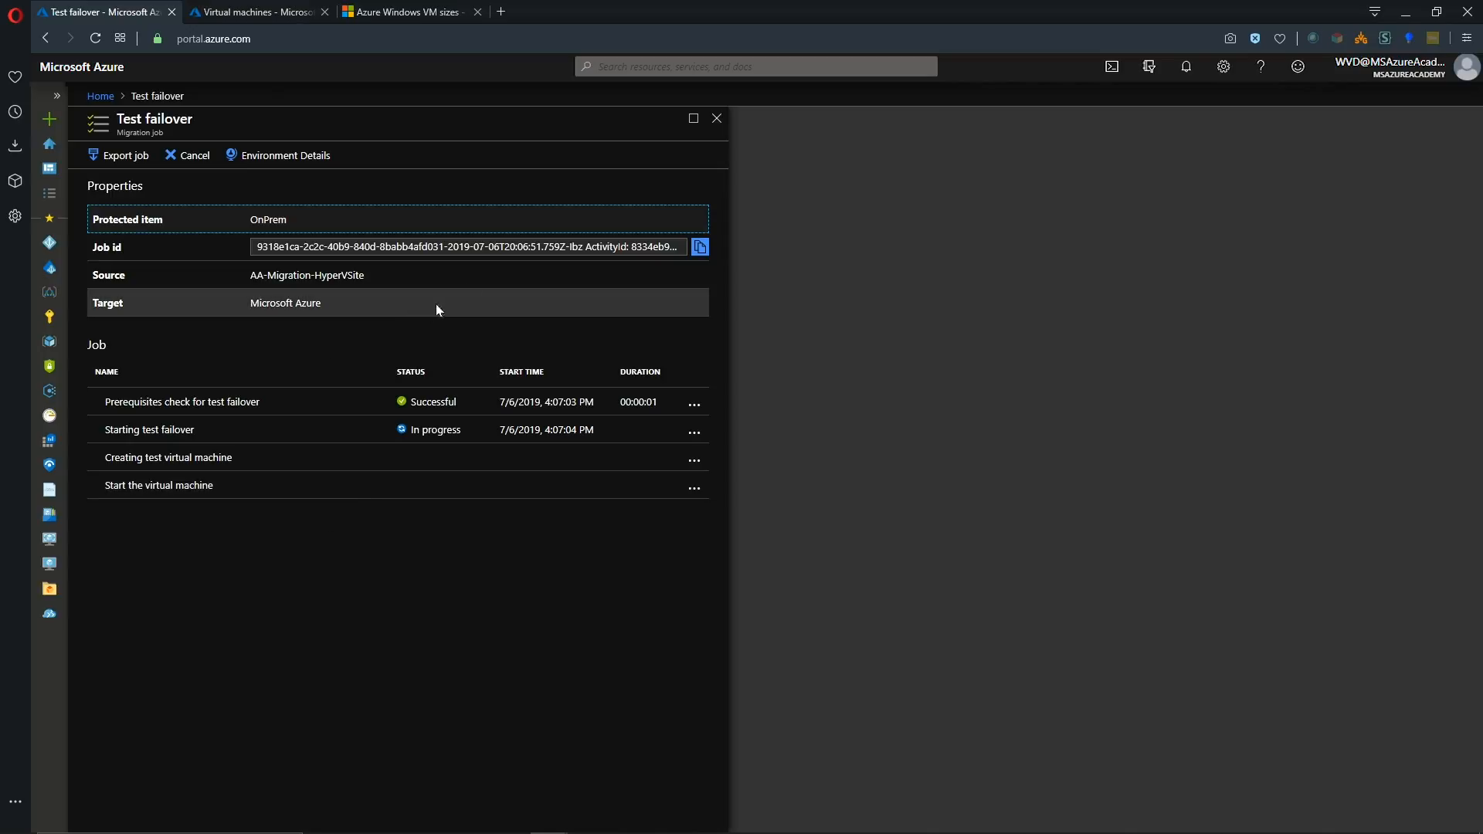
Navigate through Azure Migrate to the Server Migration jobs and follow OnPrem's in-progress Test failover job.
click(47, 615)
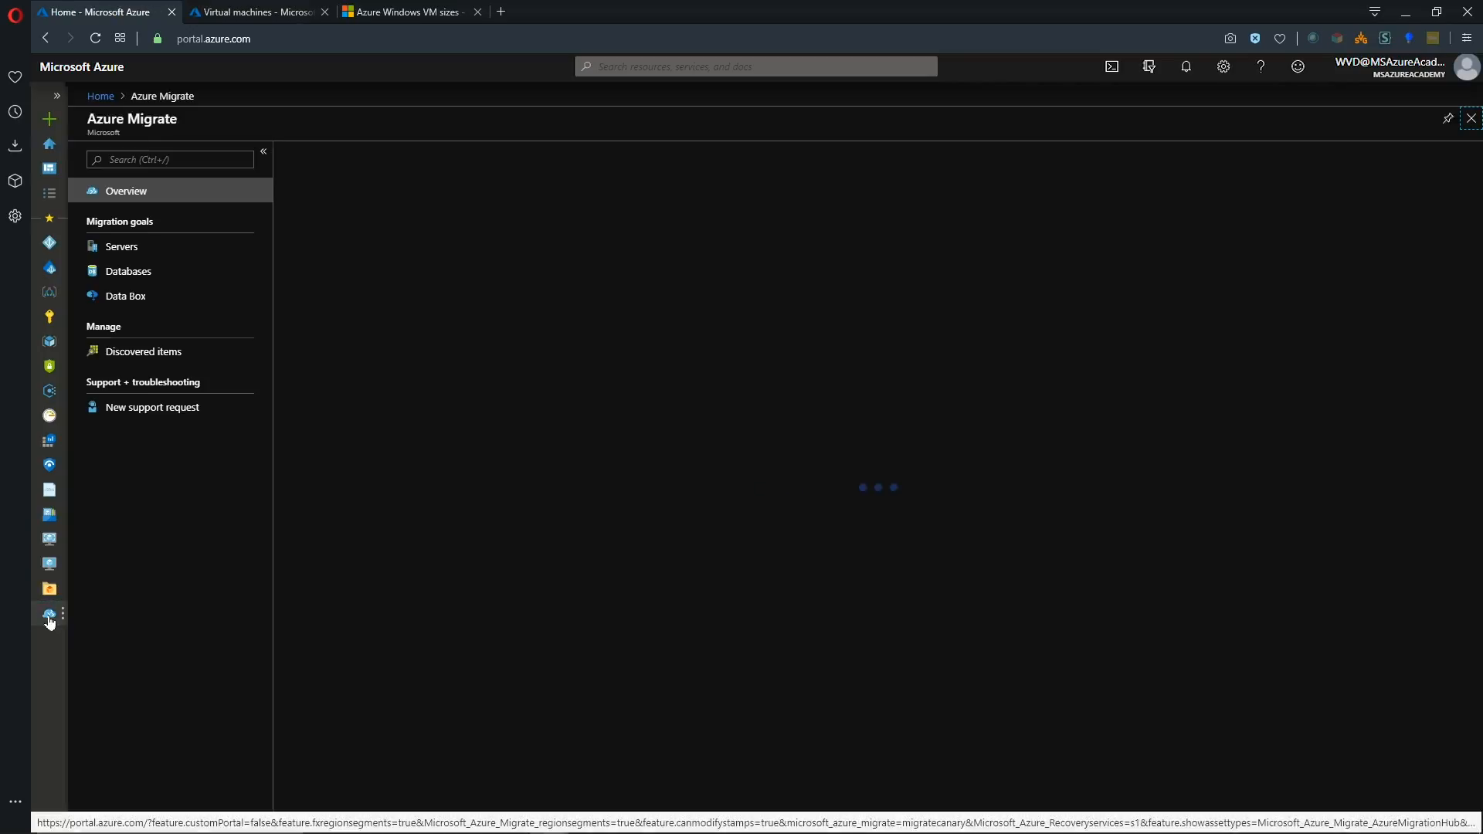
click(120, 246)
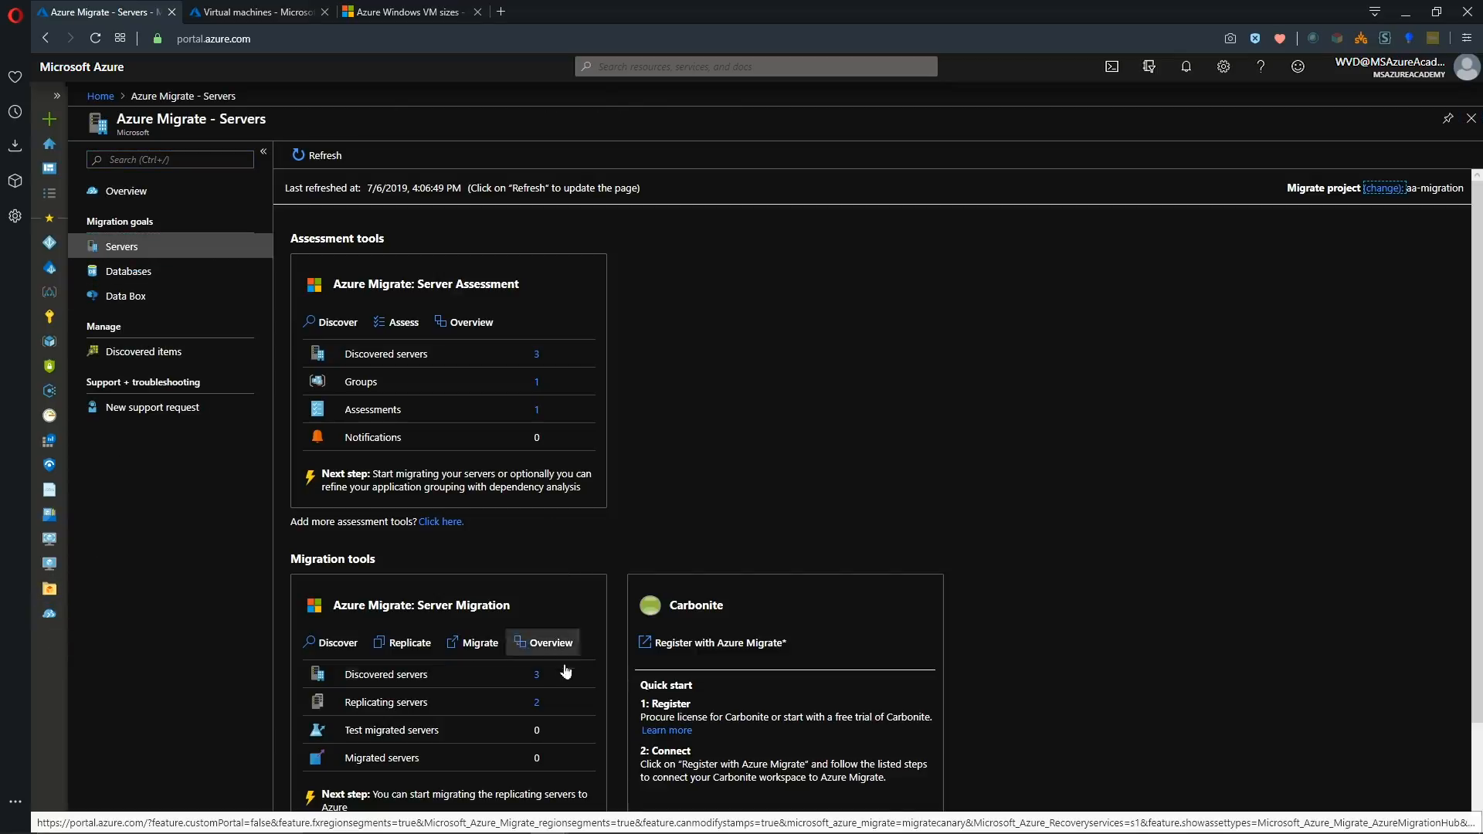
click(542, 641)
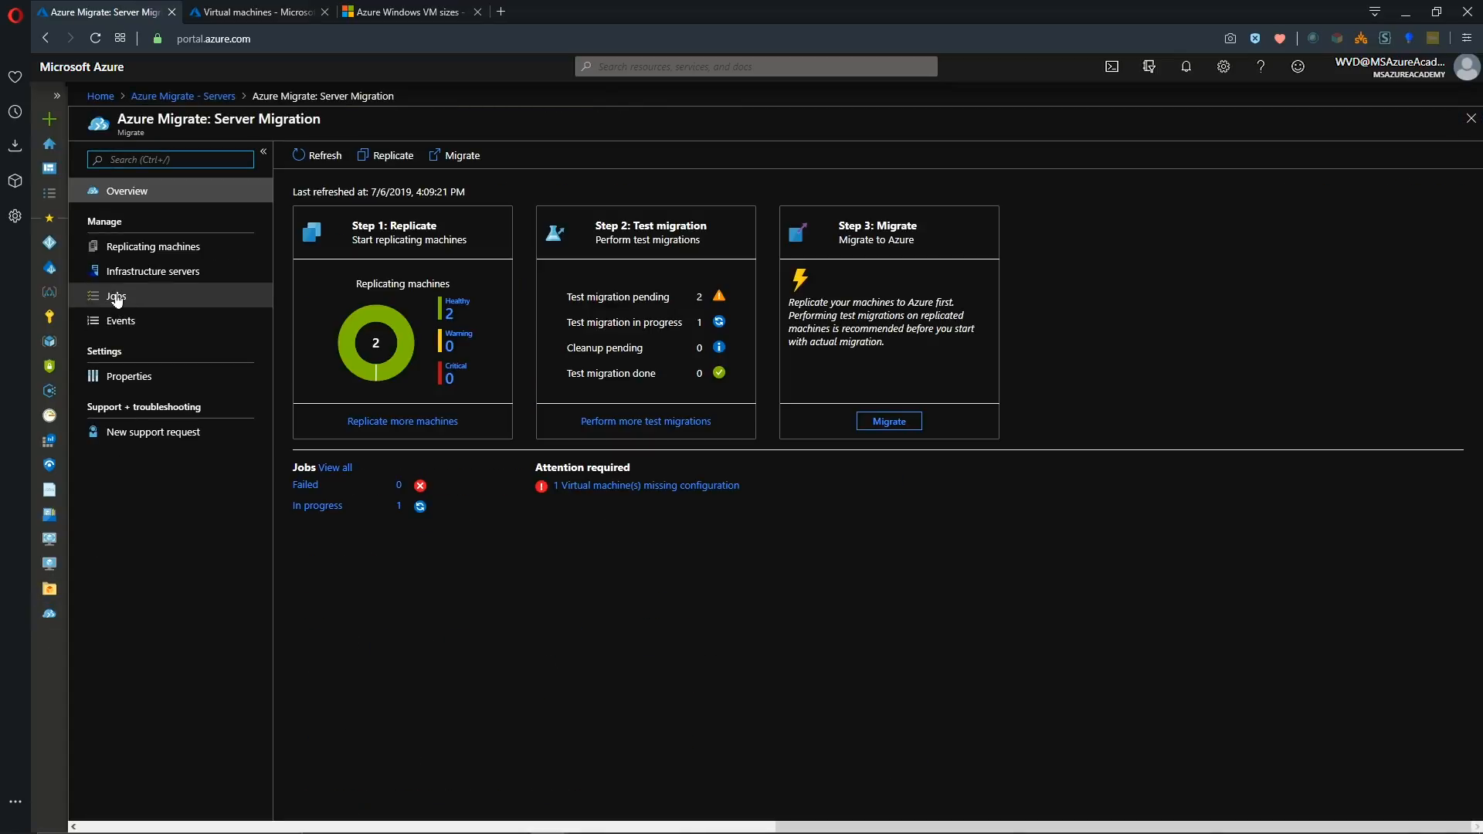
click(116, 295)
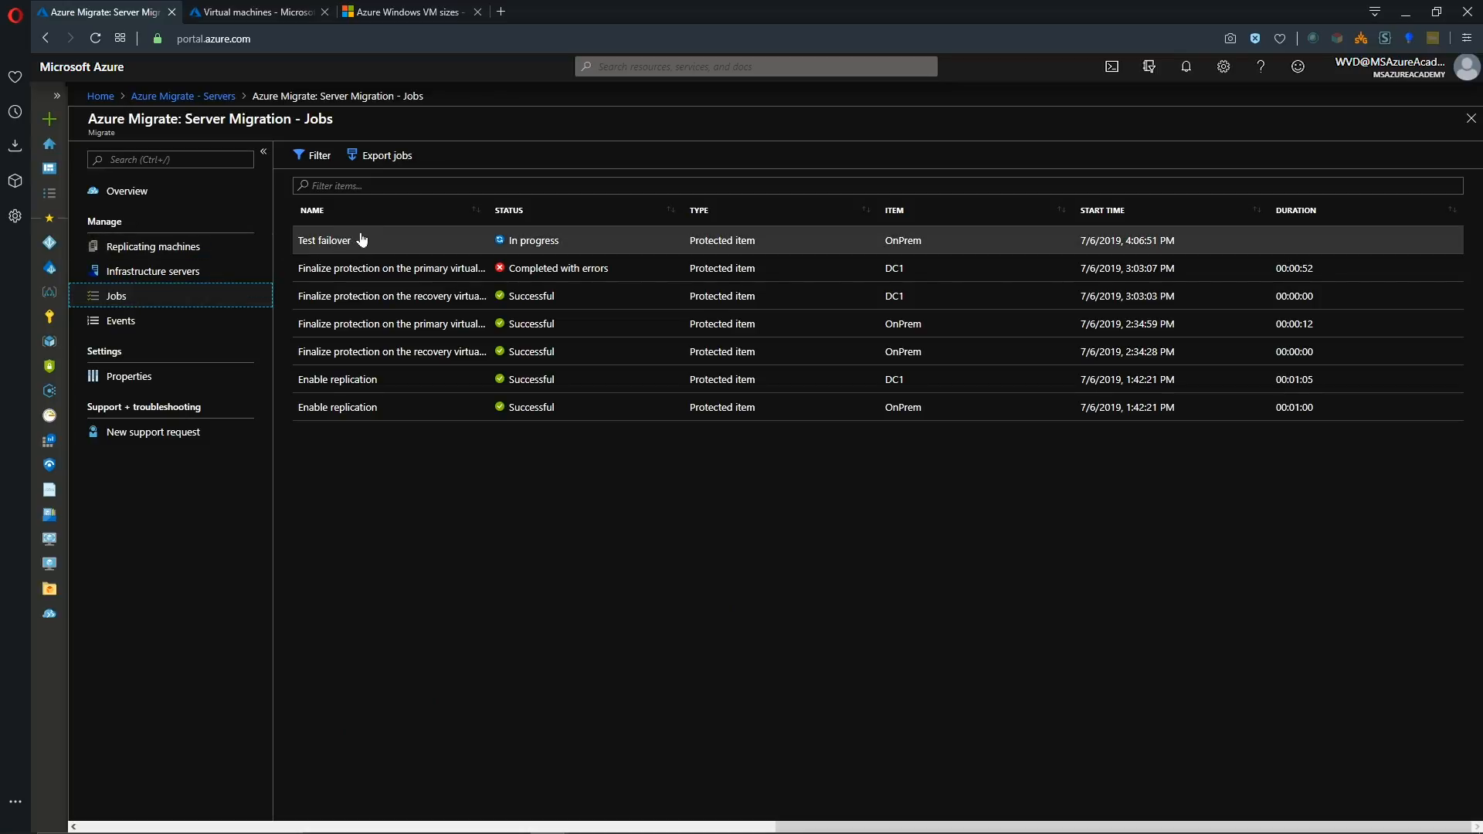
click(324, 239)
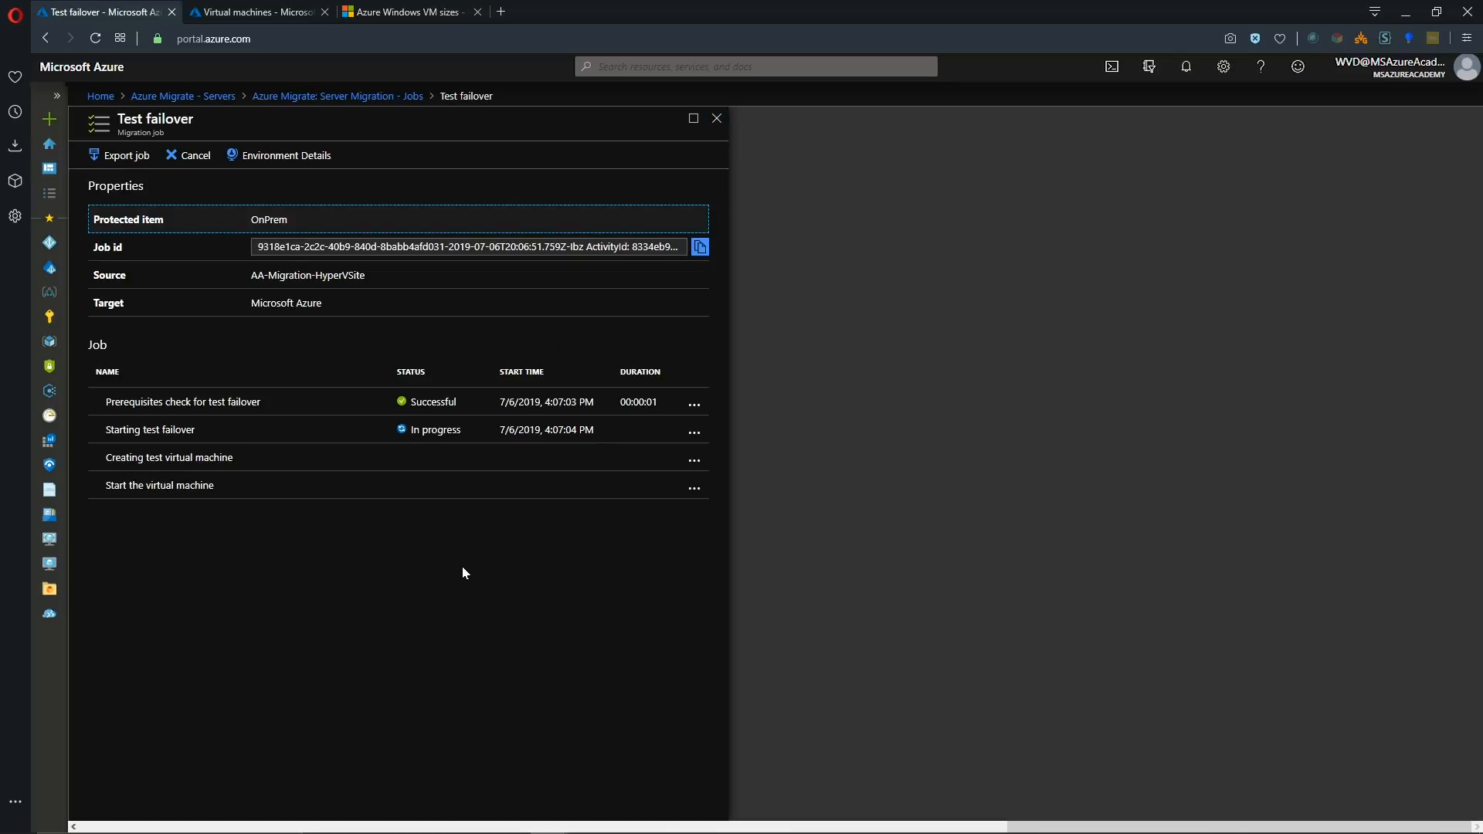
mouse_move(454, 553)
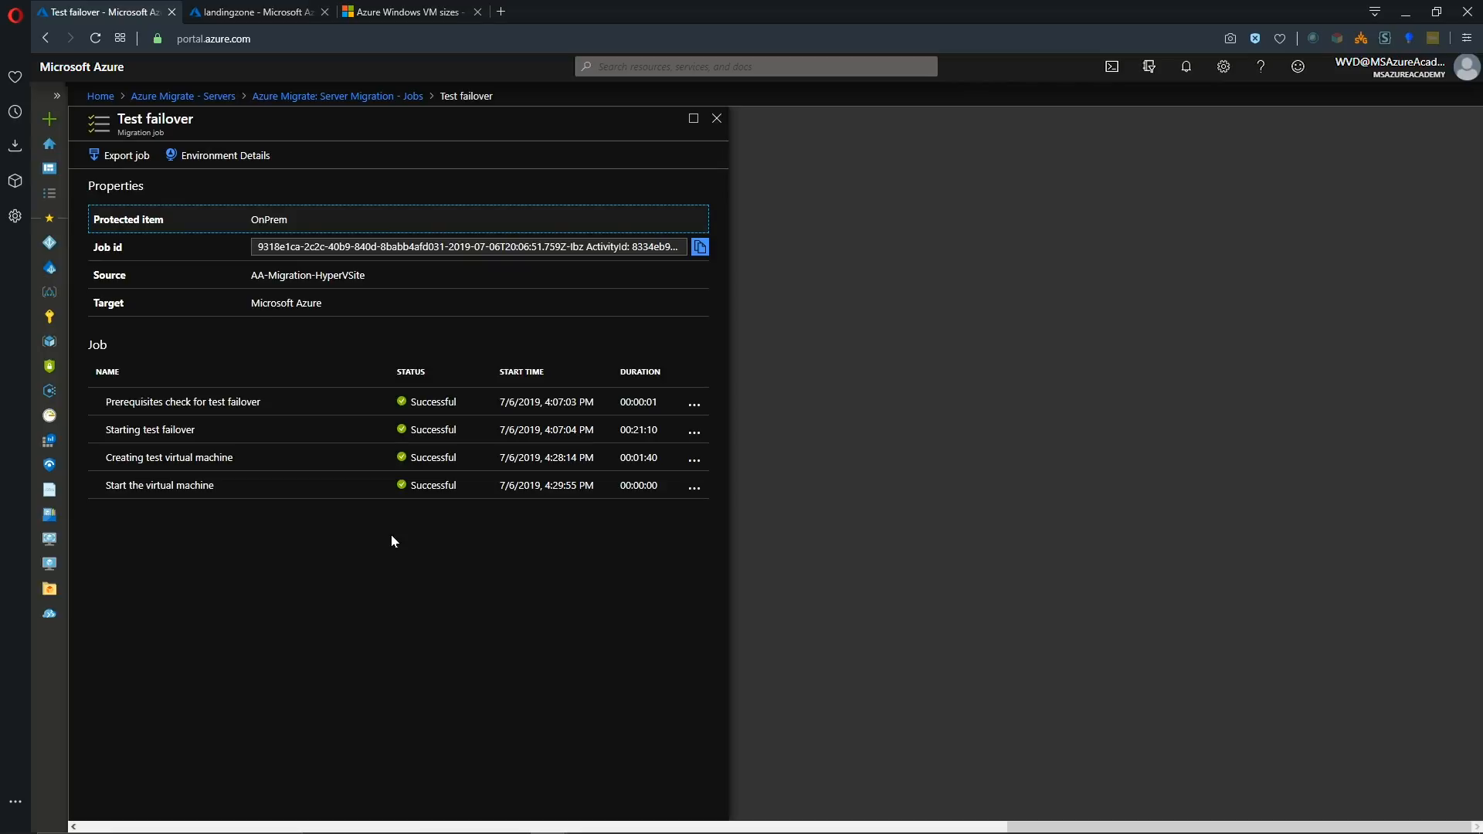
Check the OnPrem-test VM in the landingzone resource group, then return to the Server Migration overview.
click(247, 13)
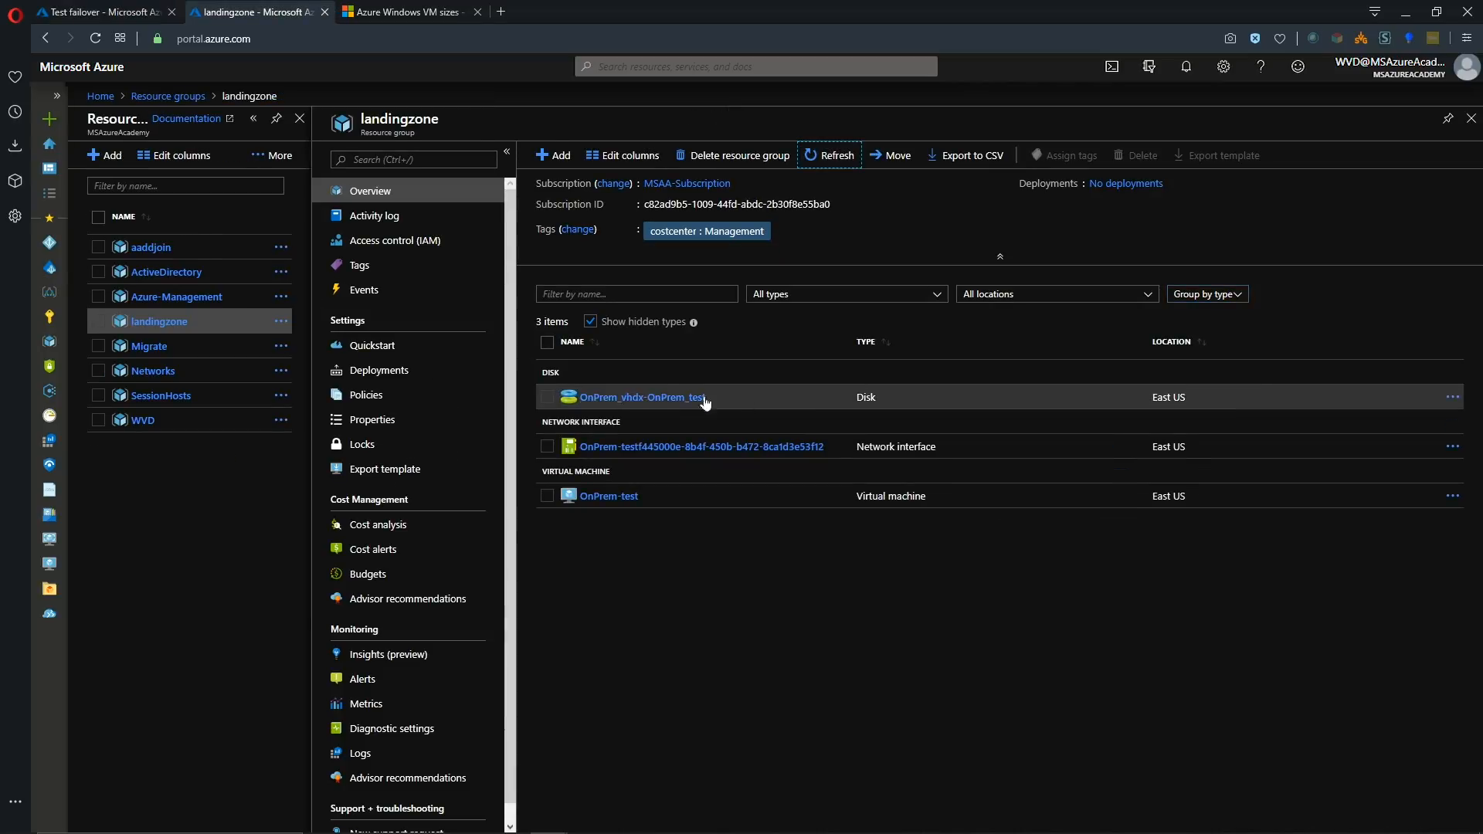
mouse_move(624, 495)
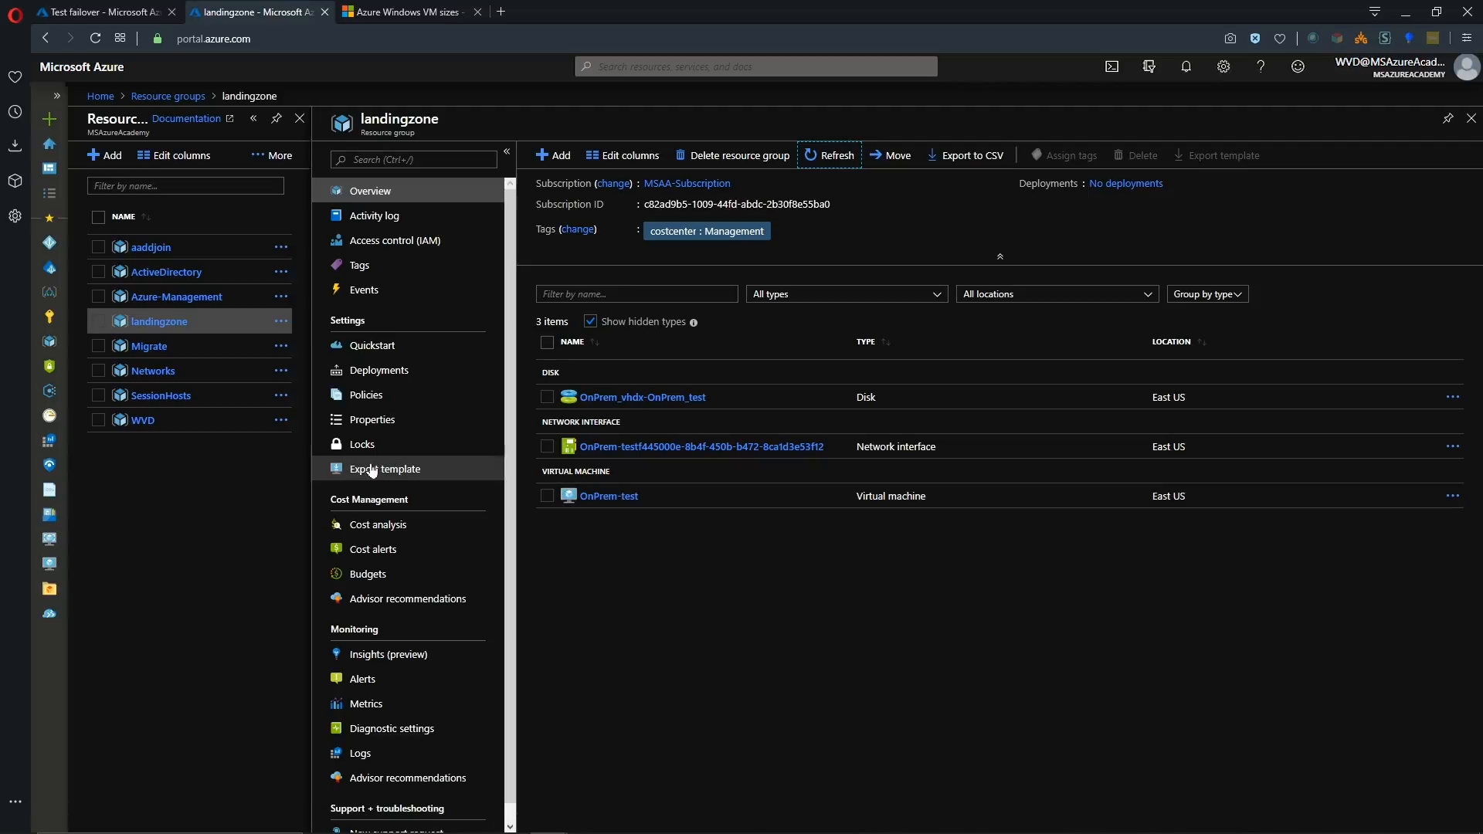
click(609, 496)
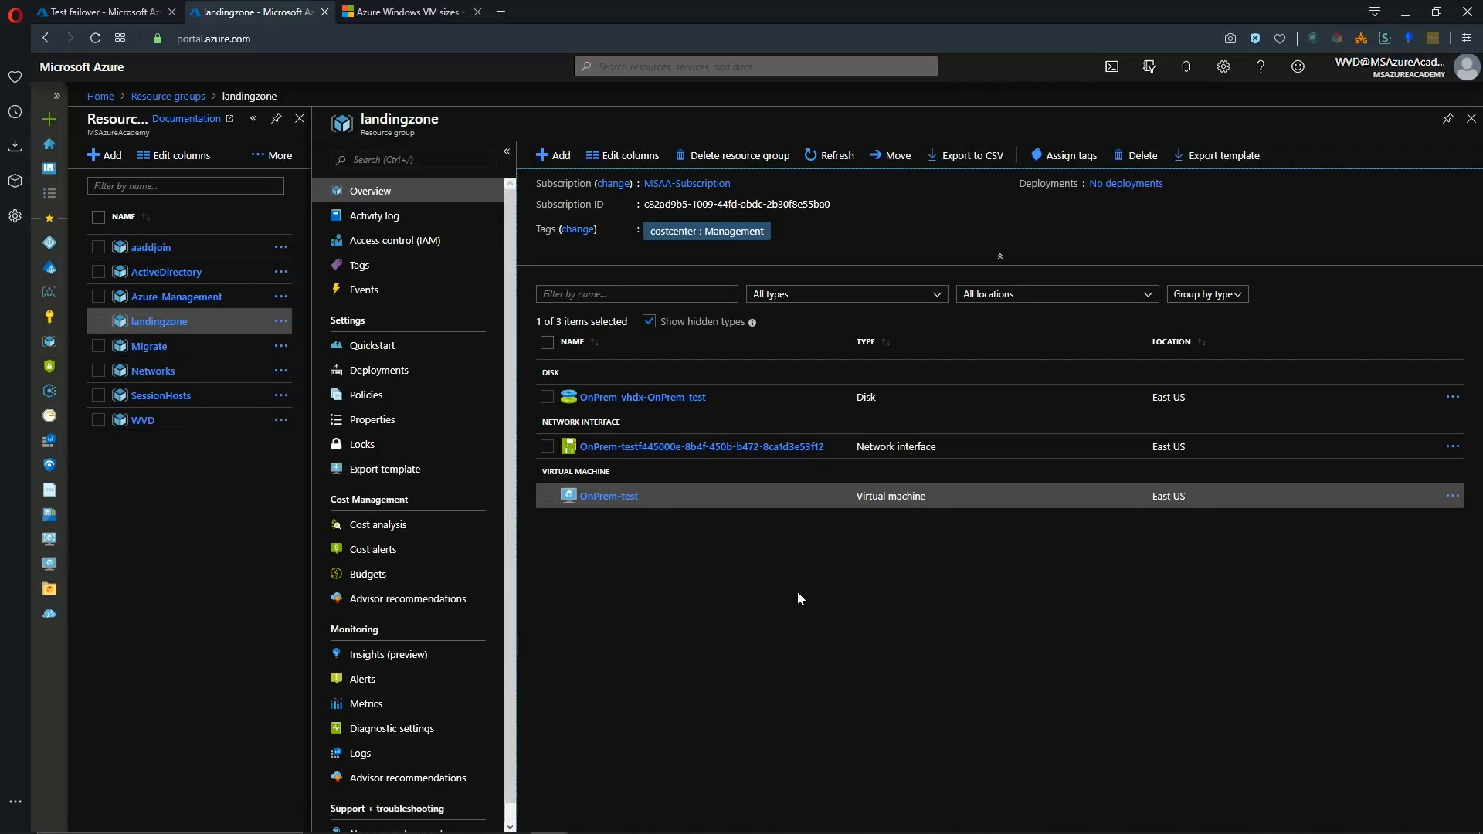
mouse_move(621, 534)
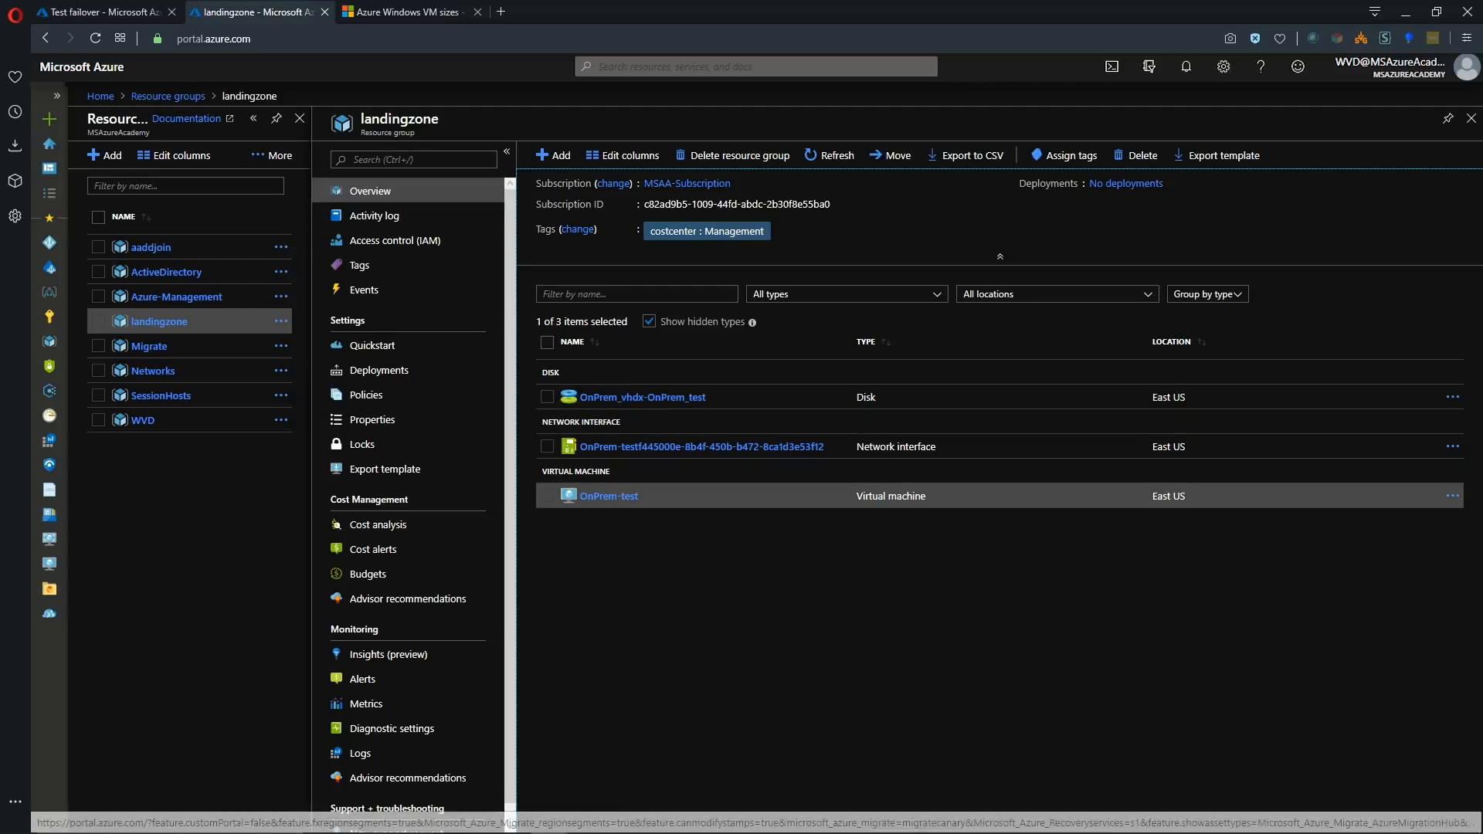
click(100, 14)
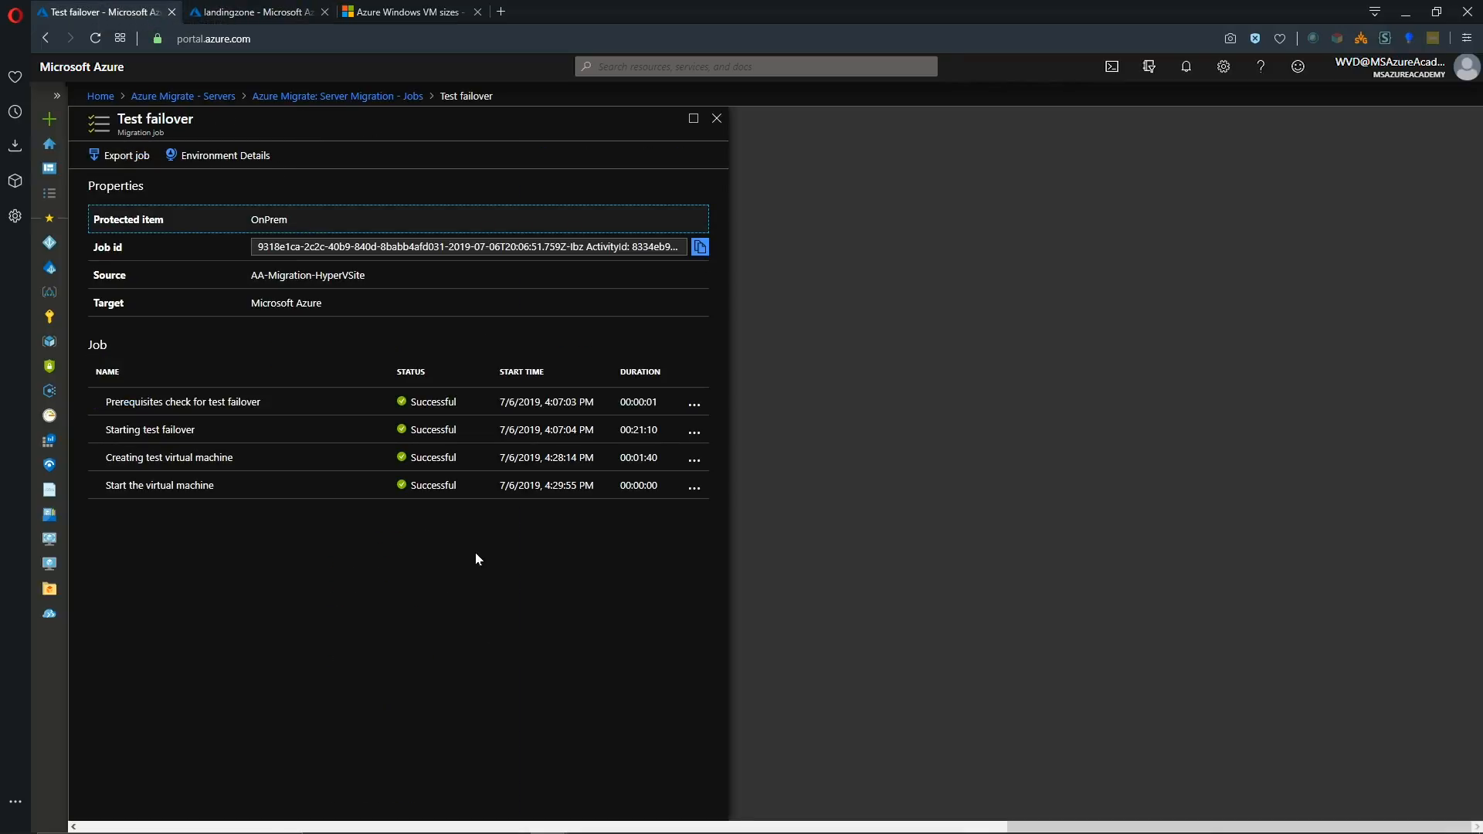
click(717, 118)
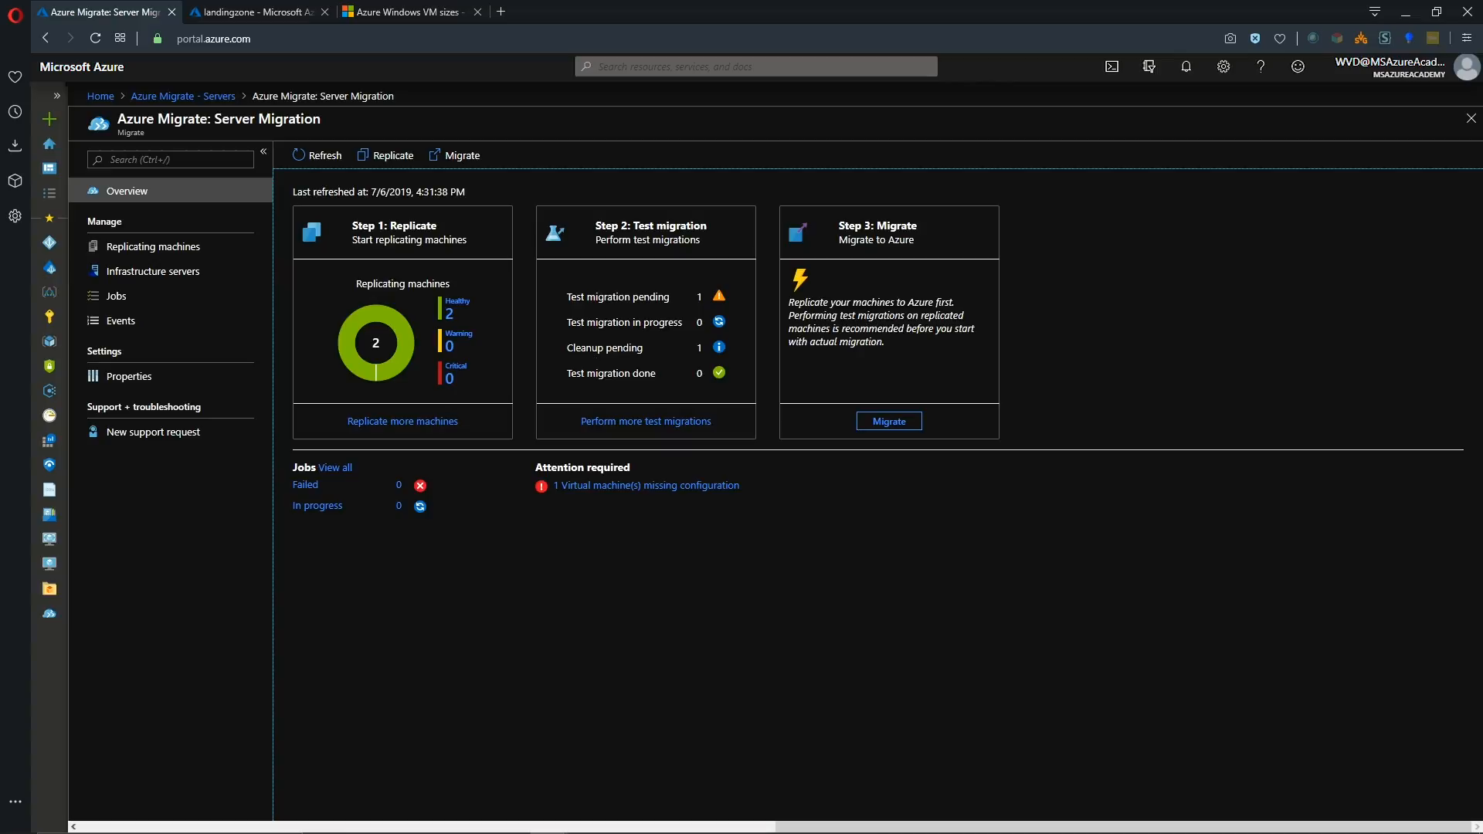
mouse_move(732, 341)
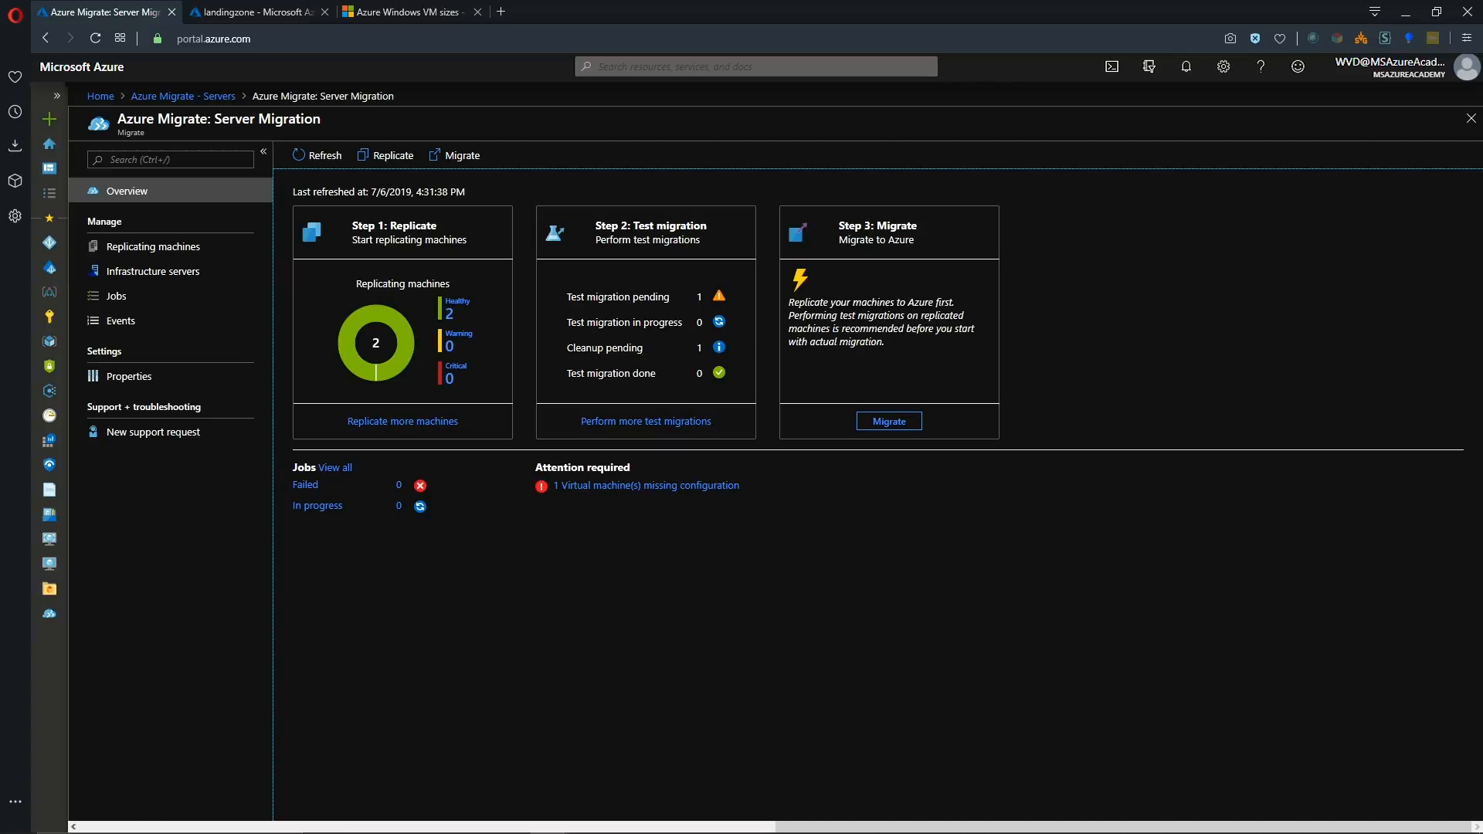
From Replicating machines, begin the test migration cleanup for OnPrem.
click(151, 245)
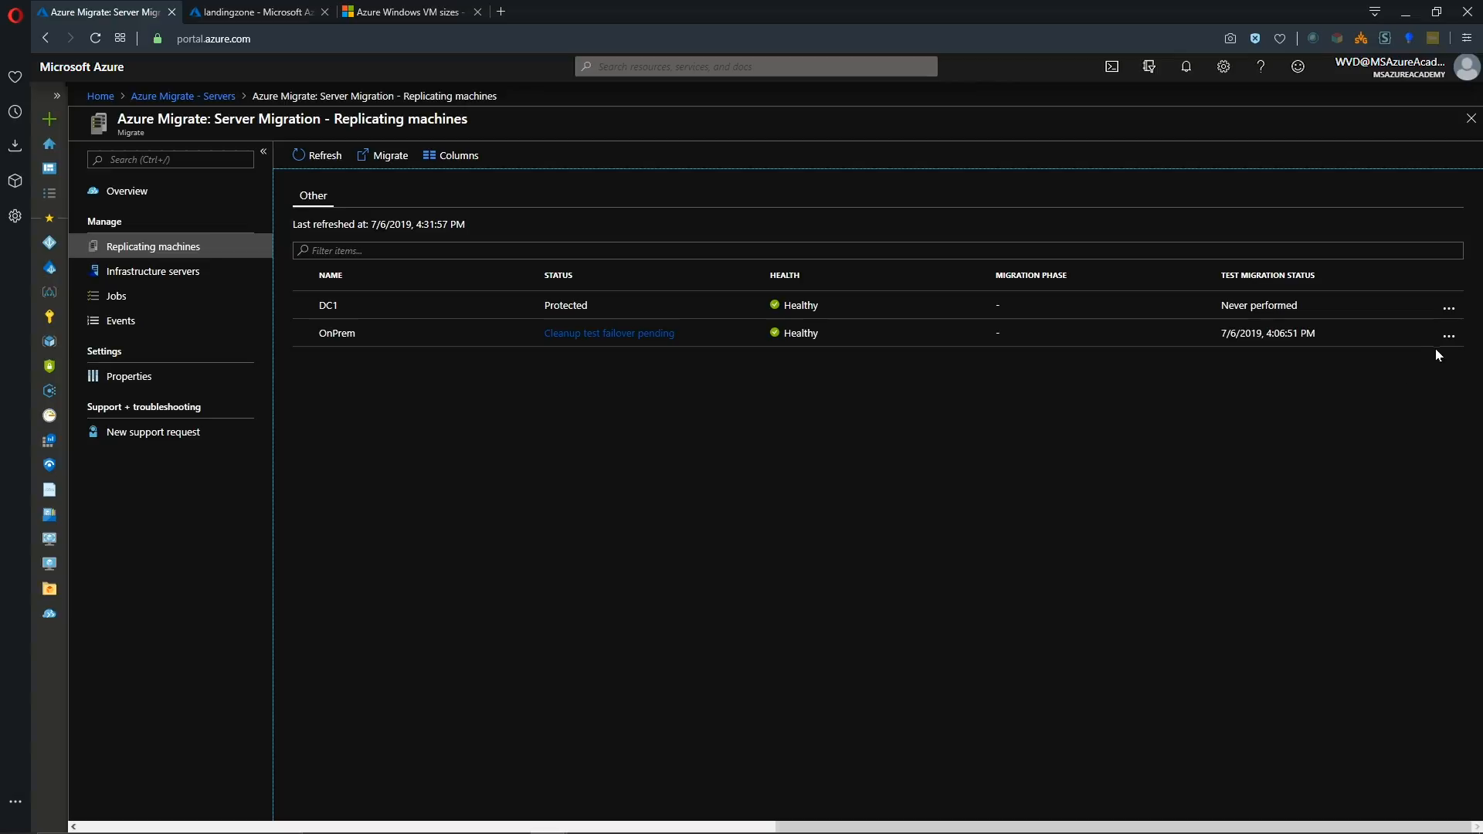
click(1449, 334)
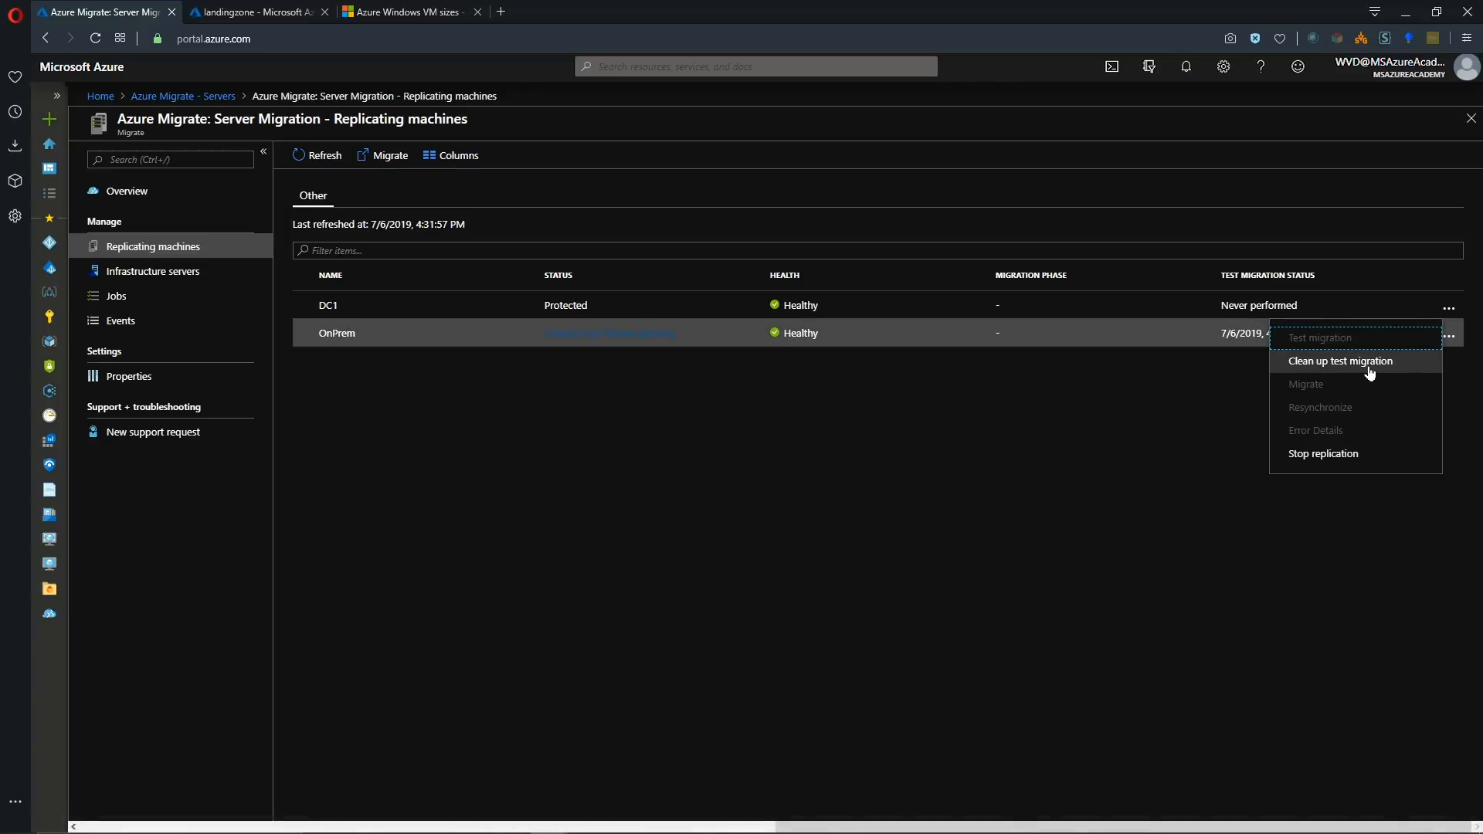
click(1341, 361)
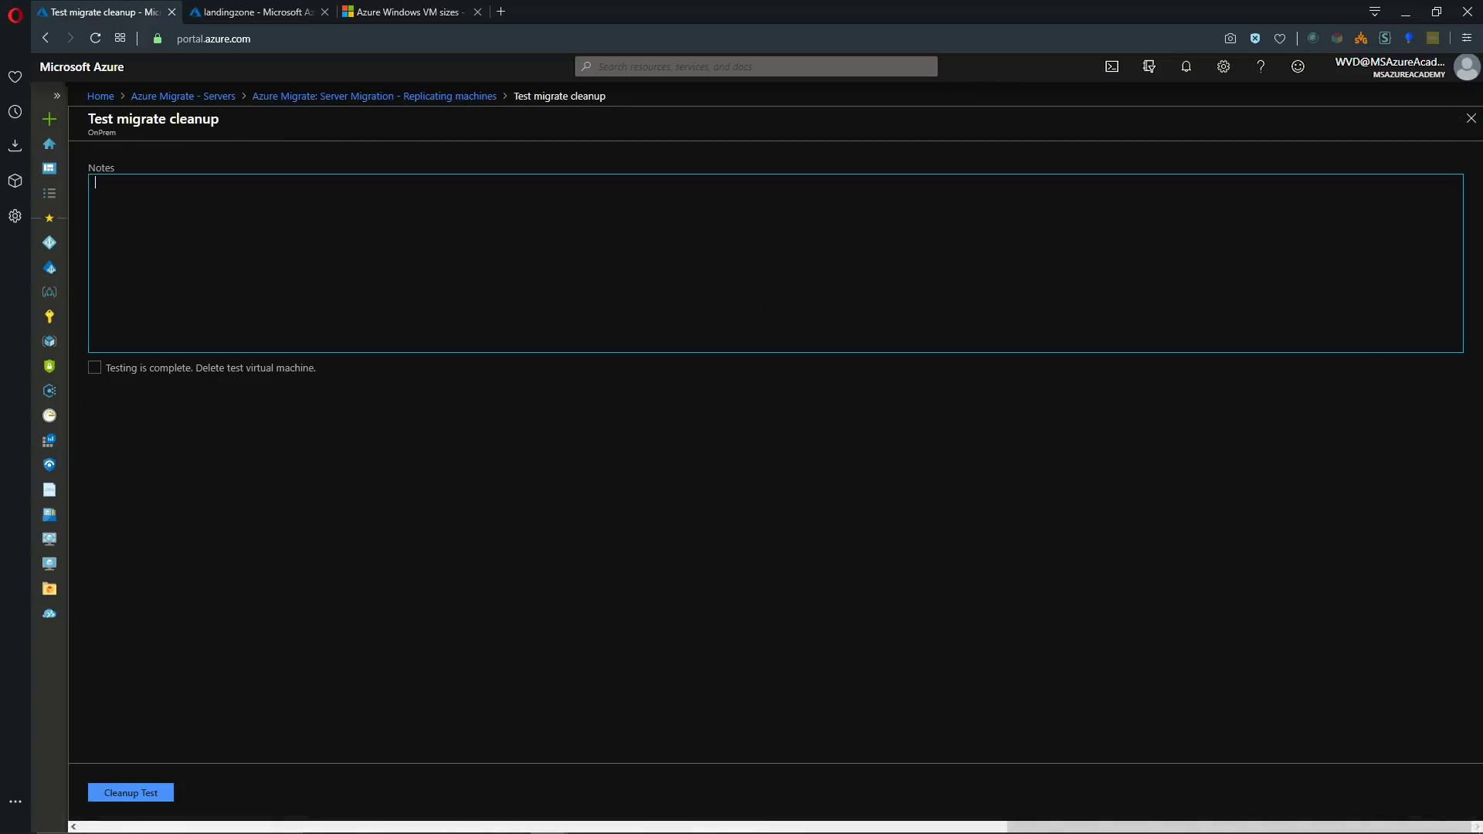
Note '100% good to migrate', mark testing complete with test VM deletion, and run the cleanup.
text(100% good to migrate)
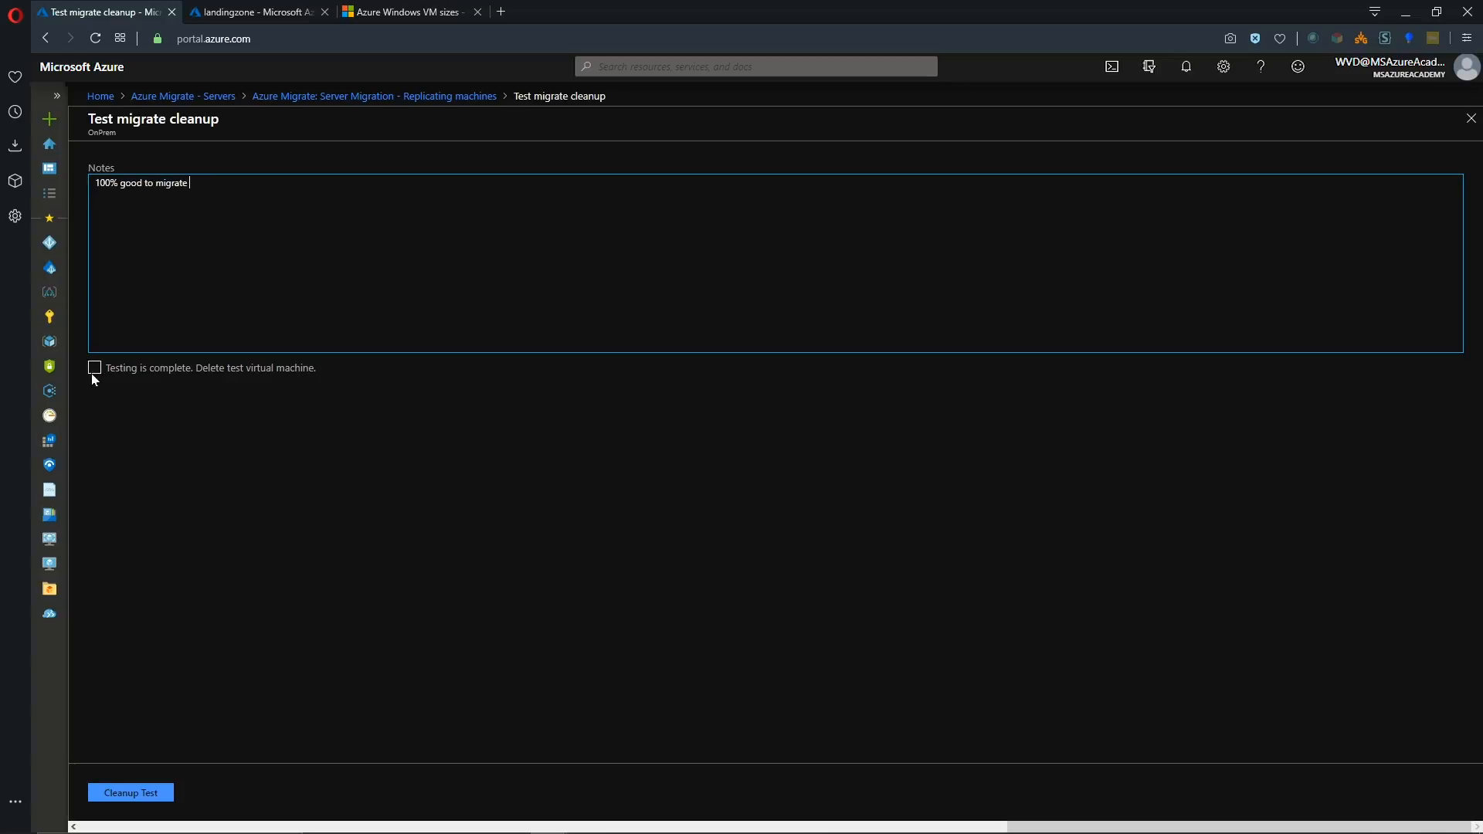
click(94, 368)
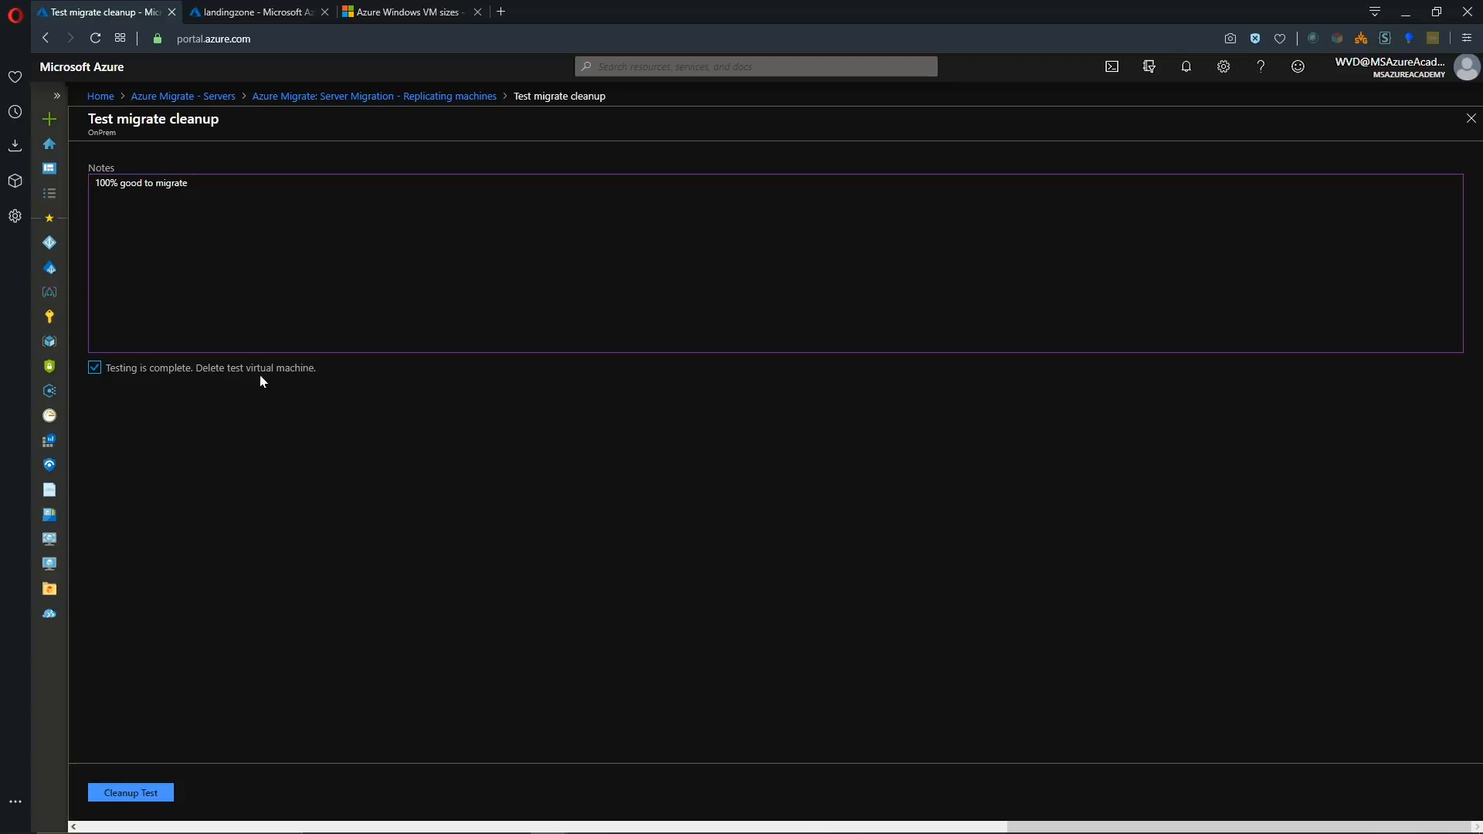
mouse_move(151, 793)
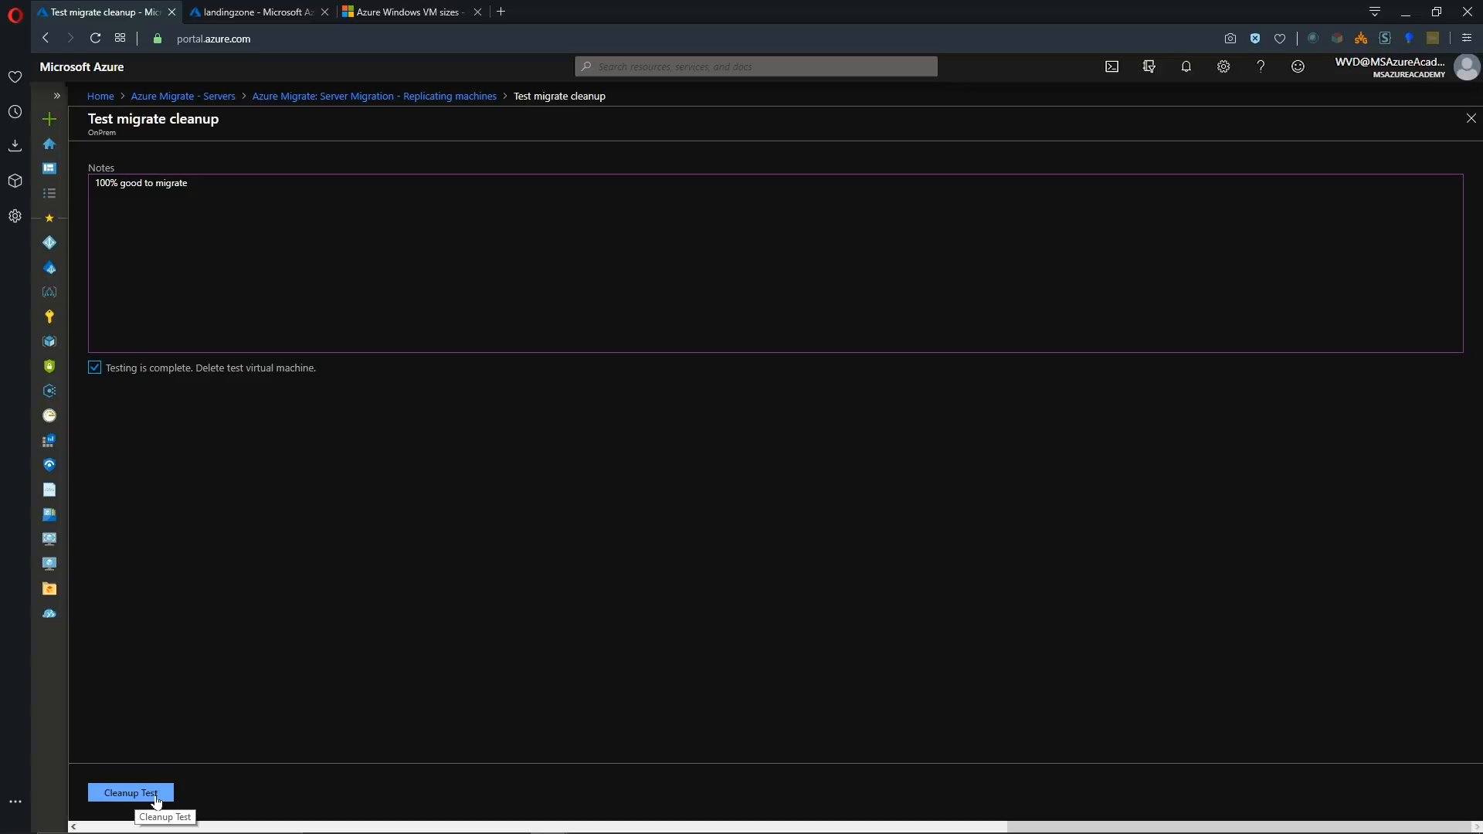
click(130, 792)
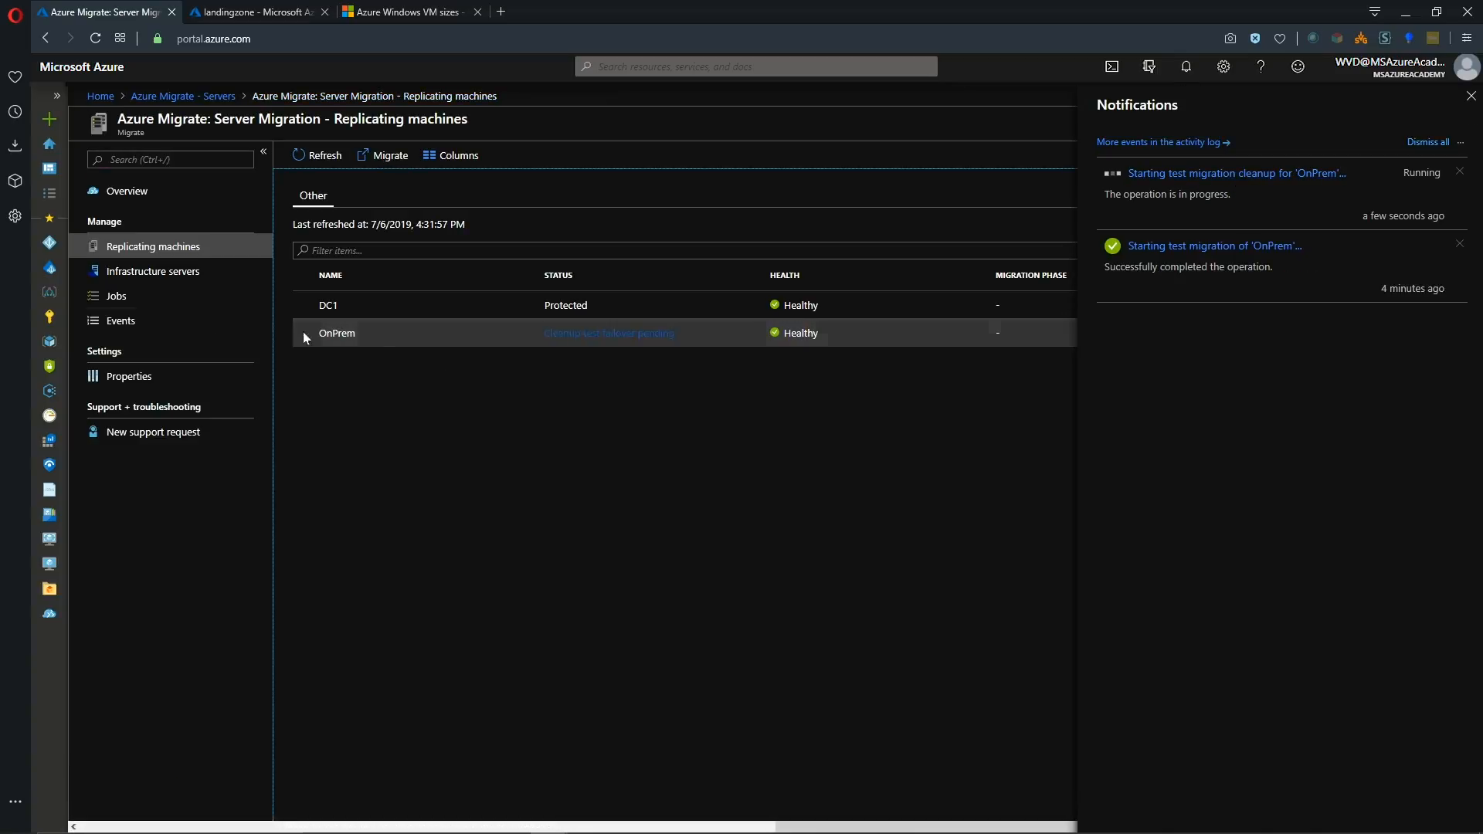
Verify the Test failover cleanup job's steps all succeeded and return to the Server Migration overview.
click(116, 295)
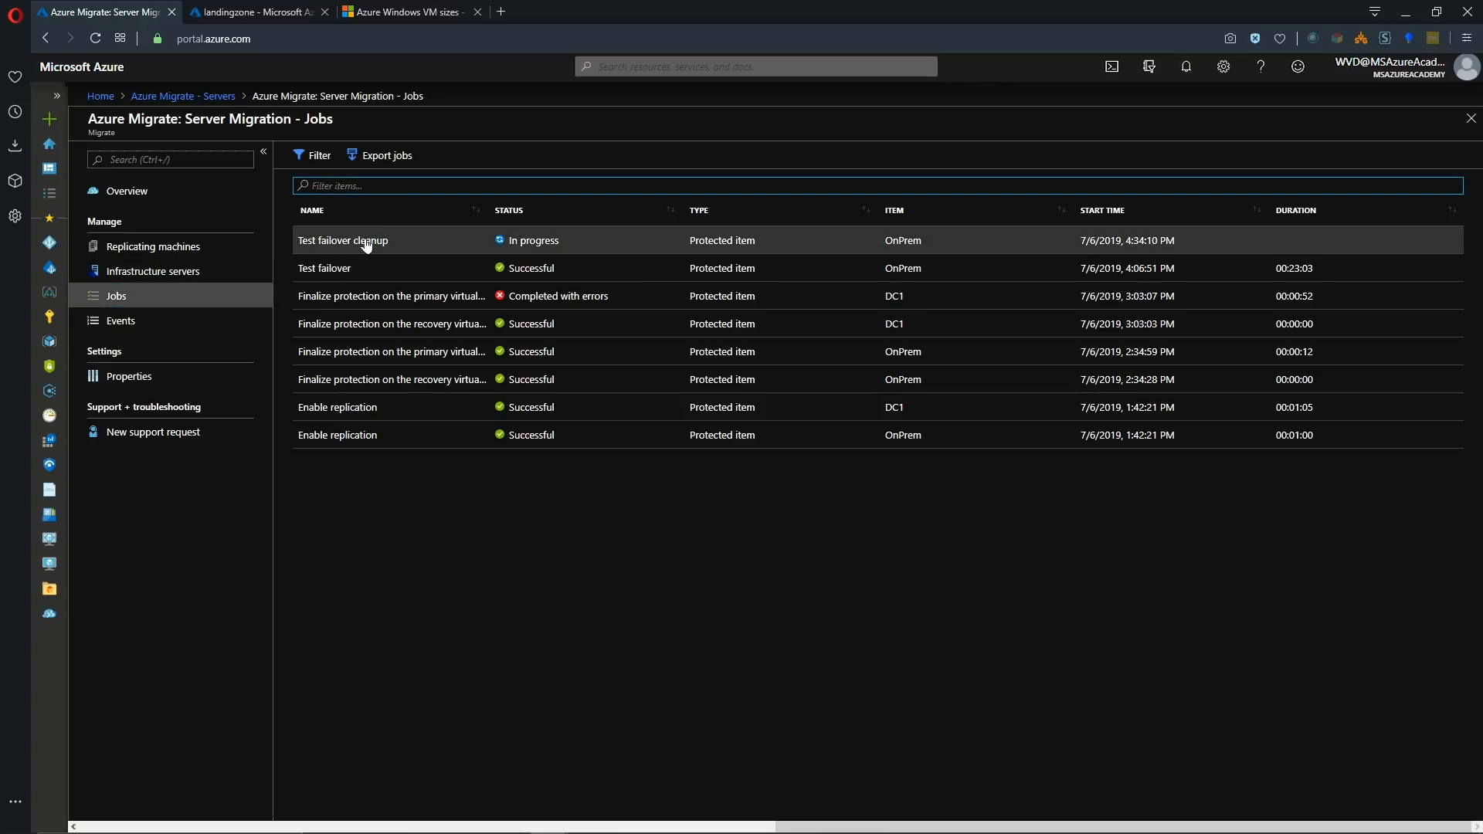
click(343, 239)
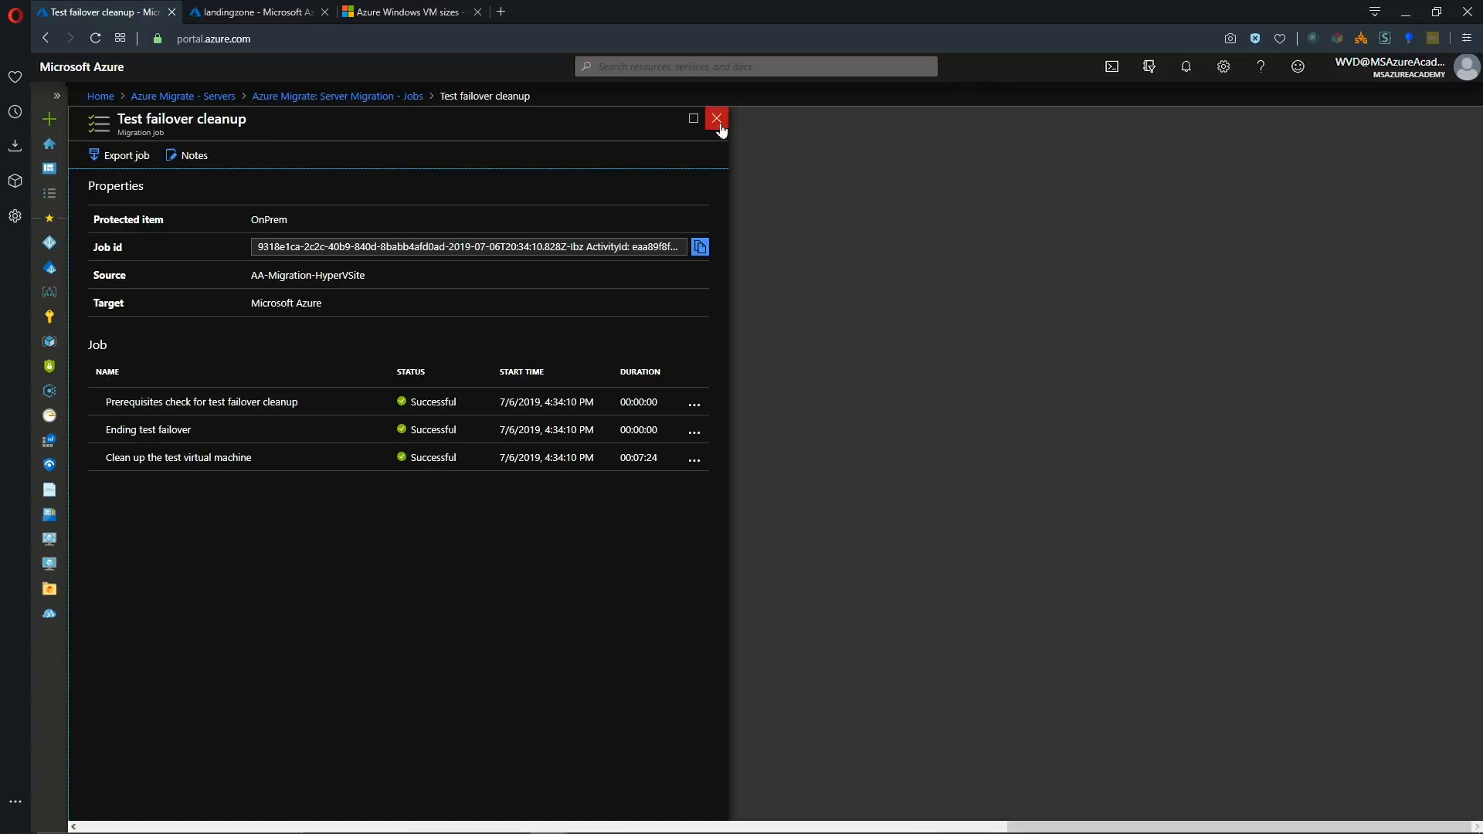
click(717, 118)
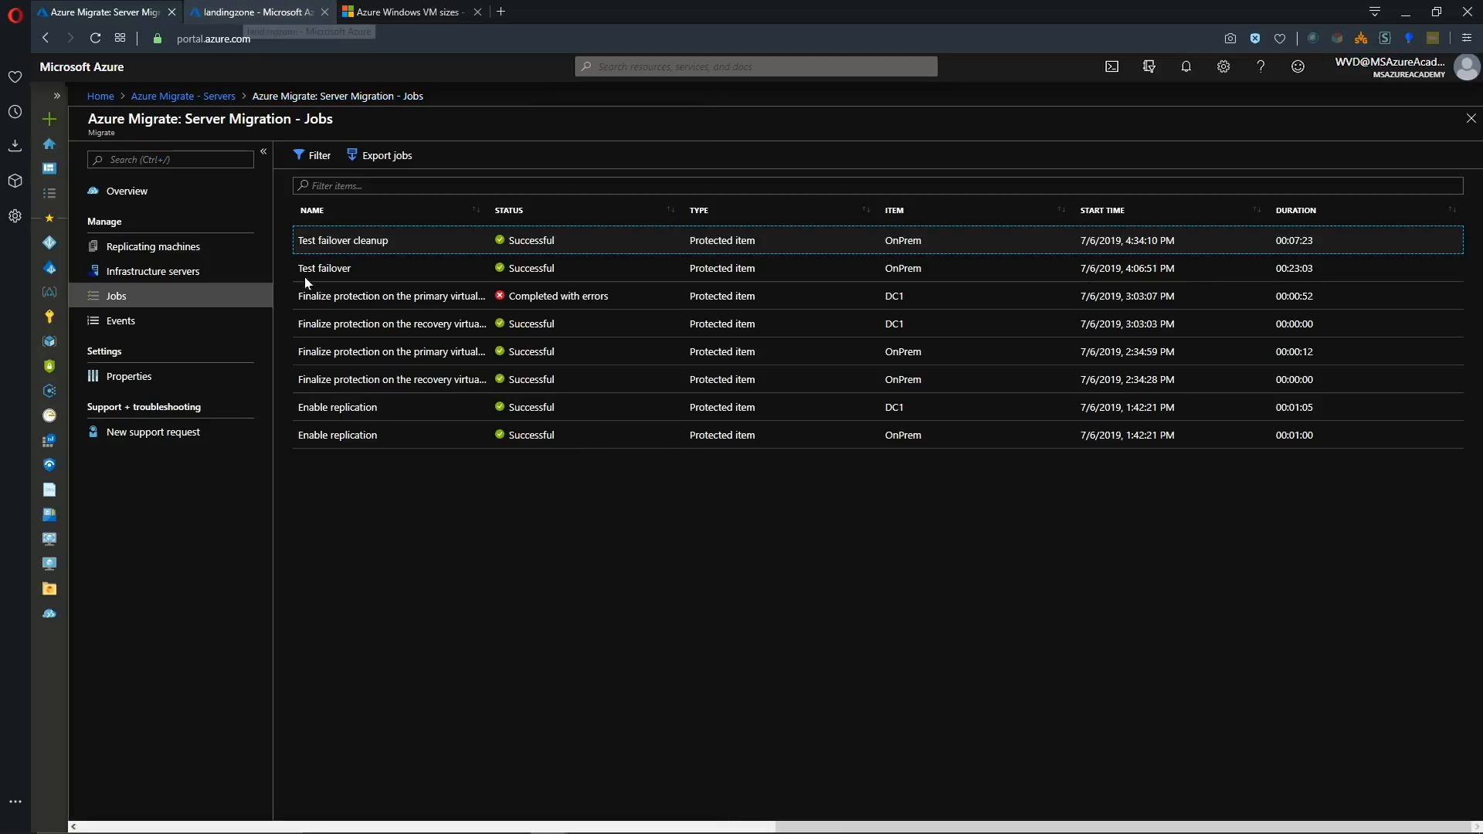
click(248, 13)
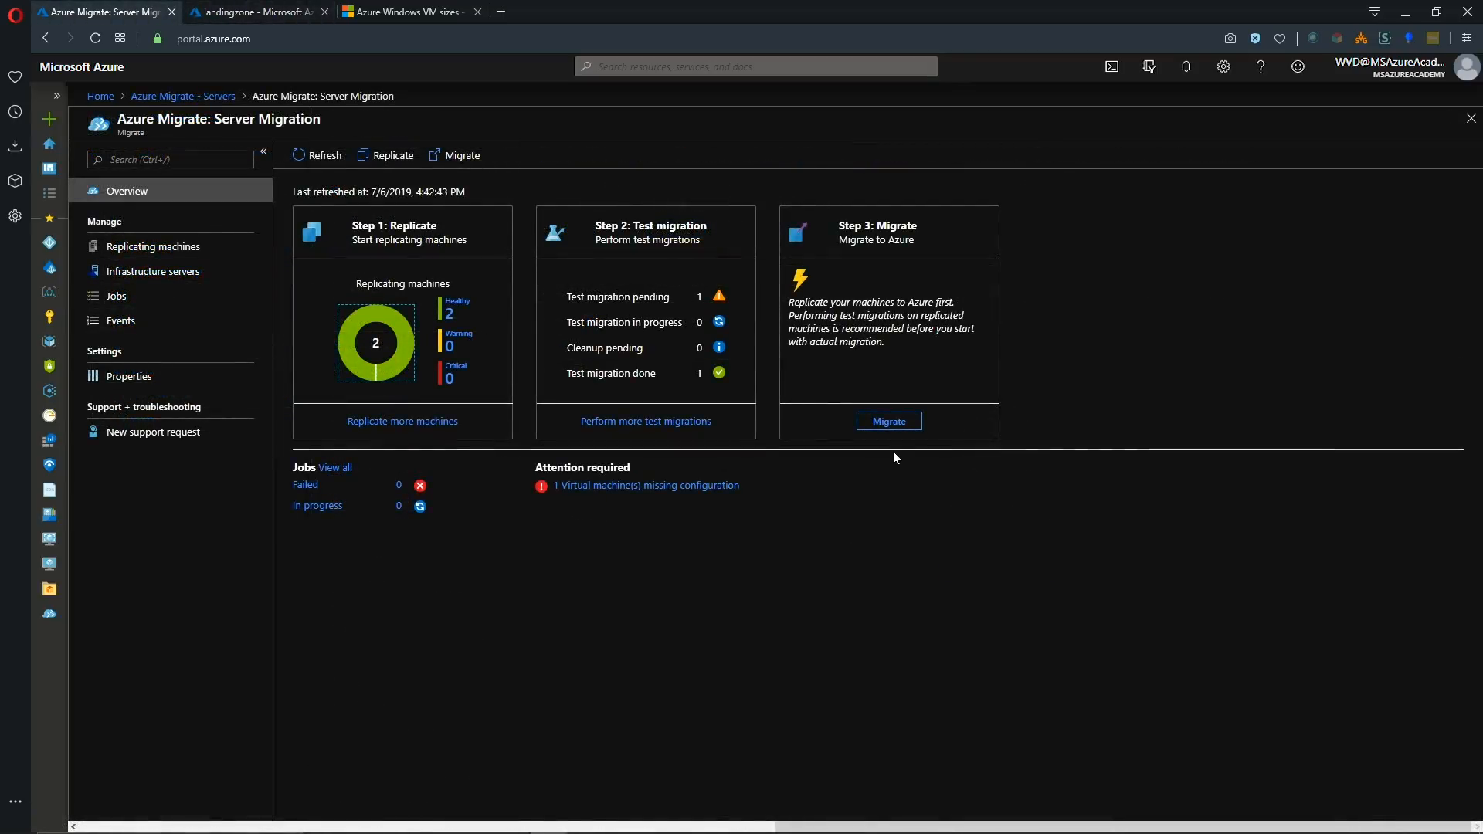
Launch migration of DC1 and OnPrem from Step 3 with Shutdown machines set to Yes.
click(890, 420)
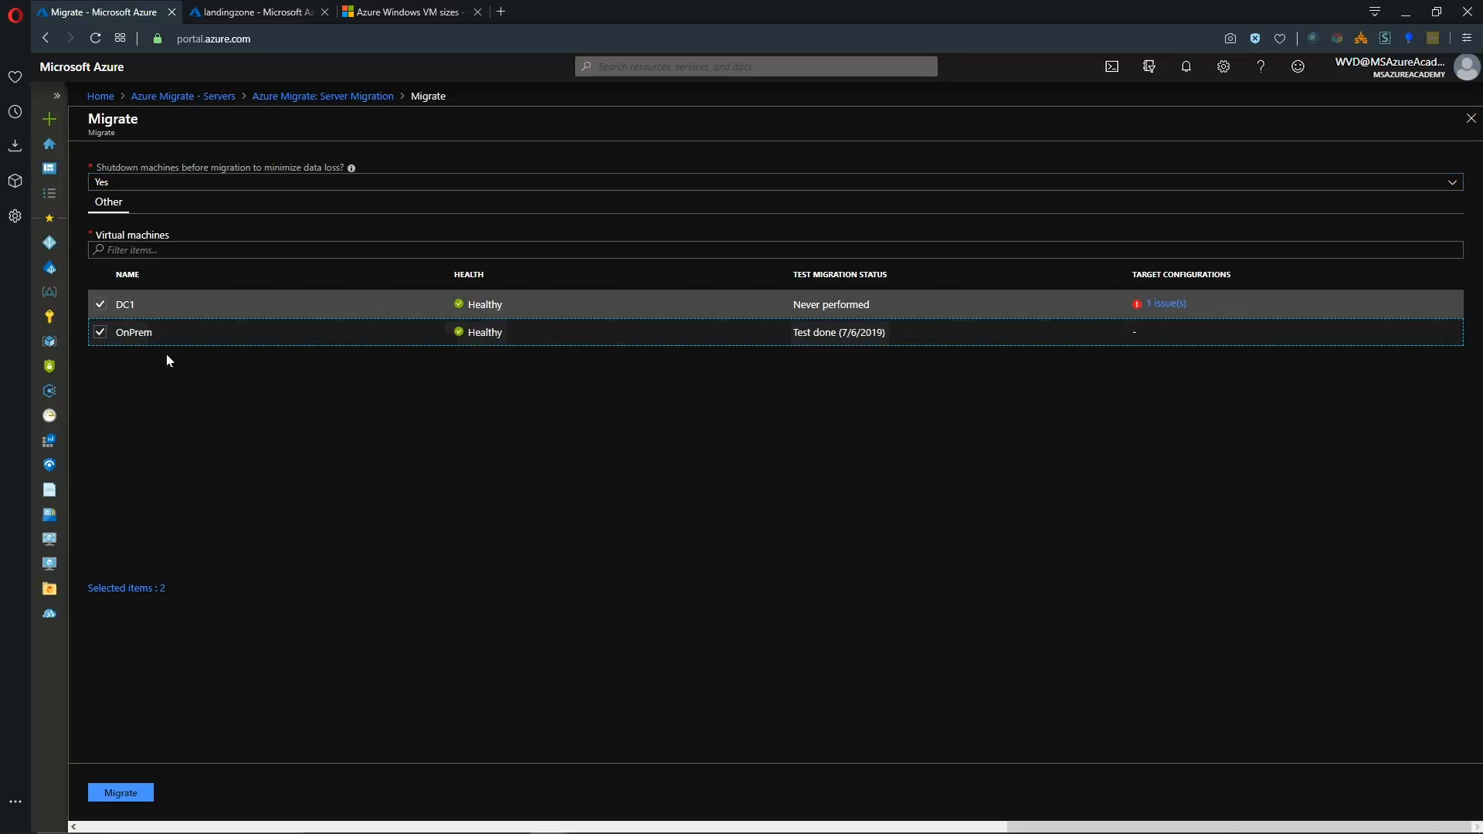
click(121, 791)
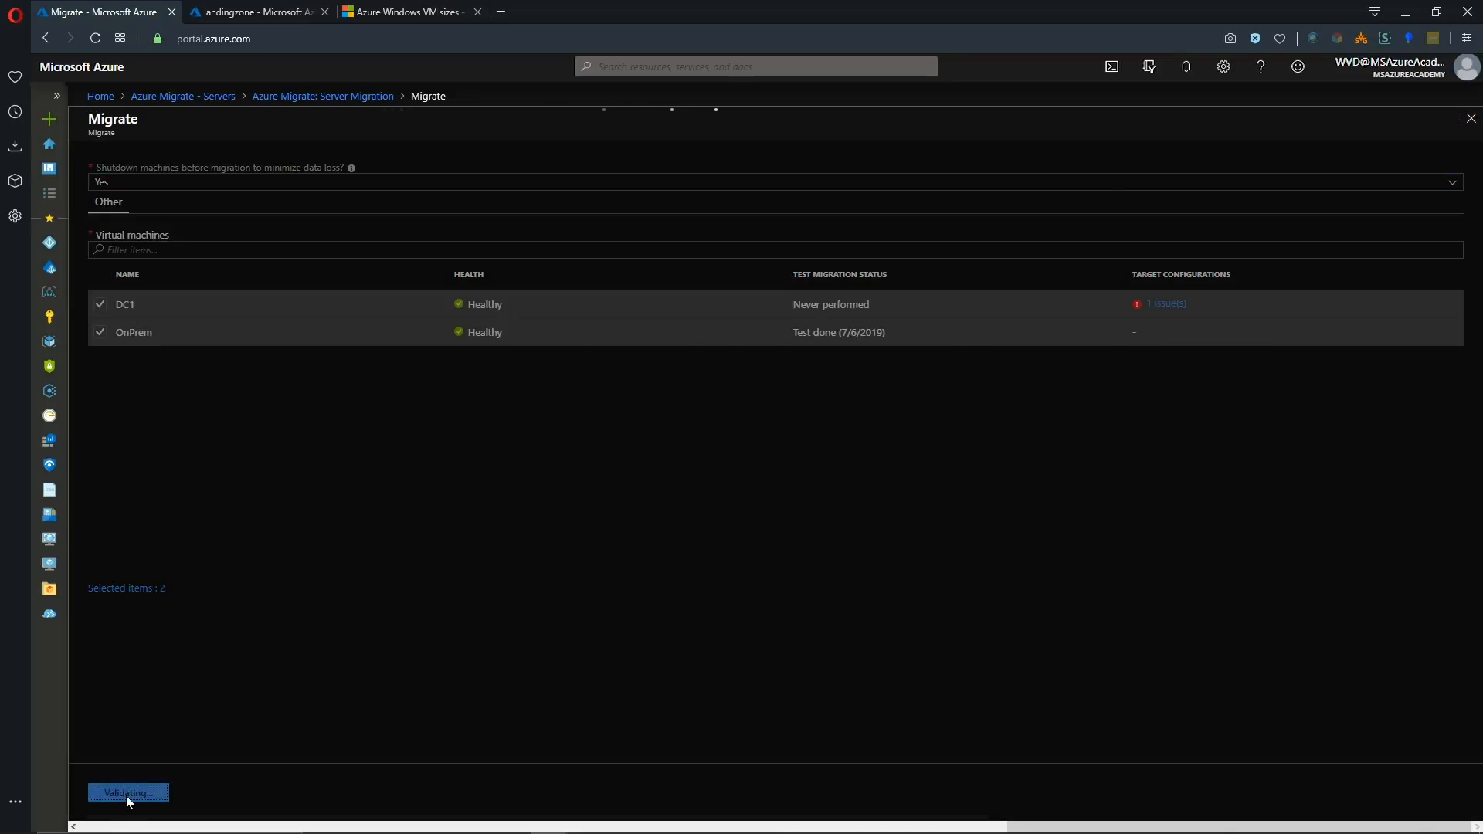
click(128, 792)
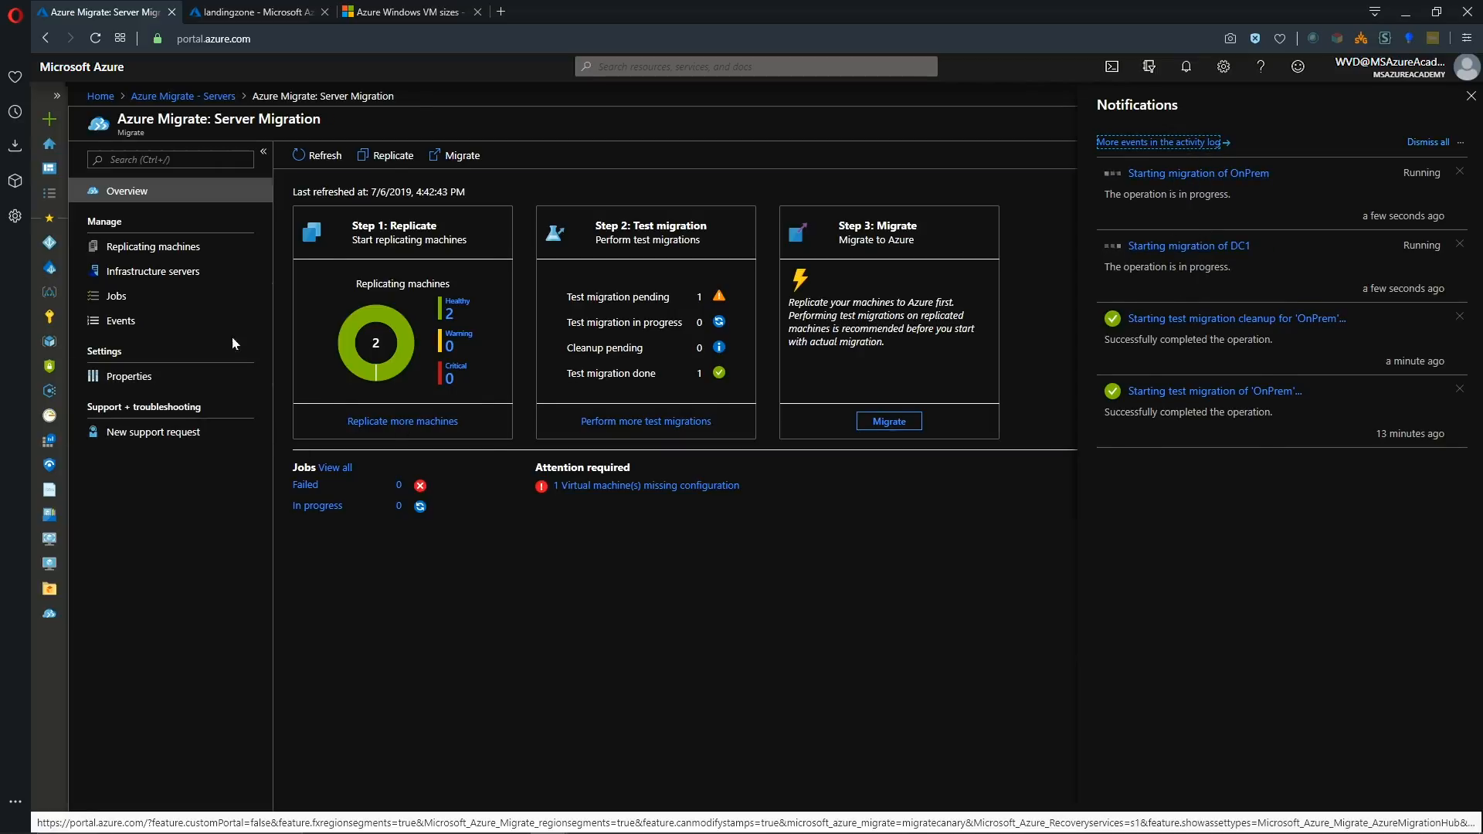
Inspect DC1's failed Planned failover job in Jobs and read its error details.
click(116, 295)
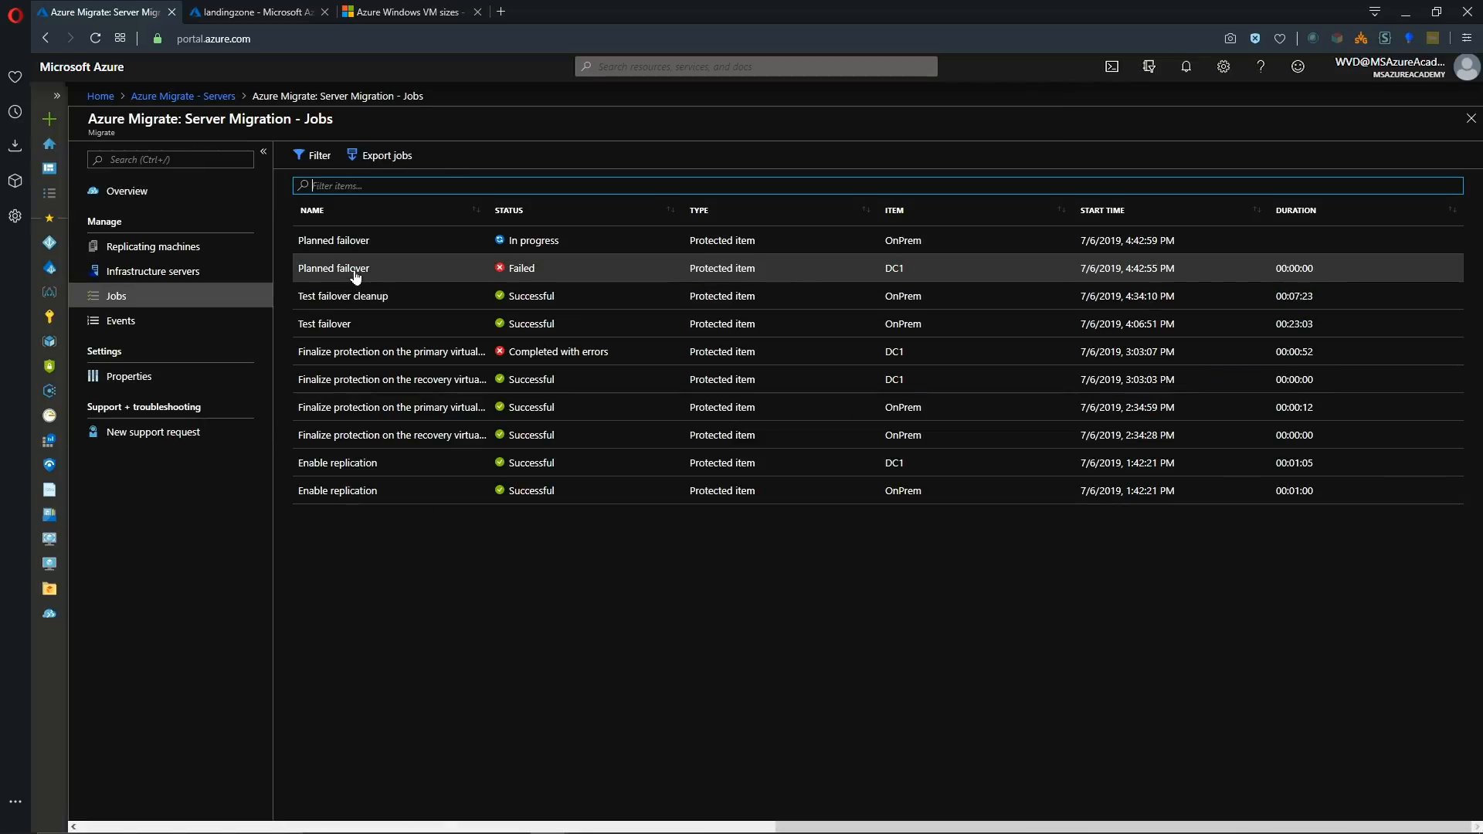
click(334, 269)
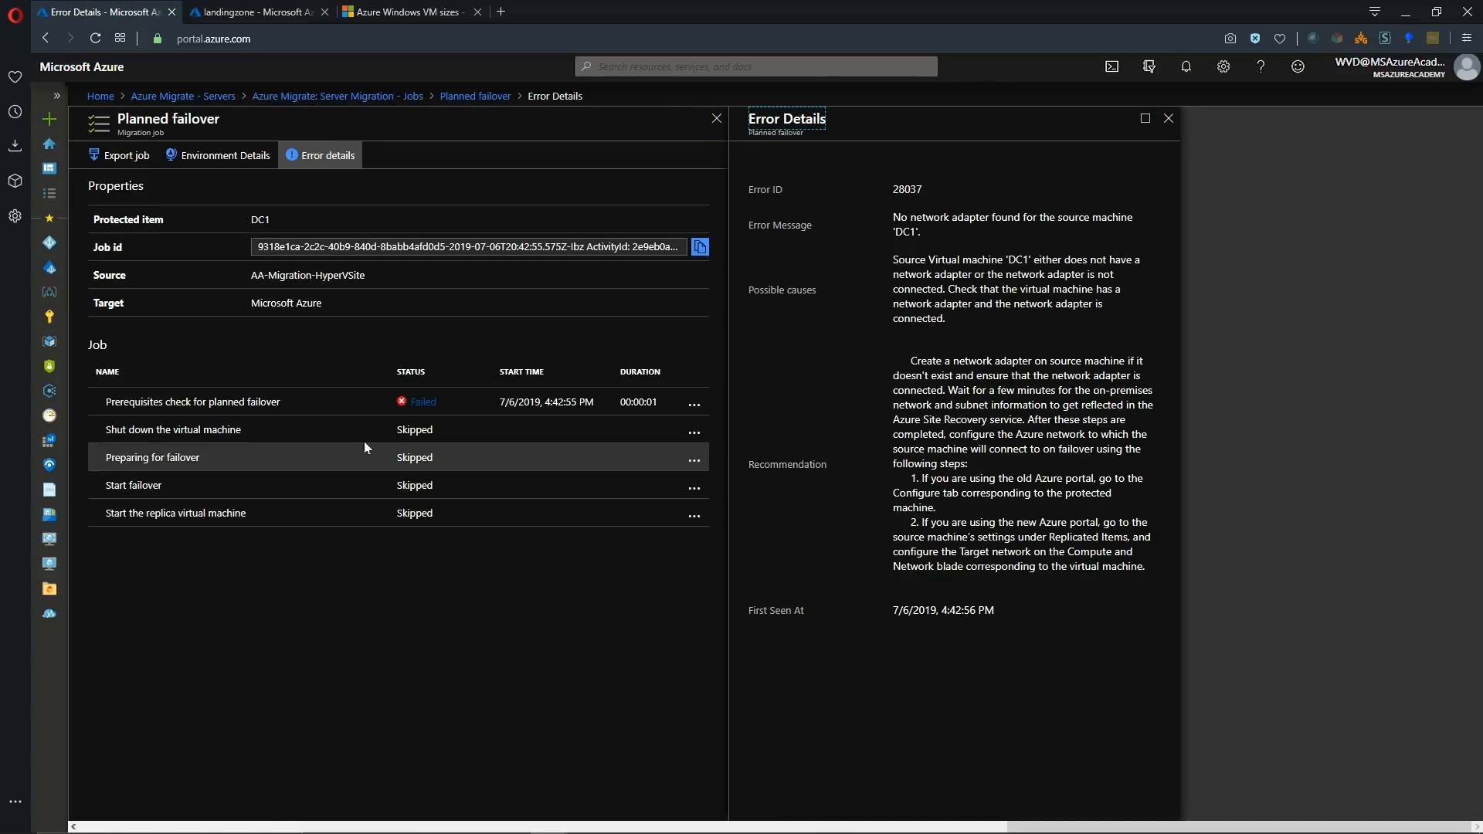
mouse_move(875, 404)
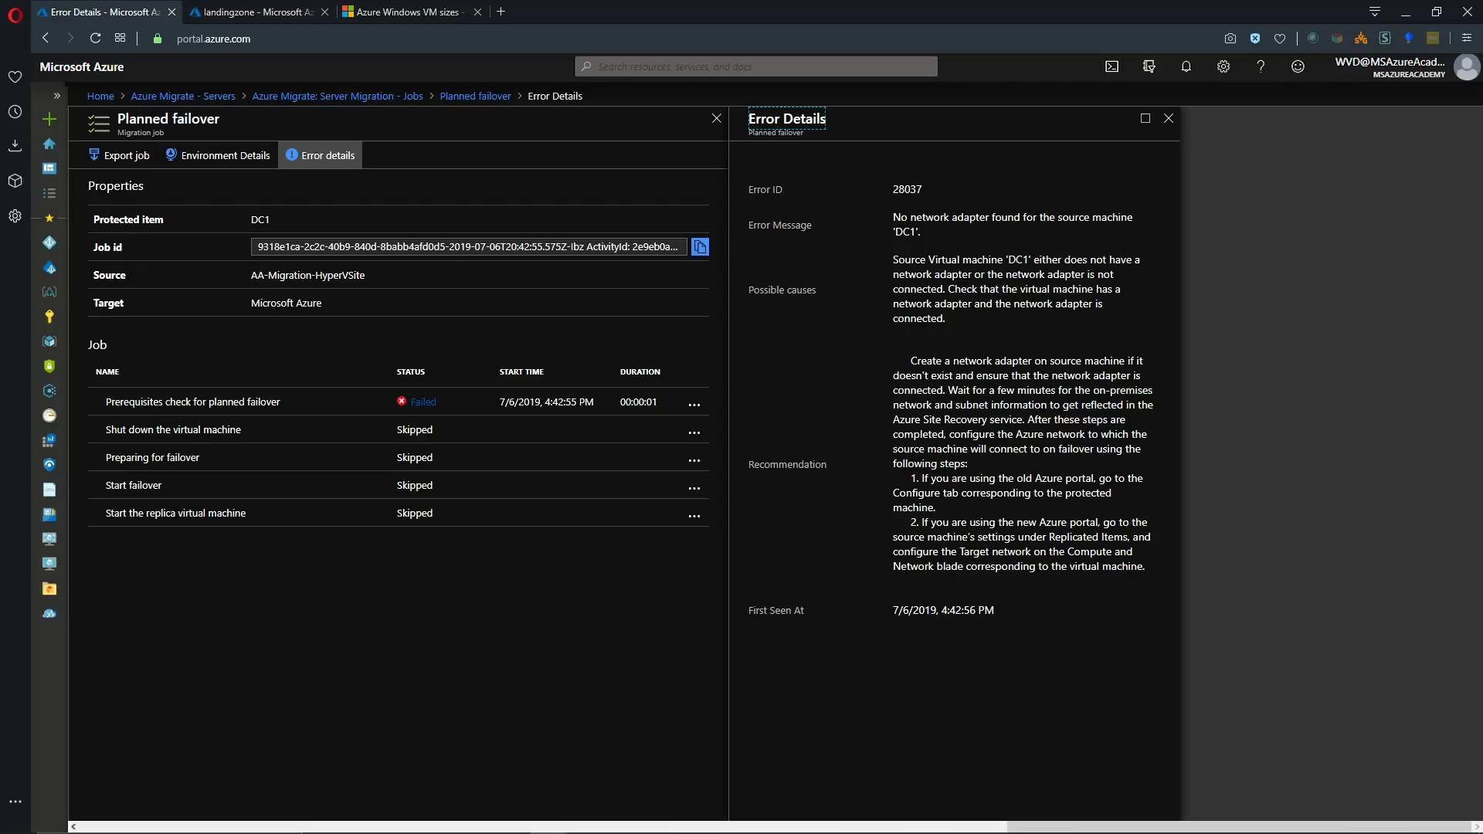
mouse_move(1071, 633)
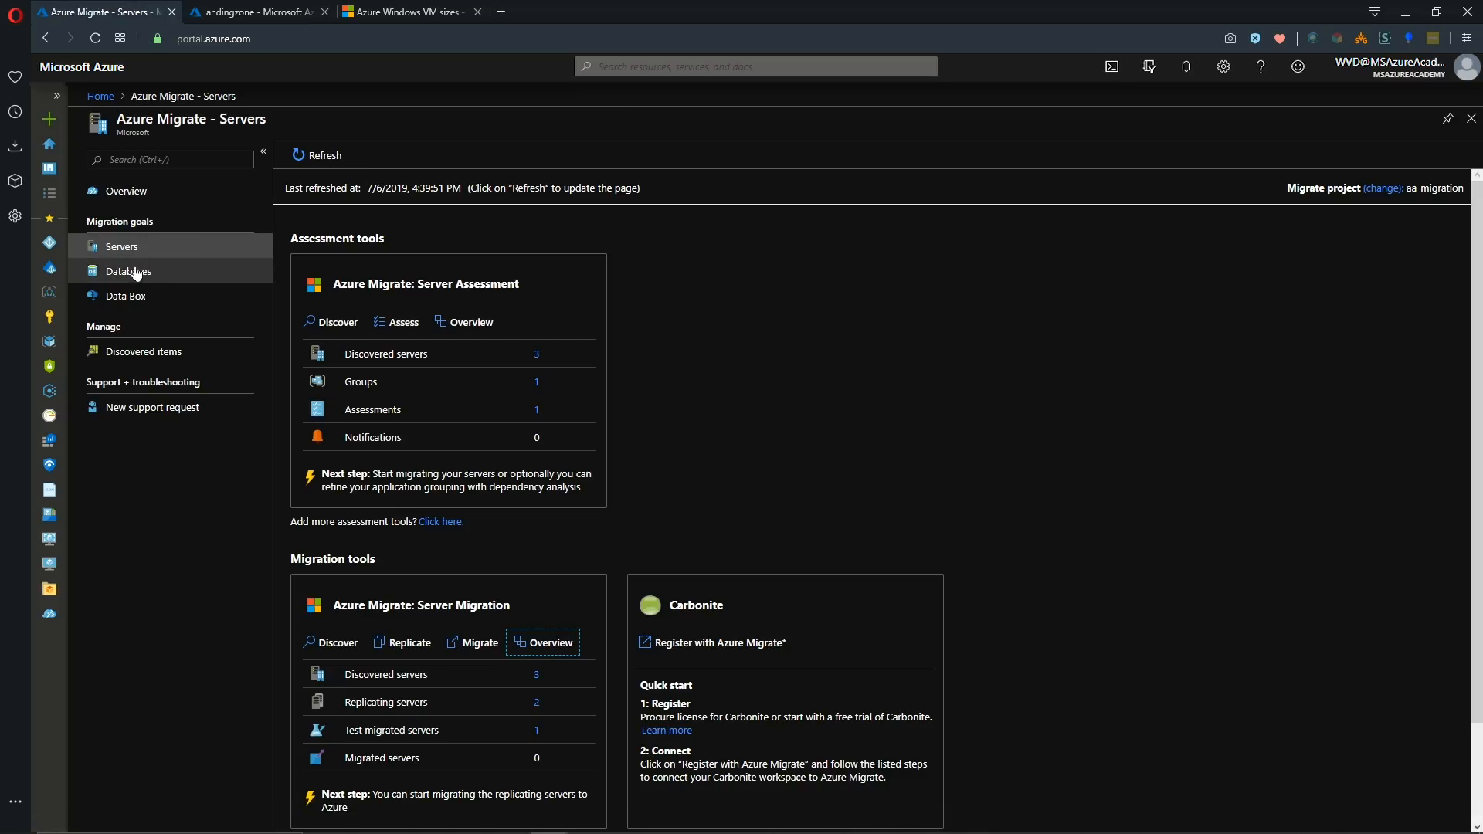
Navigate from the overview to DC1's Compute and Network settings via Replicating machines.
click(550, 641)
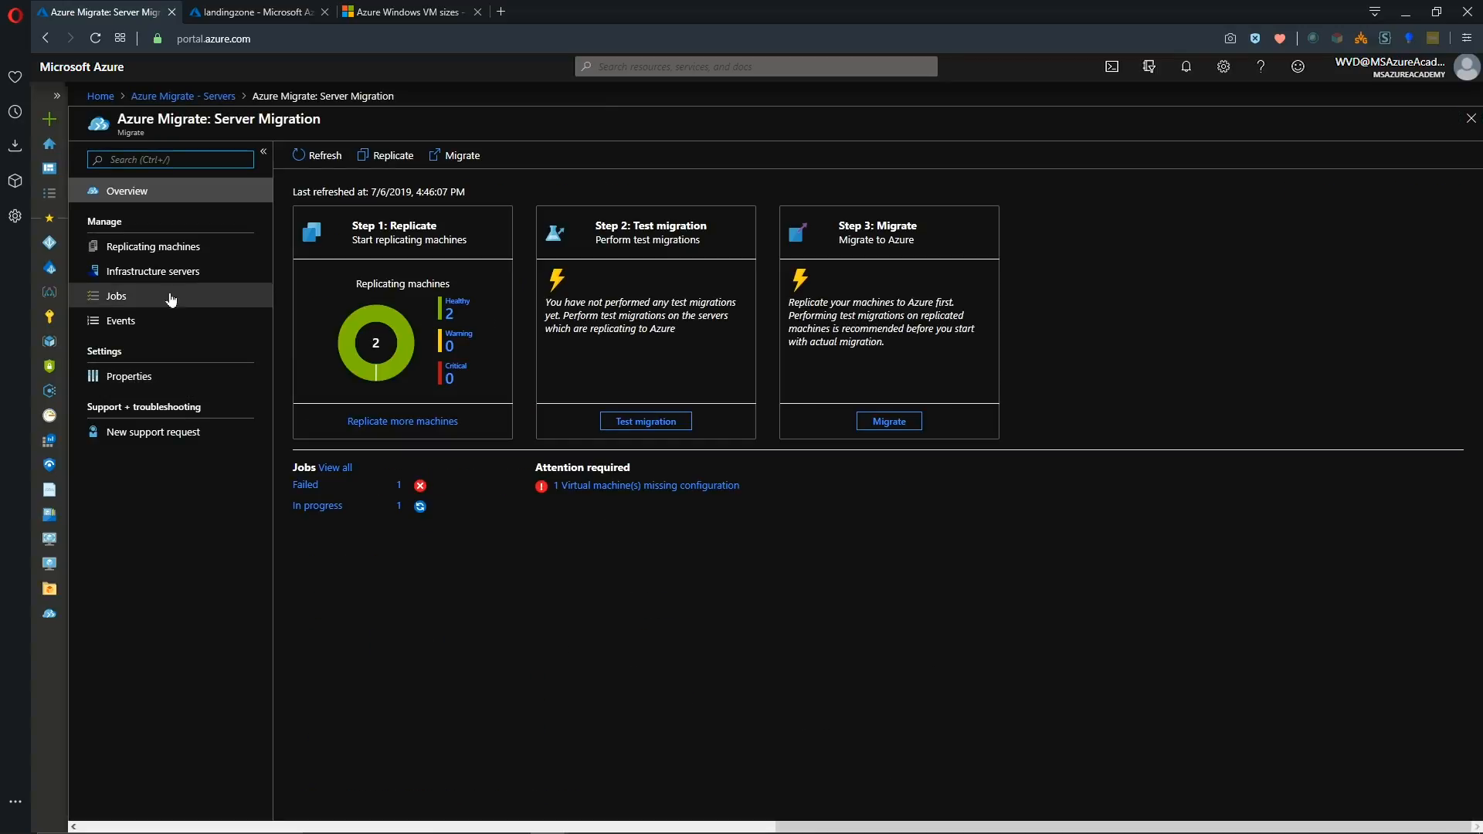
click(153, 245)
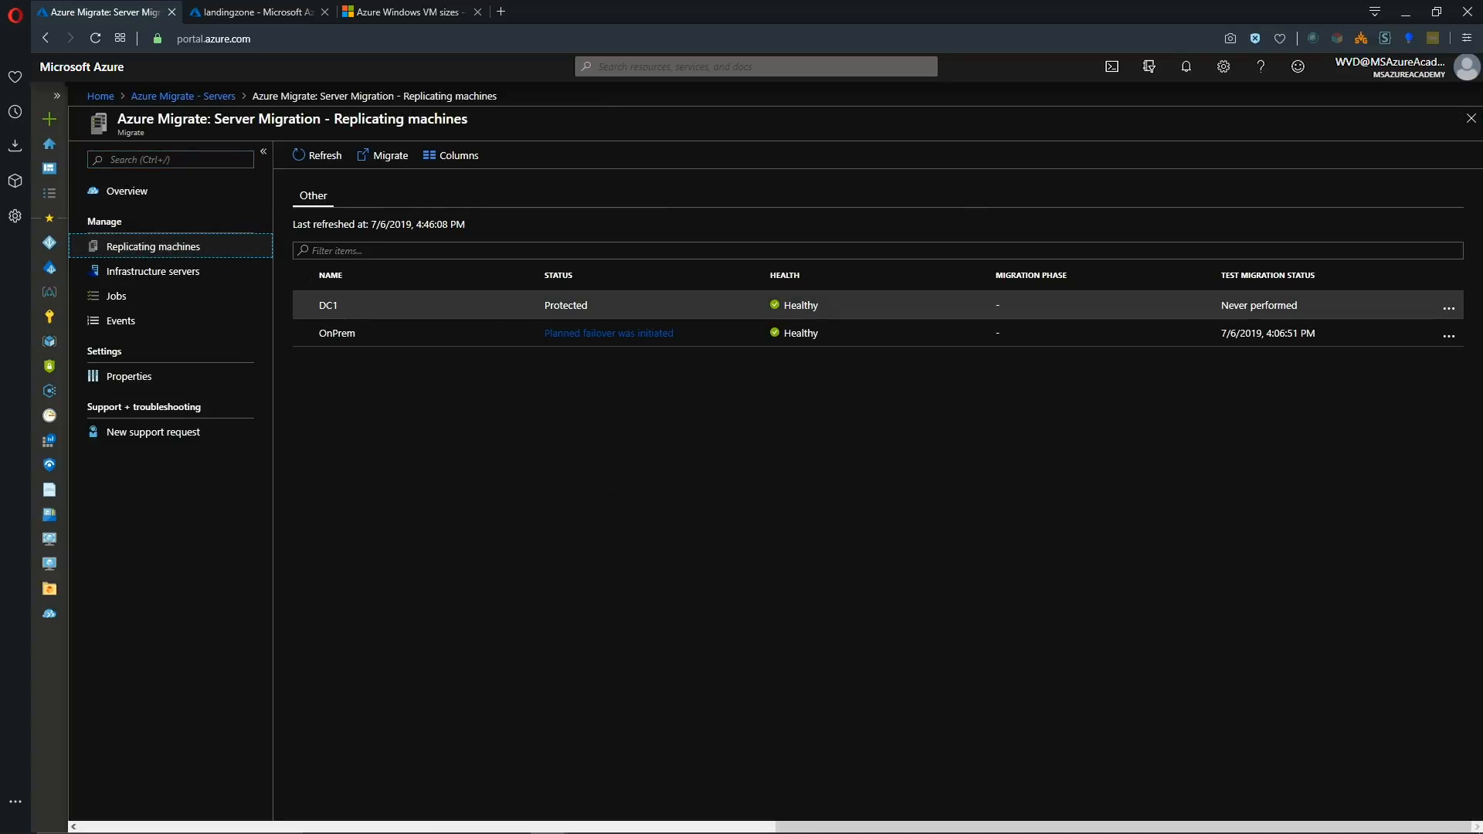
click(327, 305)
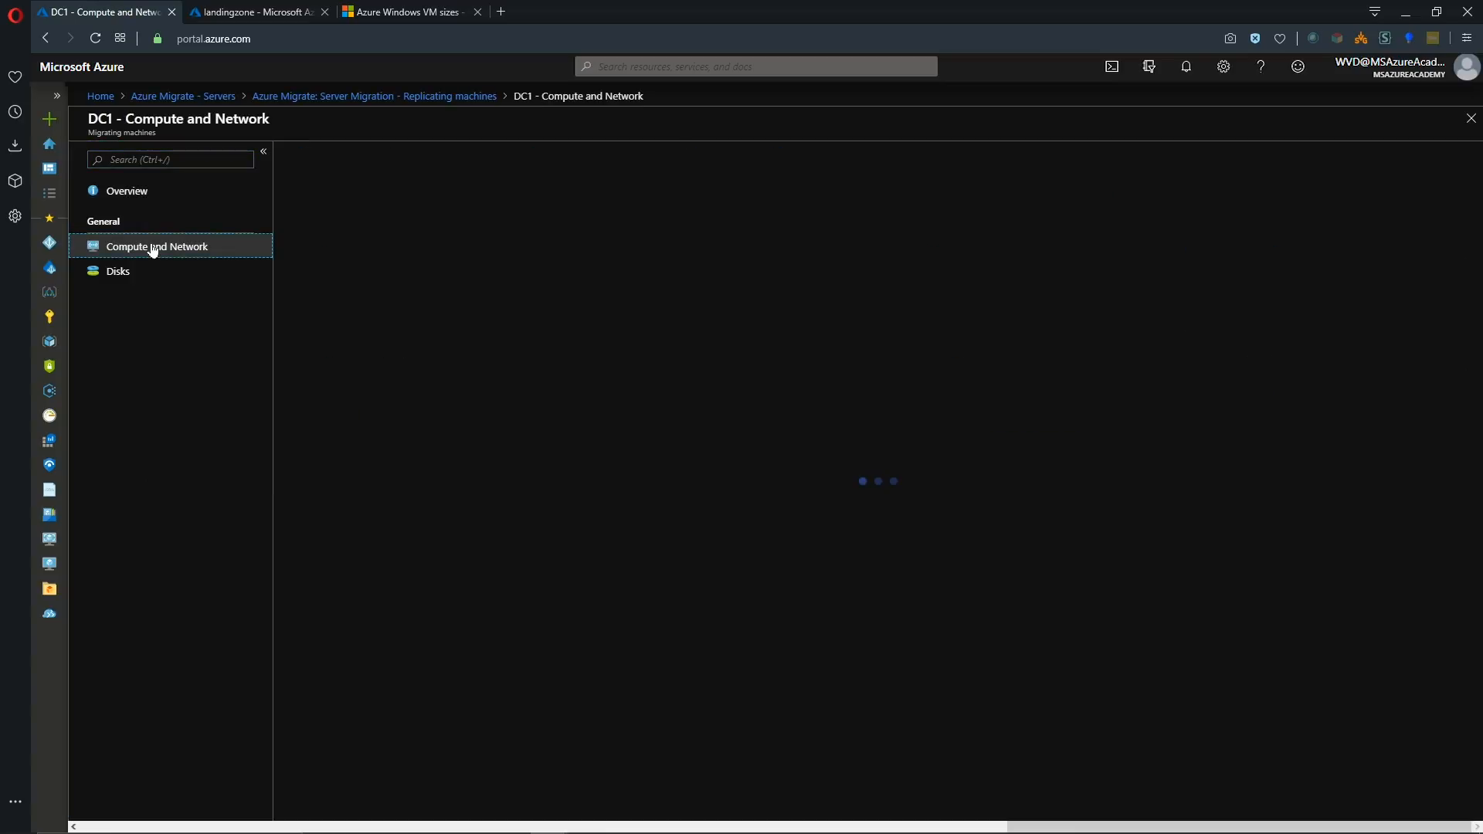
click(156, 245)
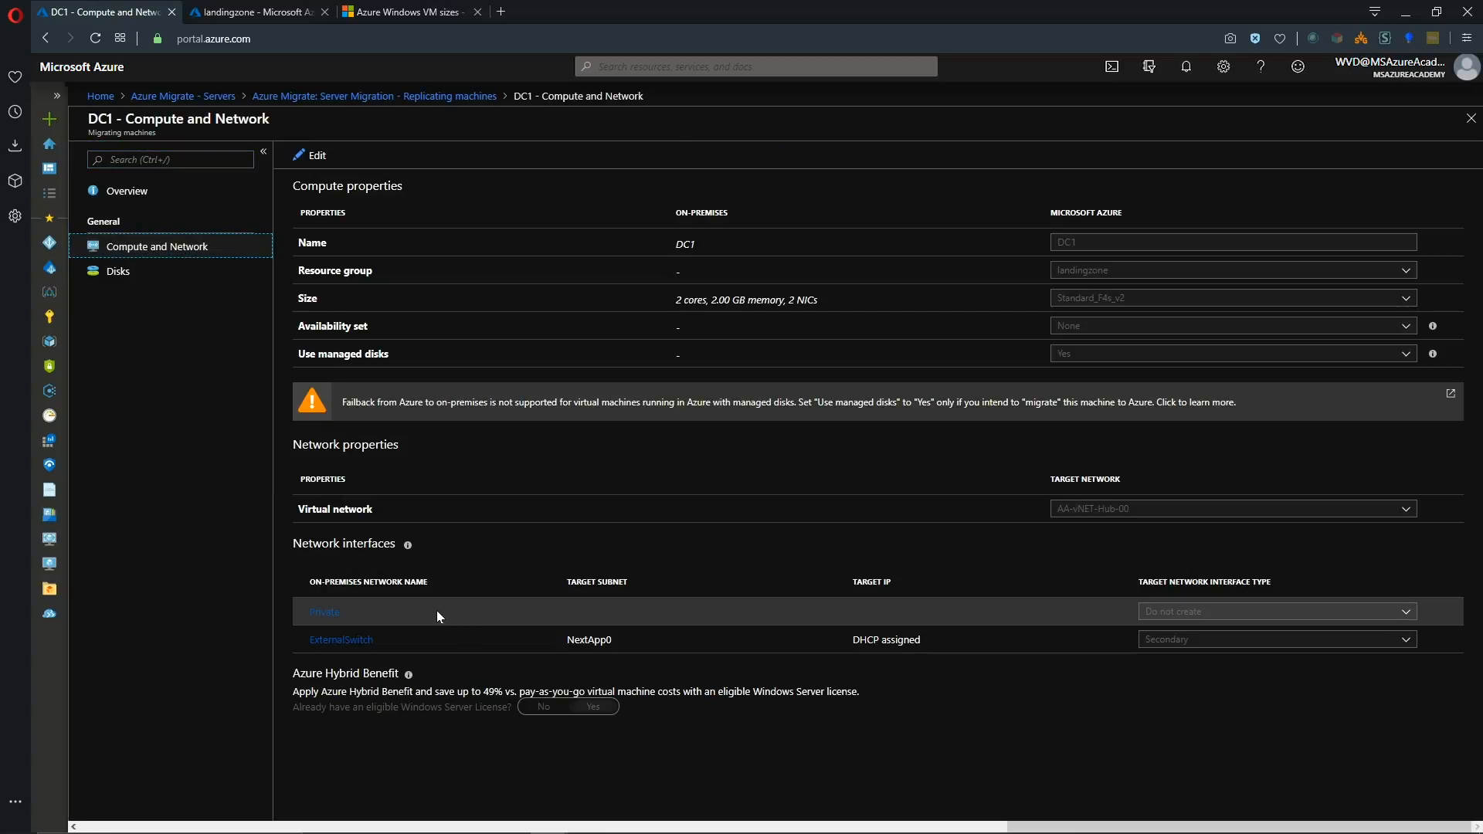
mouse_move(1153, 612)
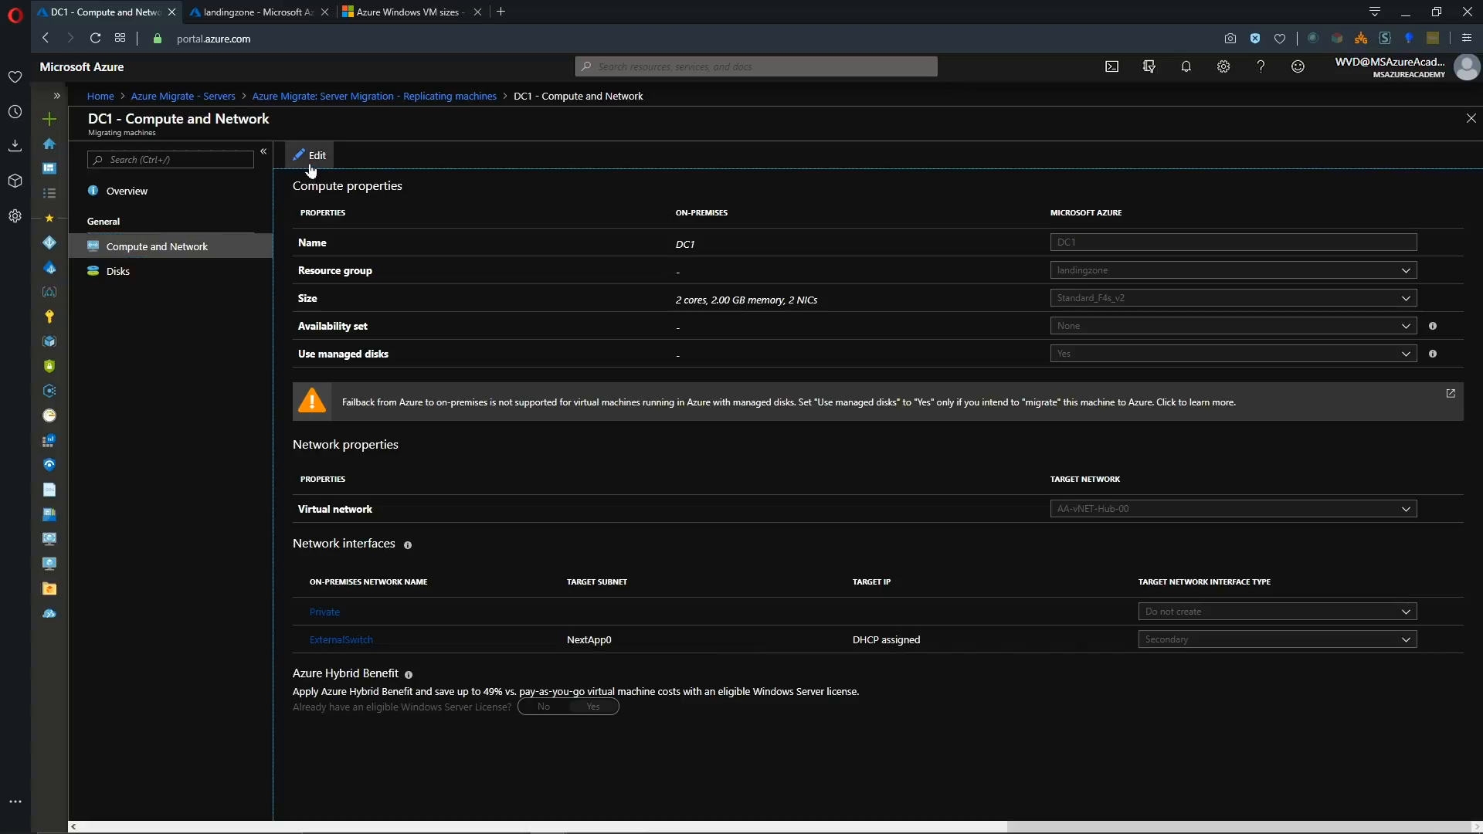
Edit DC1's settings, making the Private interface Secondary, and bring up the VM size list.
click(309, 154)
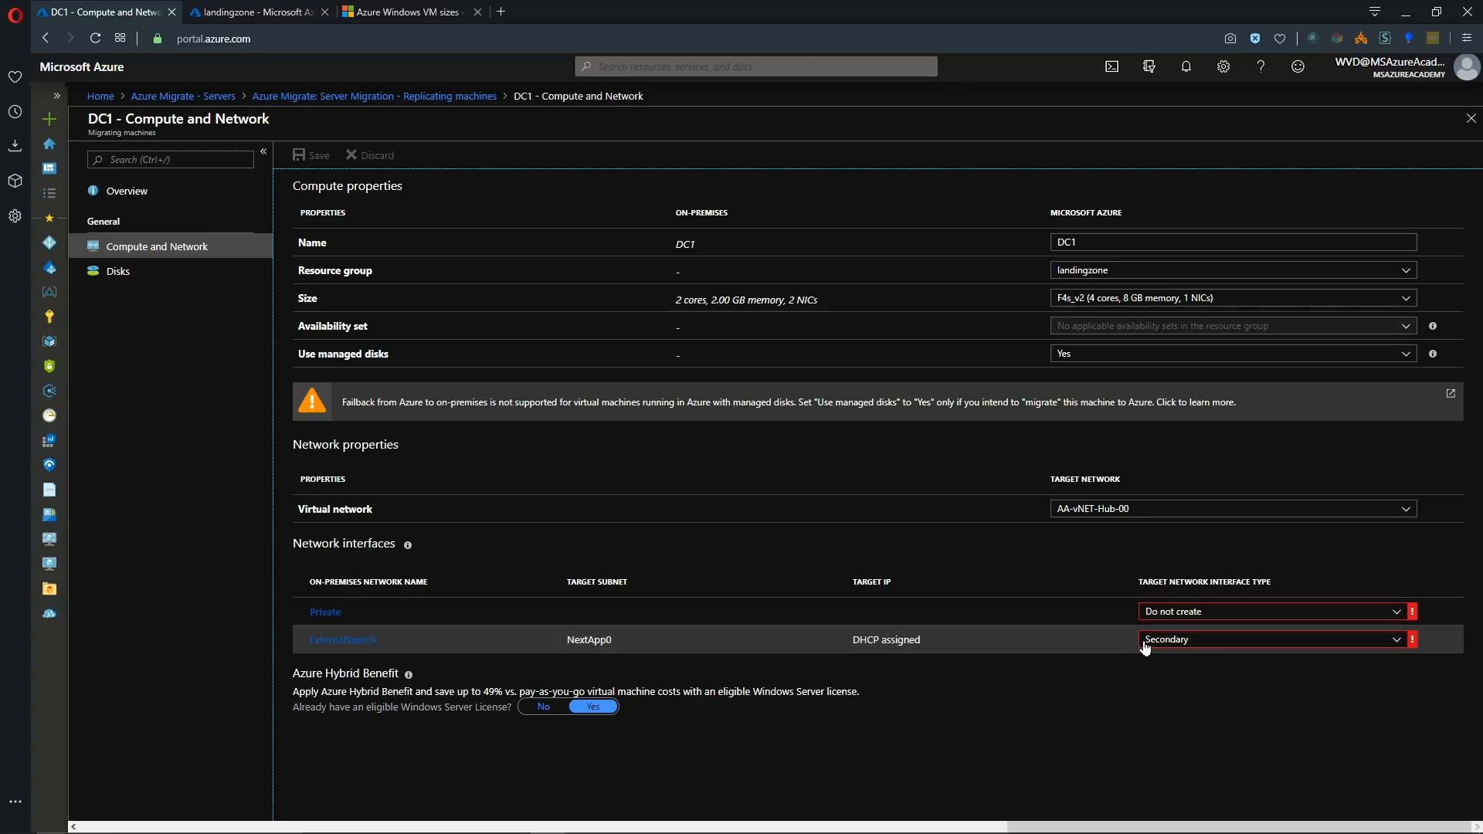
mouse_move(1267, 647)
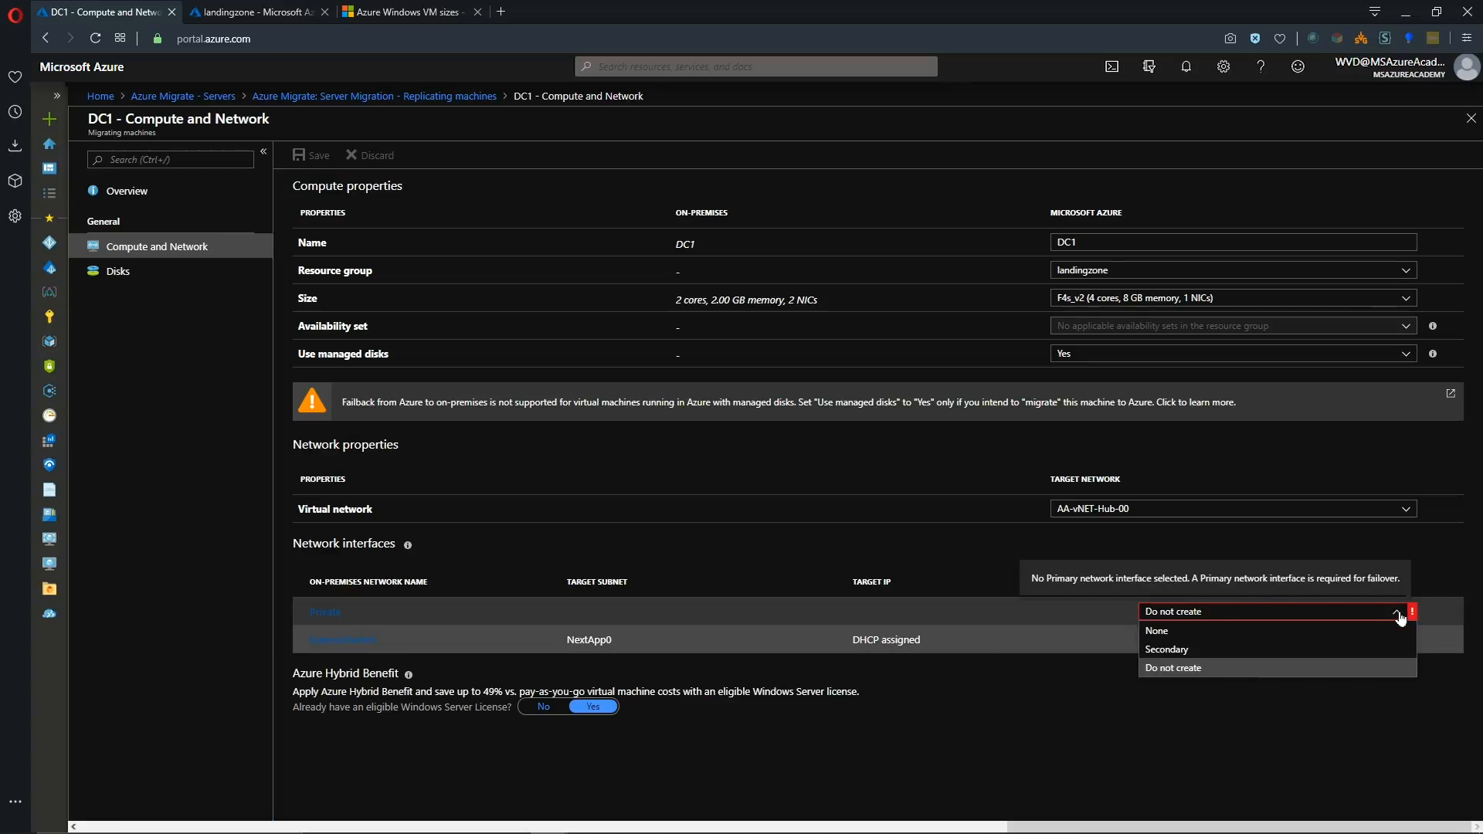
click(1166, 649)
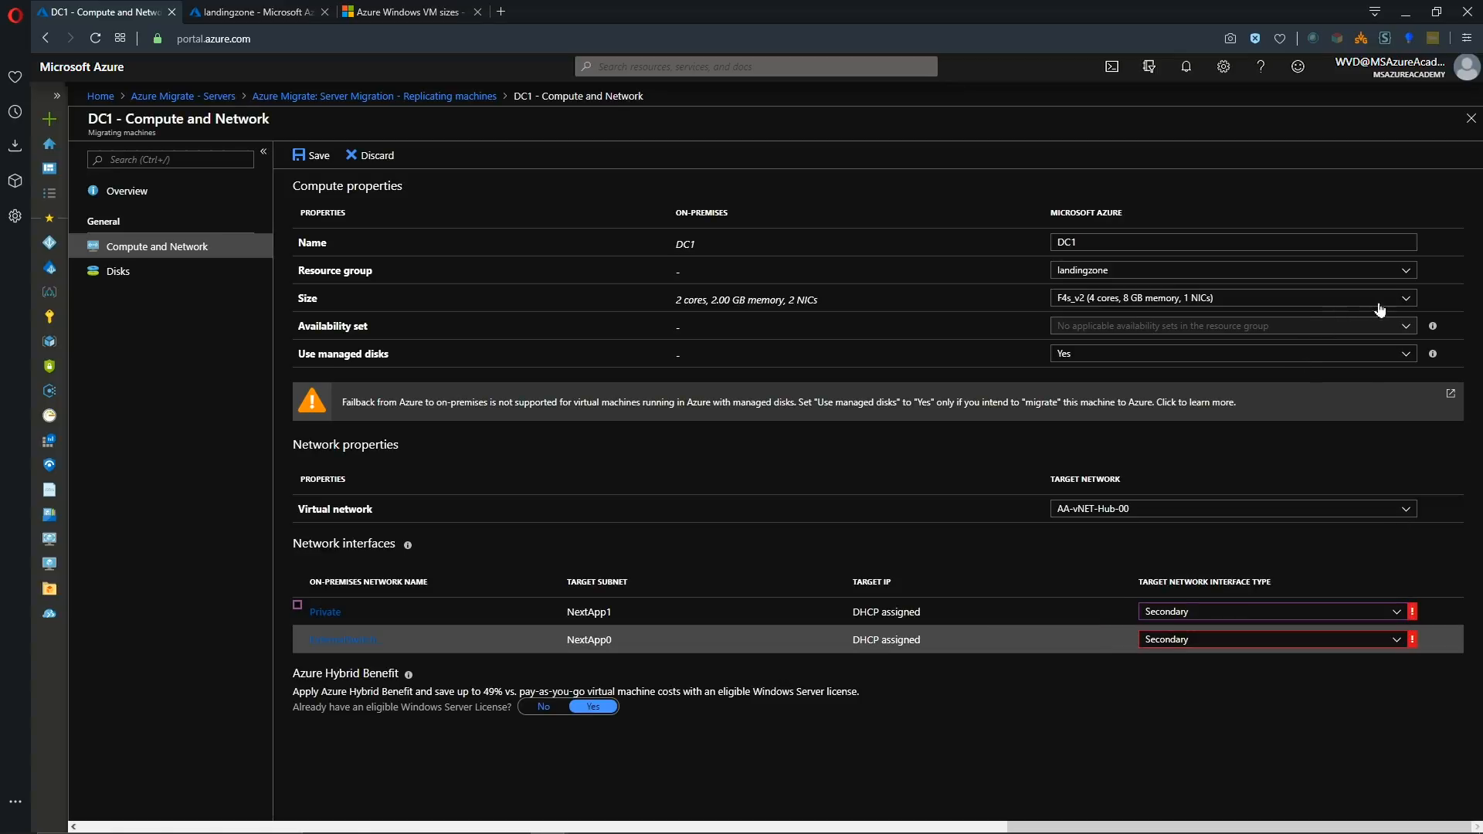
mouse_move(1208, 303)
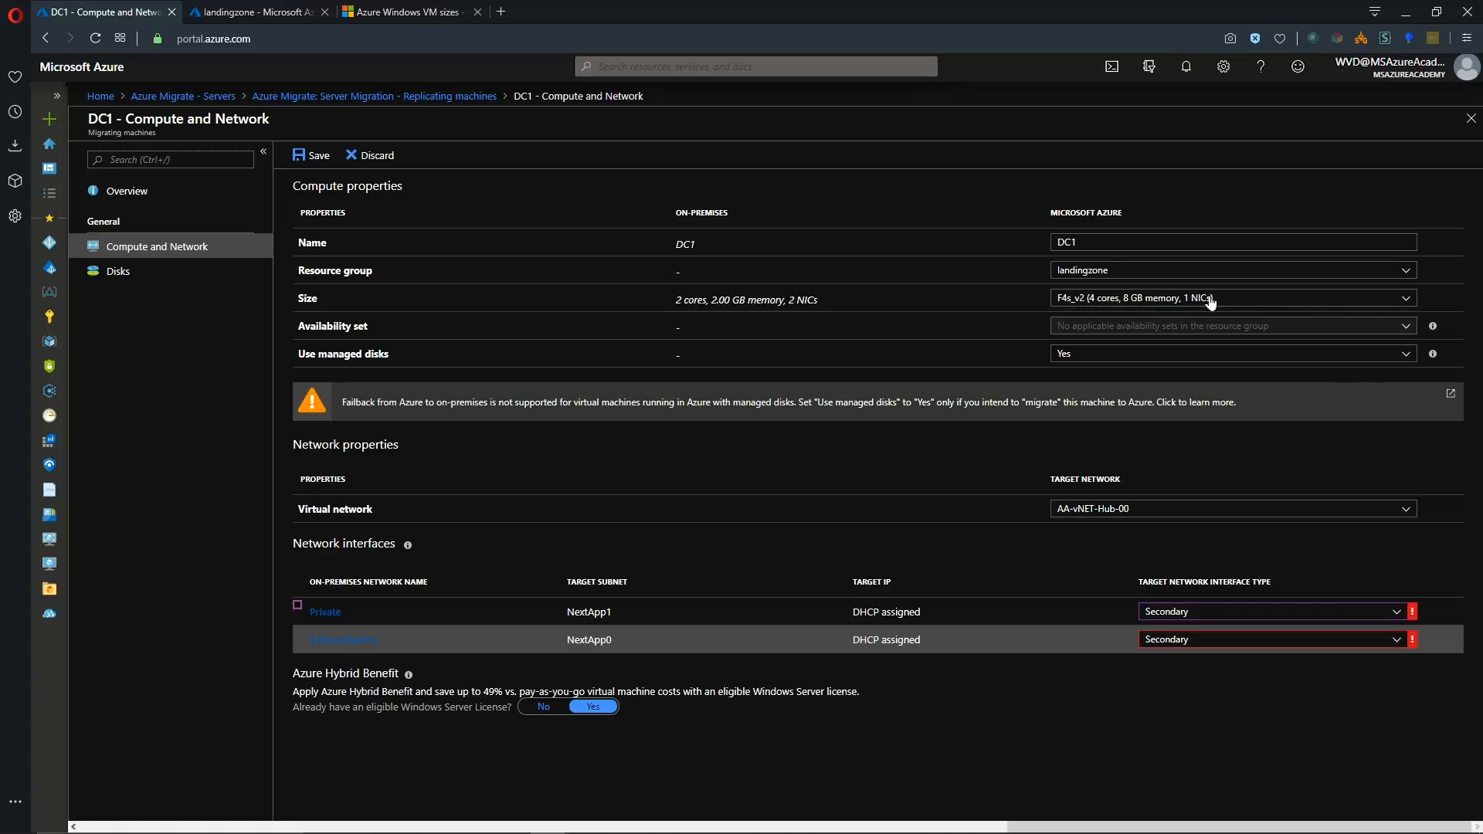
click(1232, 298)
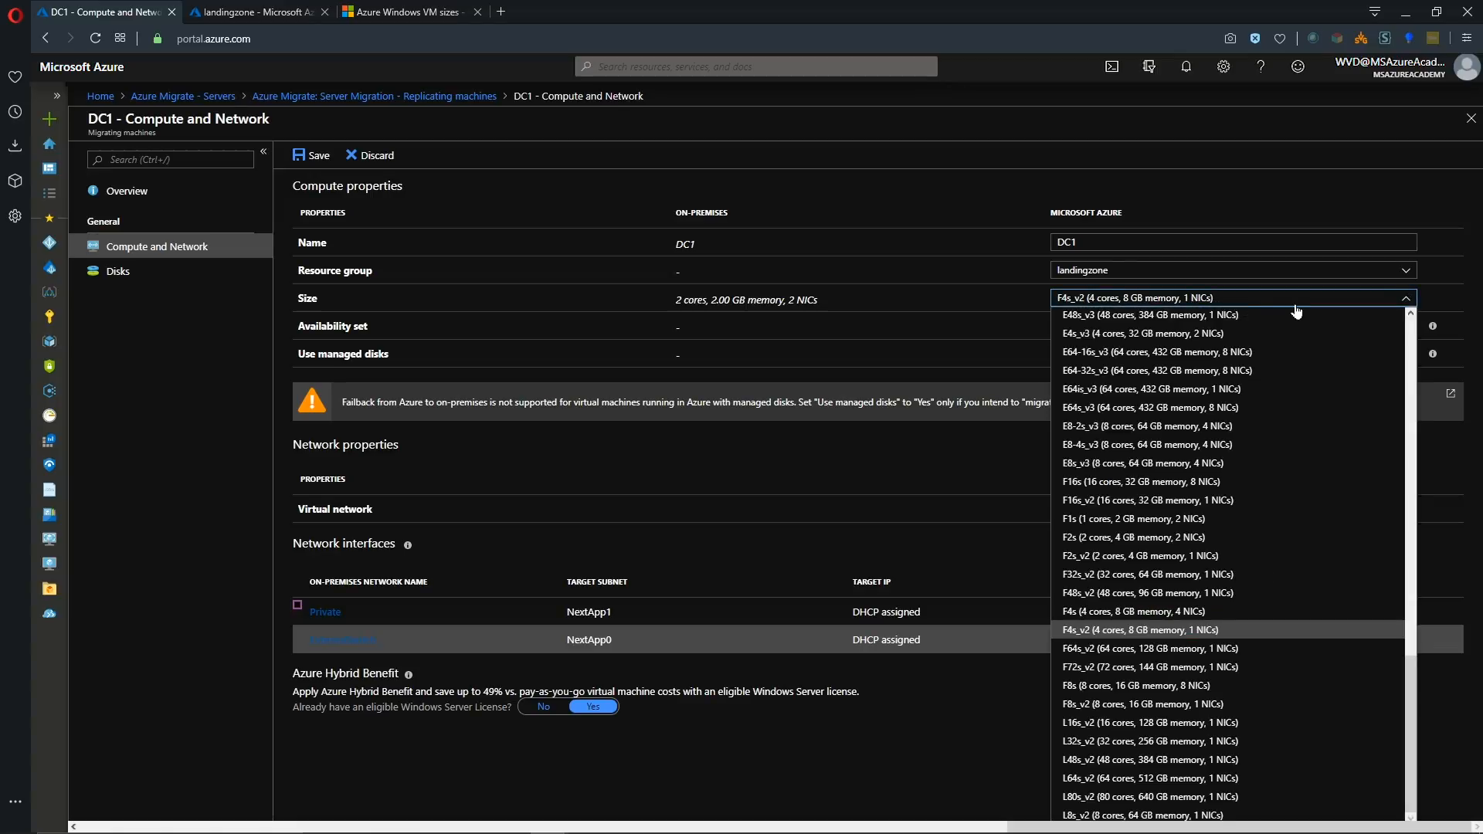
mouse_move(1248, 462)
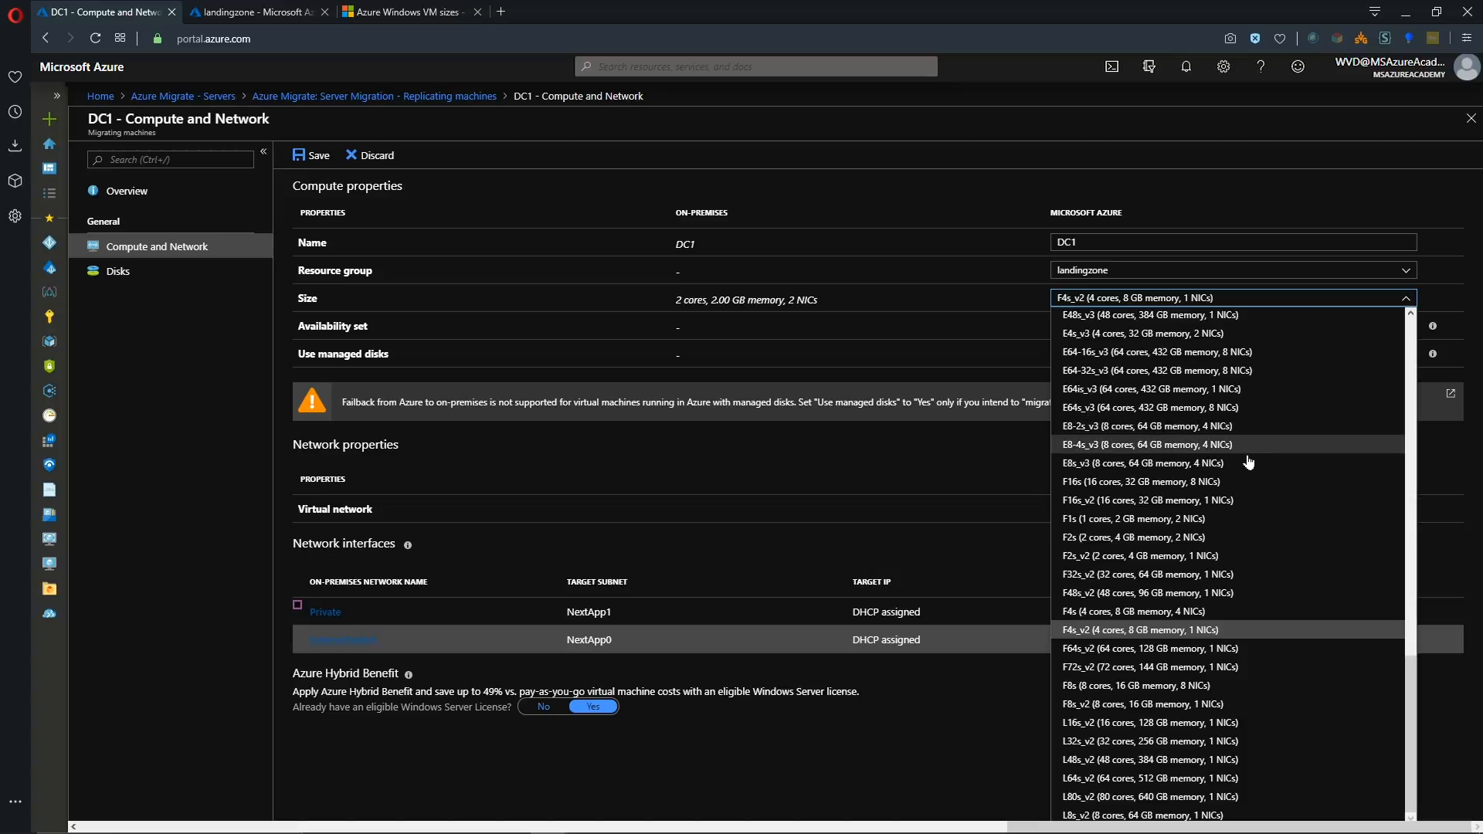
mouse_move(1229, 519)
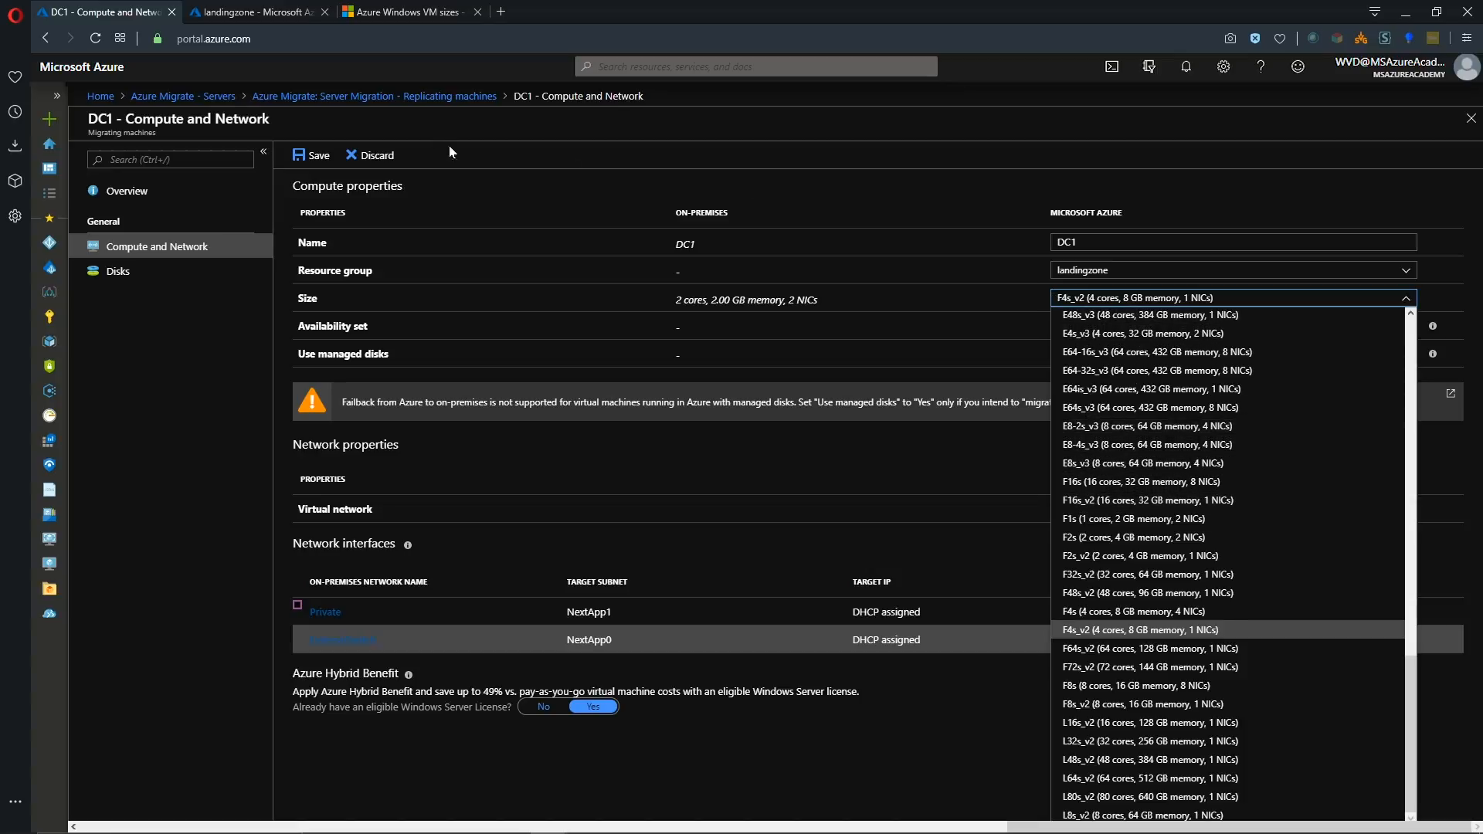
Read the Fsv2-series size table in the Azure VM sizes docs and return to DC1's settings.
click(408, 12)
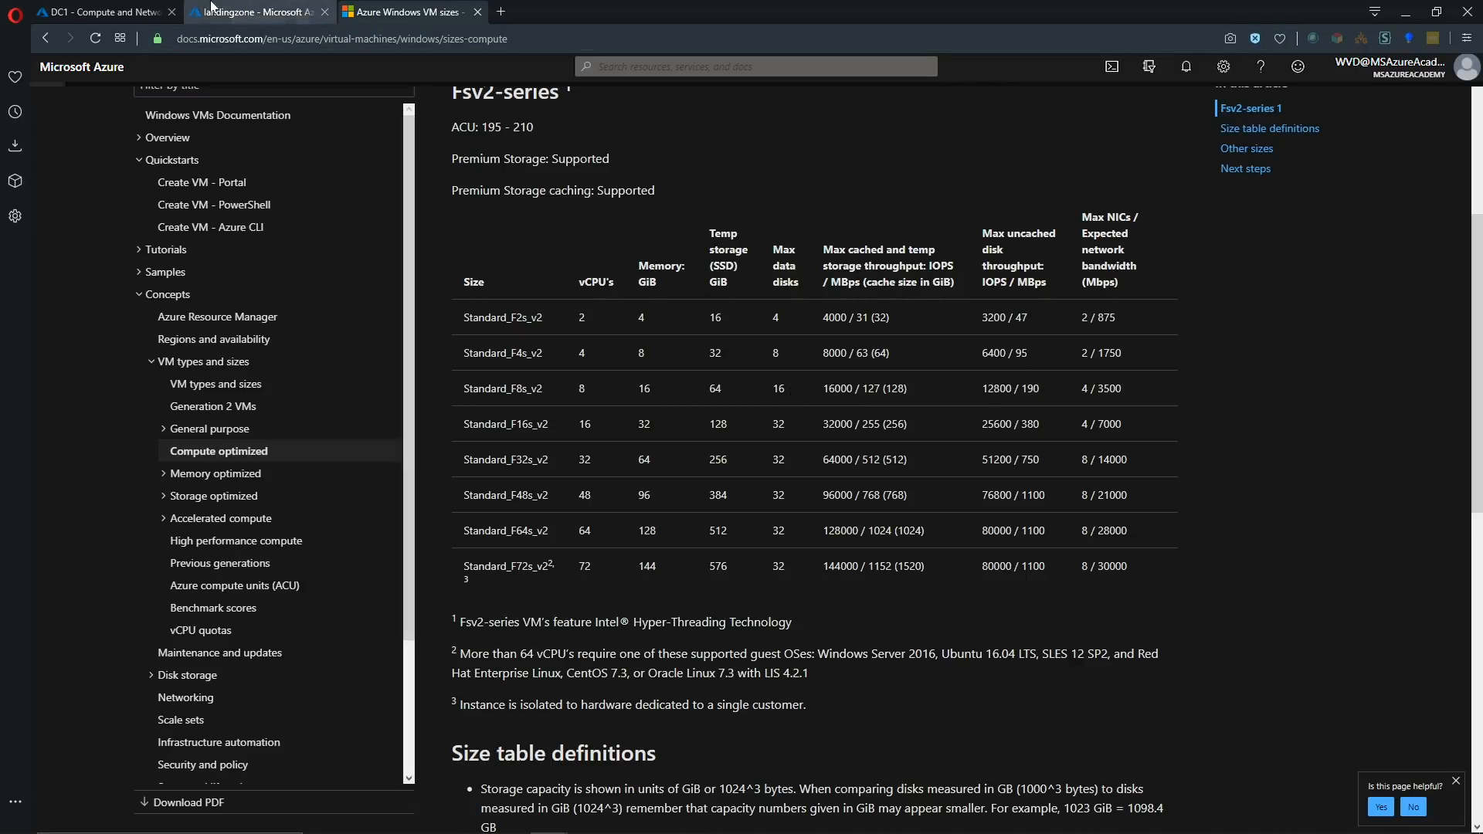
click(100, 12)
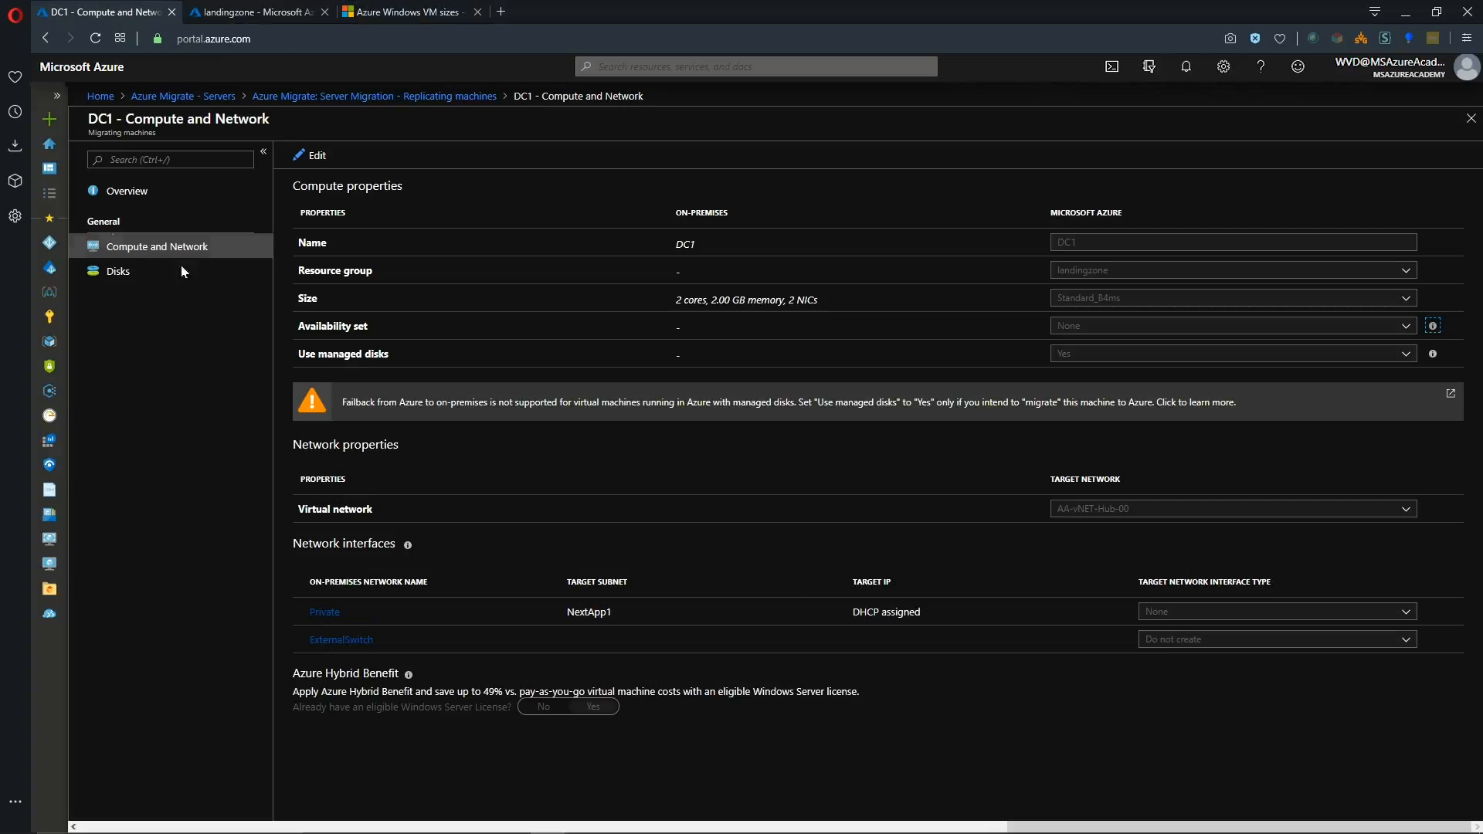
Relaunch DC1's migration from Replicating machines with Shutdown = Yes, then view the Planned failover job.
click(373, 96)
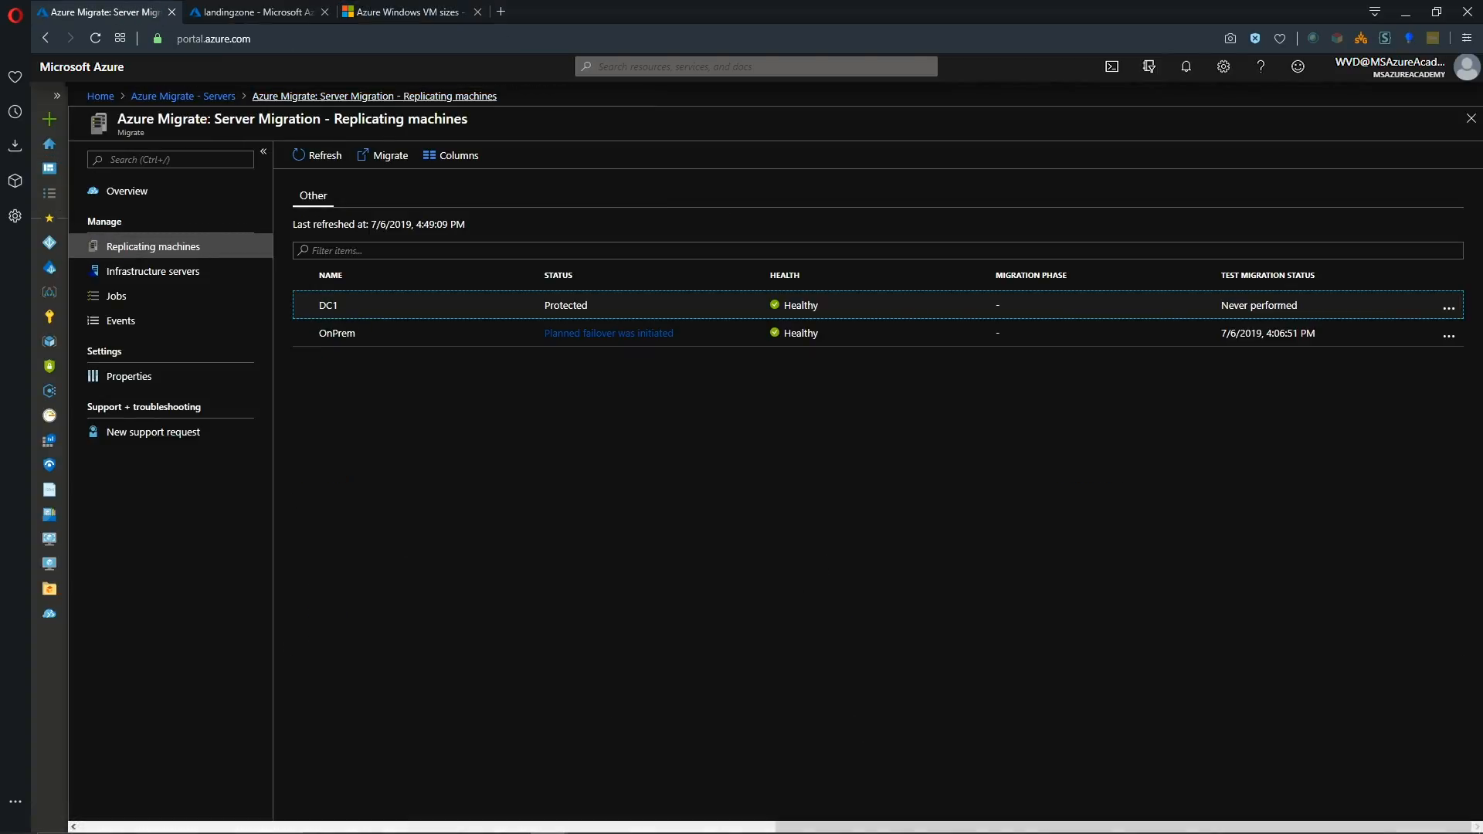
click(1449, 306)
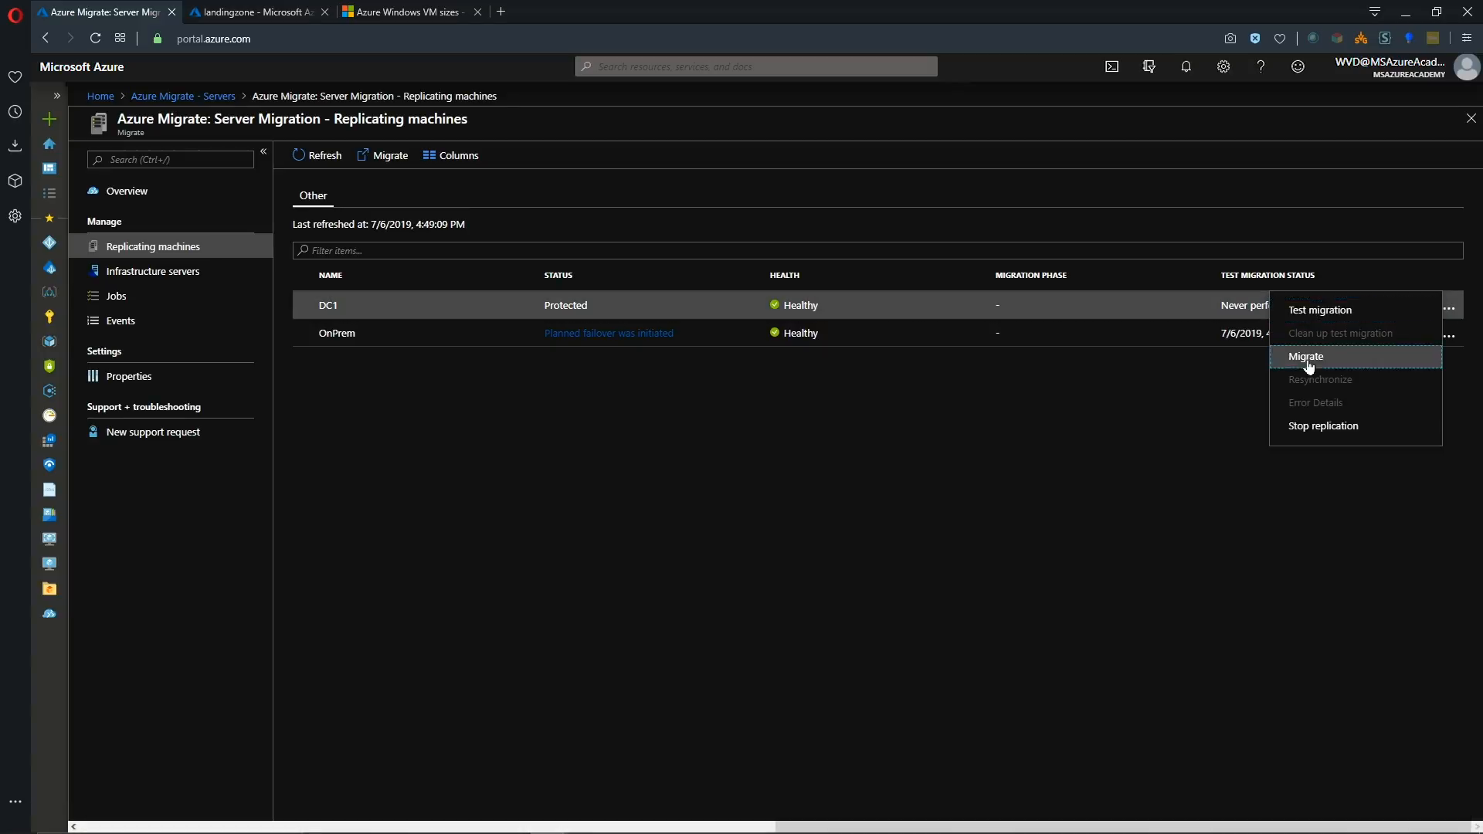
click(1307, 355)
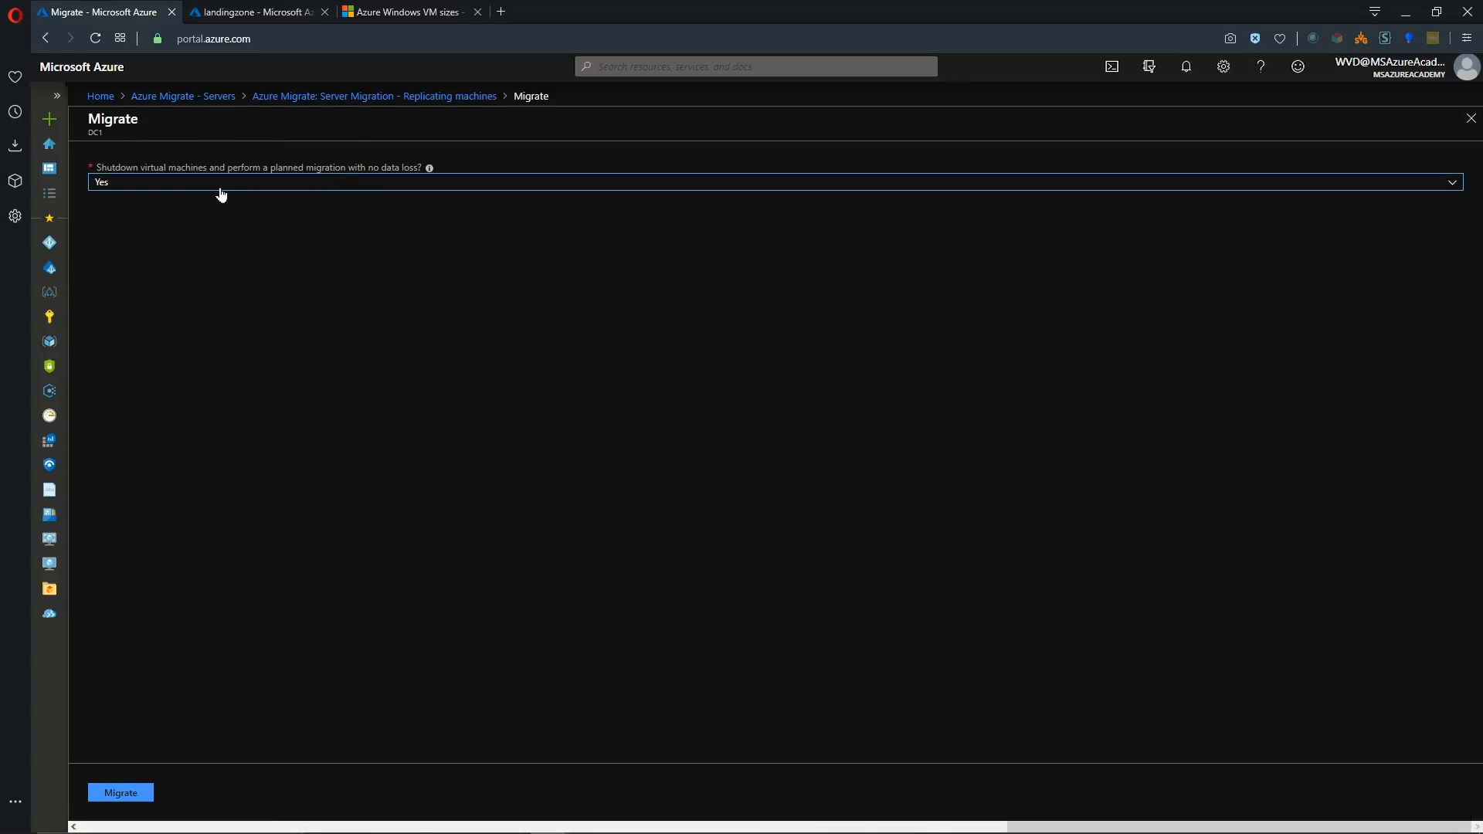
click(121, 792)
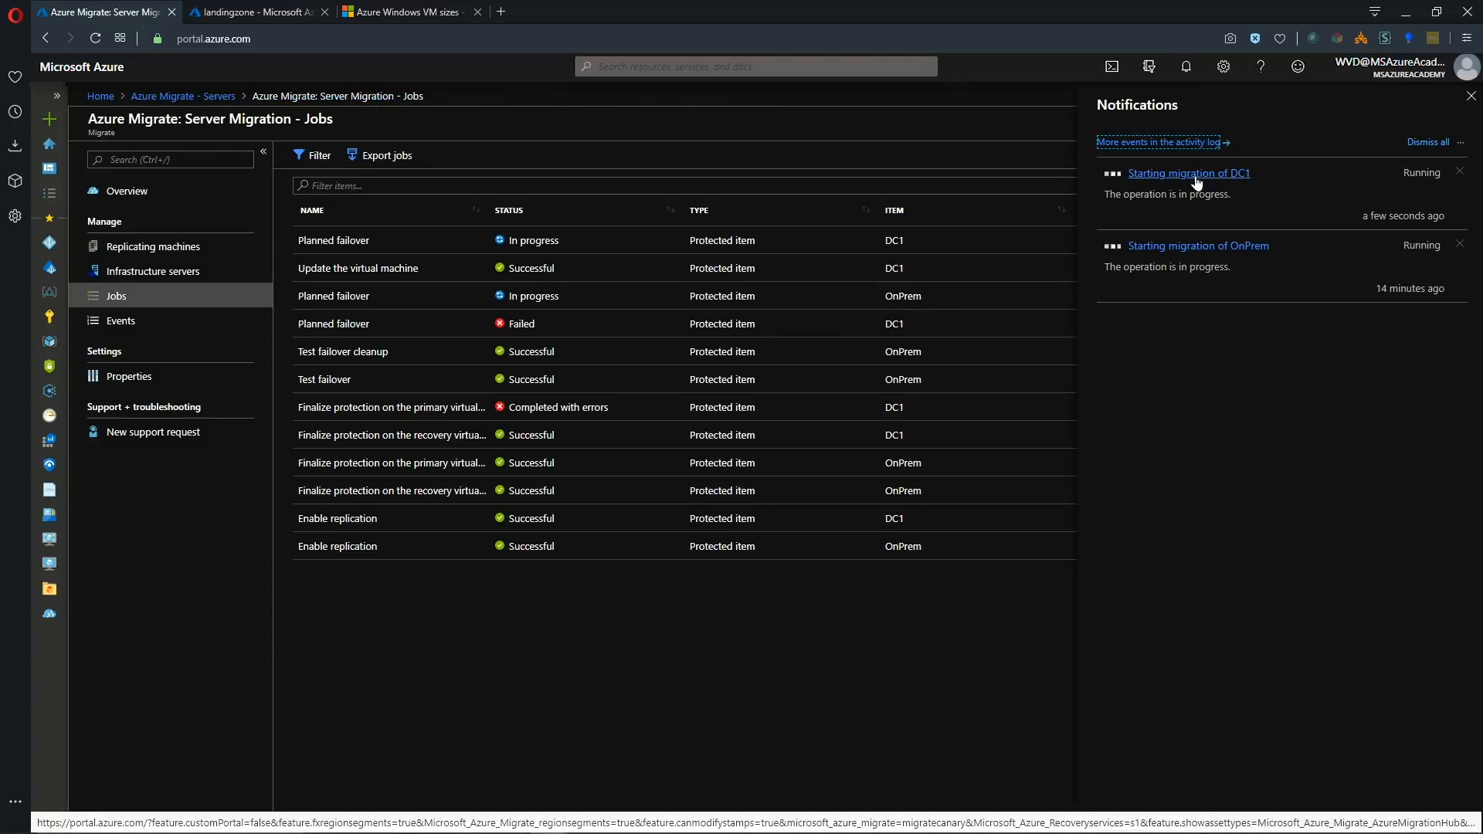
mouse_move(516, 266)
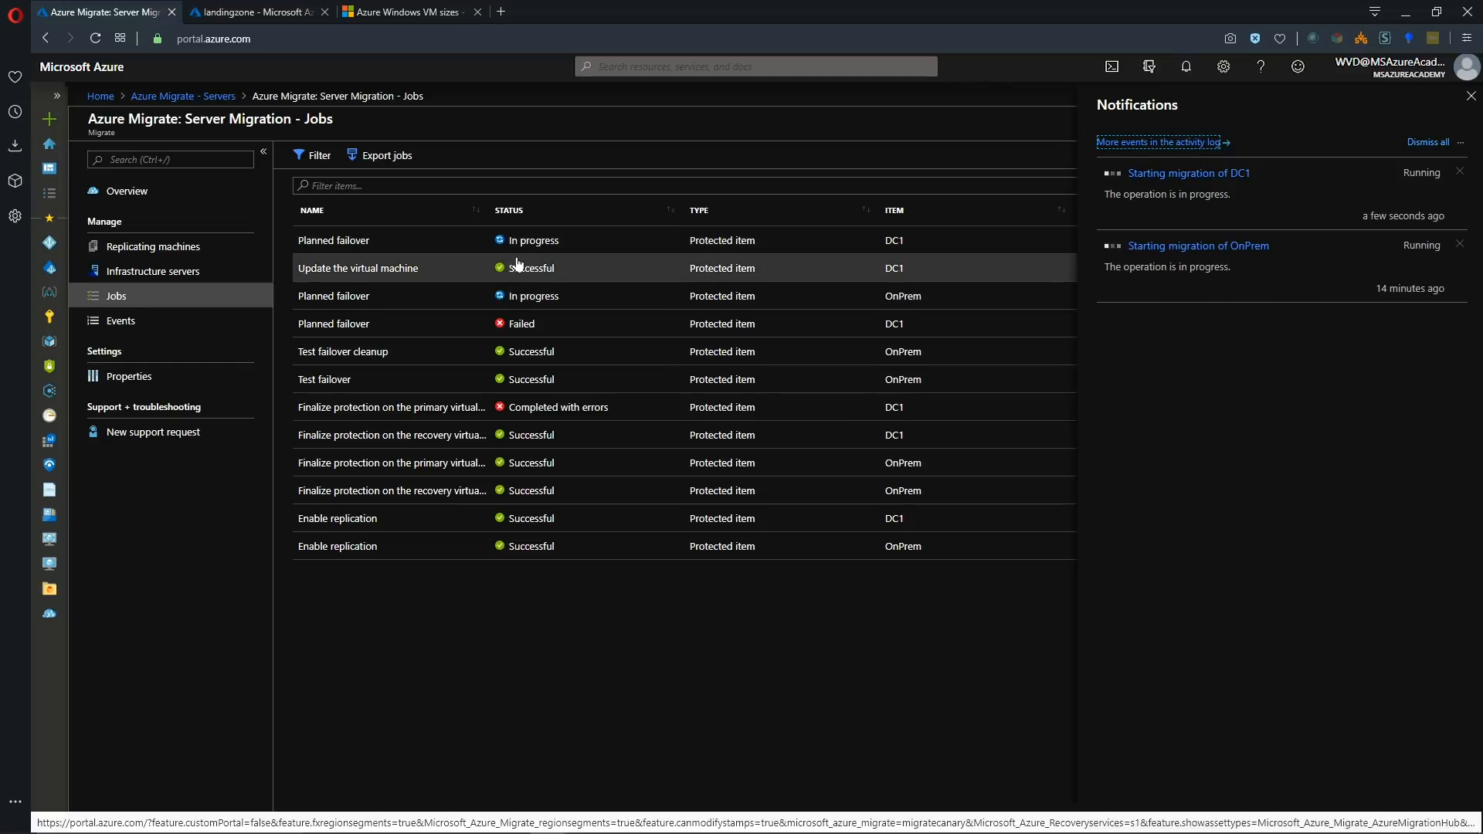
click(334, 295)
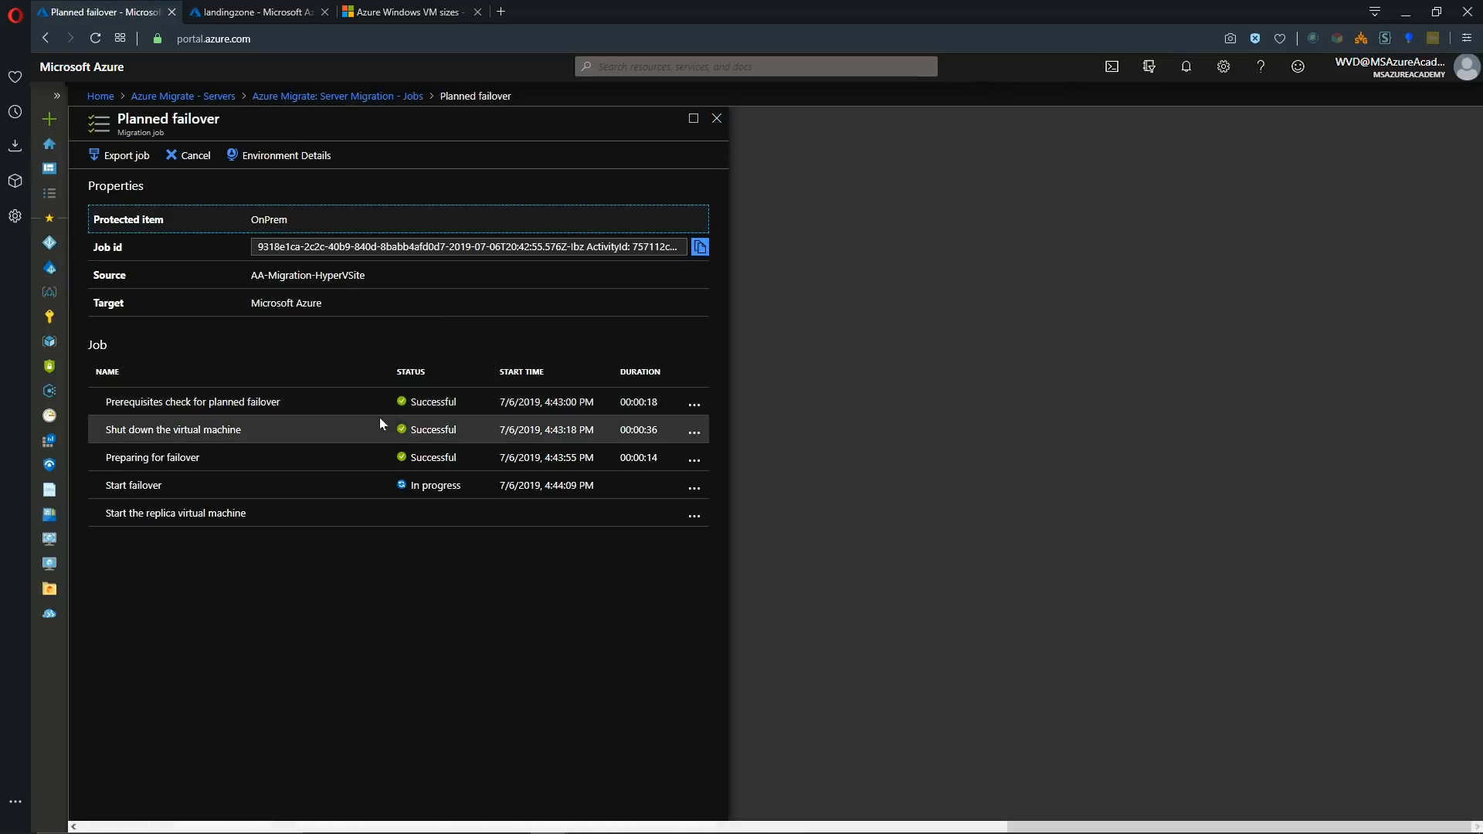
mouse_move(181, 466)
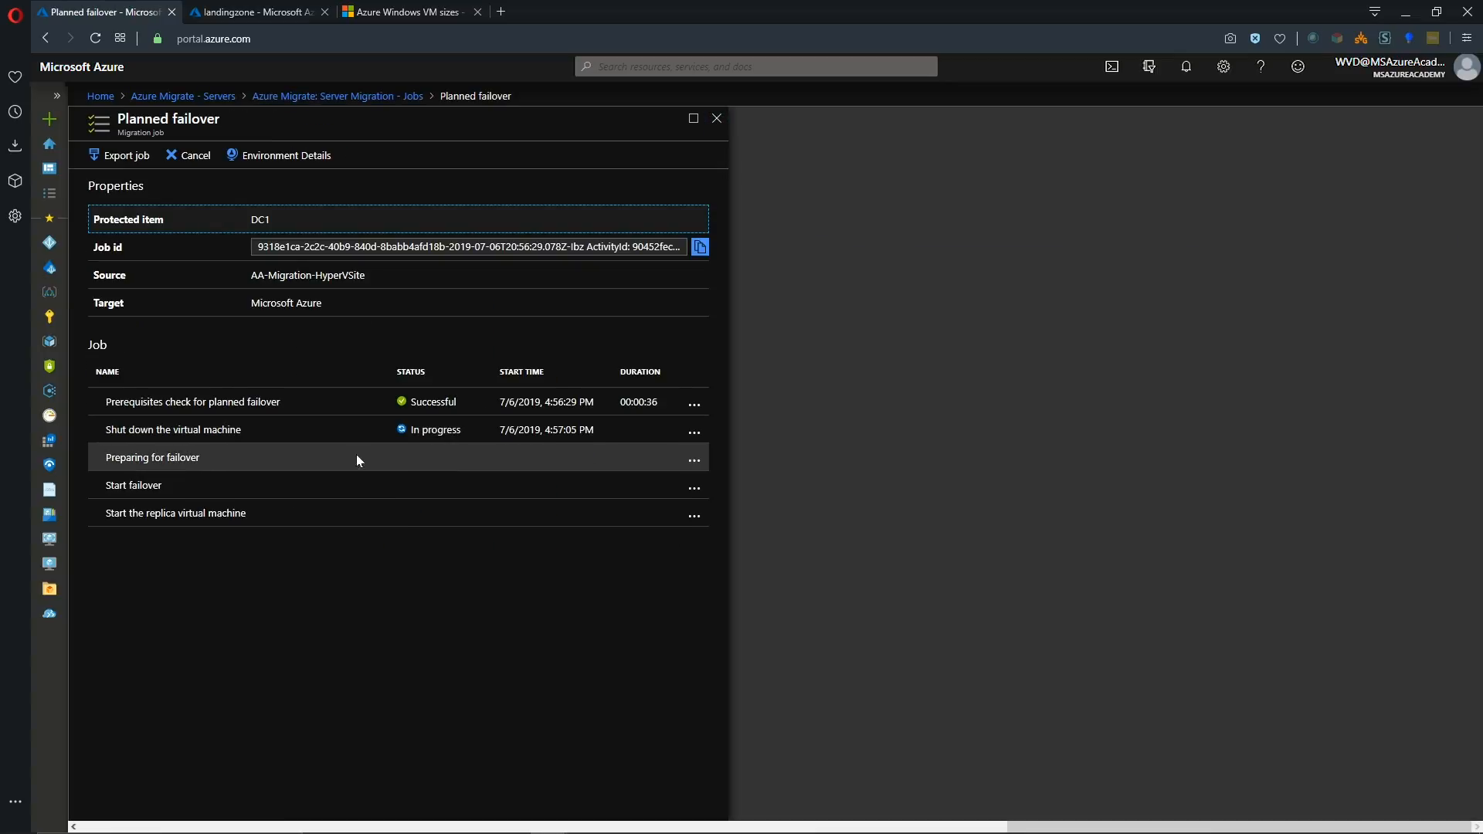
mouse_move(323, 369)
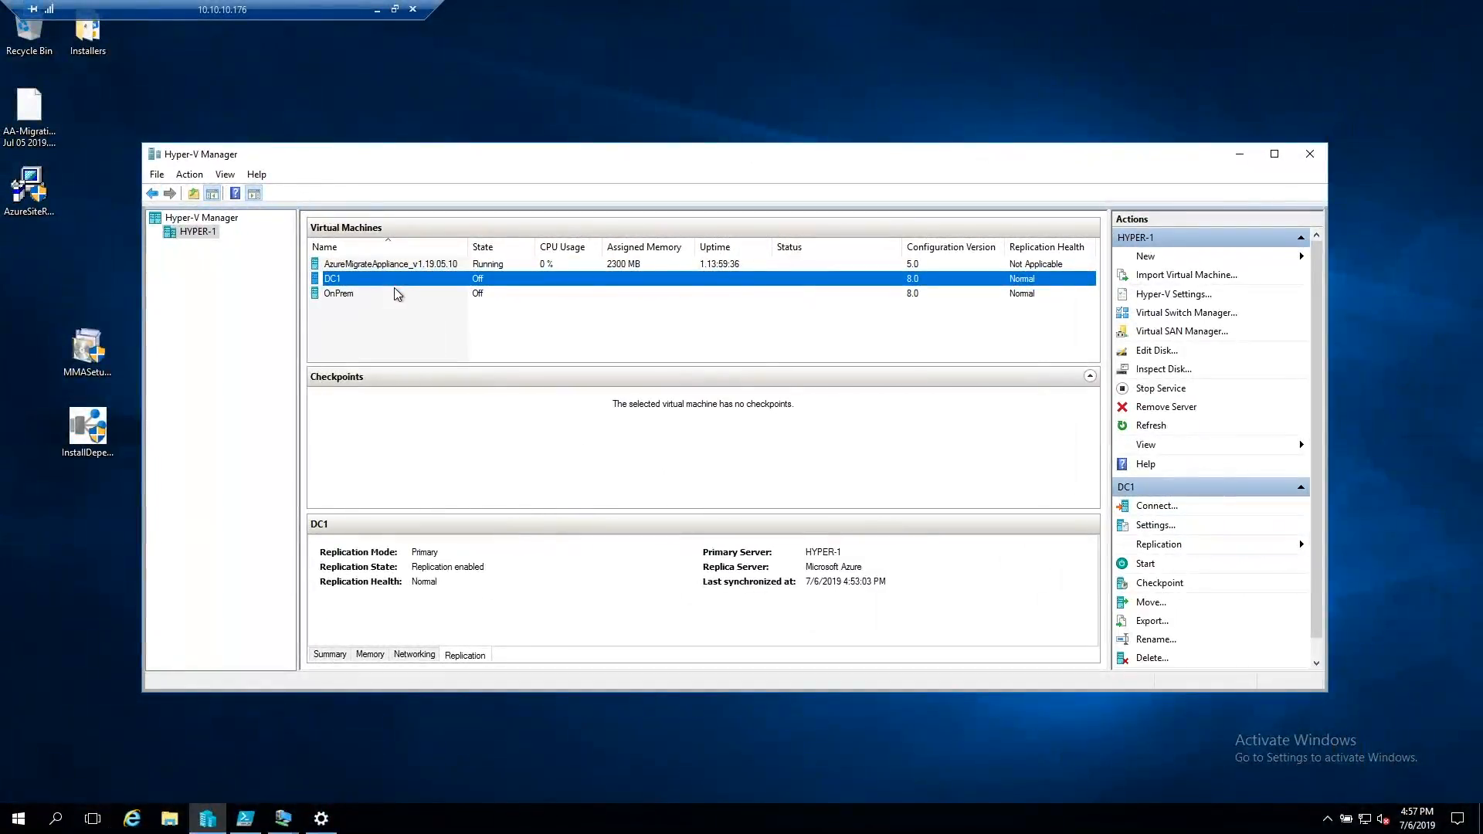
mouse_move(420, 293)
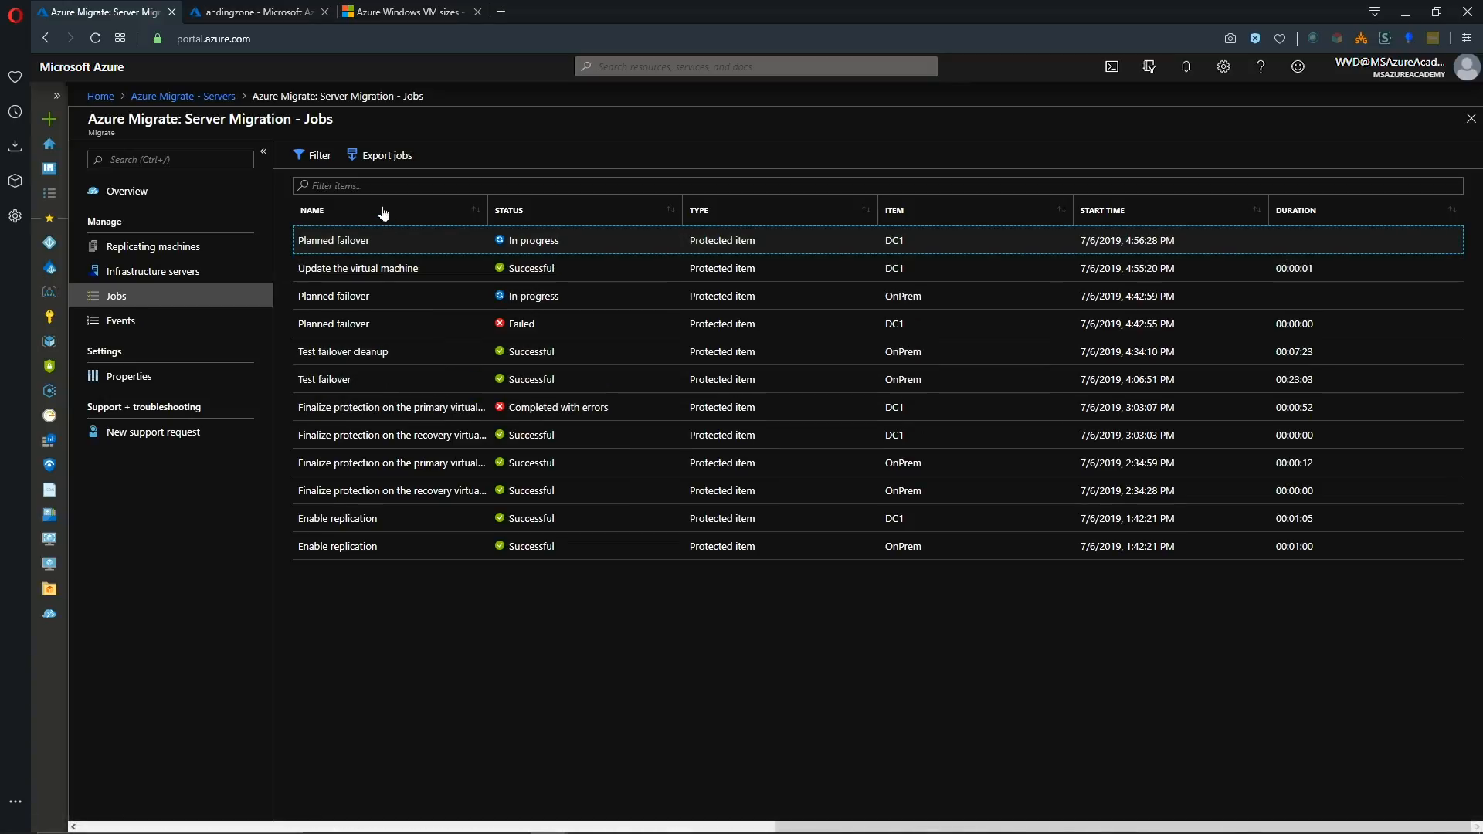
Confirm OnPrem's planned failover steps succeeded and OnPrem appears in the landingzone resource group.
click(255, 12)
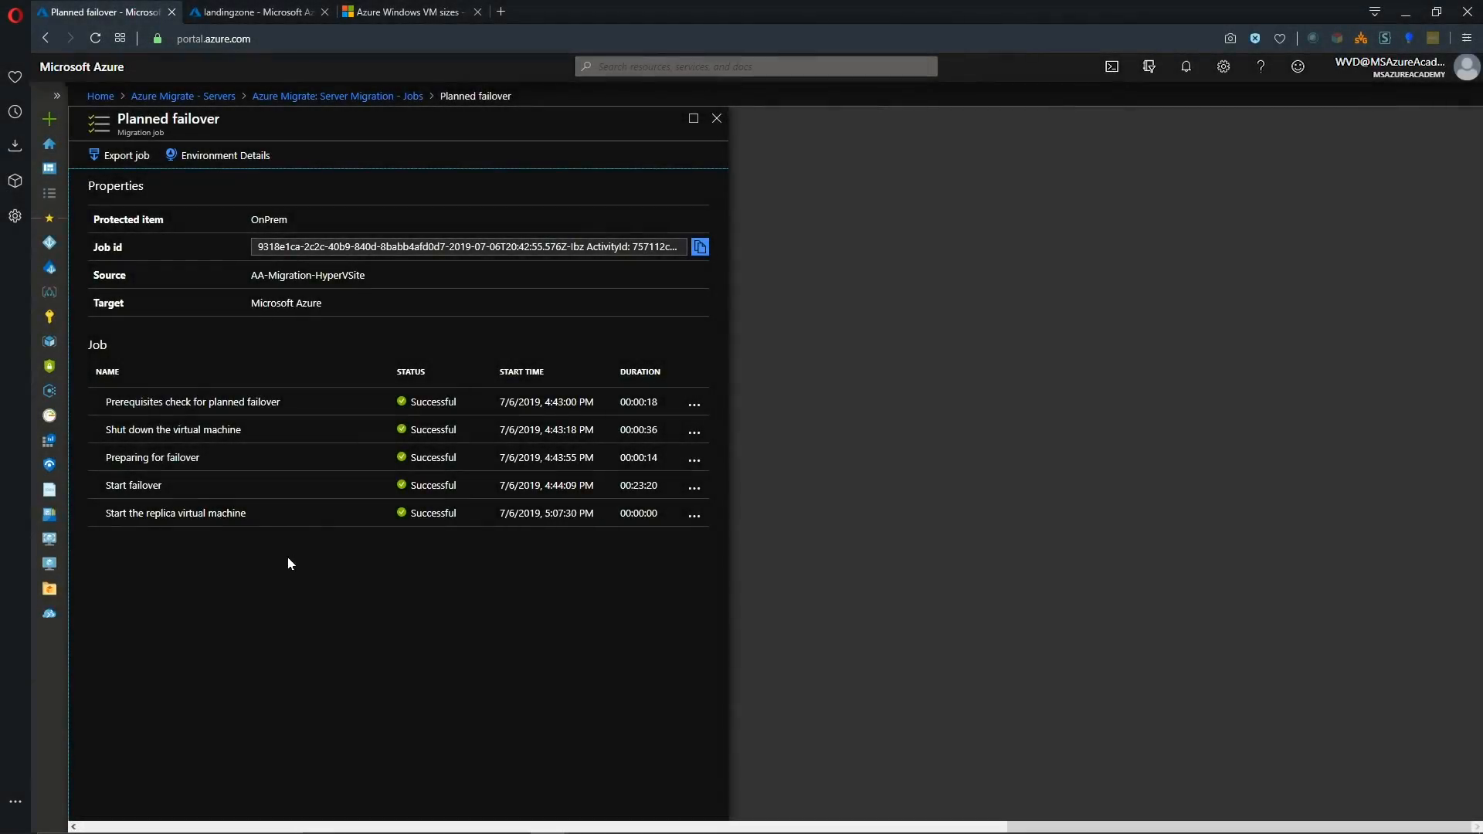
mouse_move(436, 559)
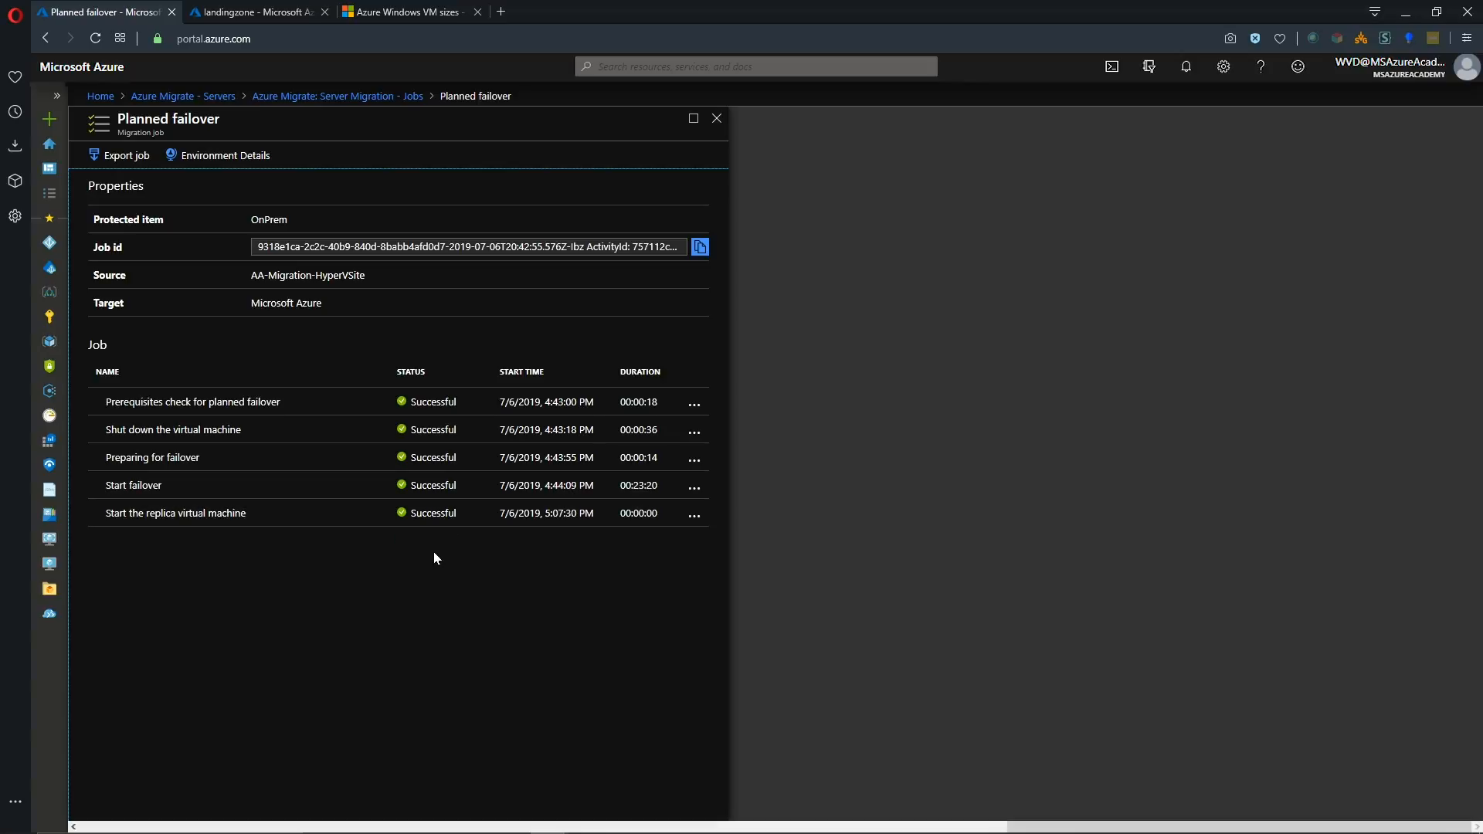
click(255, 12)
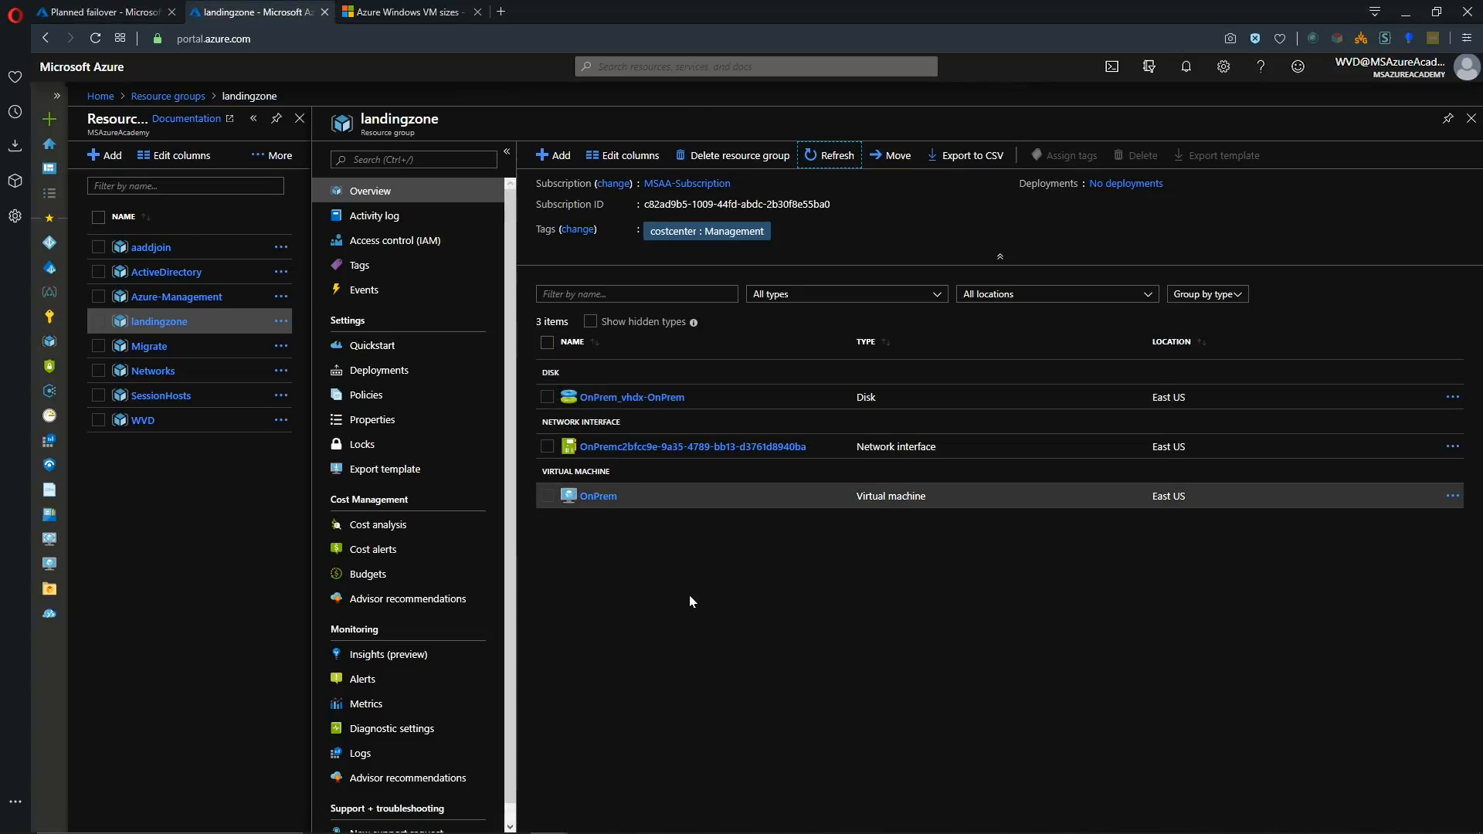
mouse_move(685, 592)
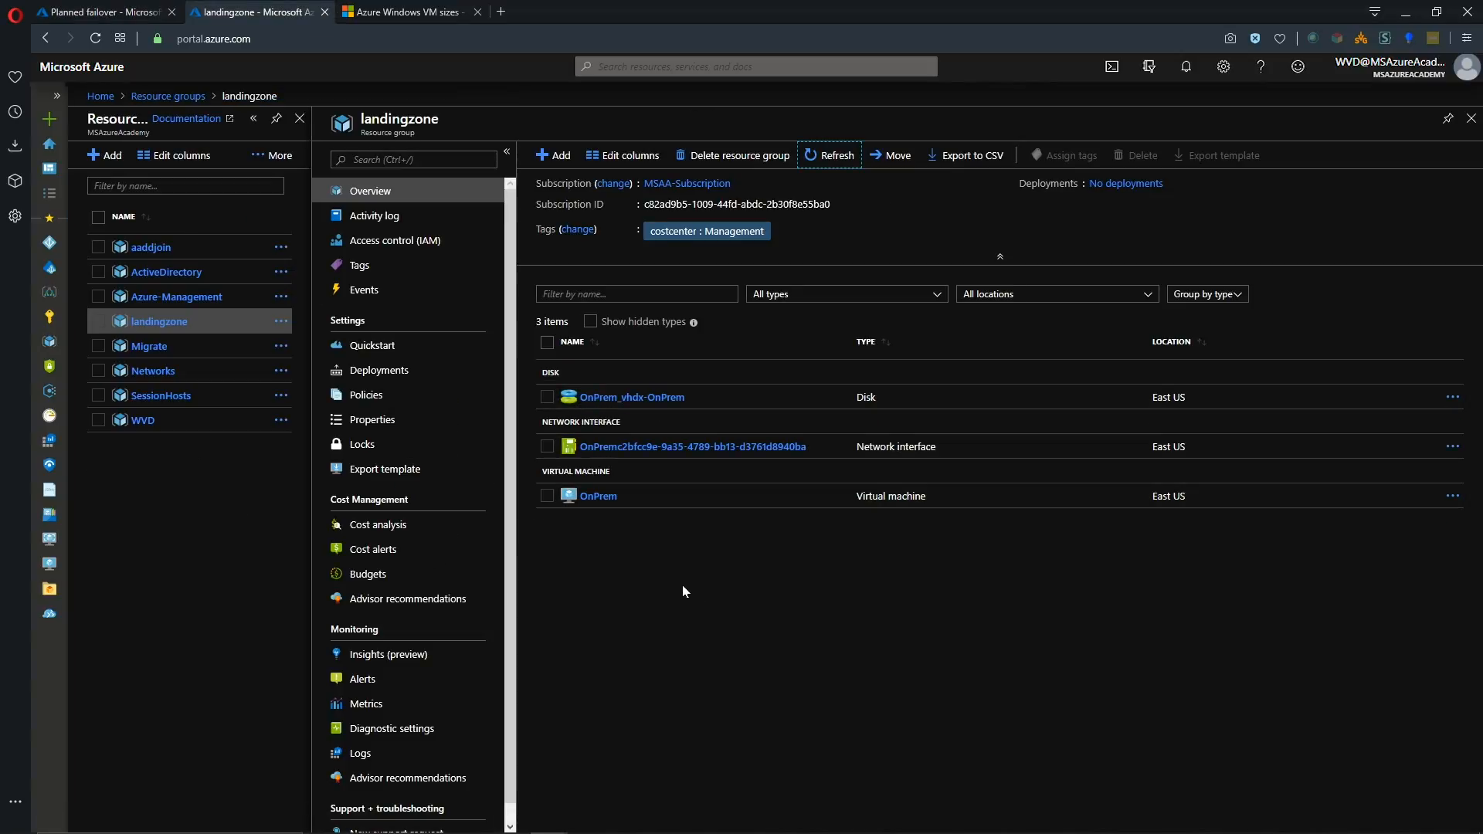
click(93, 9)
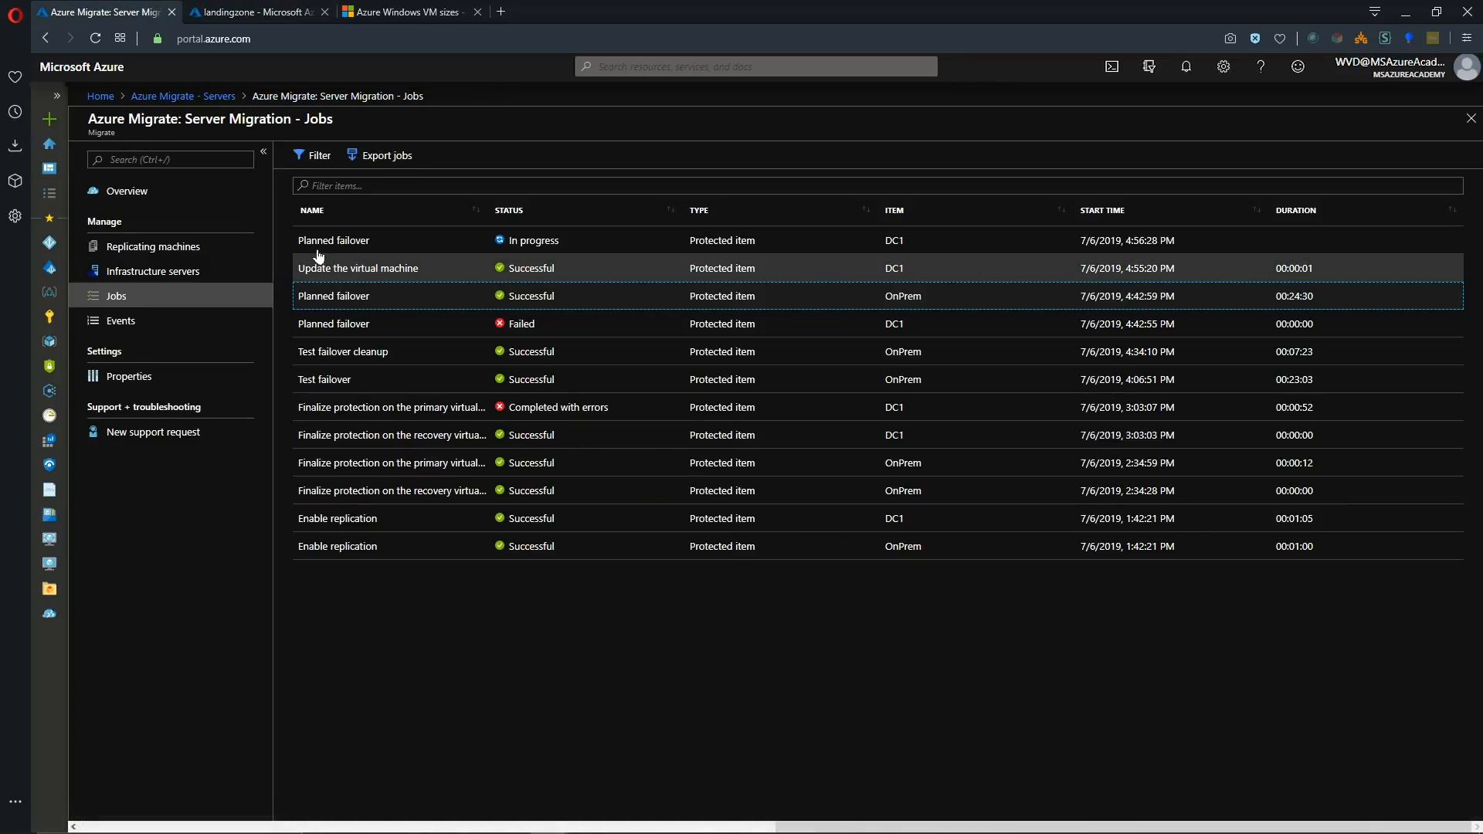
Confirm DC1's planned failover succeeded, recheck landingzone, and return to Server Migration.
click(334, 240)
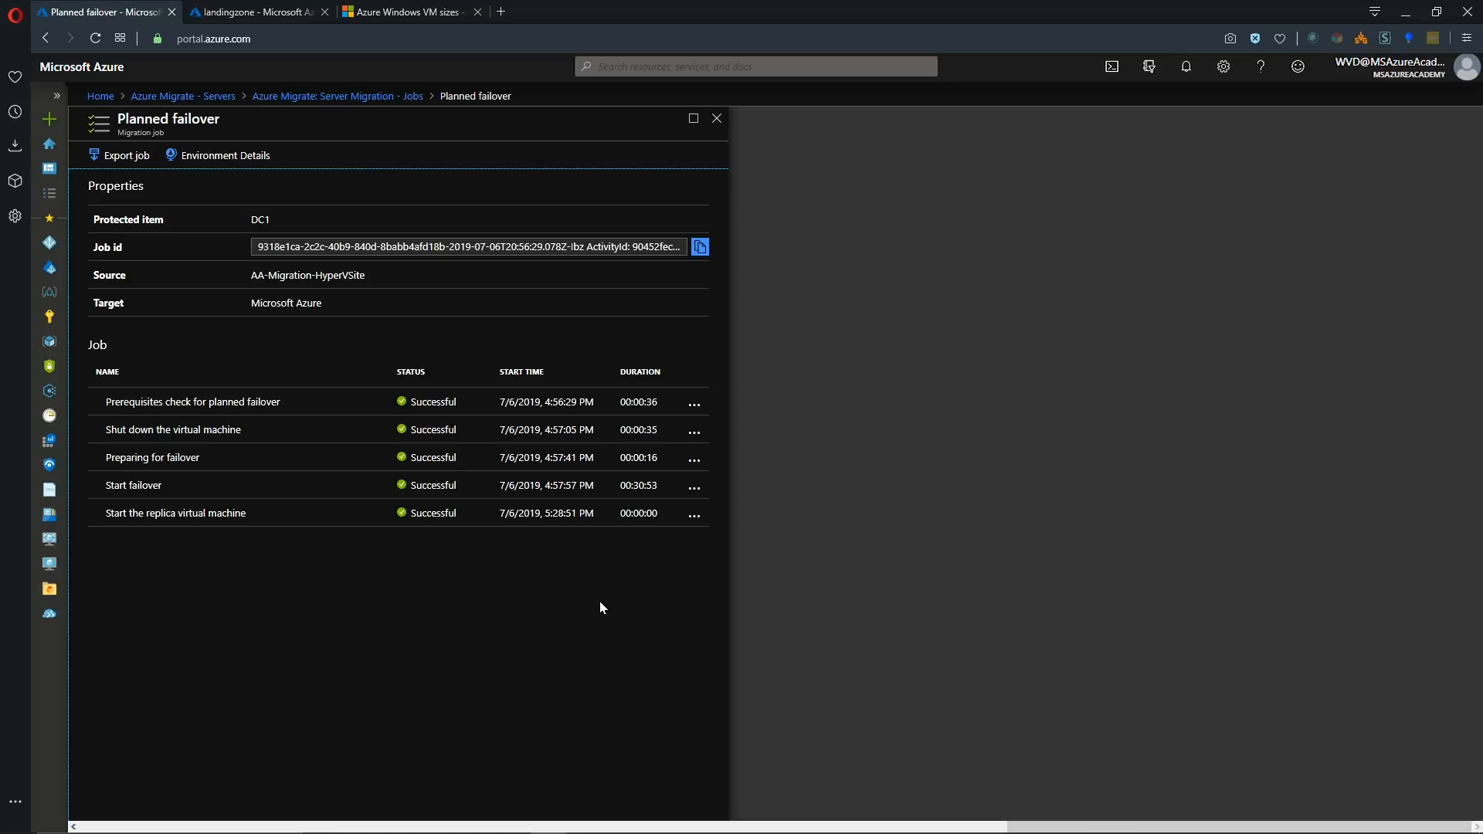
click(248, 12)
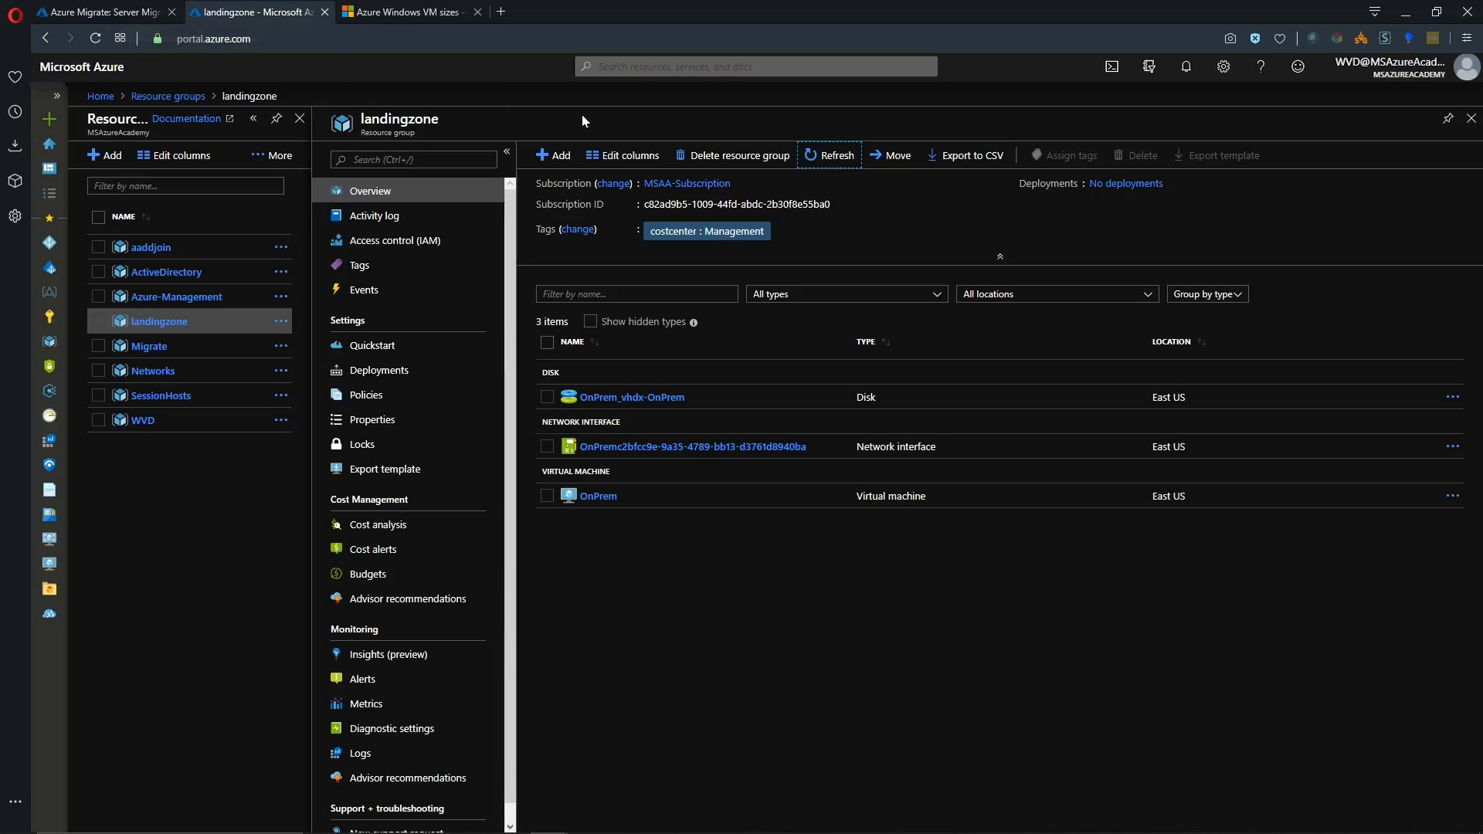
click(828, 155)
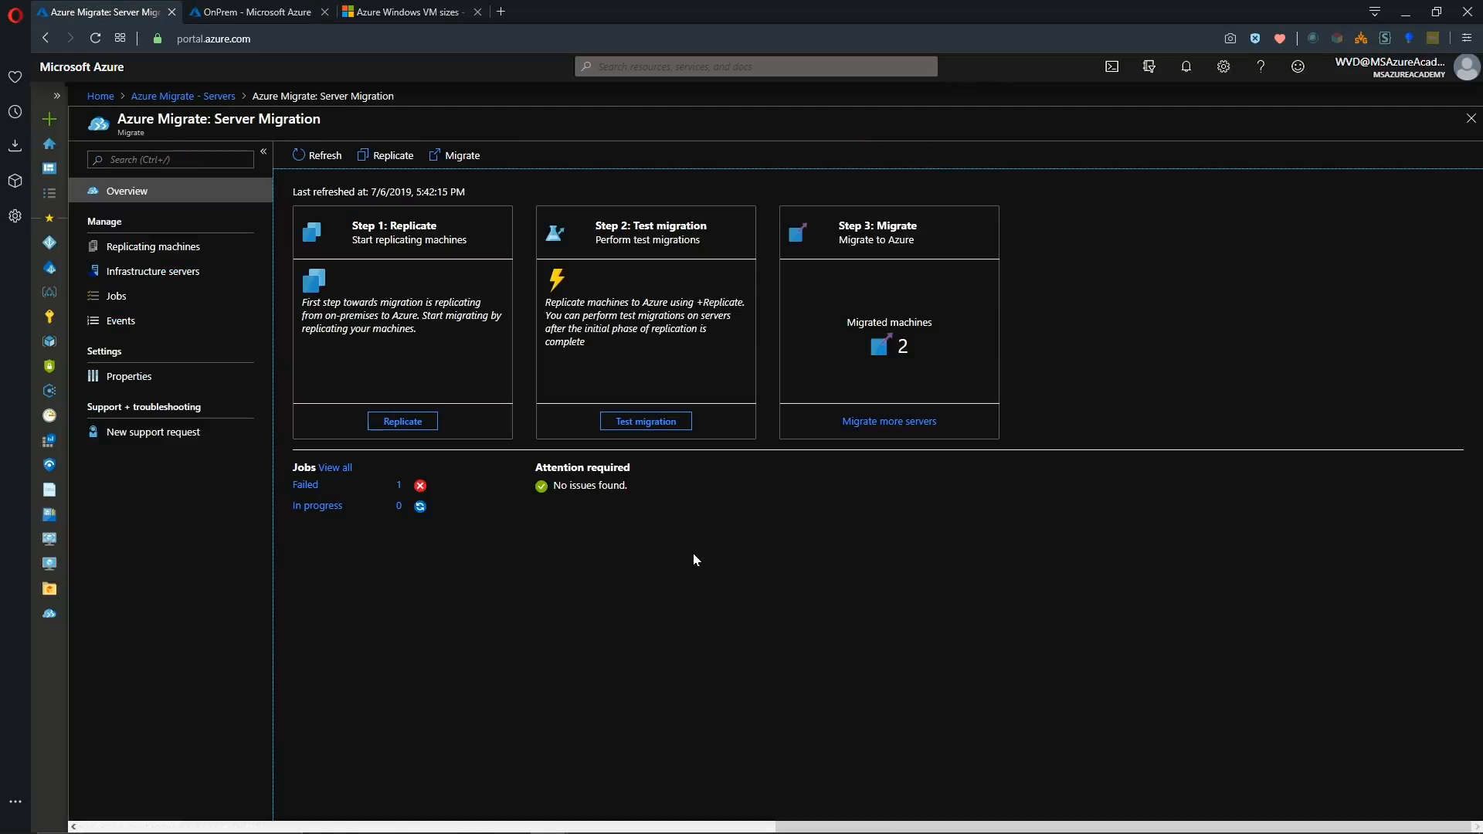
mouse_move(859, 385)
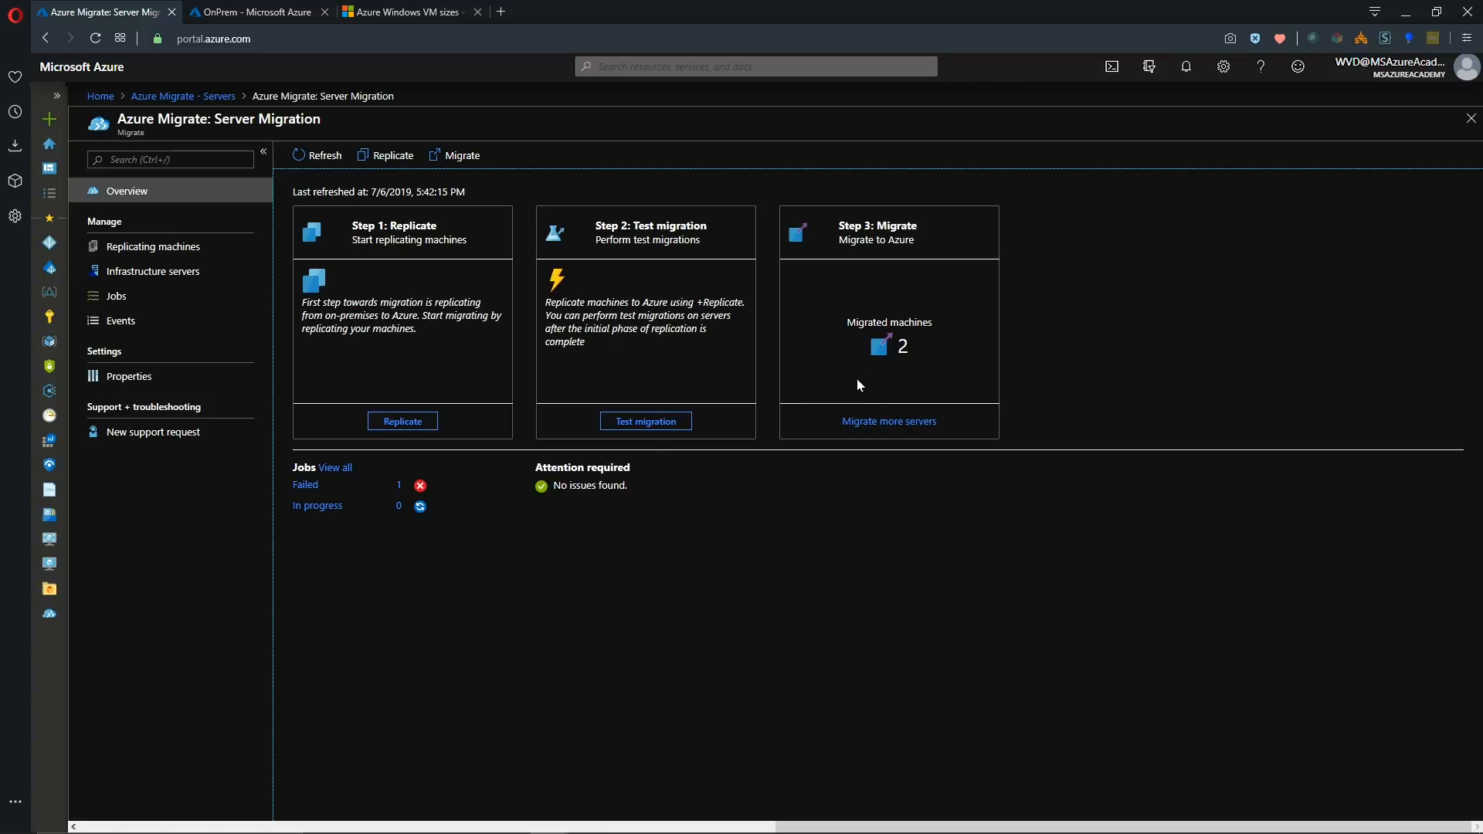
mouse_move(794, 555)
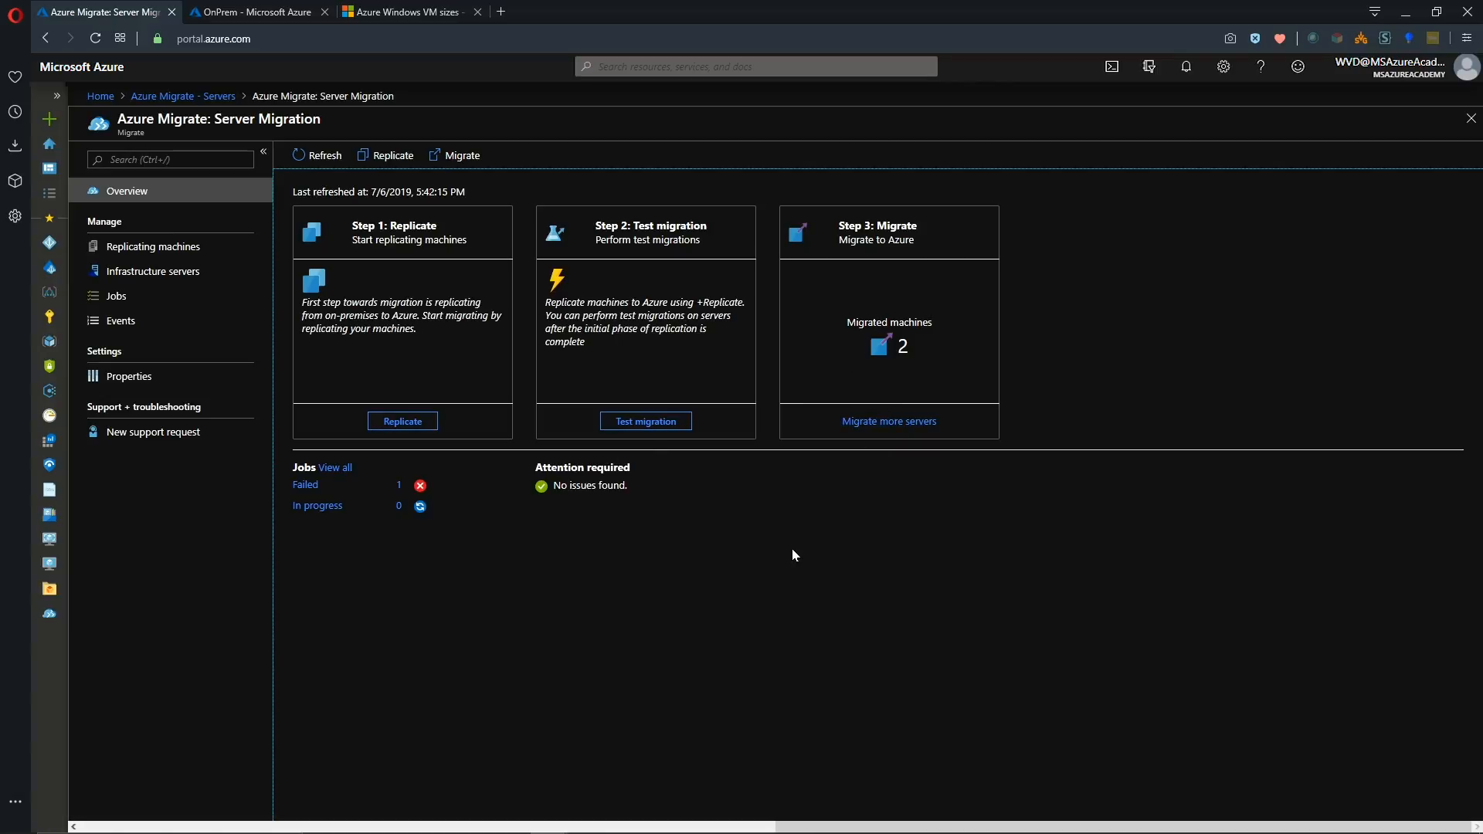
mouse_move(547, 421)
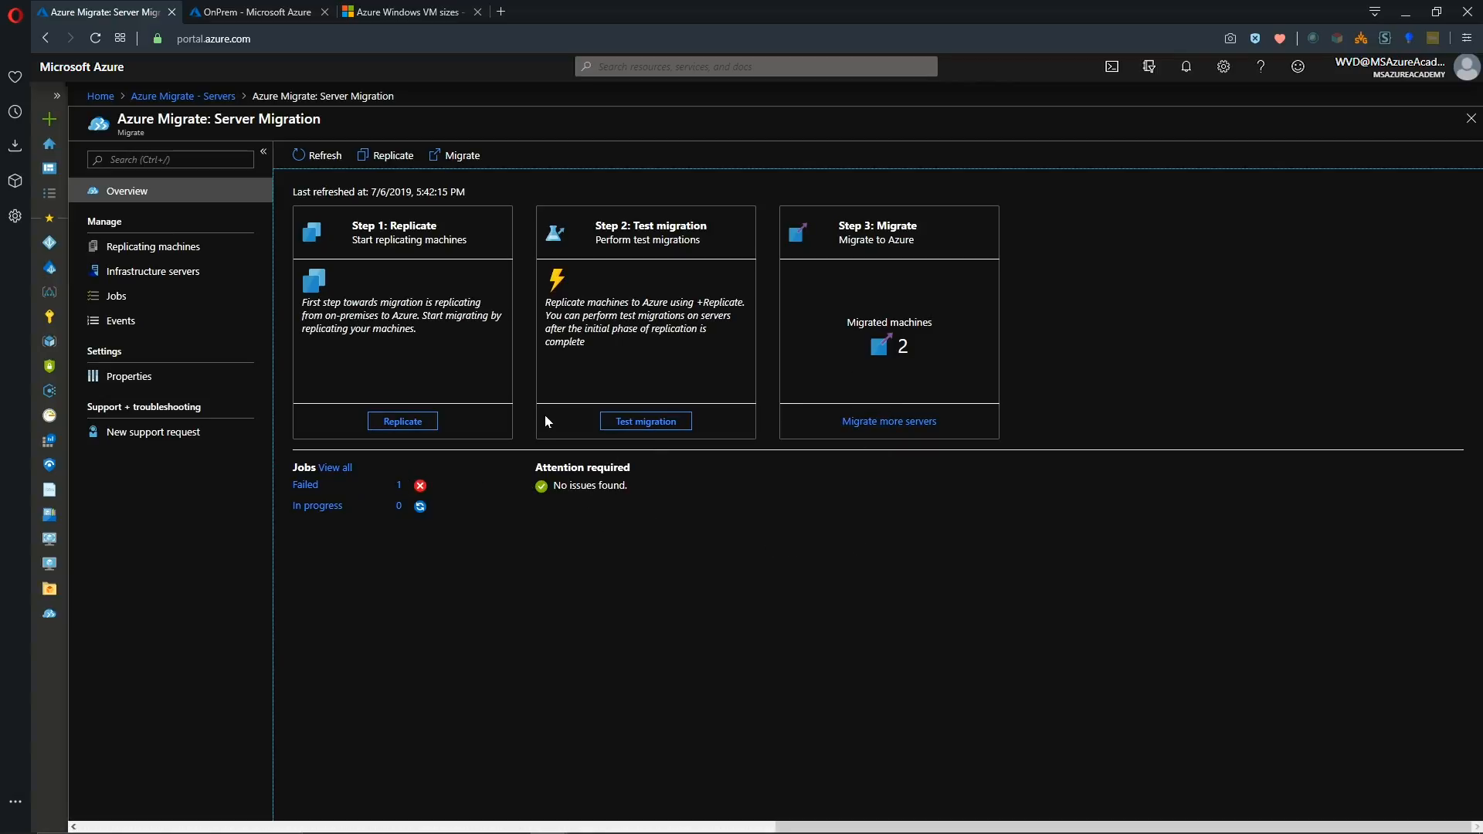
Return from the Server Migration overview to the Azure Migrate - Servers hub via the breadcrumb.
click(182, 96)
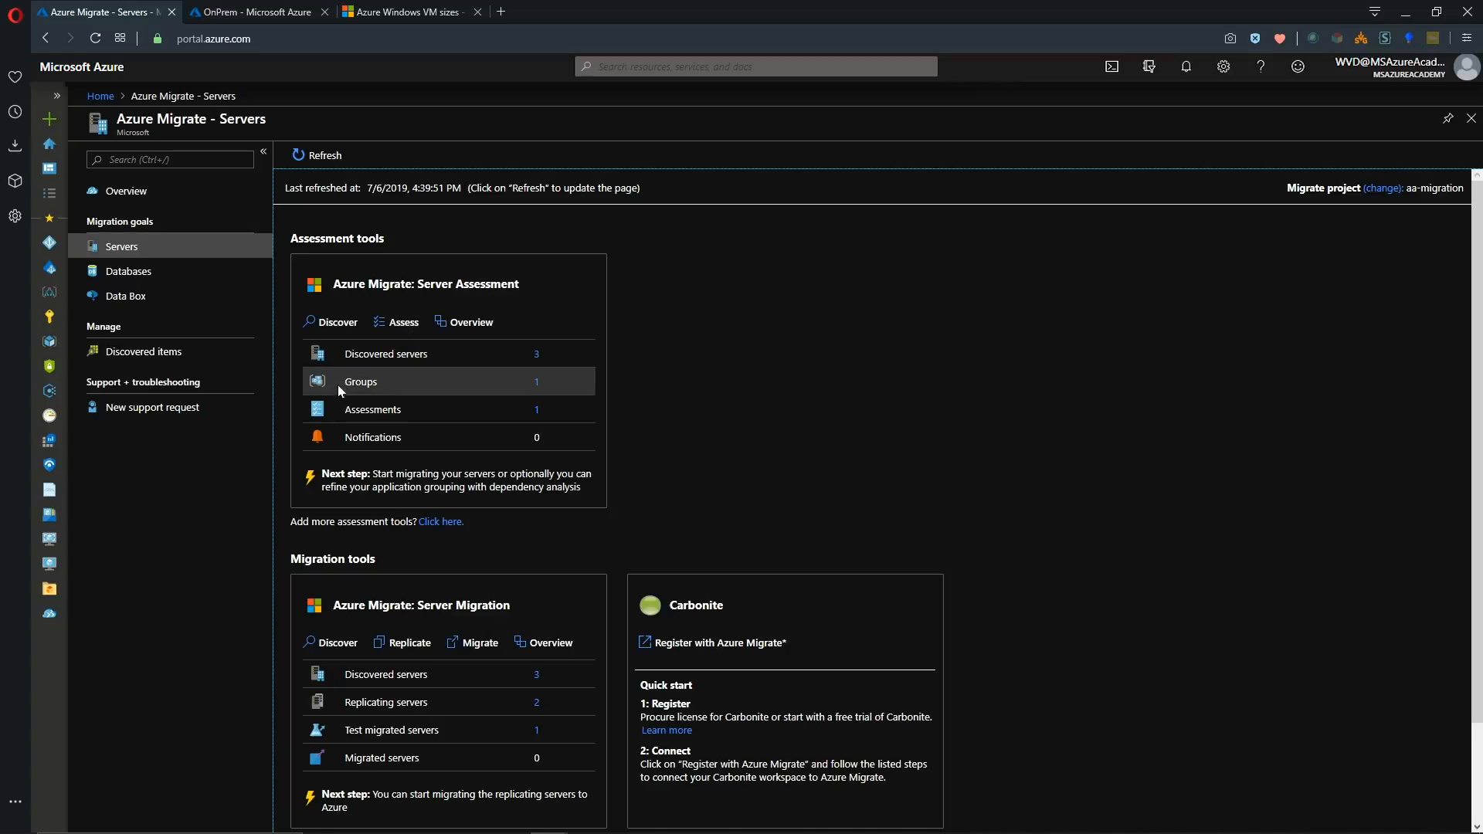
mouse_move(400, 326)
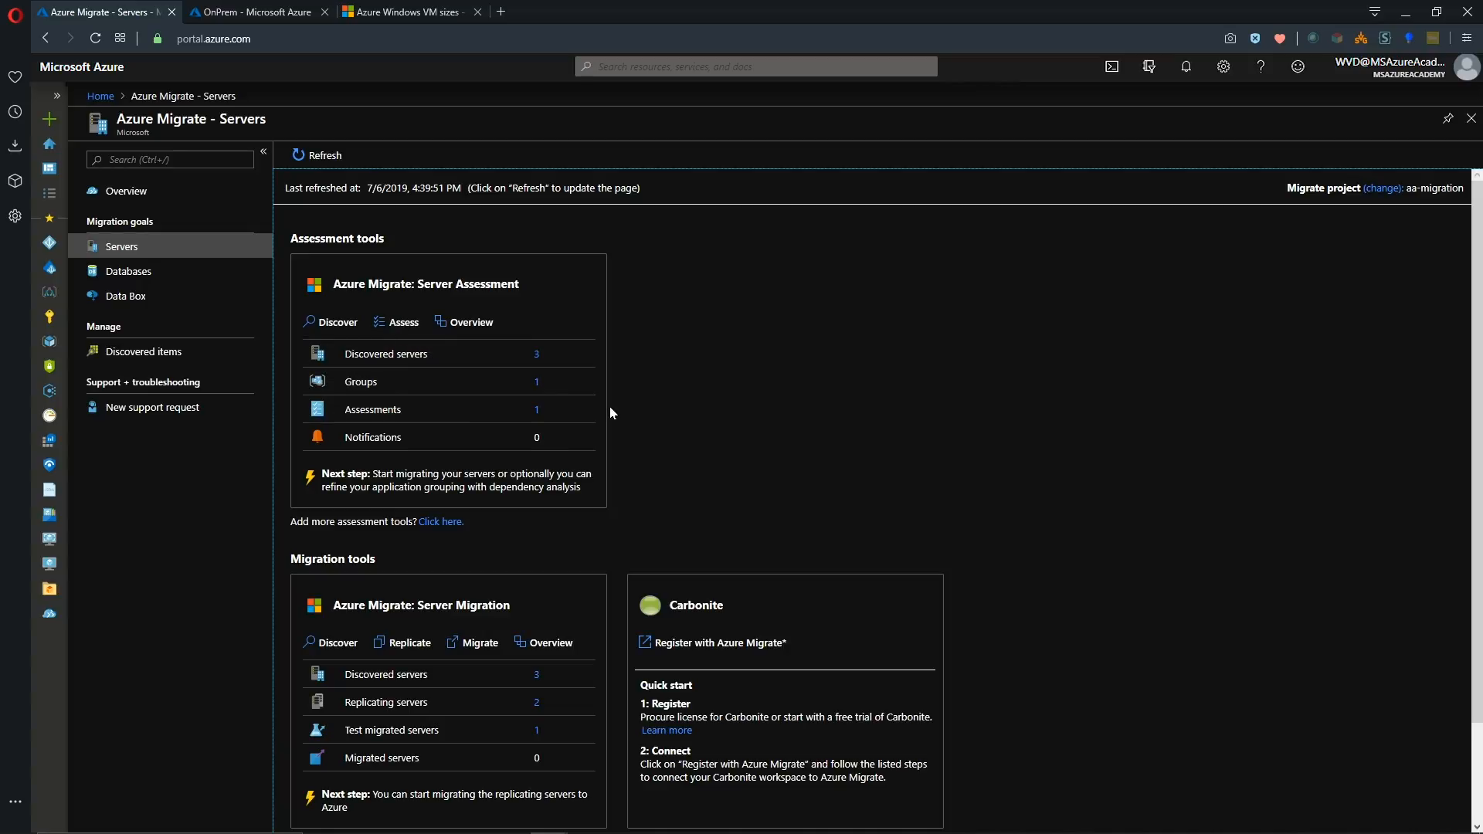
mouse_move(337, 658)
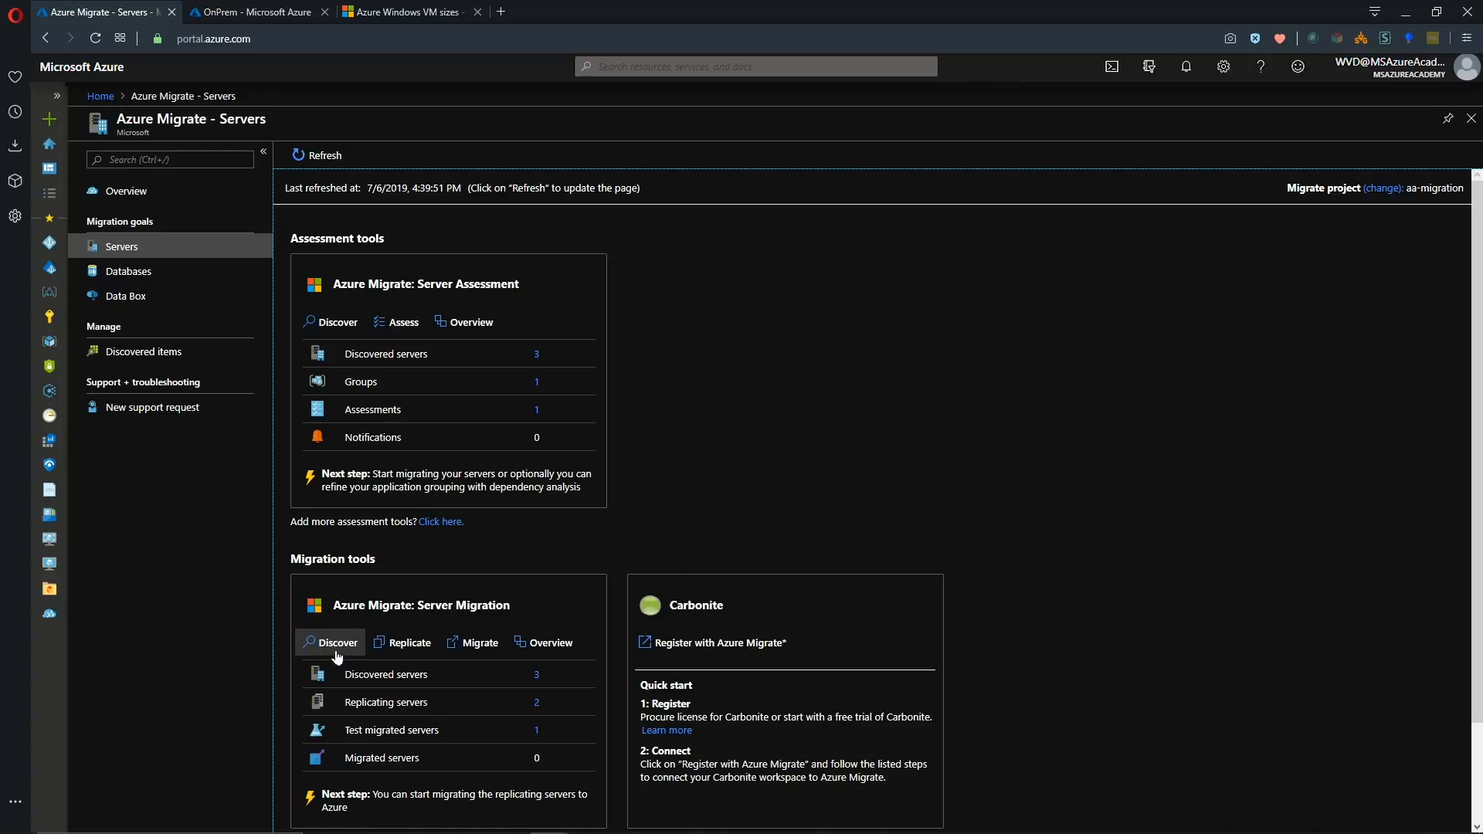
mouse_move(412, 655)
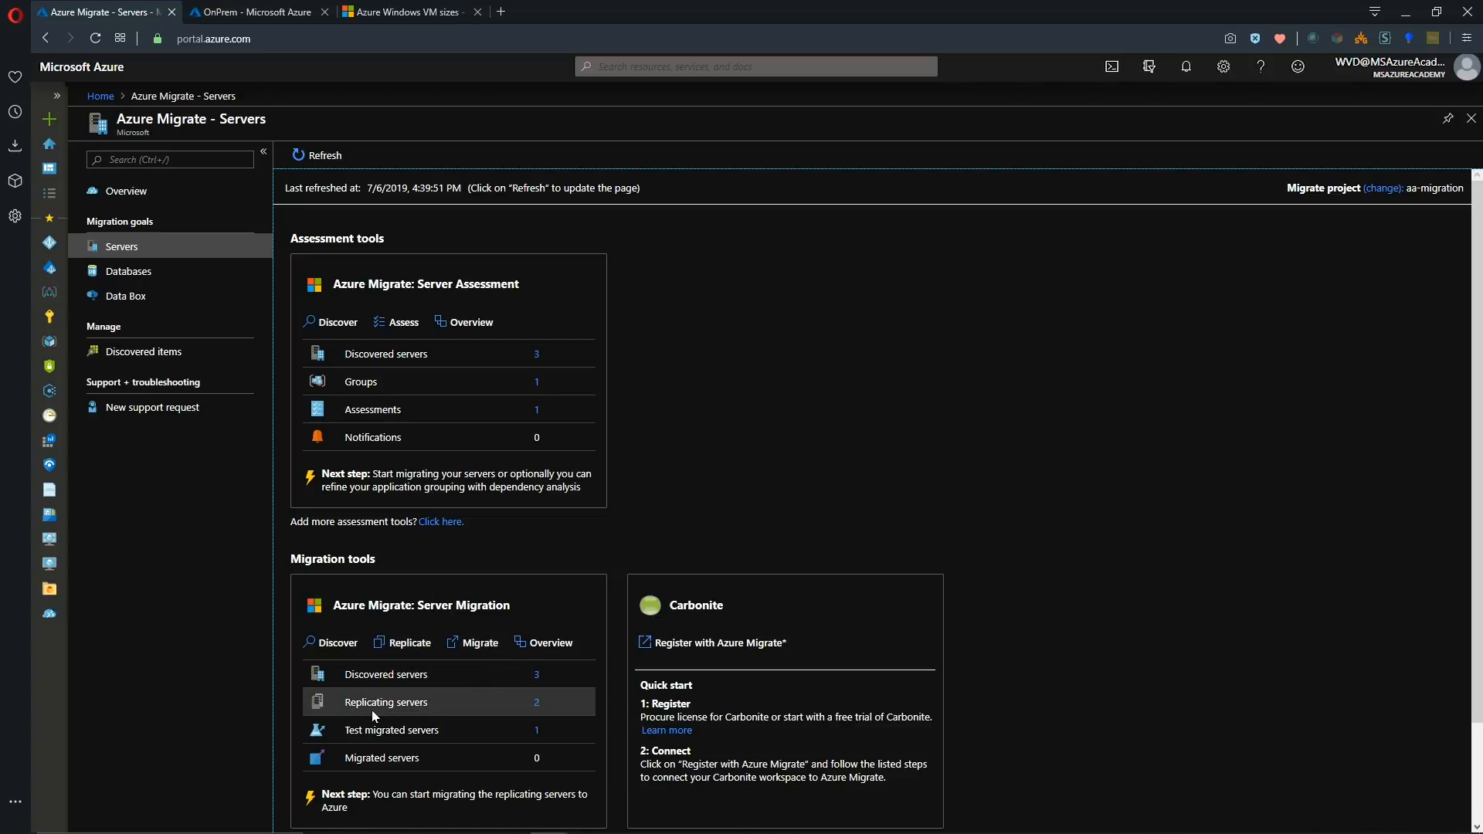
mouse_move(996, 714)
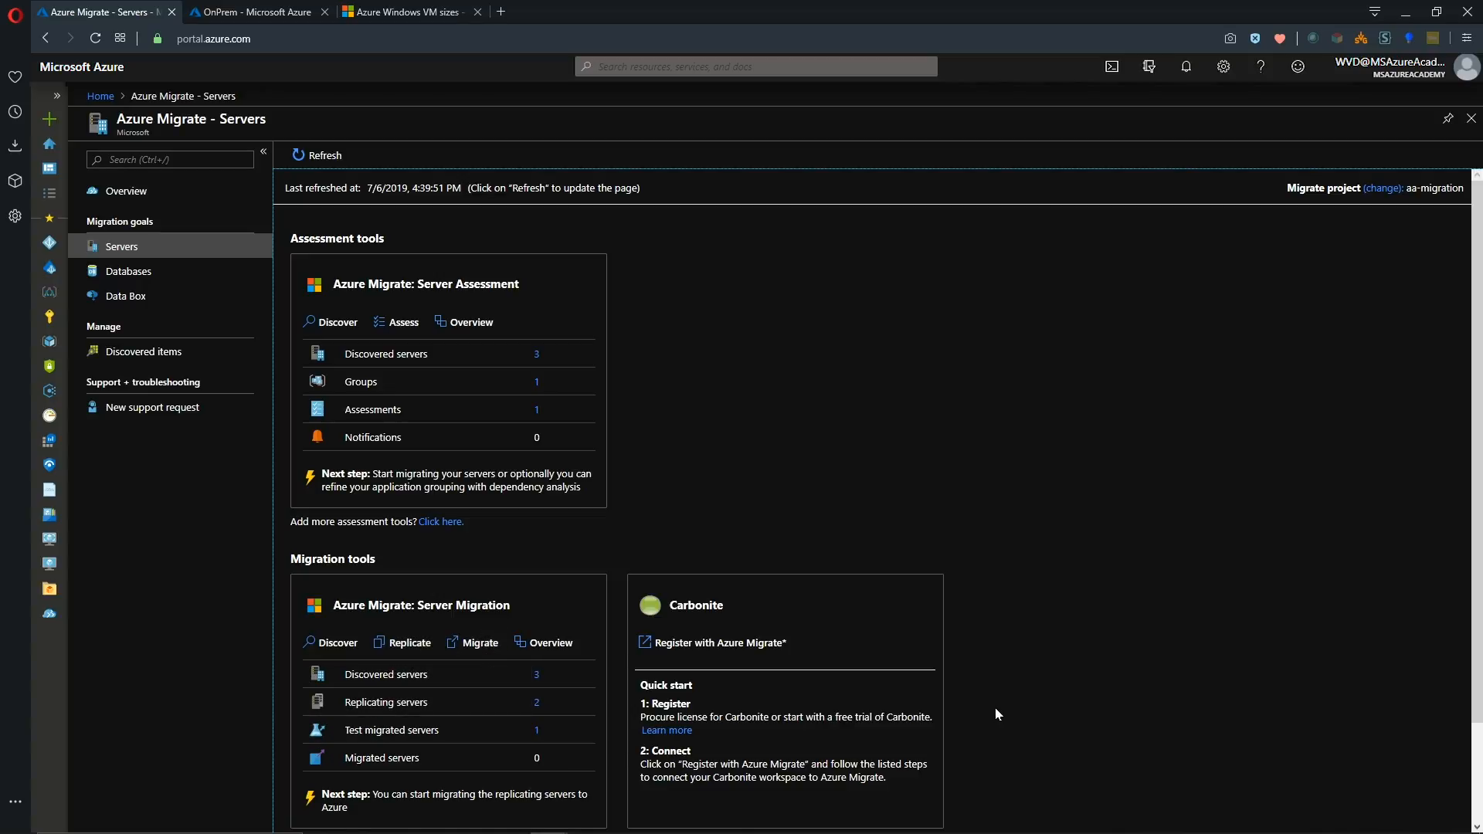